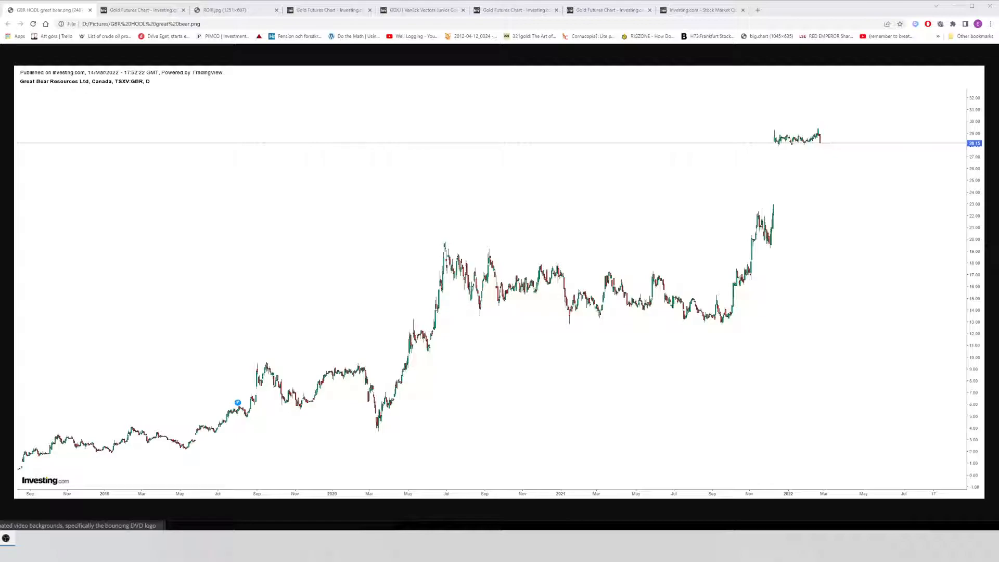
mouse_move(383, 302)
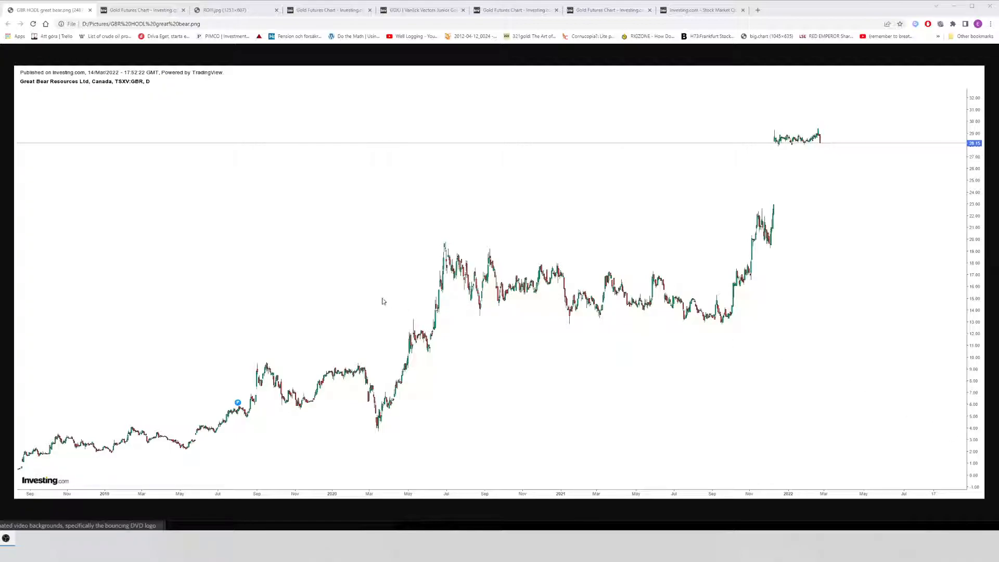
mouse_move(385, 282)
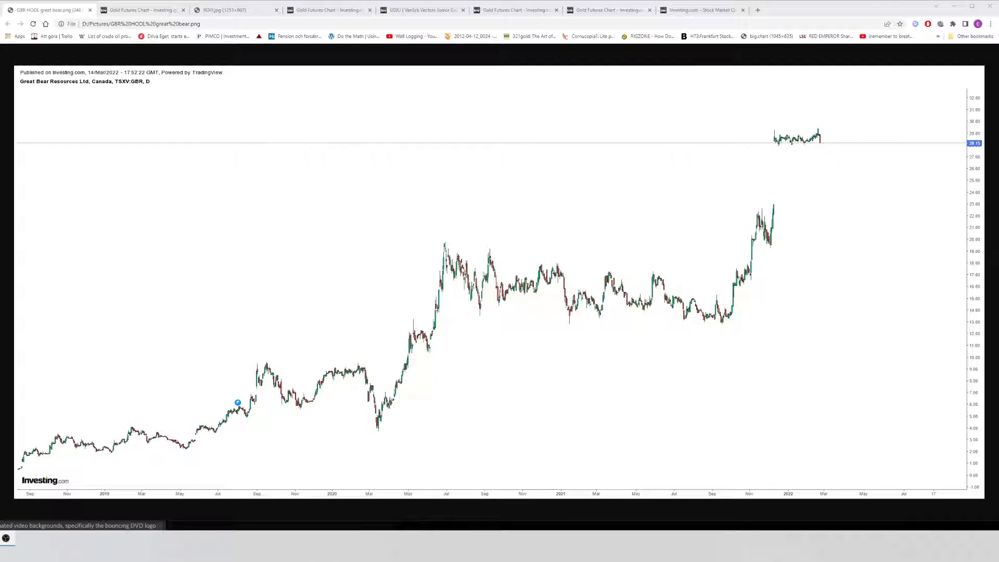
mouse_move(408, 277)
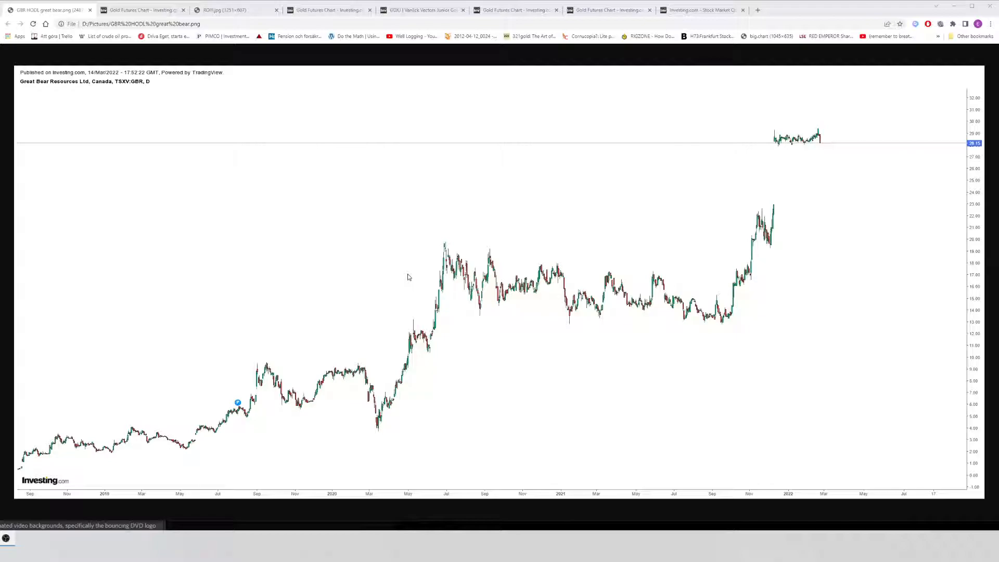
mouse_move(783, 181)
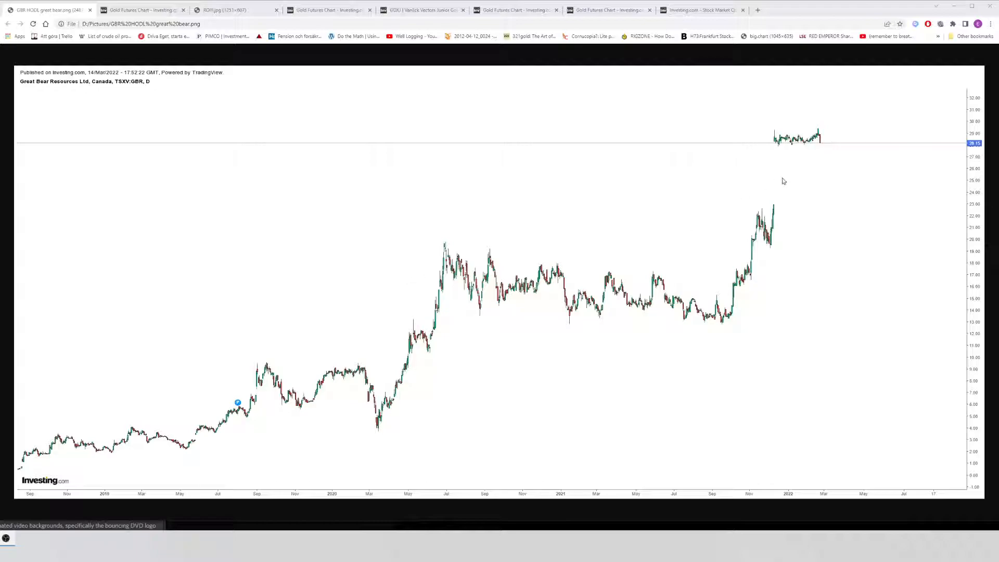
mouse_move(959, 463)
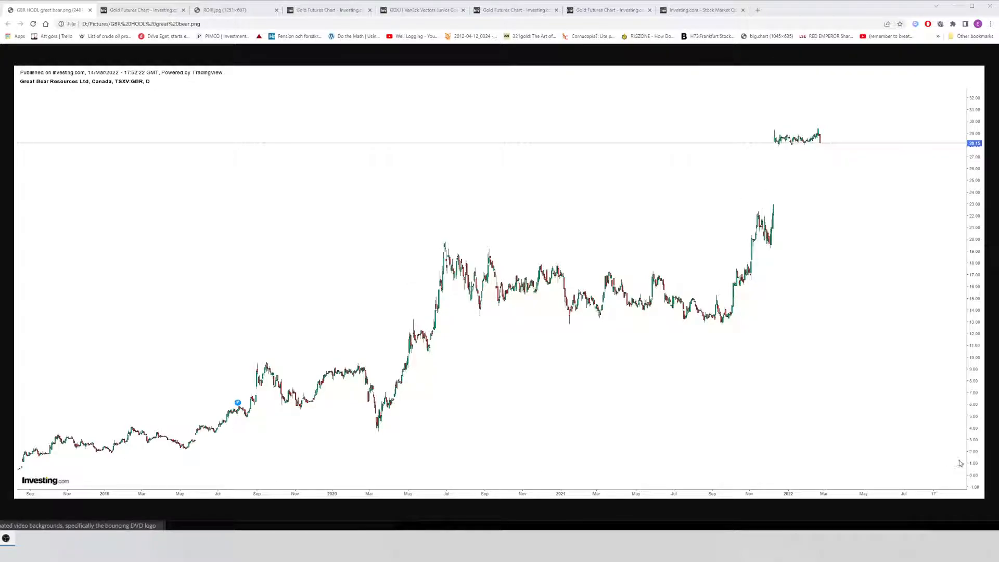
mouse_move(79, 454)
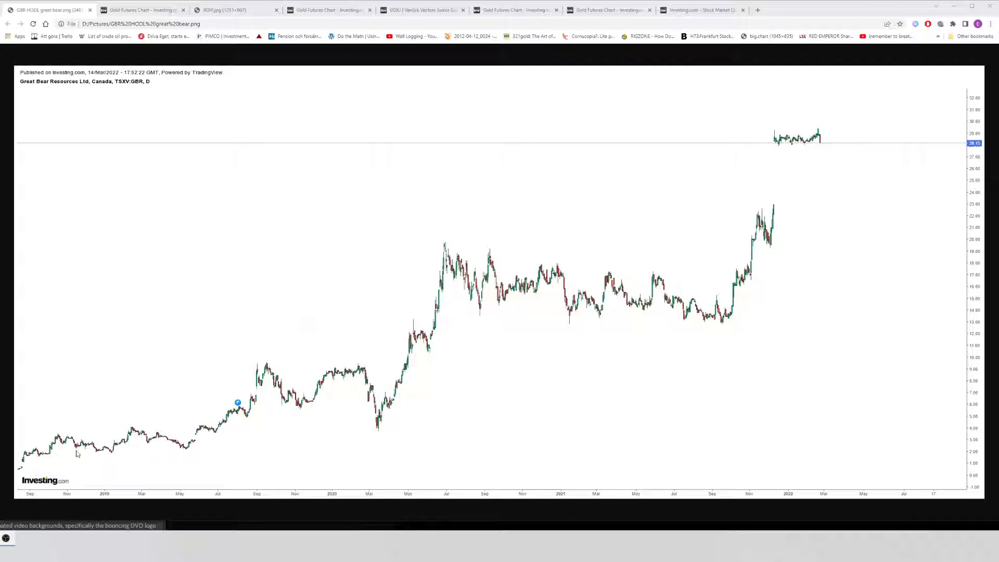
mouse_move(799, 228)
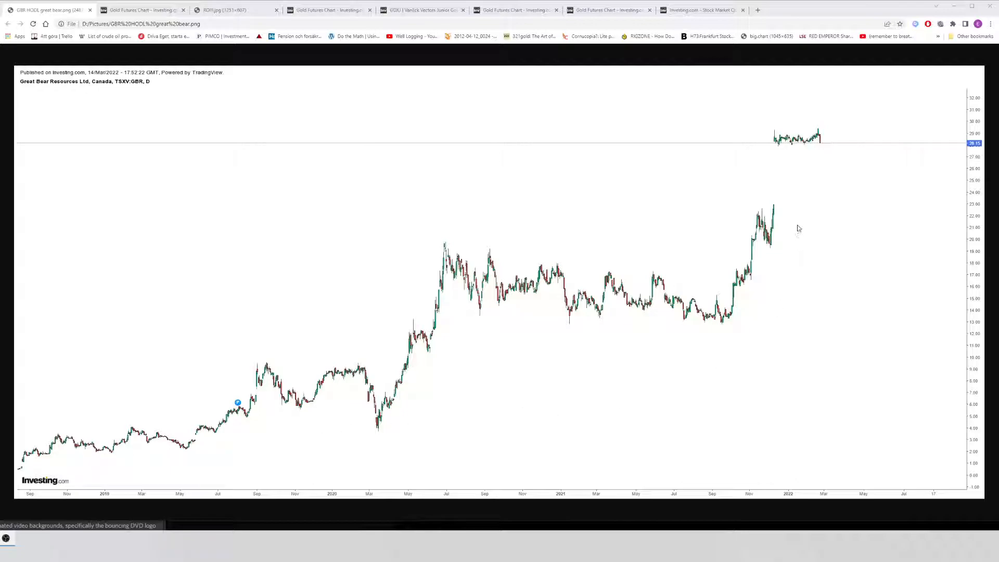
mouse_move(658, 232)
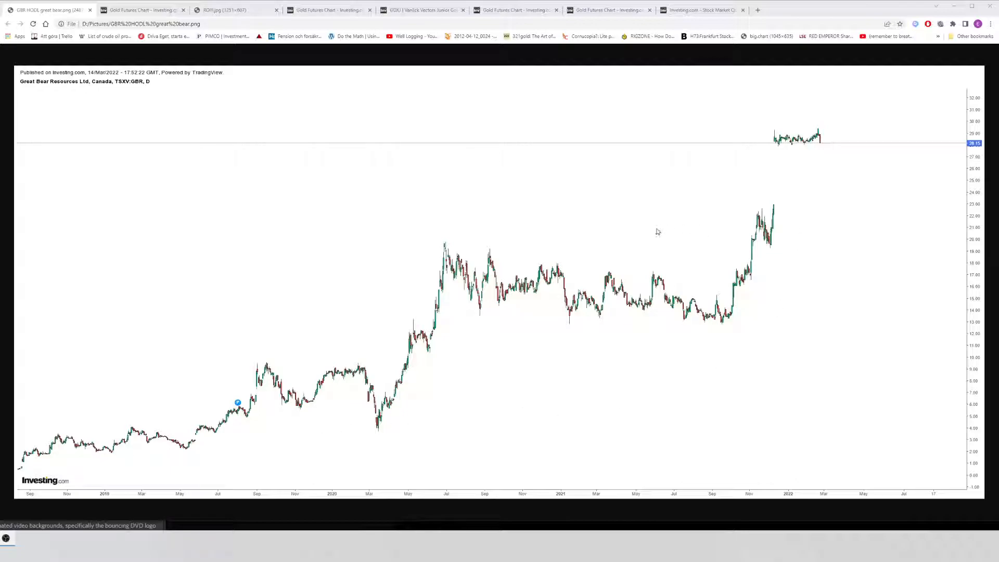
mouse_move(661, 222)
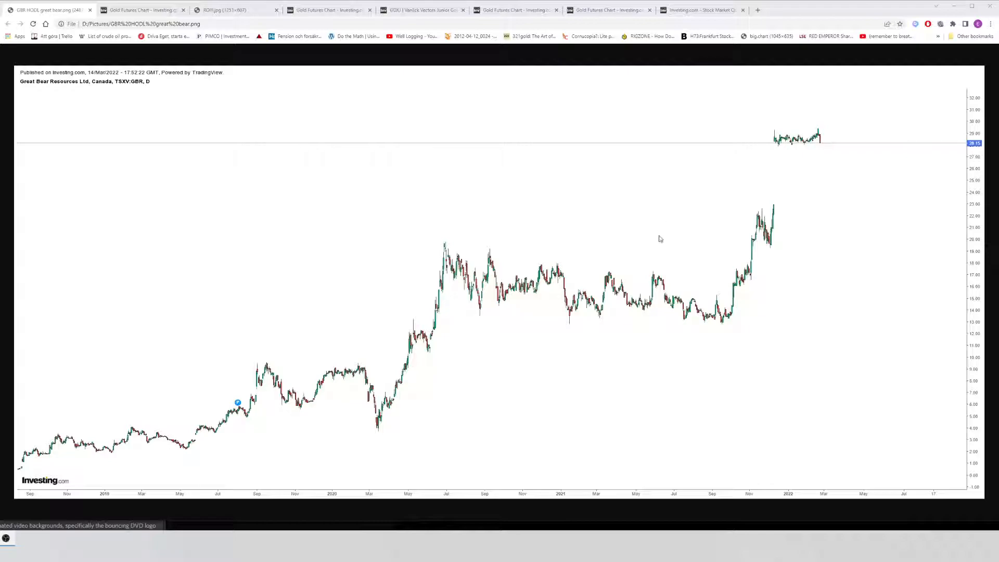
mouse_move(653, 260)
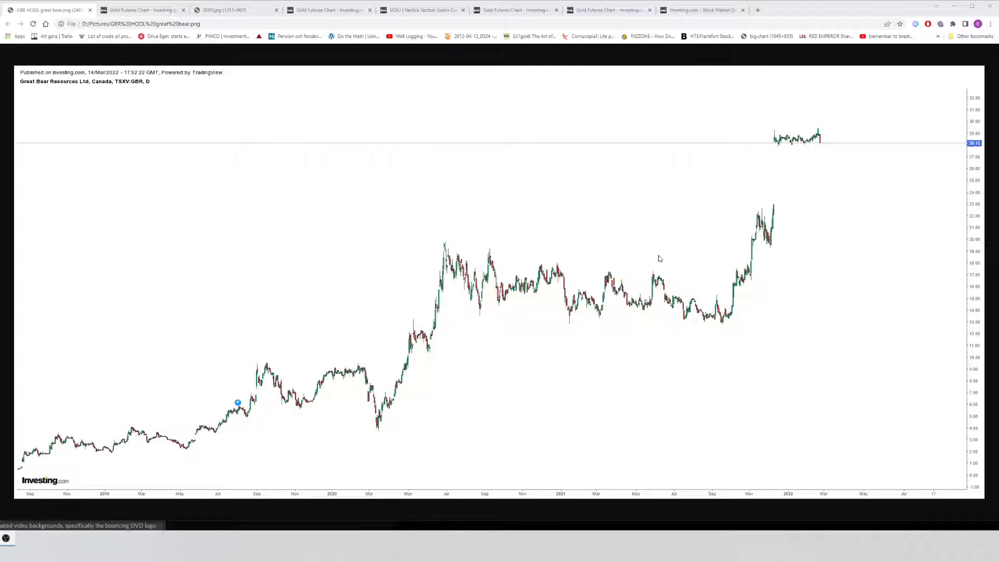
mouse_move(131, 414)
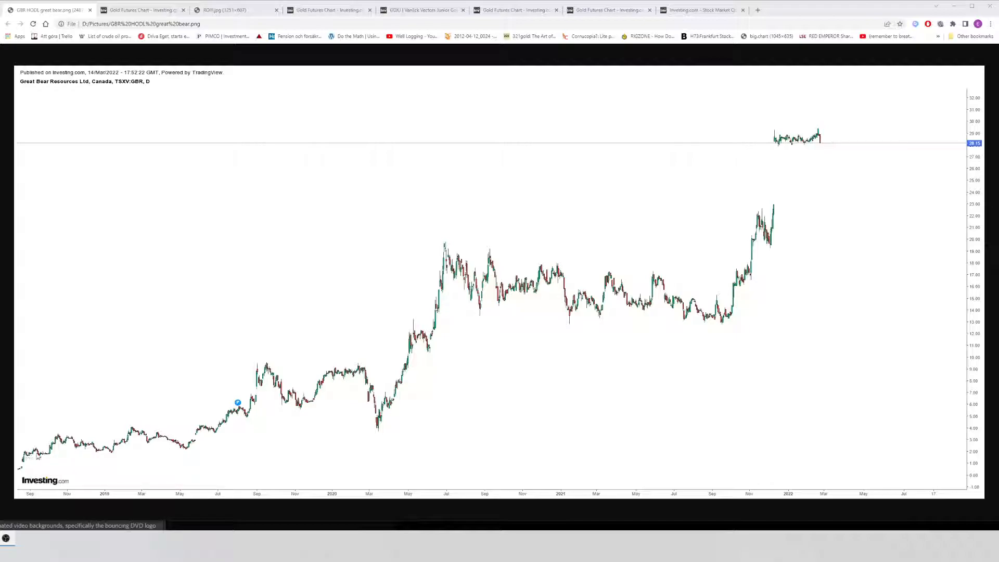
mouse_move(50, 458)
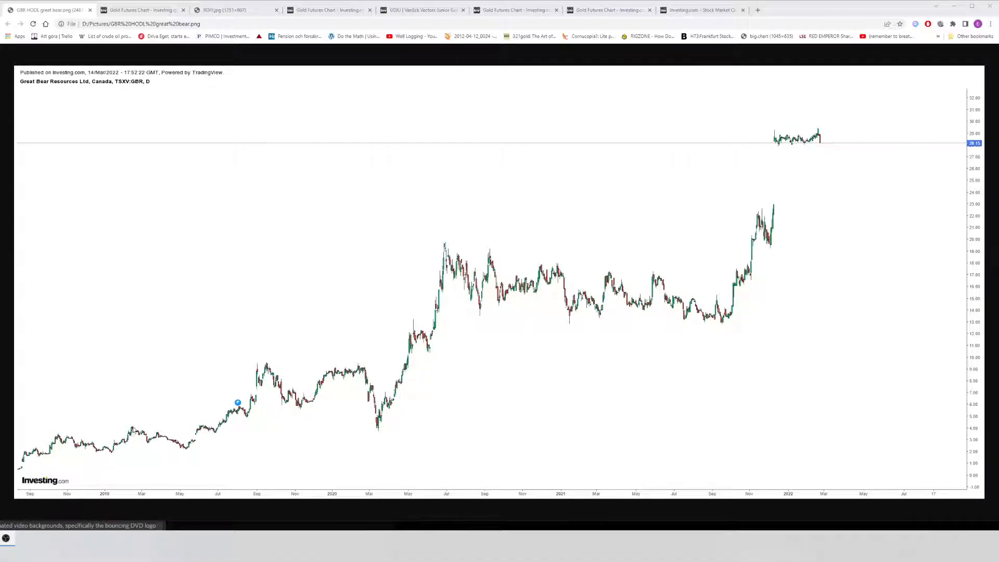
mouse_move(90, 455)
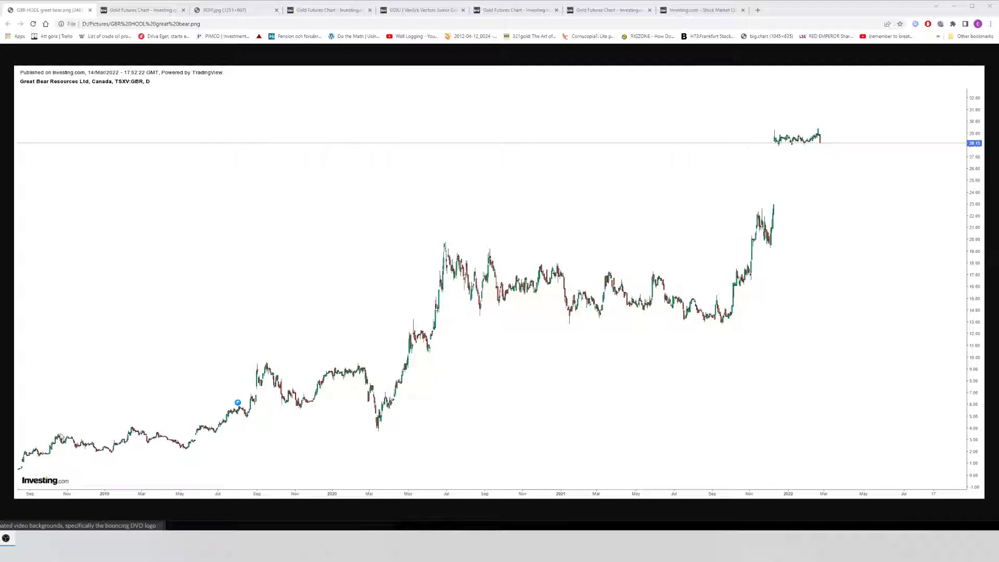
mouse_move(68, 449)
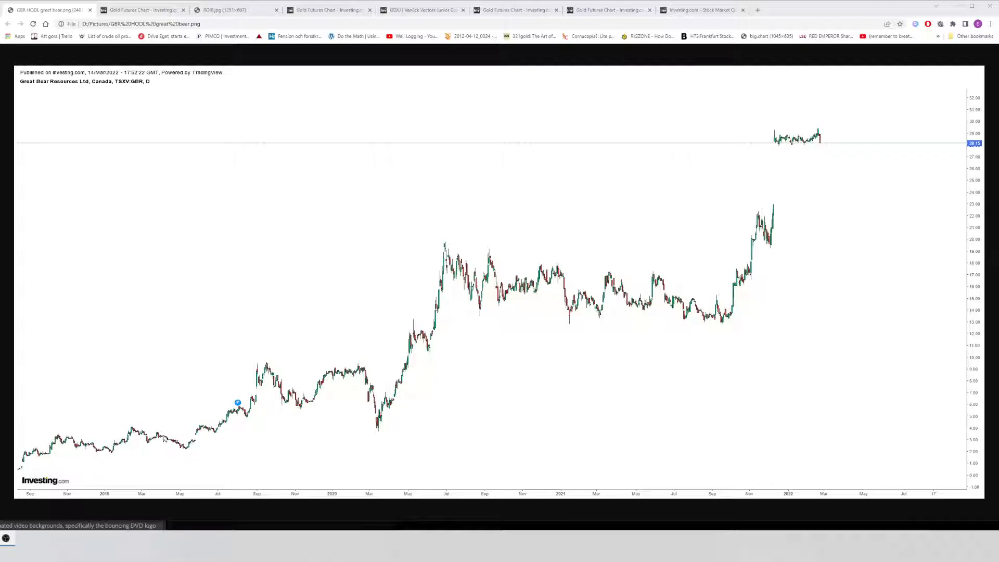
mouse_move(72, 451)
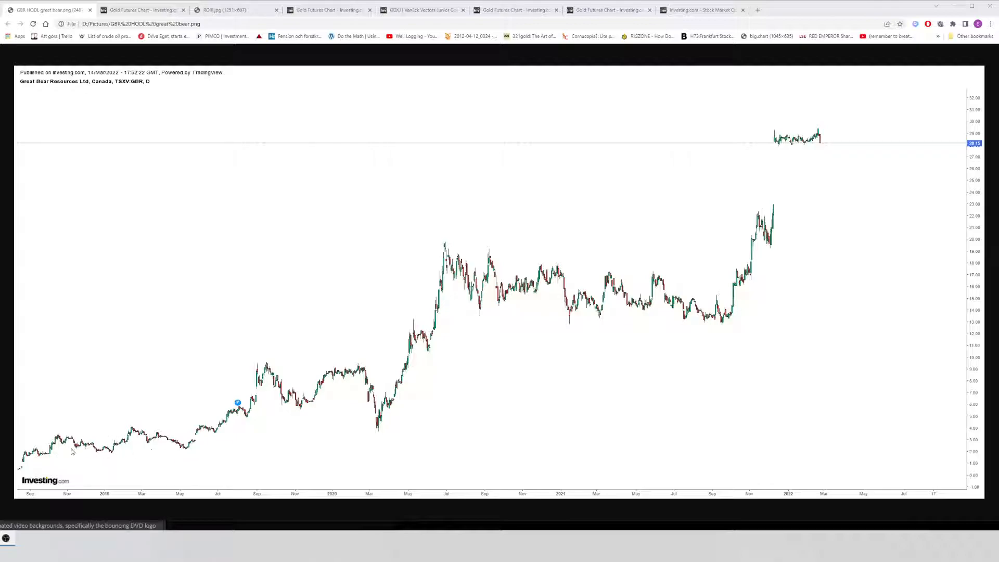
mouse_move(190, 451)
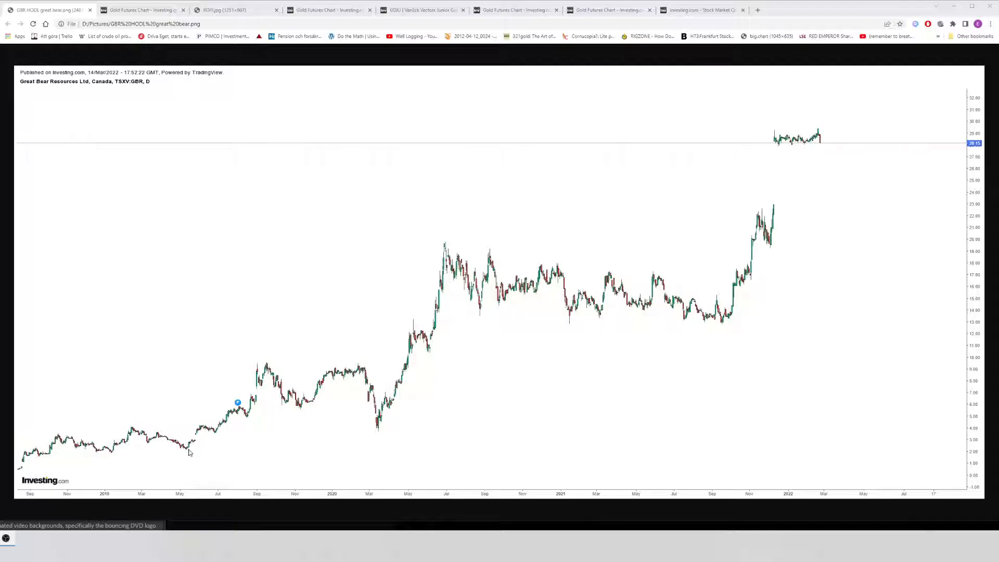
mouse_move(197, 430)
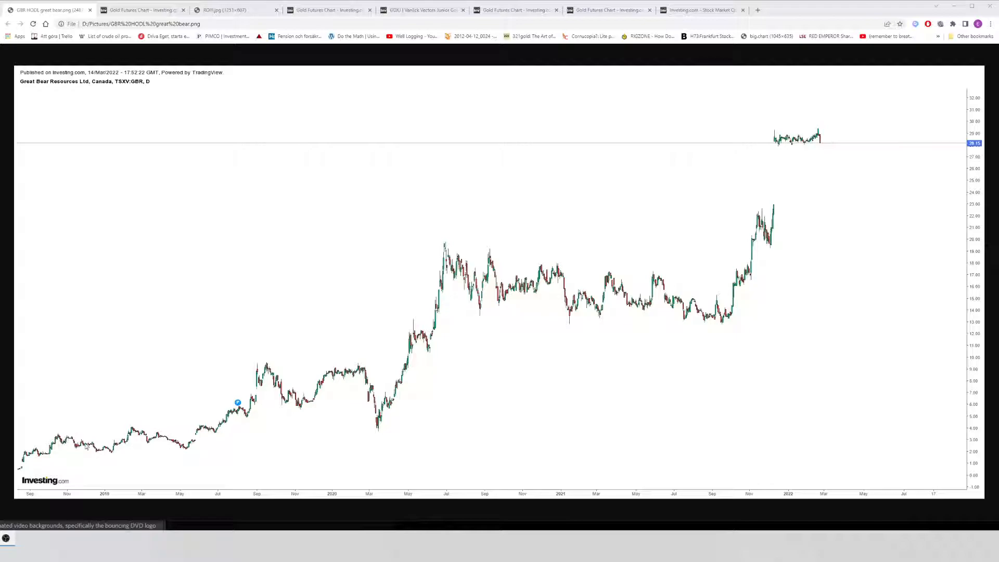
mouse_move(201, 440)
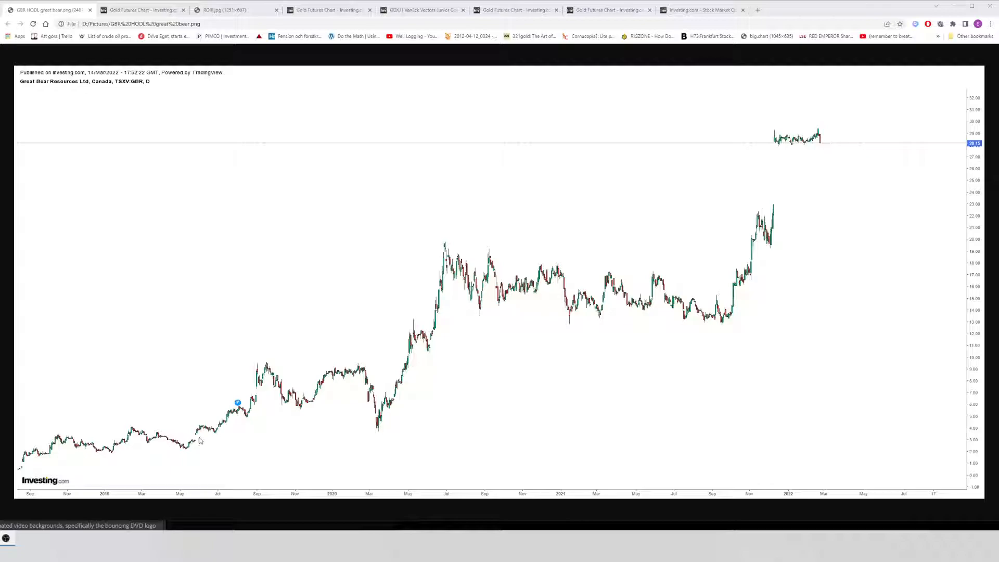
mouse_move(254, 365)
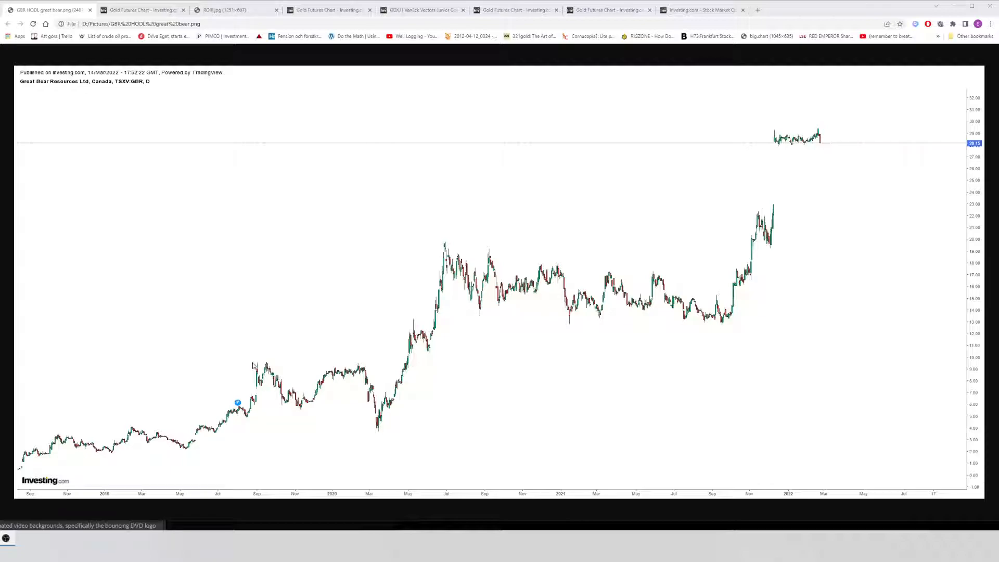
mouse_move(312, 409)
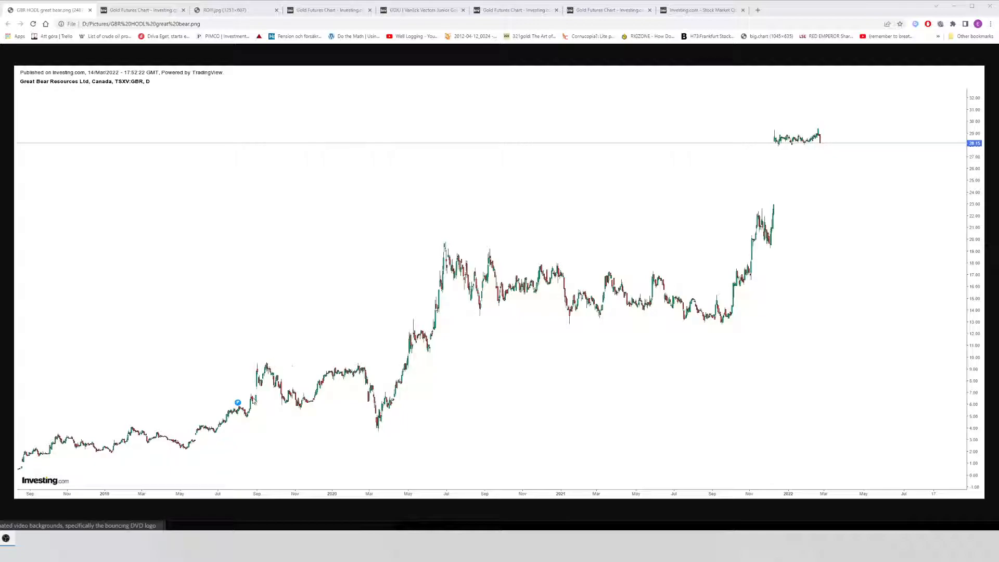
mouse_move(400, 366)
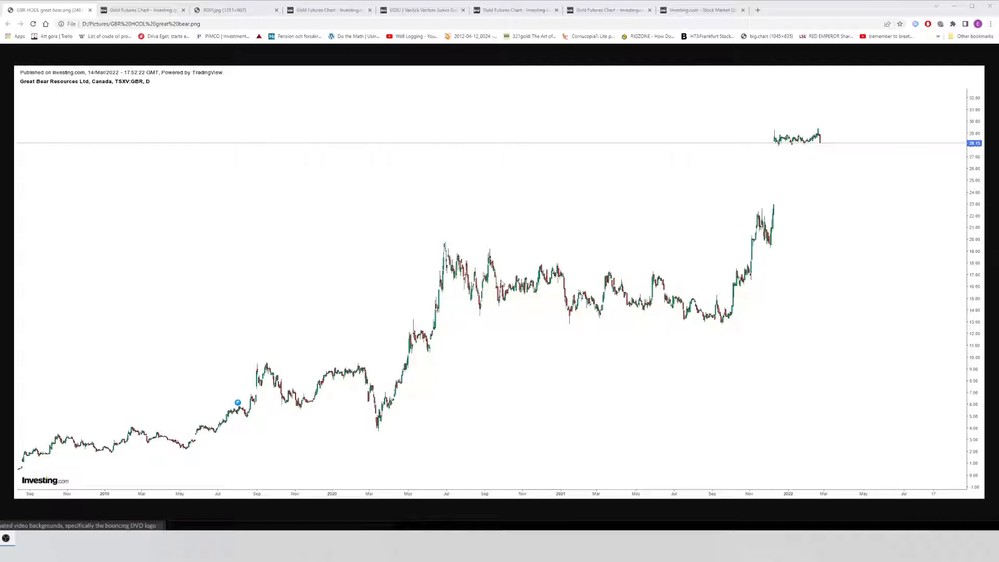
mouse_move(520, 271)
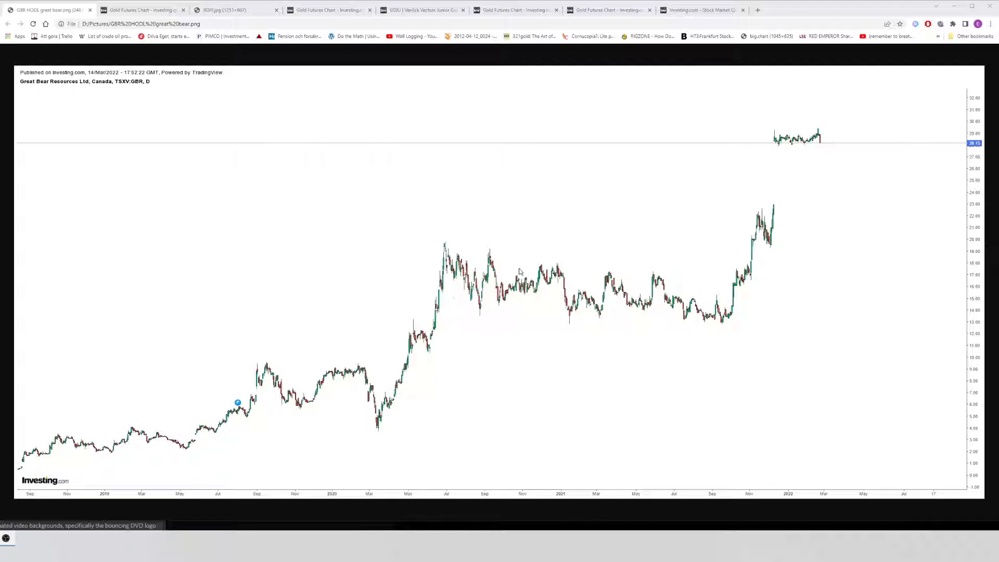
mouse_move(643, 285)
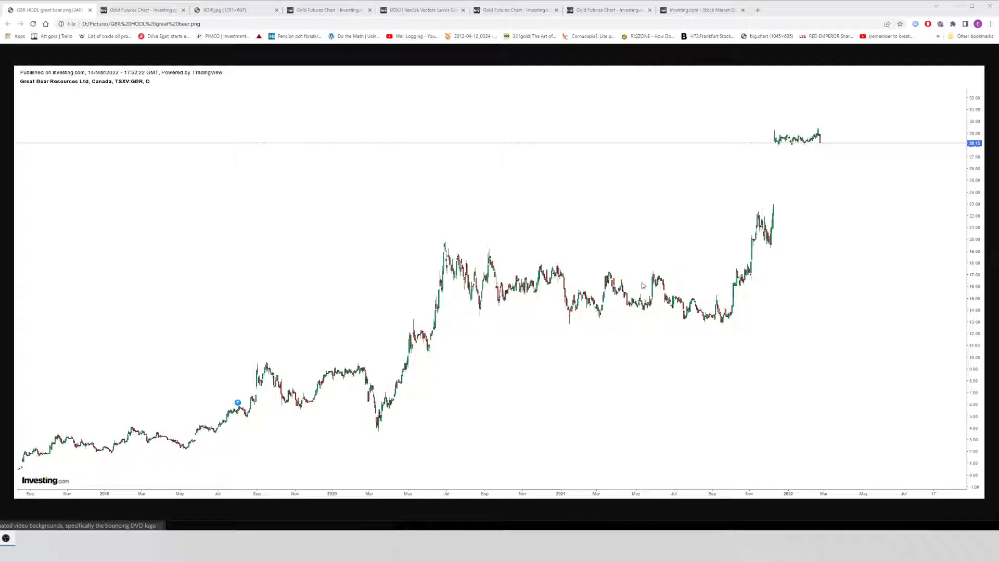
mouse_move(734, 313)
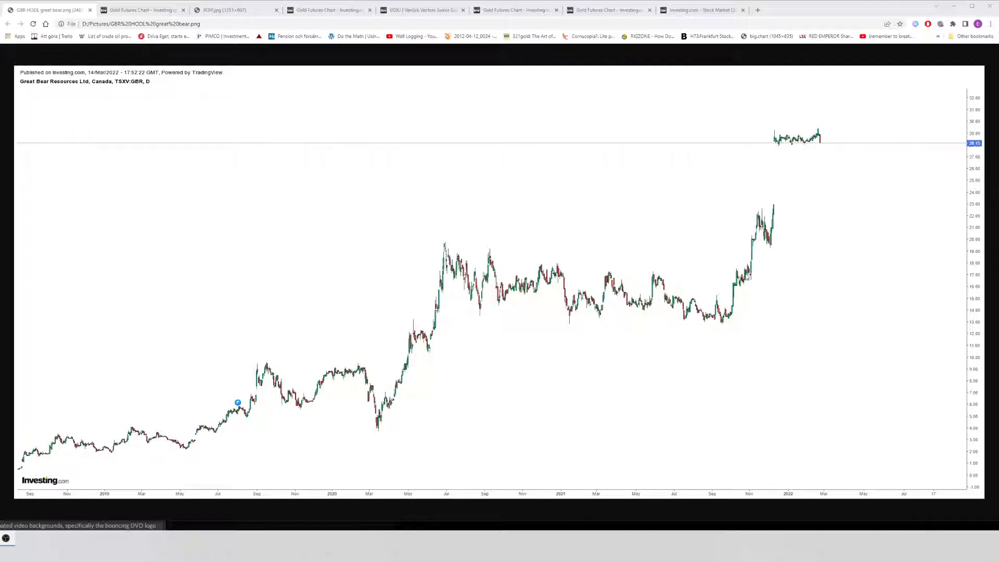
mouse_move(788, 164)
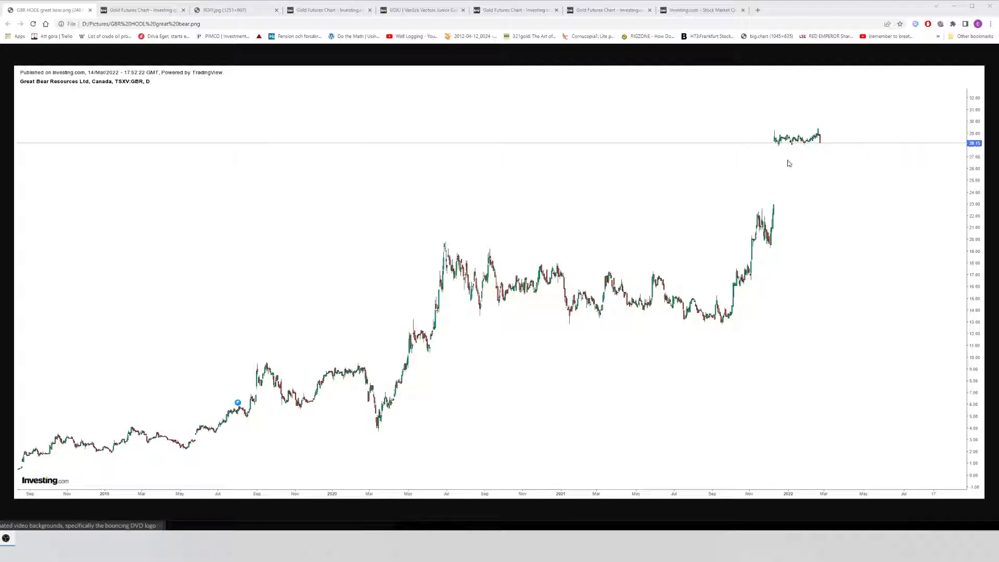
mouse_move(796, 162)
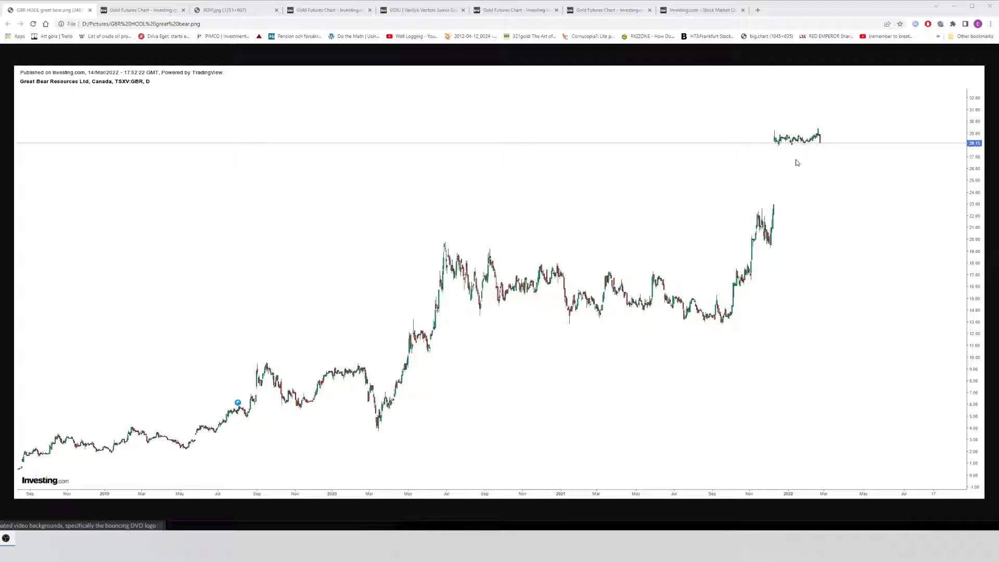
mouse_move(906, 323)
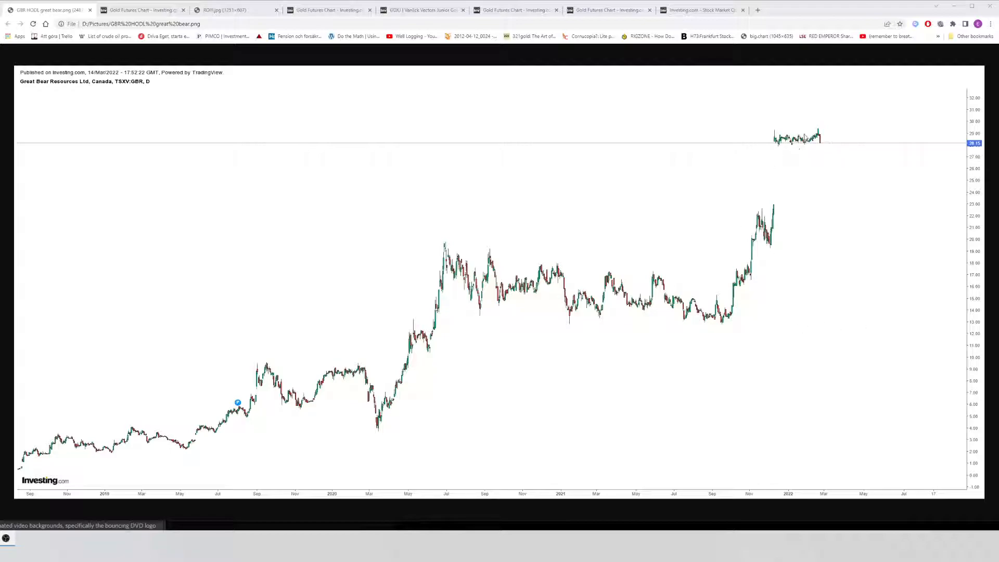
mouse_move(707, 269)
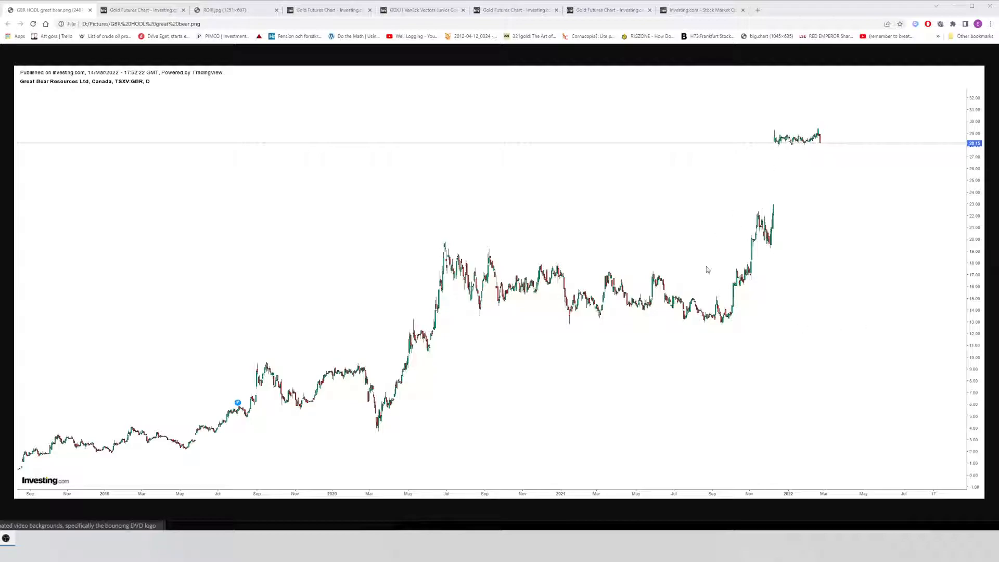
mouse_move(595, 269)
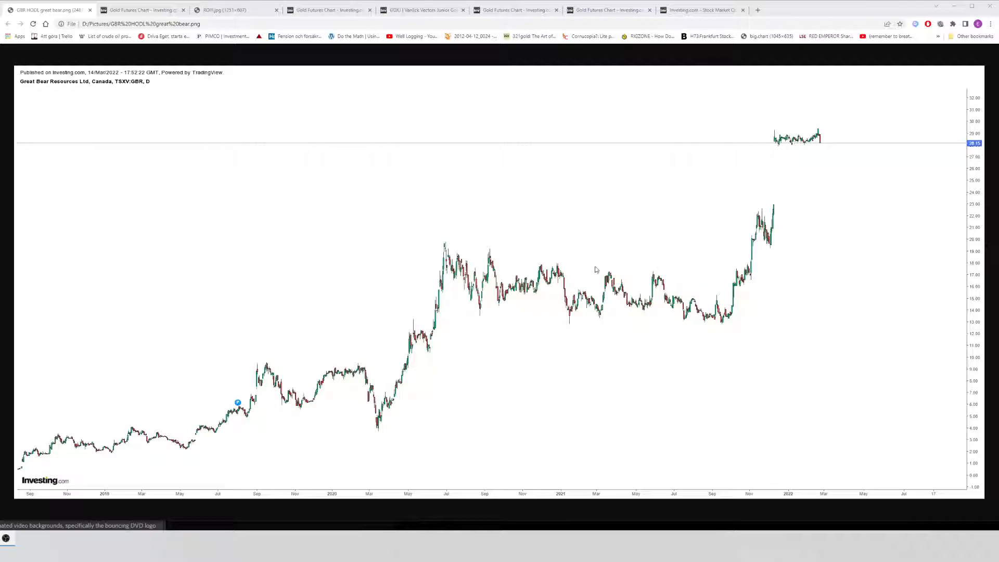
mouse_move(478, 312)
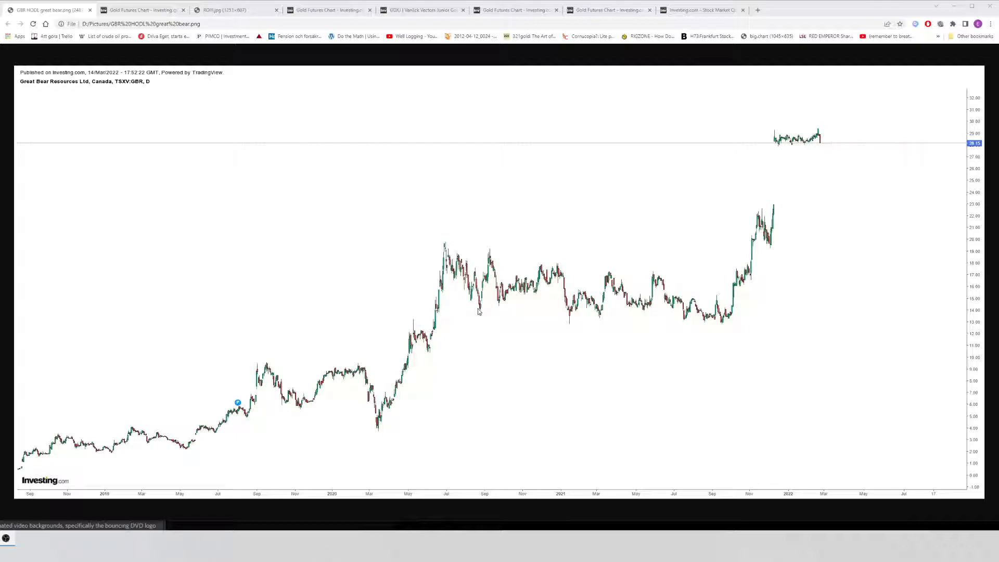
mouse_move(736, 248)
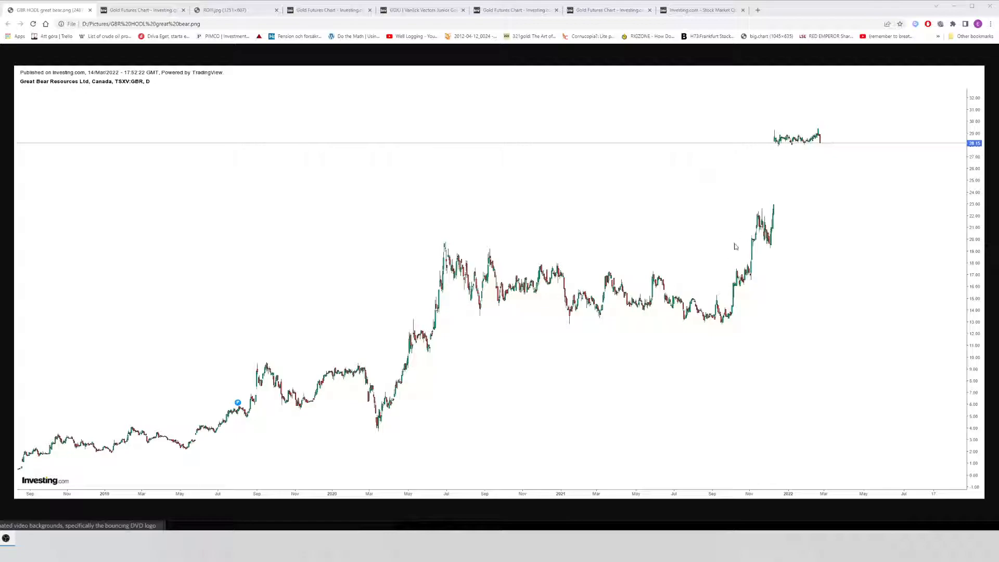
mouse_move(920, 175)
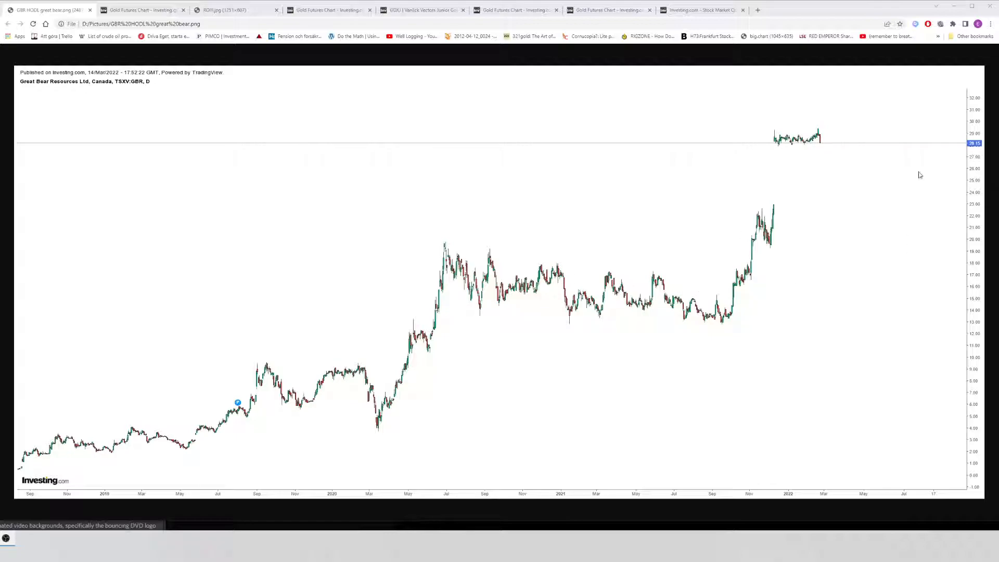
mouse_move(862, 305)
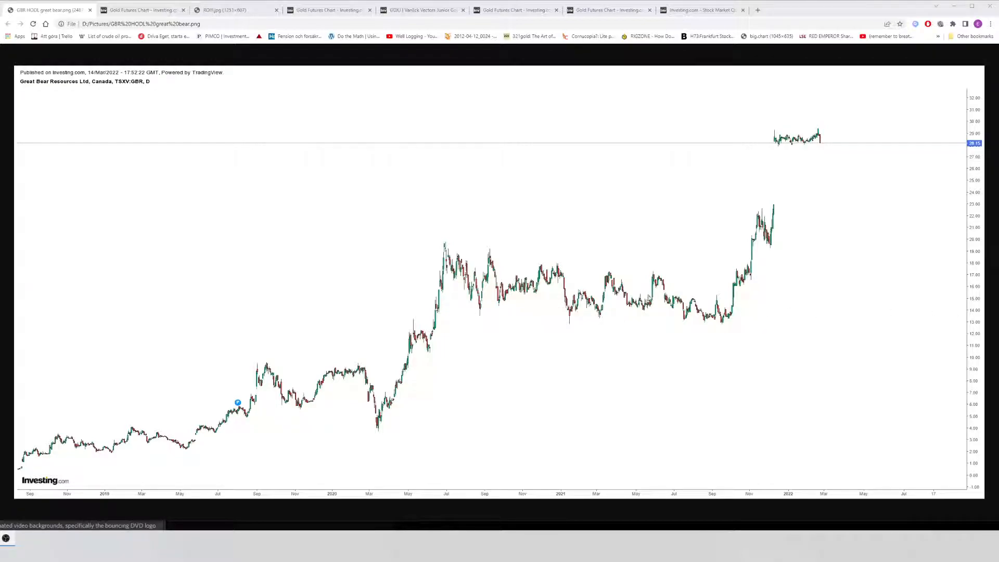
mouse_move(795, 132)
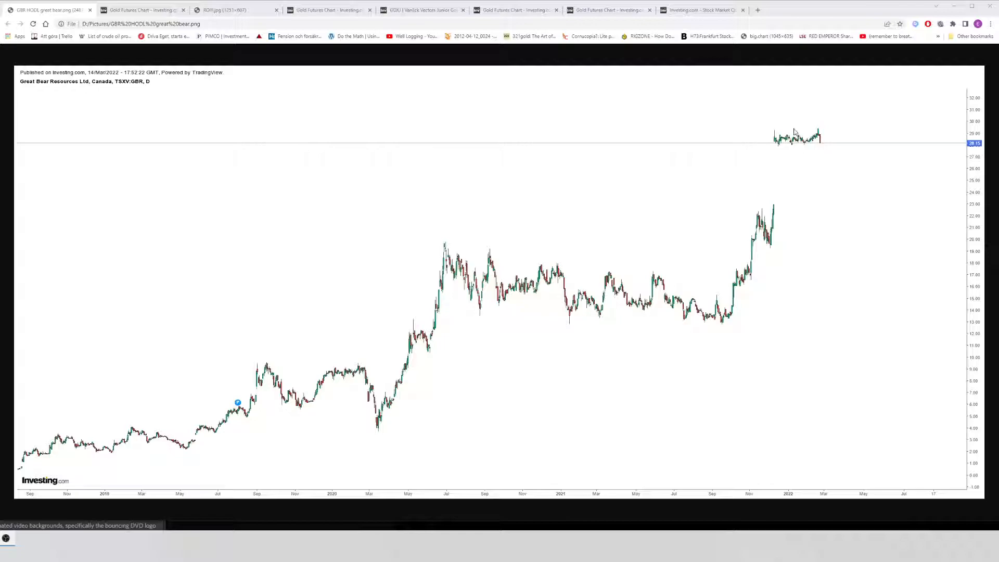
mouse_move(797, 147)
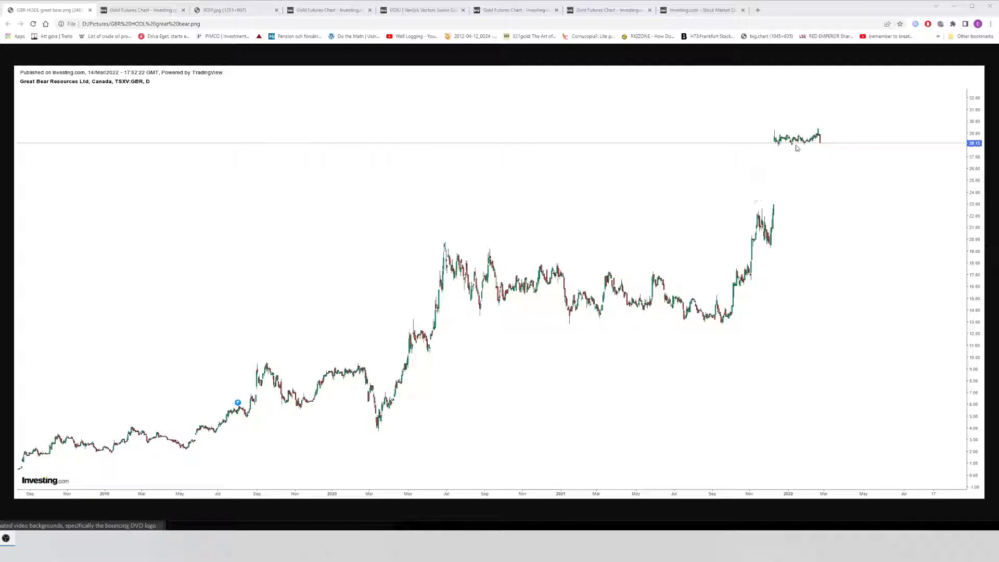
mouse_move(594, 256)
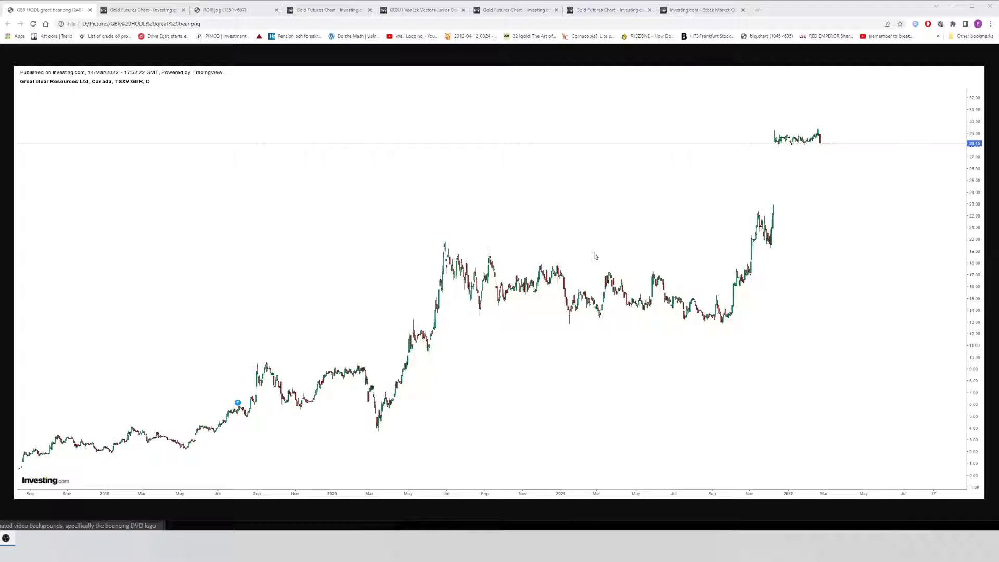
mouse_move(825, 143)
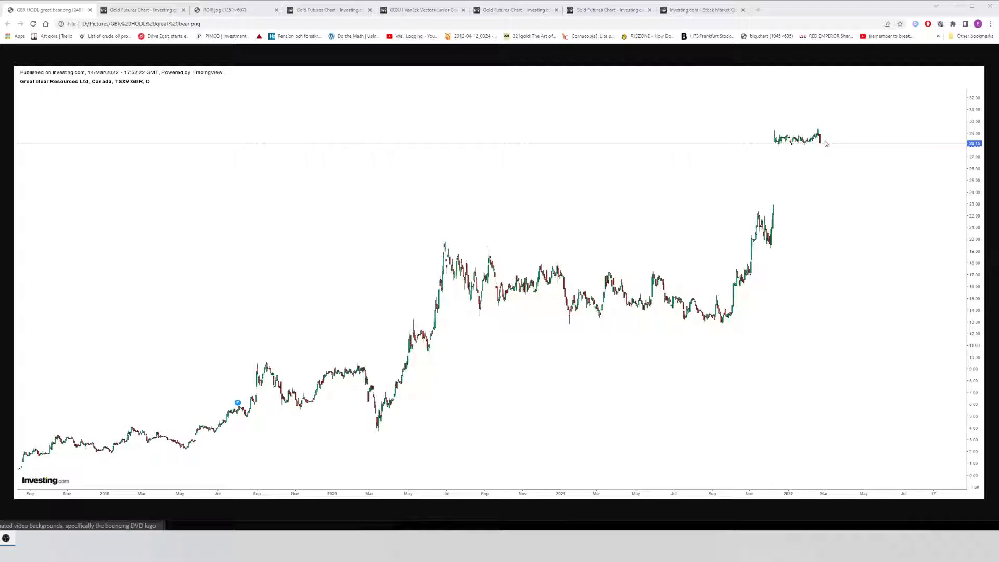
mouse_move(872, 158)
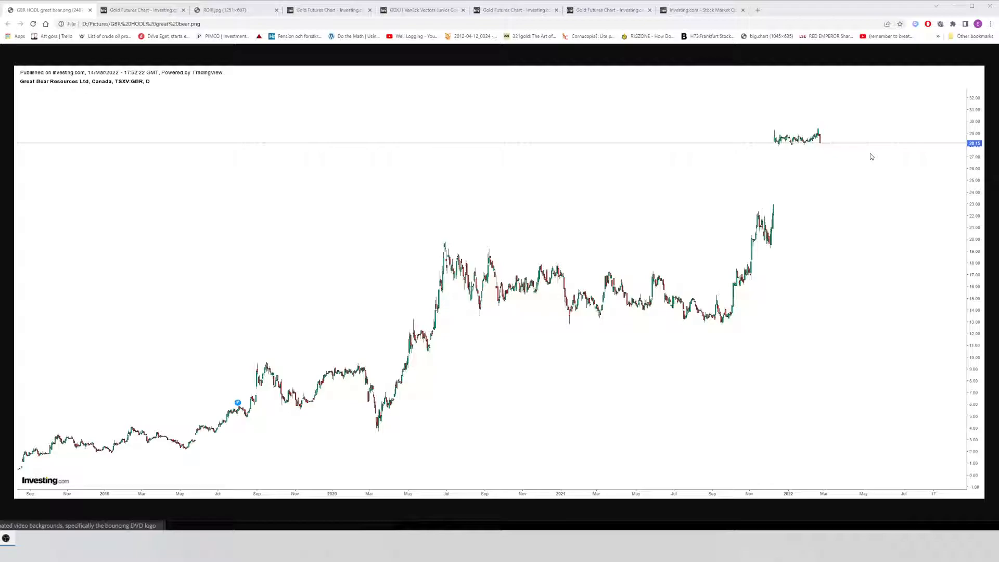
mouse_move(92, 429)
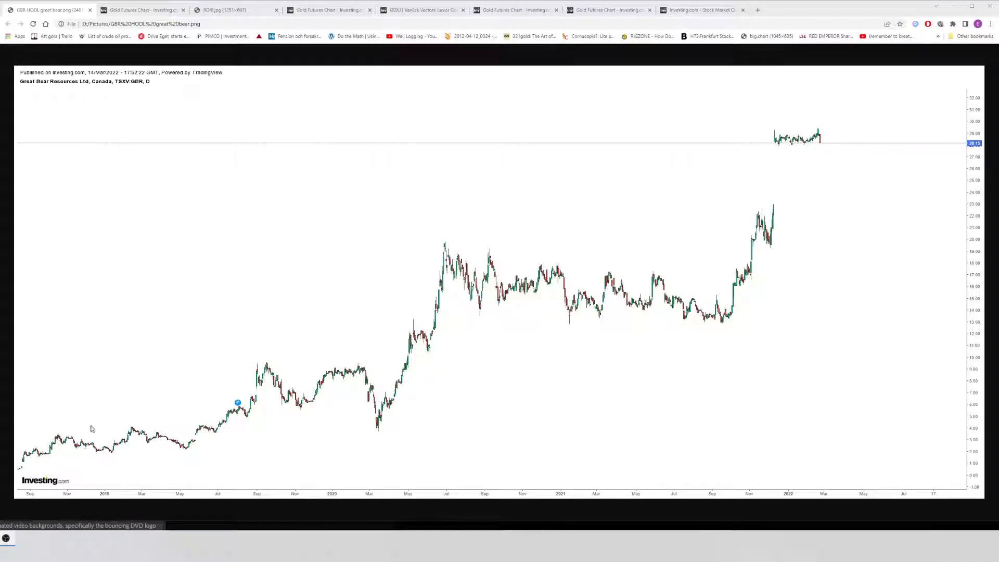
mouse_move(212, 414)
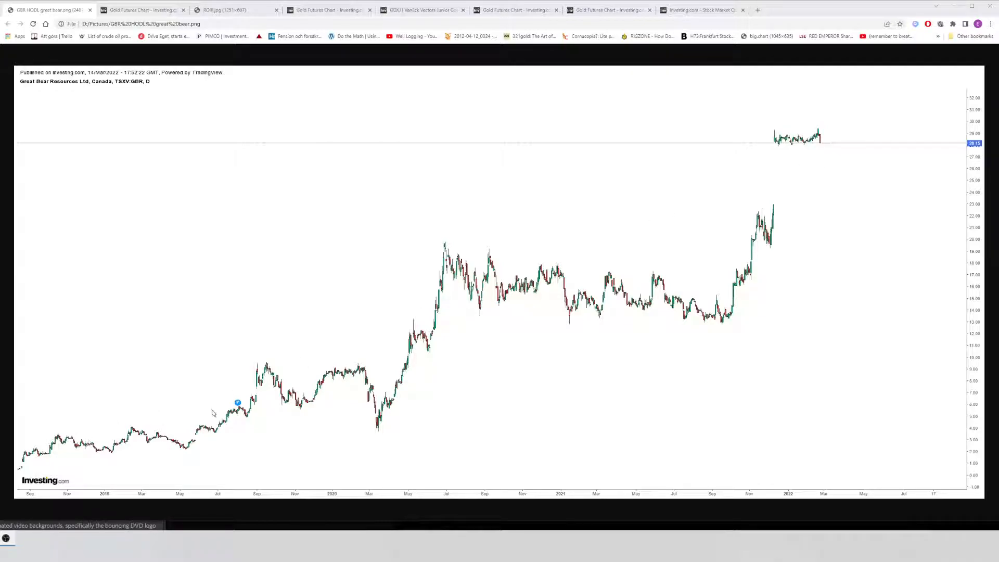
mouse_move(809, 145)
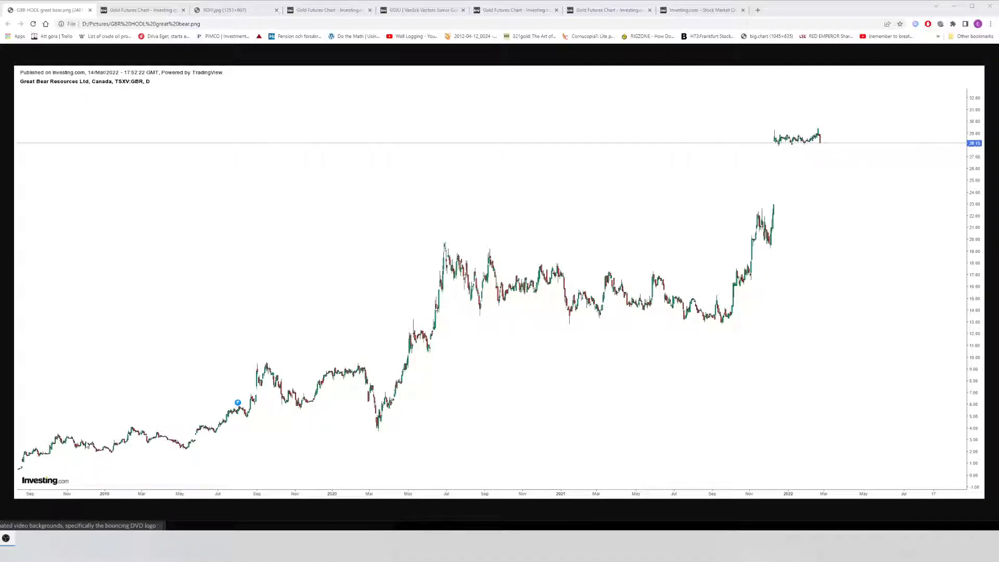
mouse_move(90, 430)
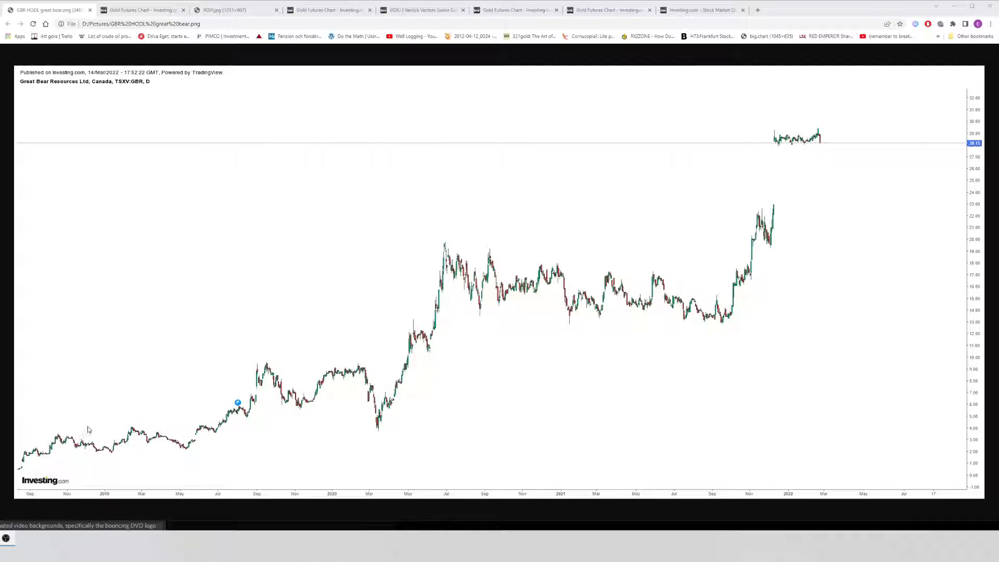
mouse_move(285, 376)
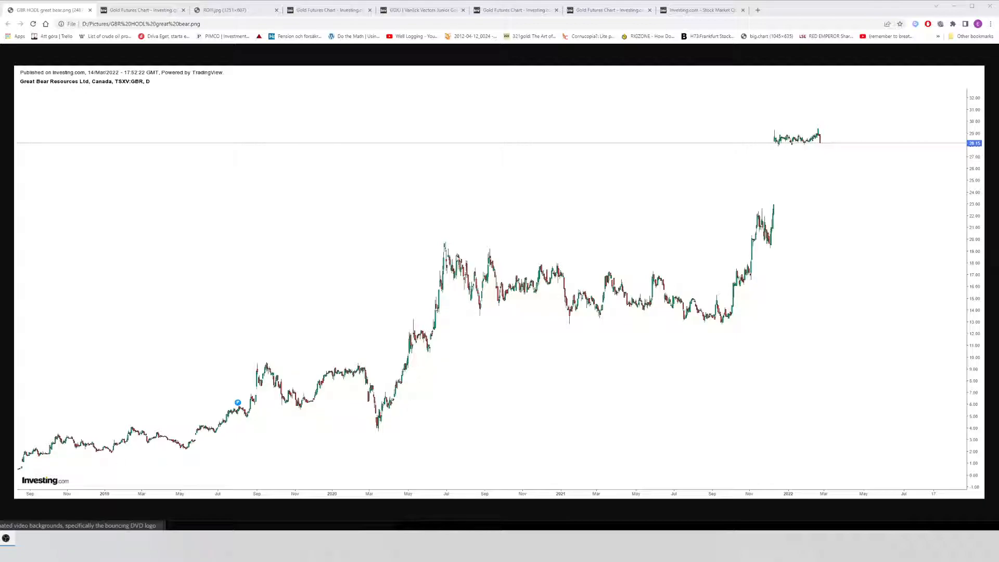
mouse_move(473, 255)
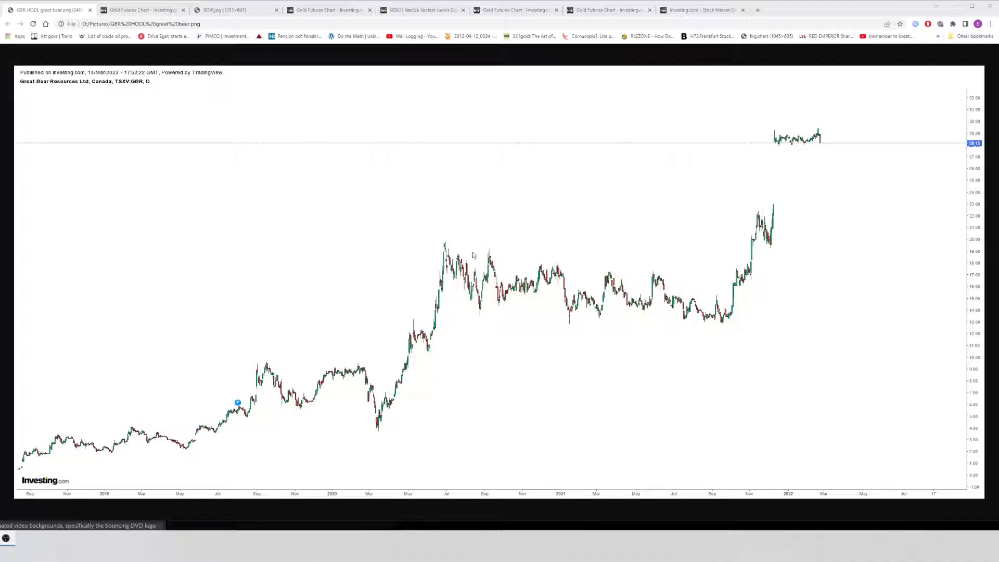
mouse_move(520, 315)
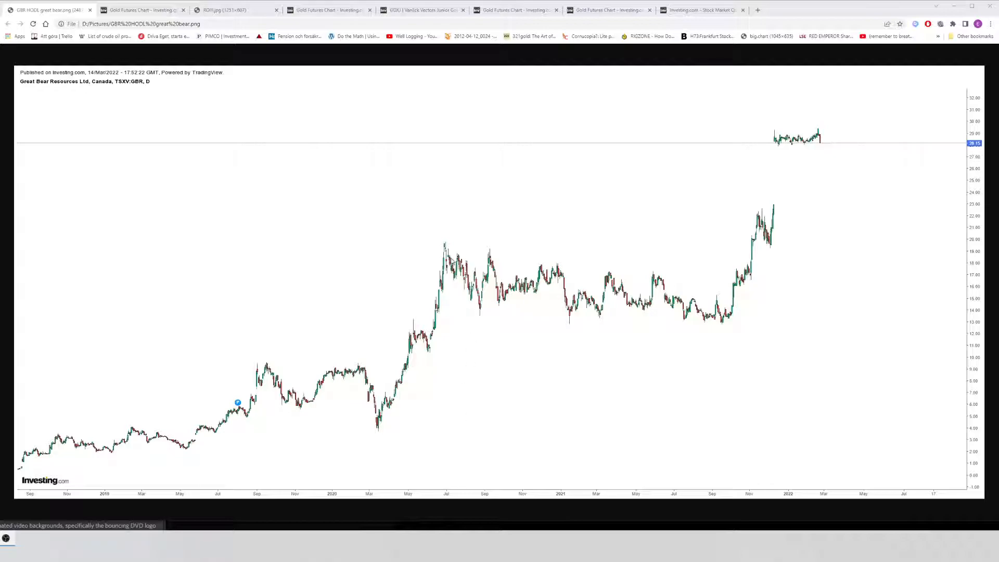
mouse_move(174, 427)
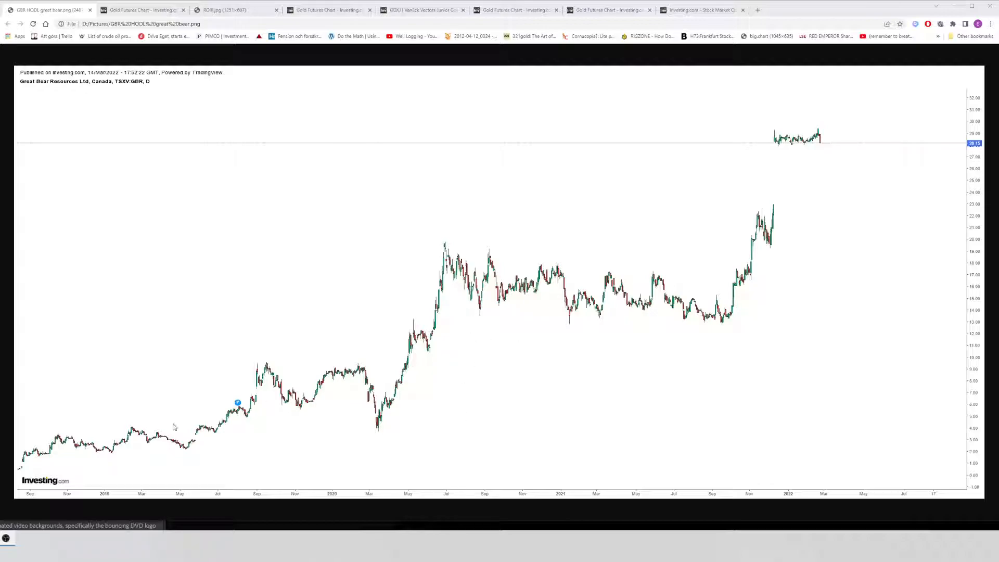
mouse_move(139, 422)
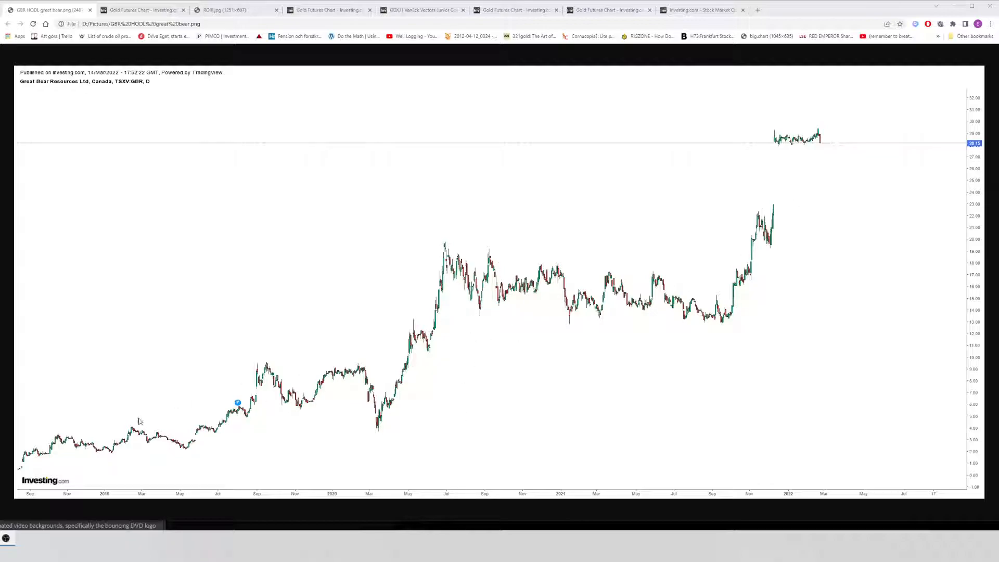
mouse_move(785, 169)
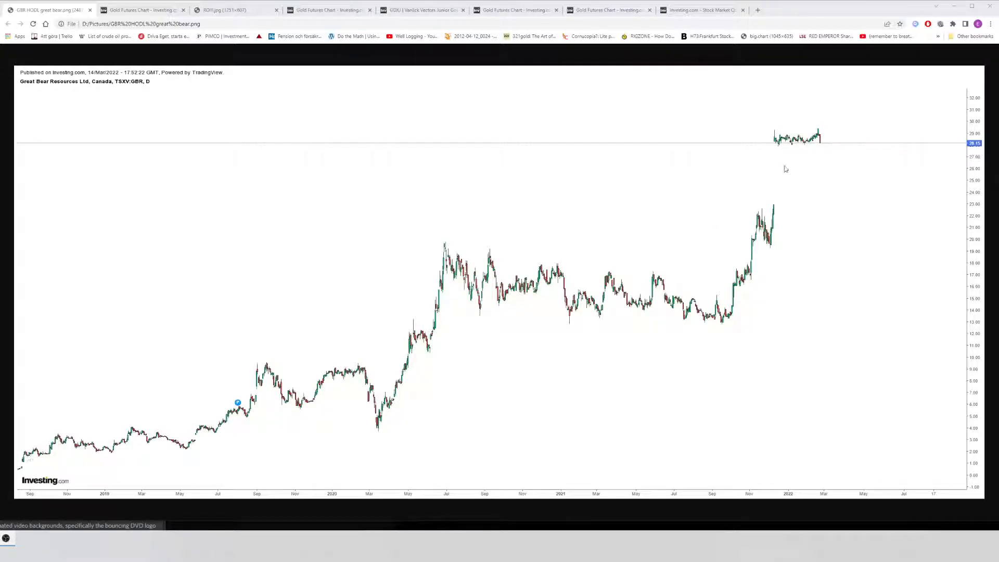
mouse_move(362, 395)
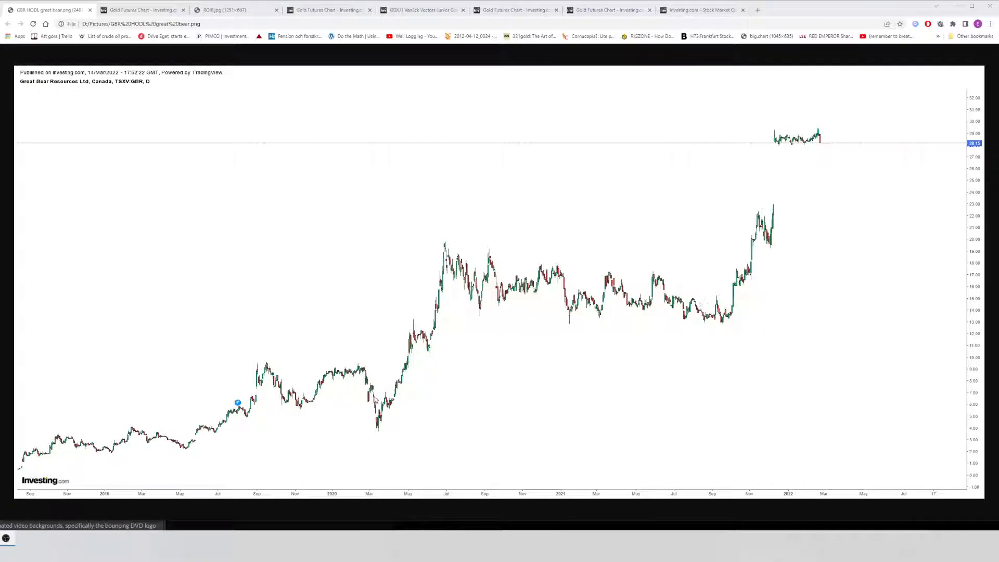
mouse_move(453, 254)
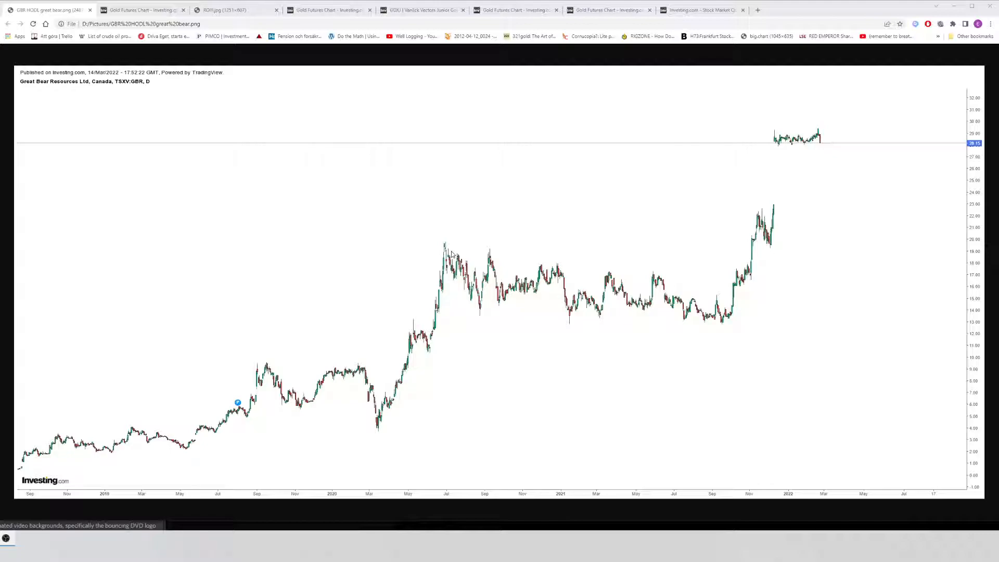
mouse_move(415, 312)
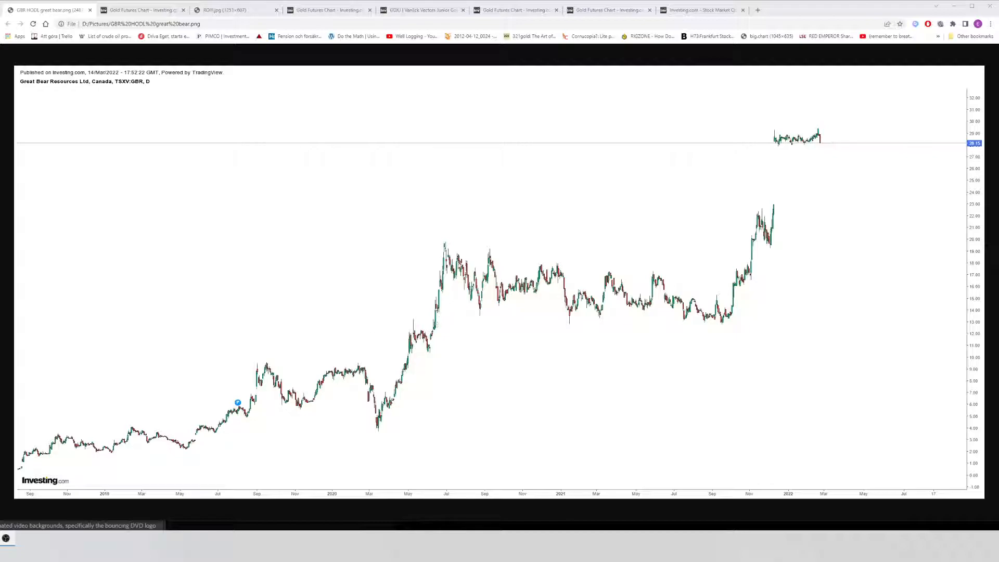
mouse_move(479, 323)
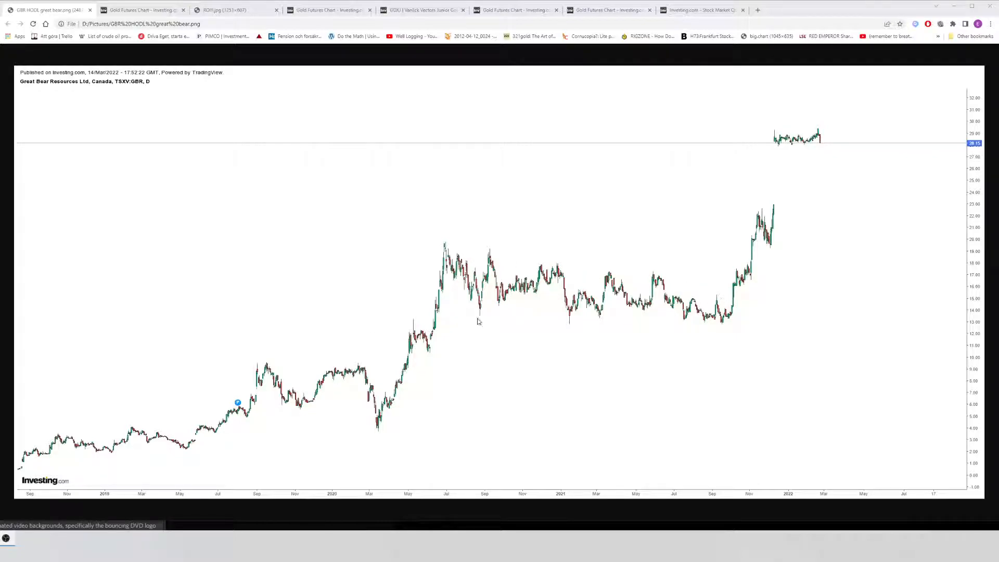
mouse_move(667, 269)
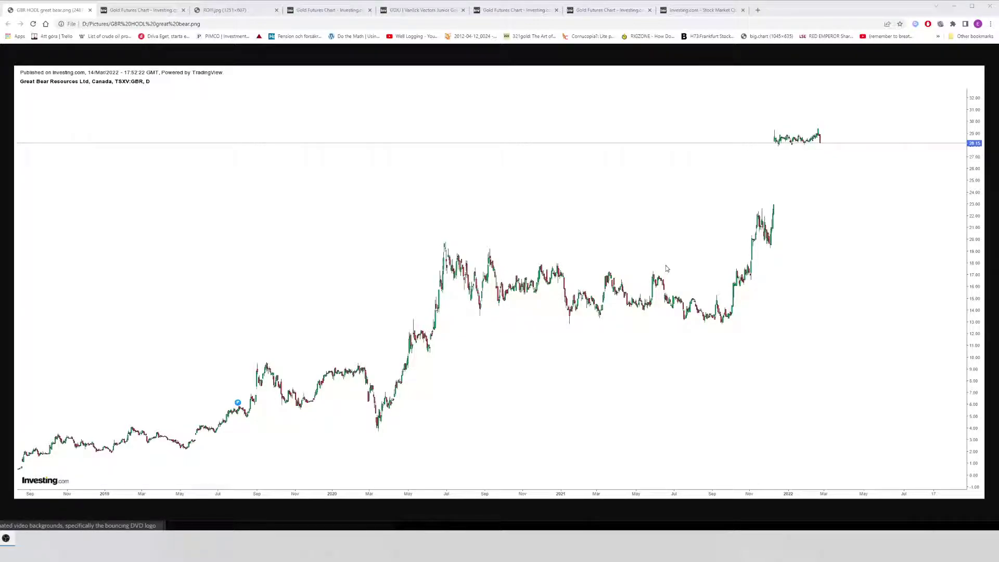
mouse_move(552, 283)
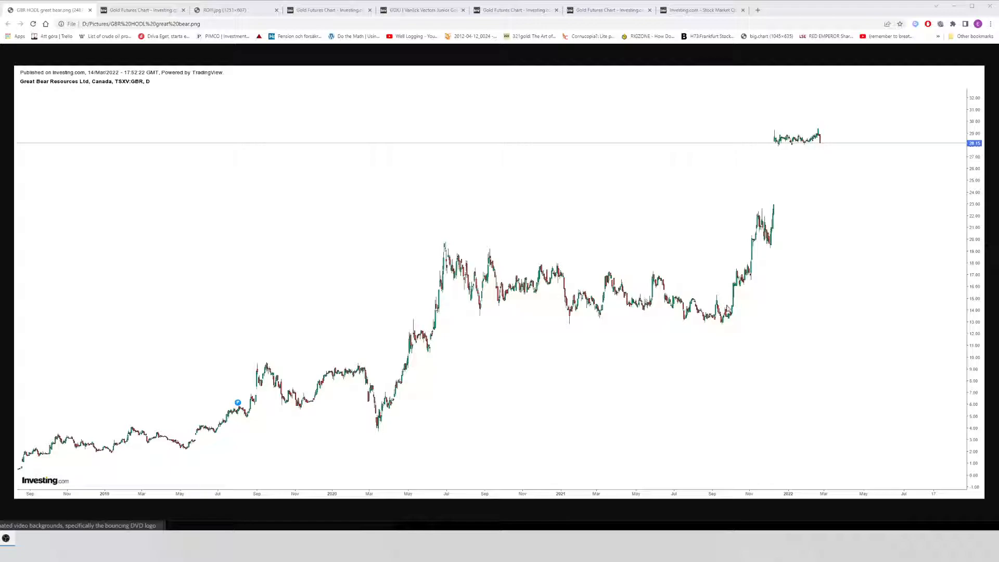
mouse_move(730, 309)
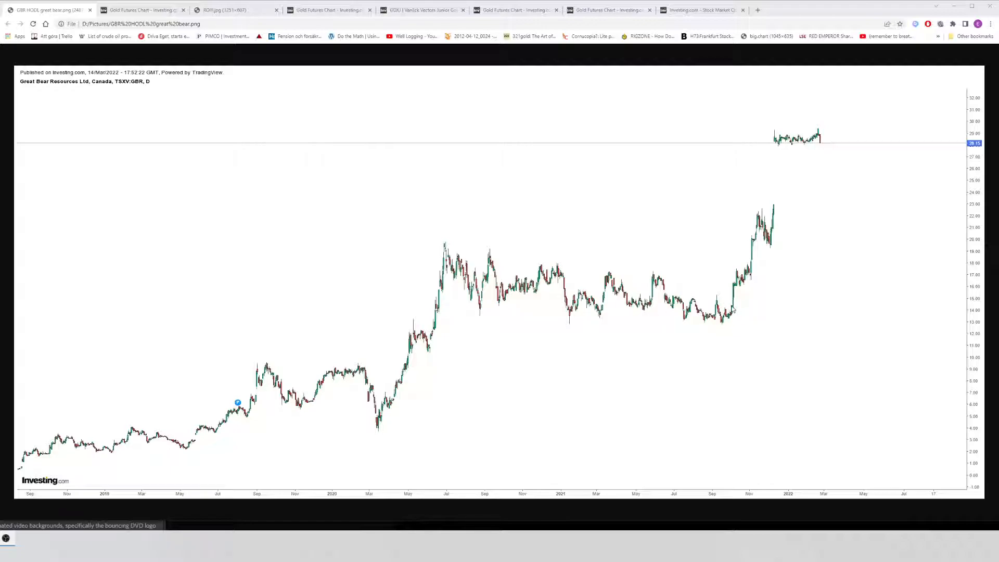
mouse_move(729, 308)
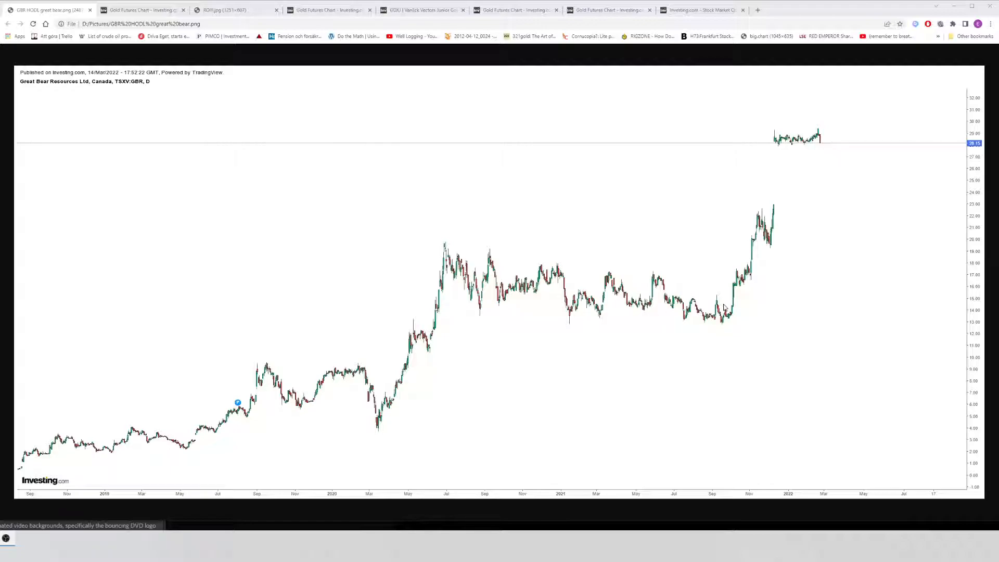
mouse_move(726, 302)
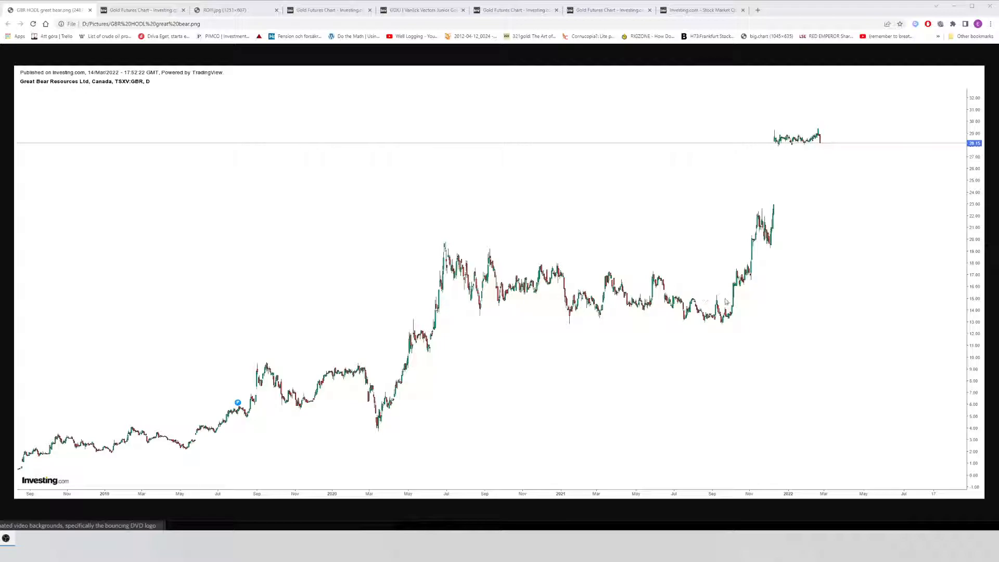
mouse_move(733, 303)
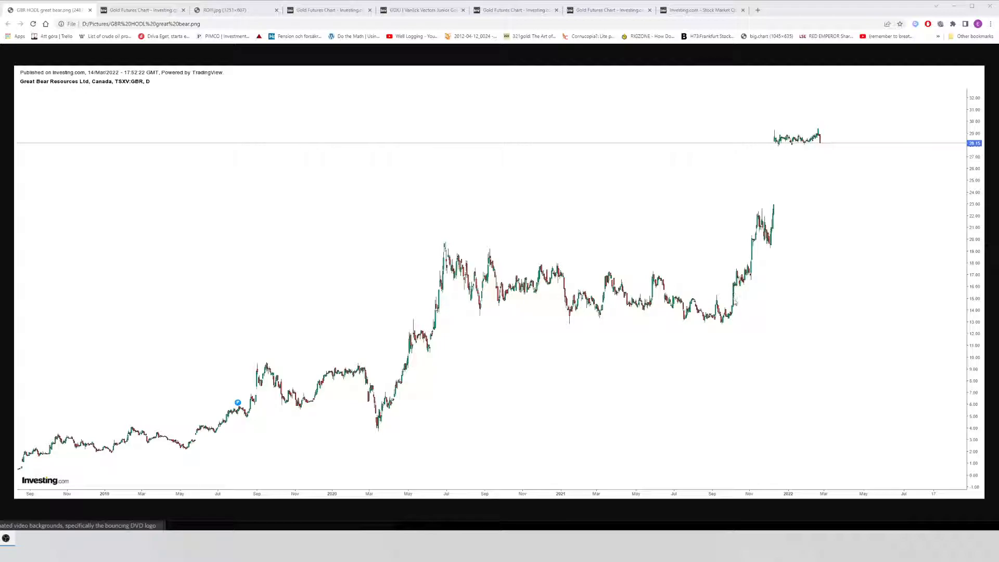
mouse_move(374, 430)
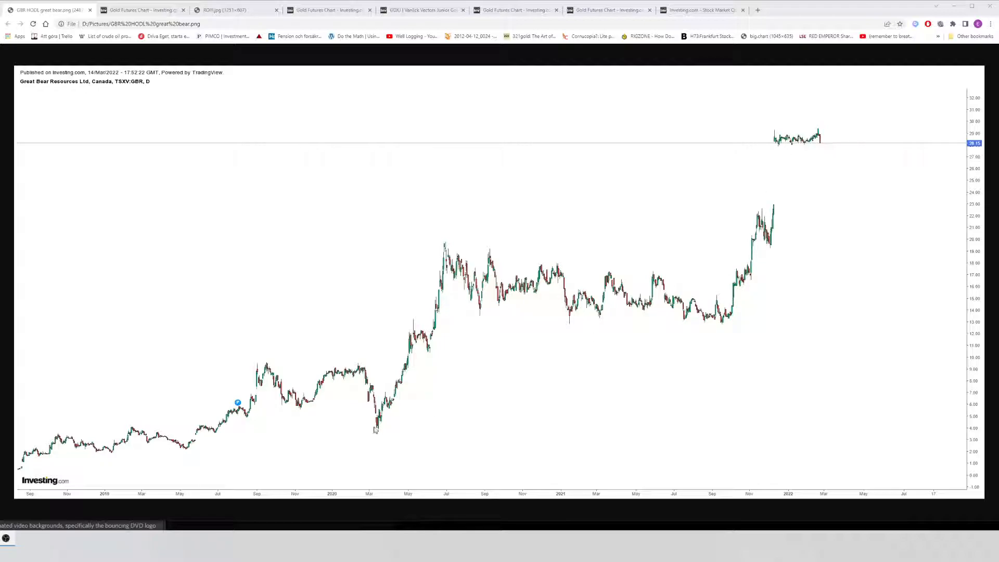
mouse_move(387, 369)
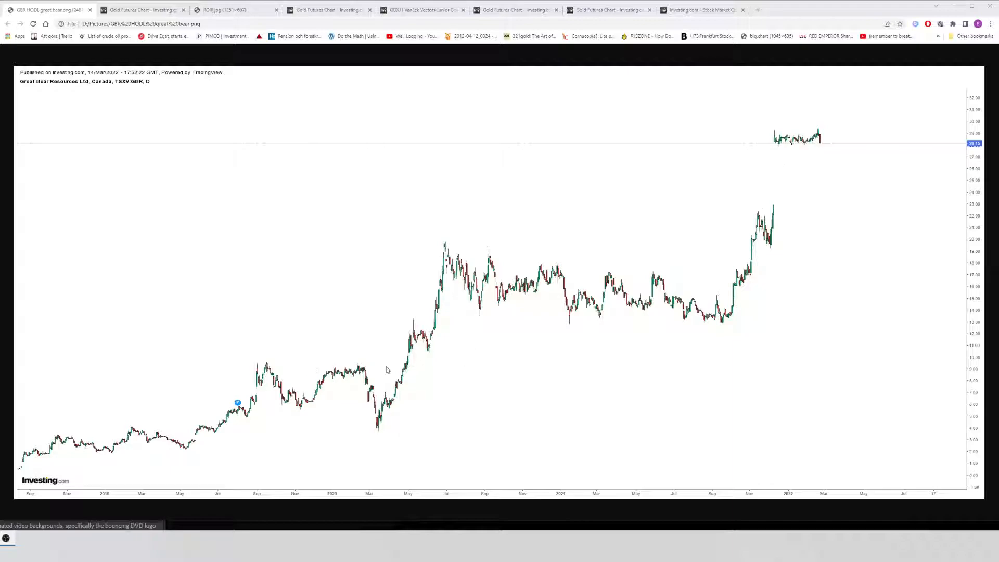
mouse_move(729, 322)
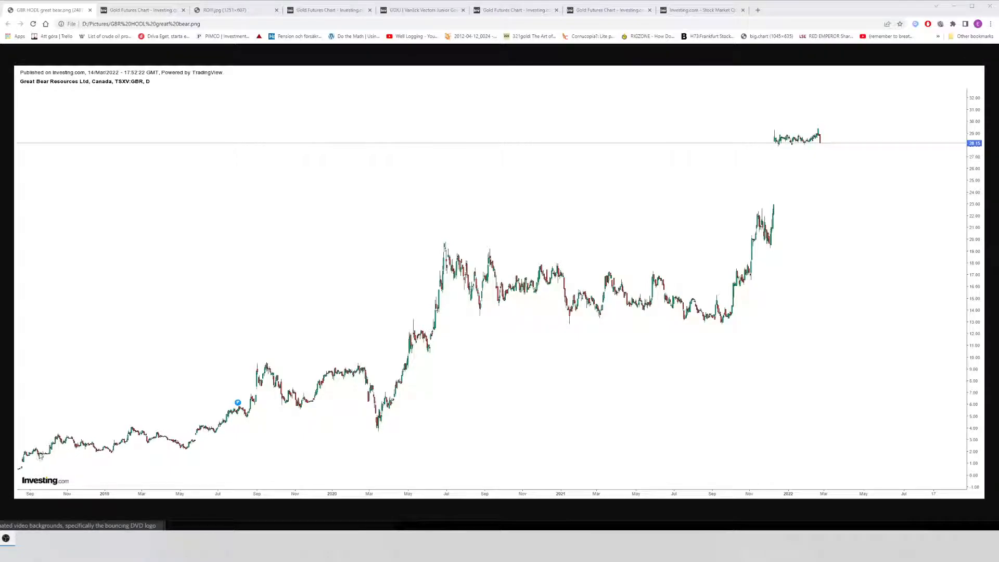
mouse_move(611, 339)
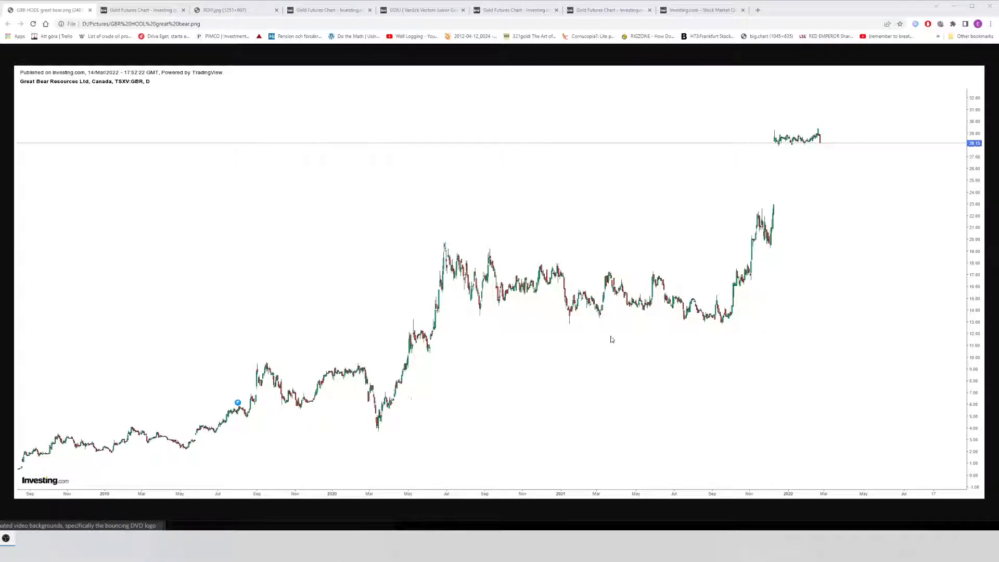
mouse_move(711, 325)
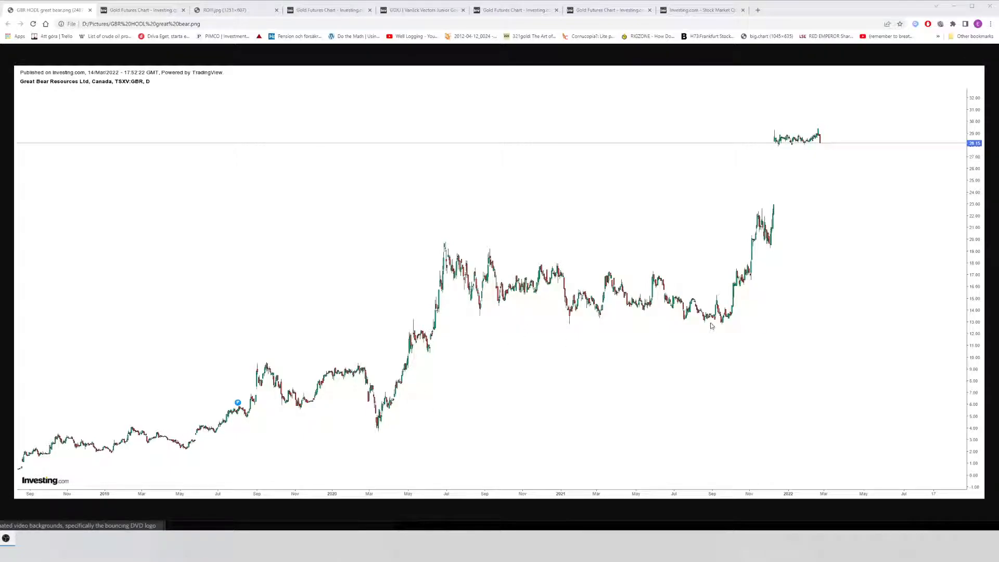
mouse_move(393, 237)
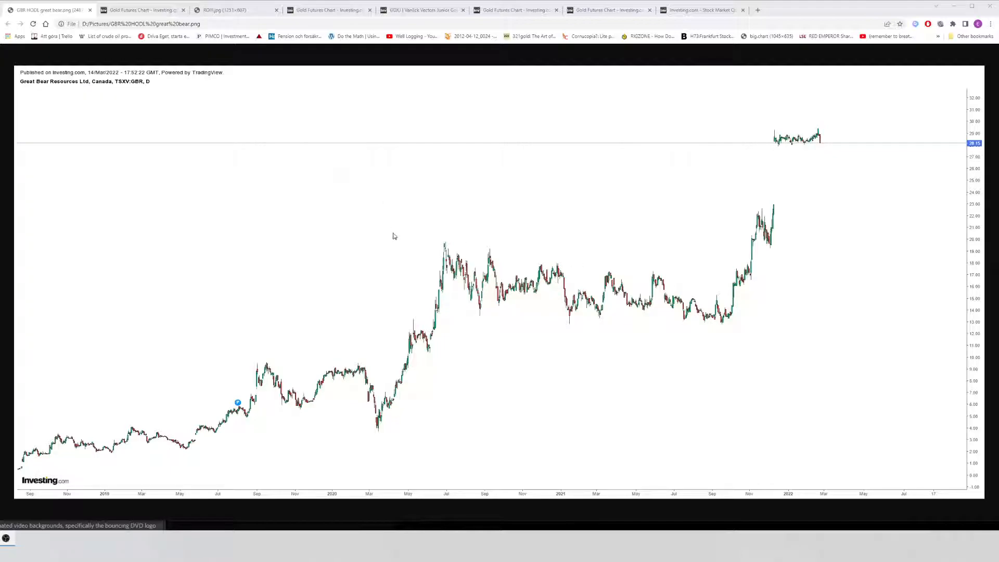
mouse_move(435, 288)
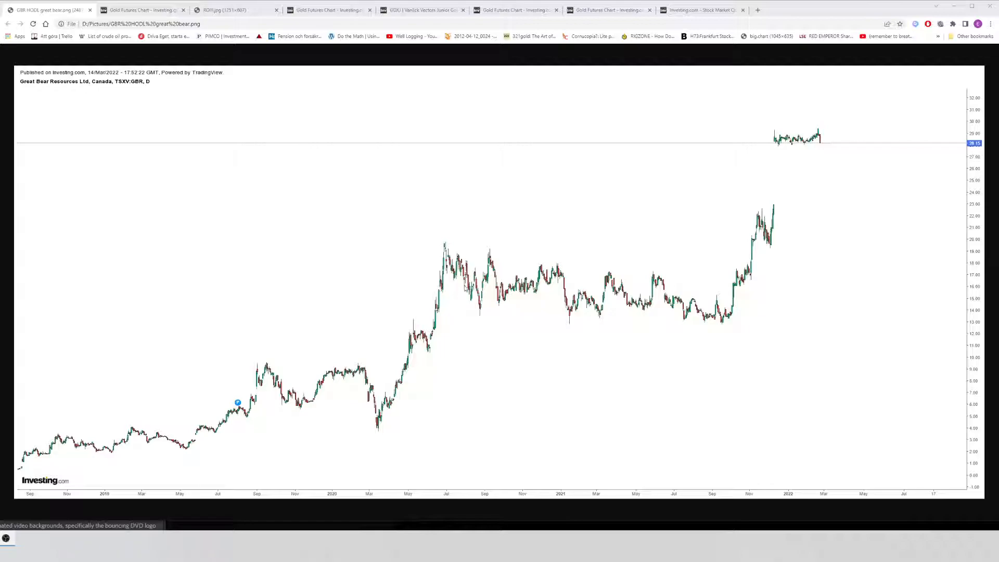
mouse_move(501, 304)
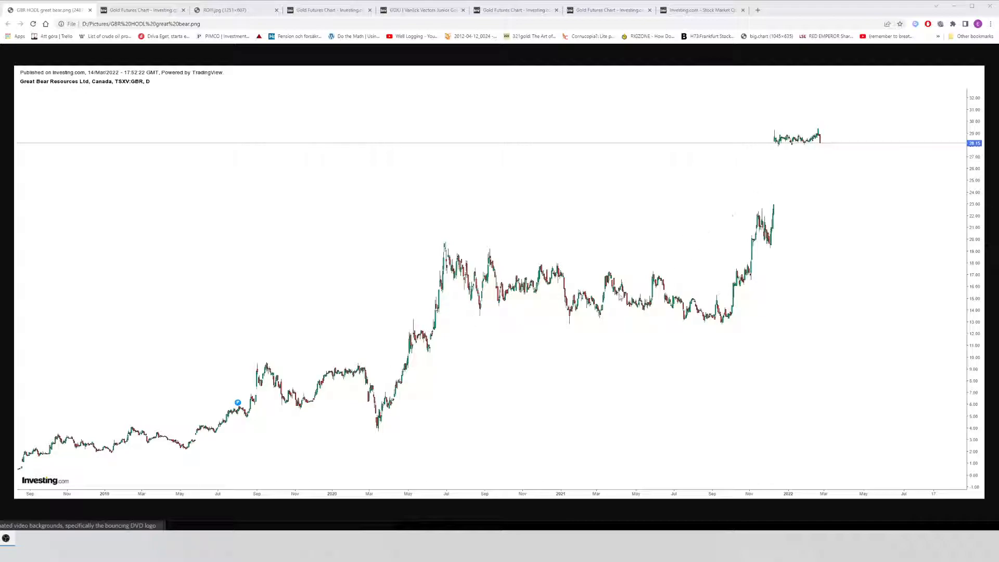
mouse_move(756, 199)
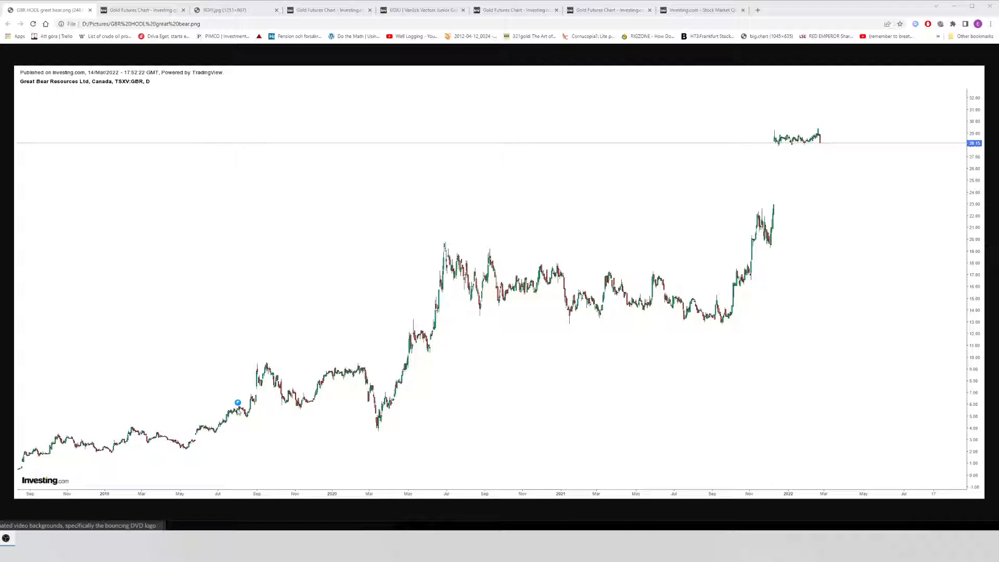
mouse_move(103, 435)
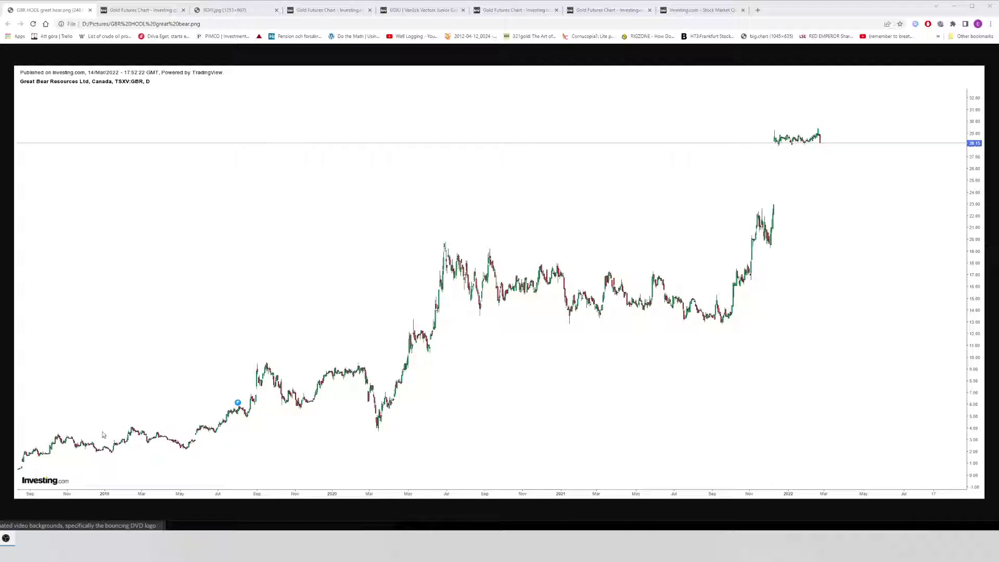
mouse_move(832, 183)
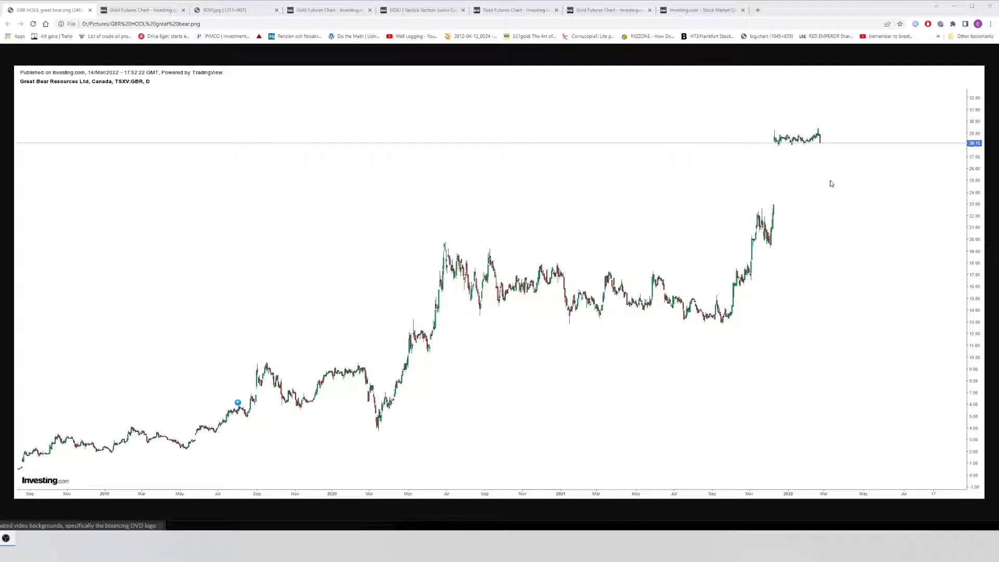
mouse_move(470, 268)
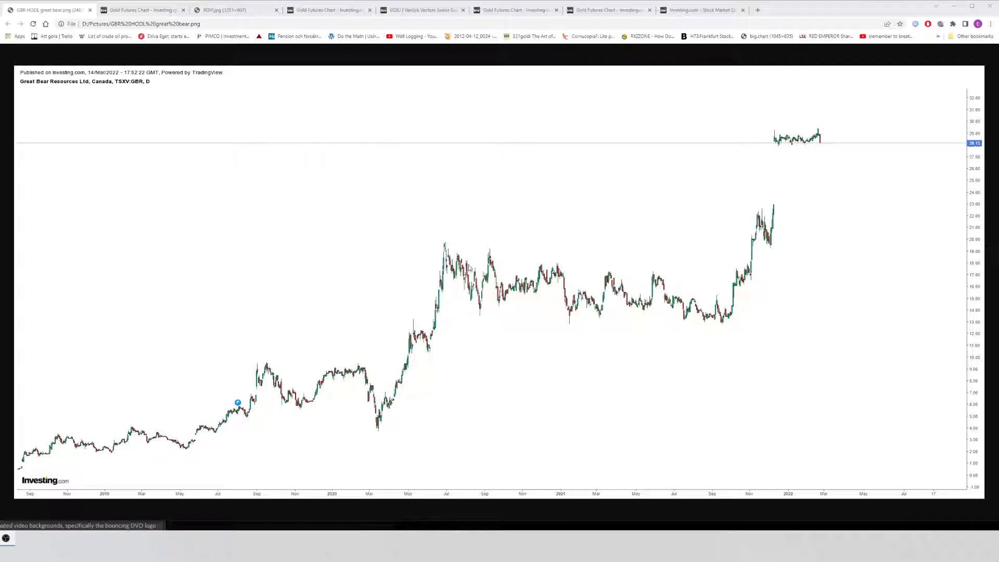
mouse_move(522, 262)
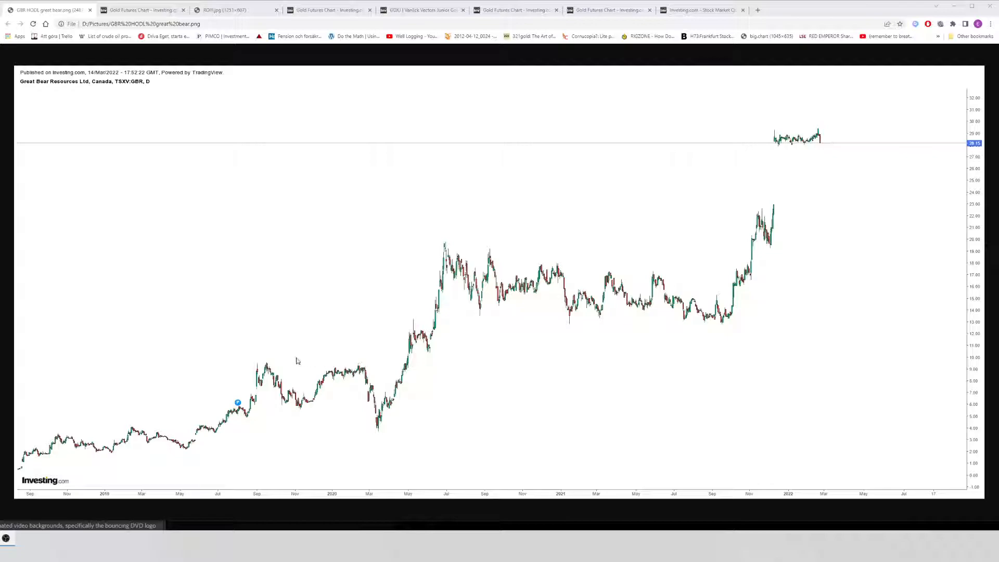
mouse_move(465, 371)
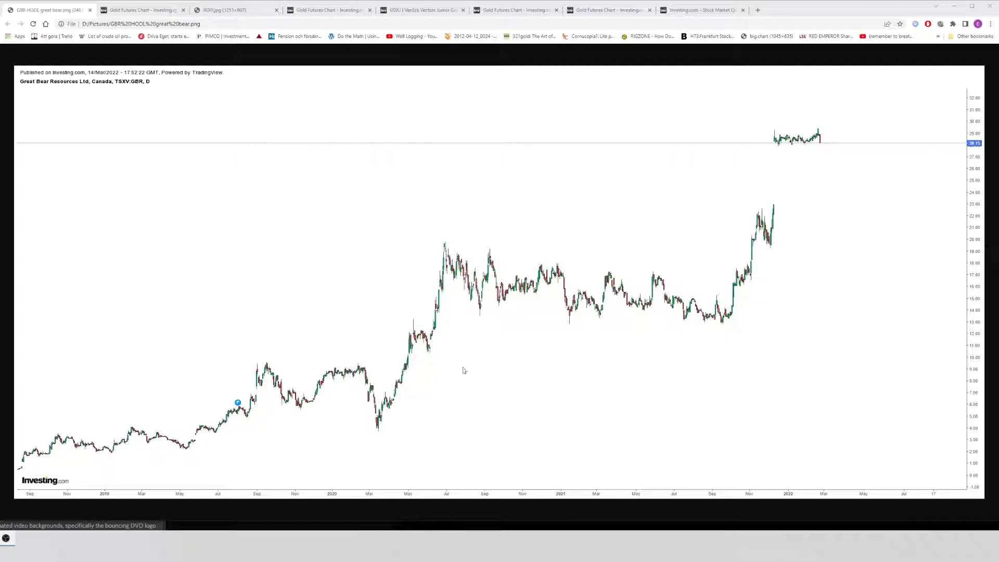
mouse_move(41, 445)
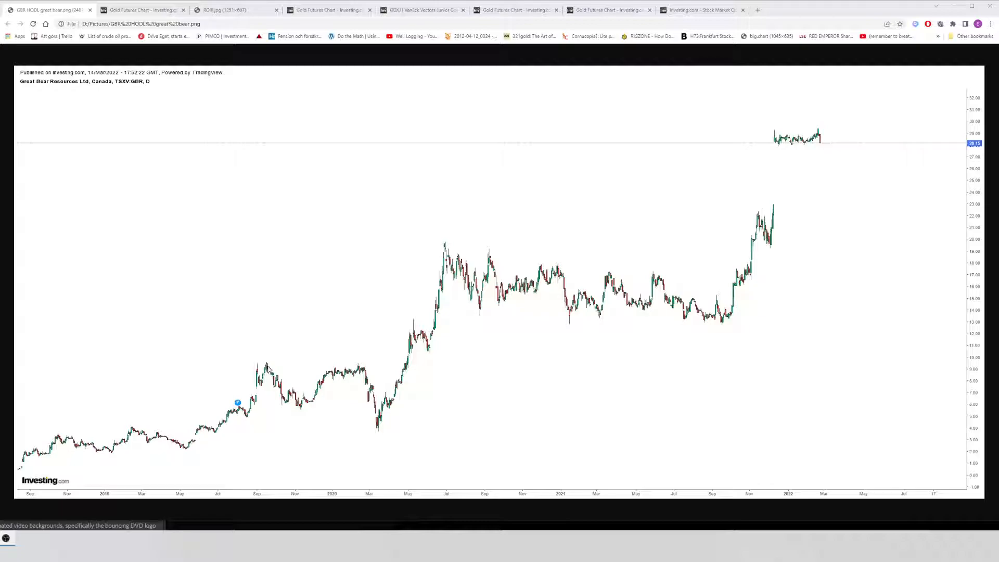
mouse_move(365, 399)
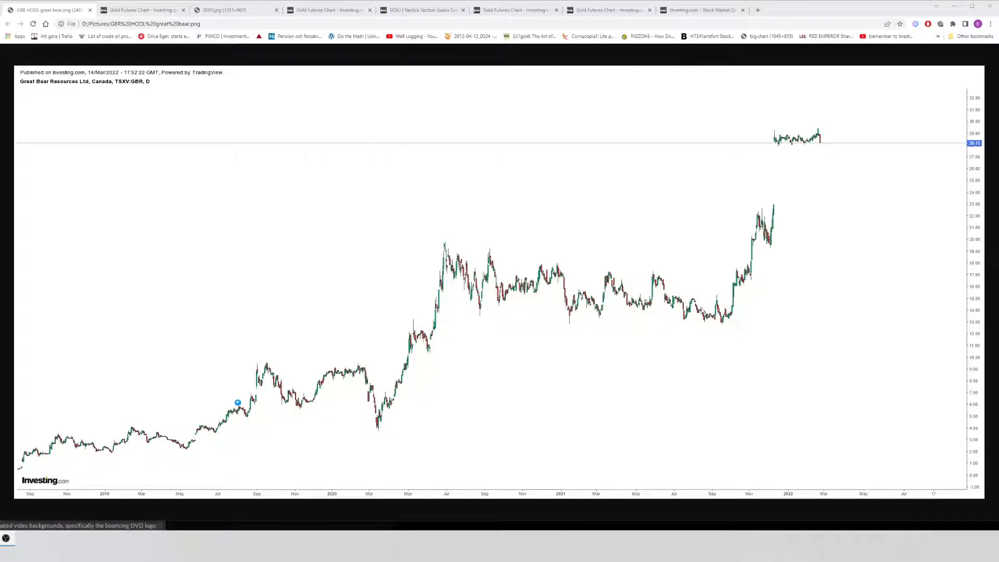
mouse_move(571, 326)
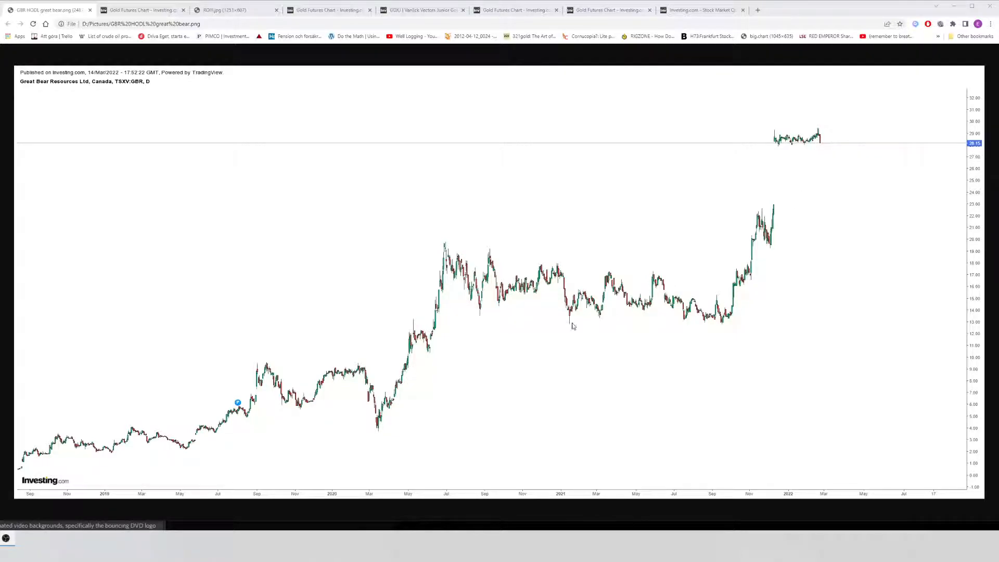
mouse_move(738, 178)
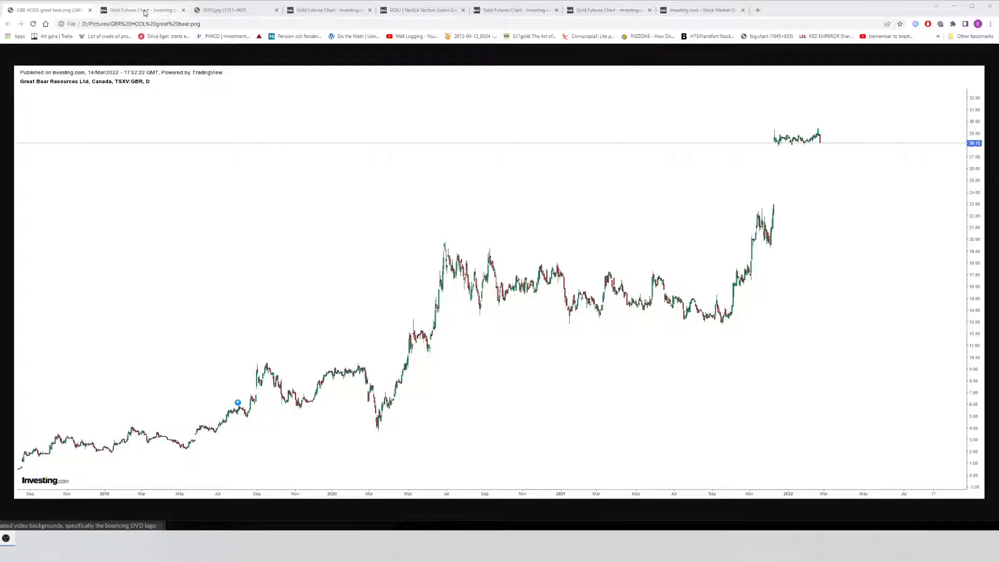
Step: Show the Strategic Metals weekly chart annotated with market cap and warrant strike notes
click(141, 9)
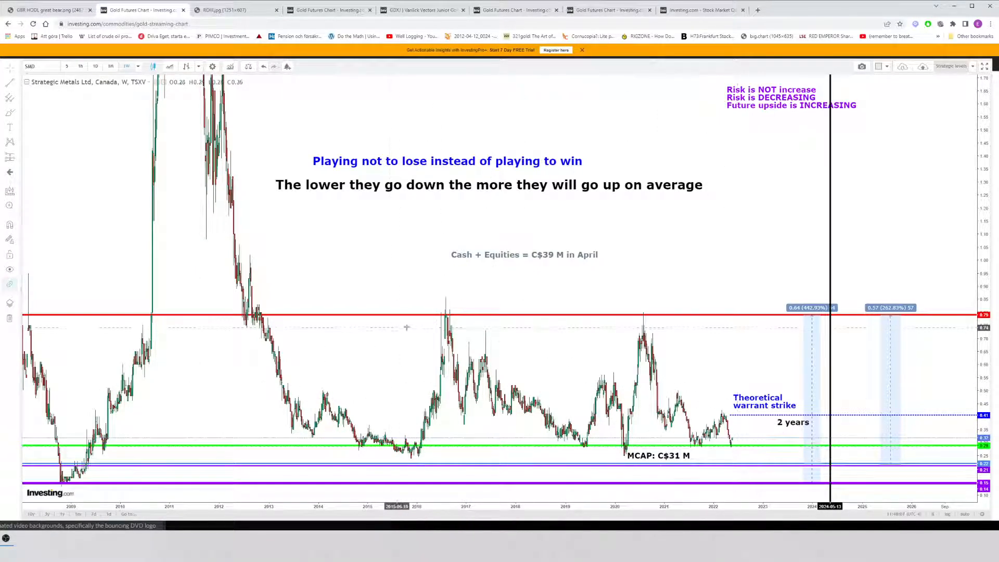
mouse_move(706, 331)
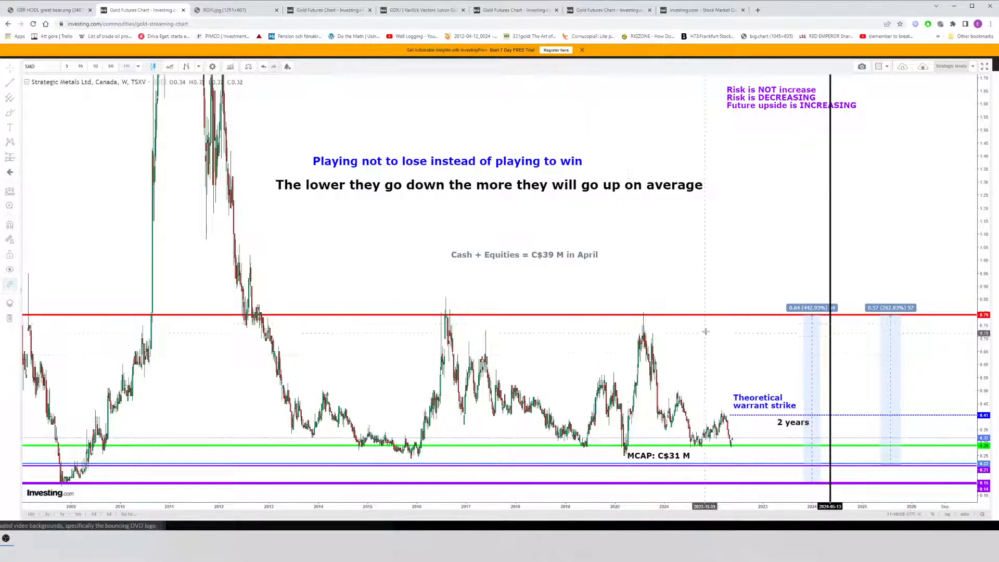
mouse_move(661, 320)
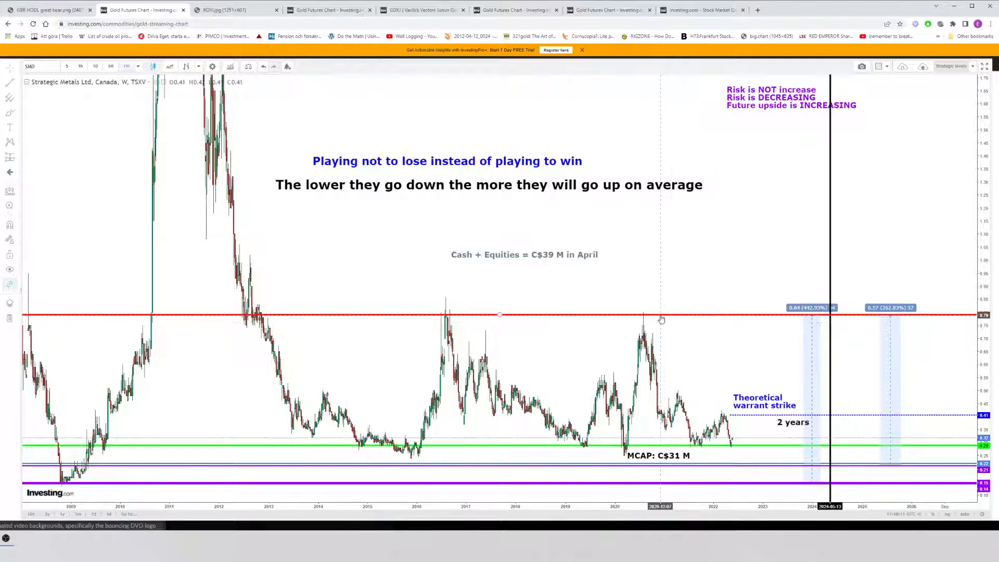
mouse_move(657, 319)
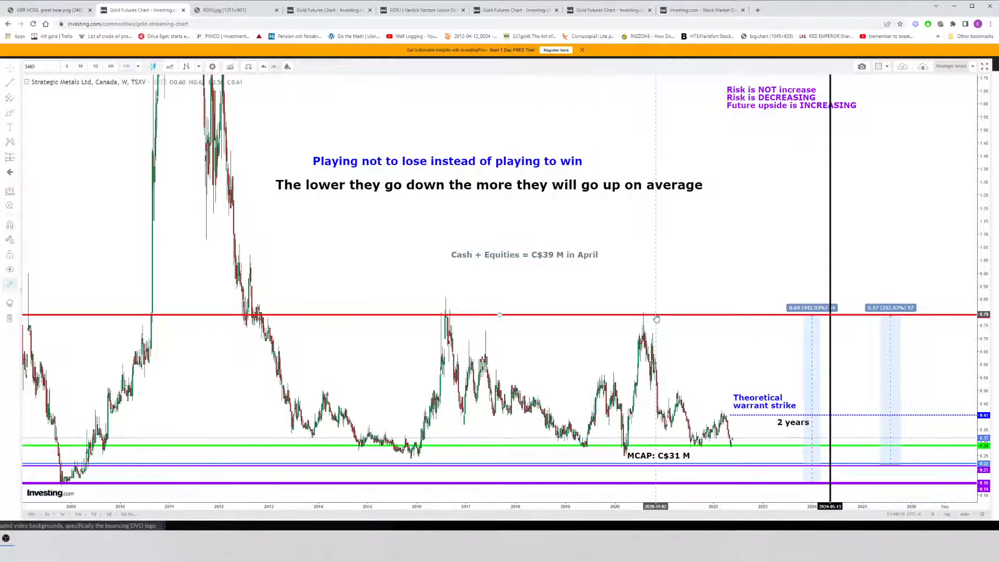
mouse_move(411, 319)
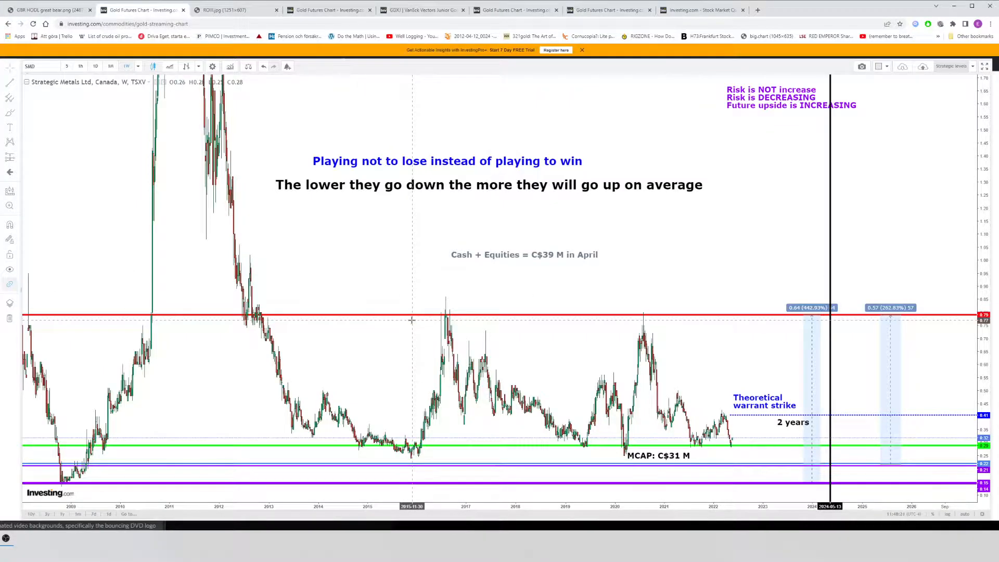
mouse_move(752, 363)
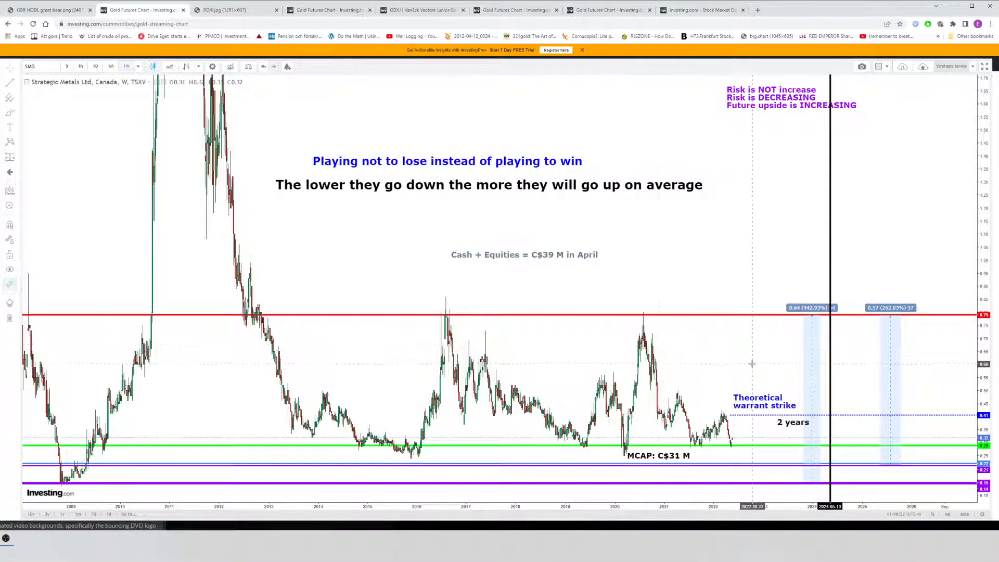
mouse_move(798, 318)
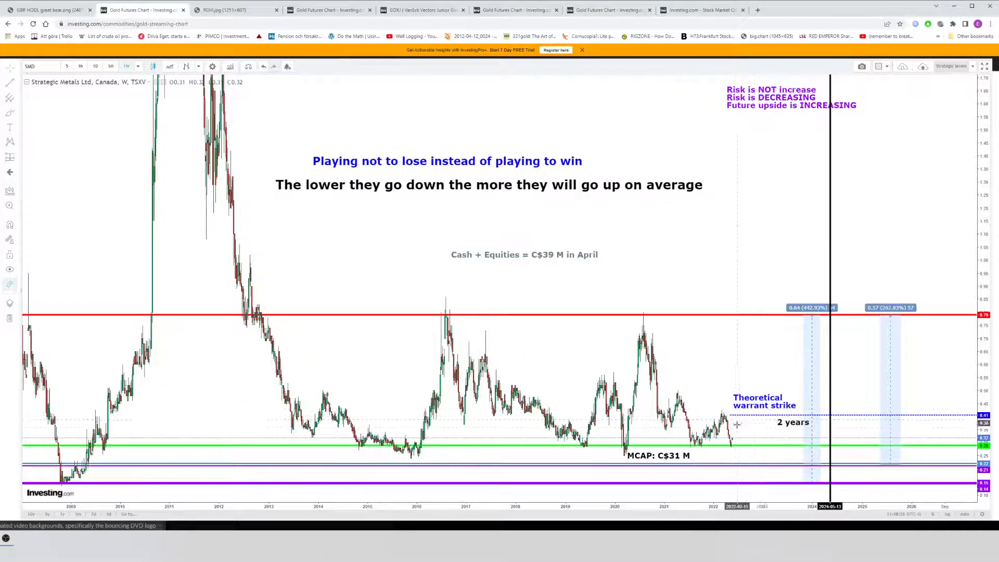
mouse_move(458, 322)
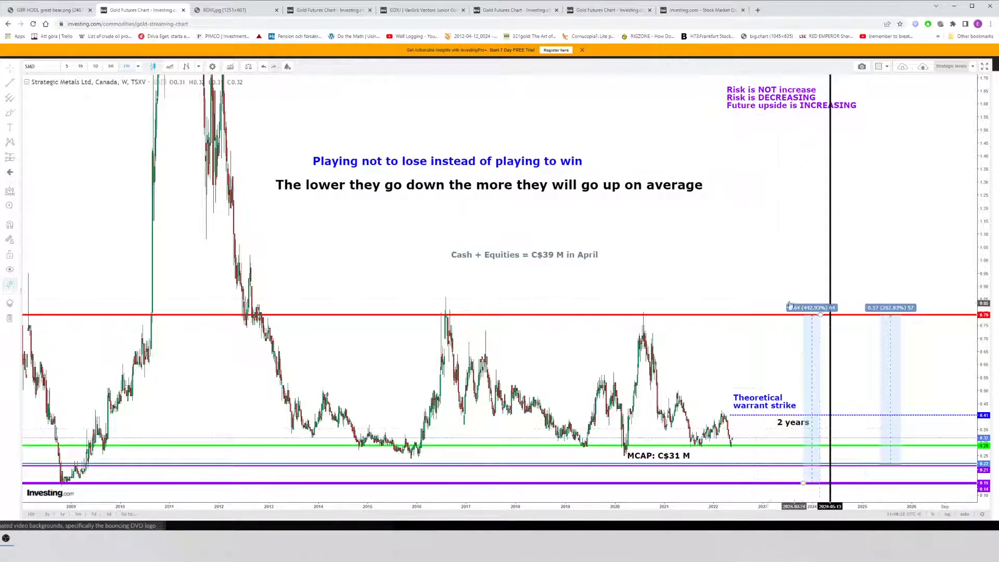
mouse_move(695, 275)
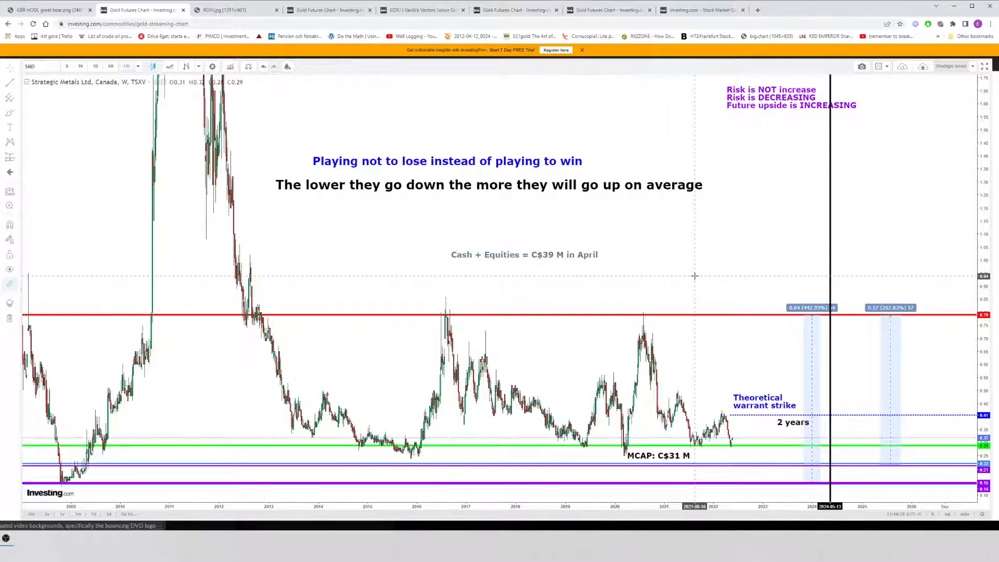
Step: Show the saved diagram of the dreamed linear rise versus the monthly-buying exponential curve
click(236, 10)
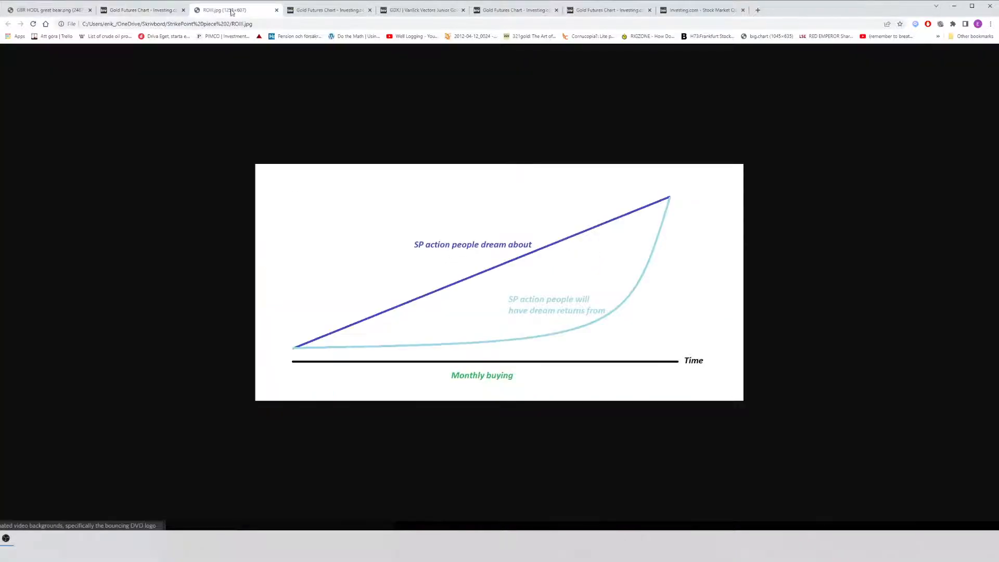
mouse_move(287, 347)
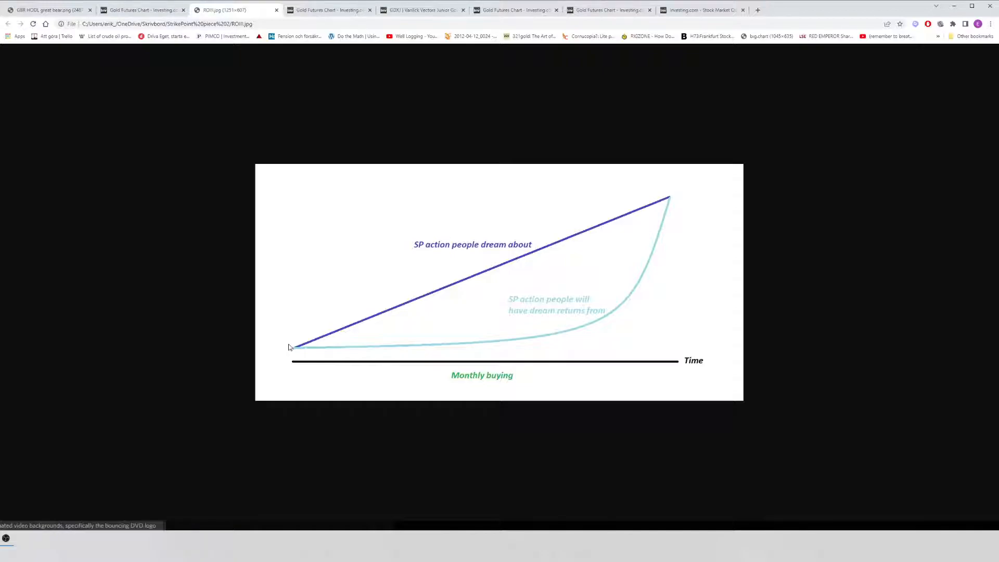
click(45, 9)
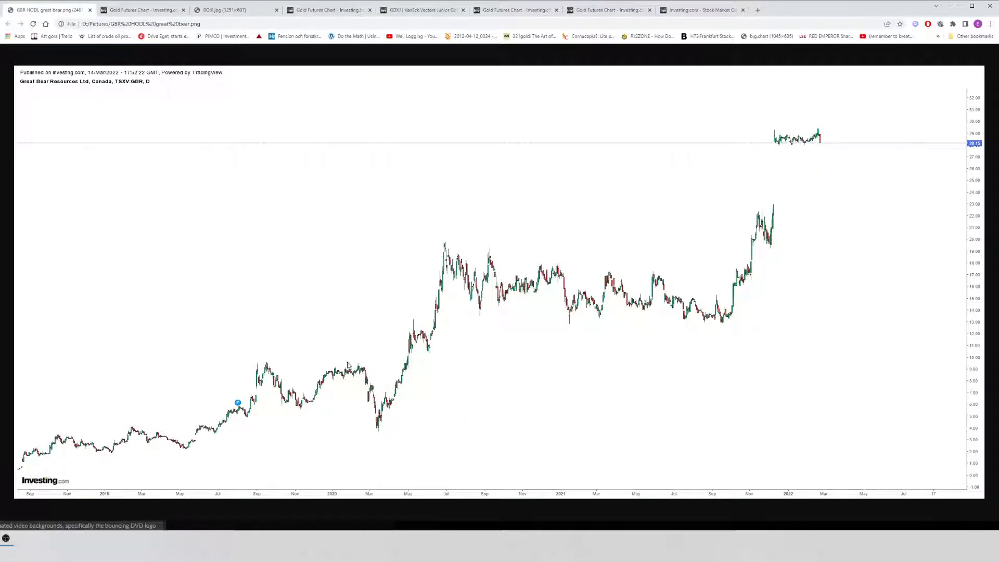
mouse_move(517, 294)
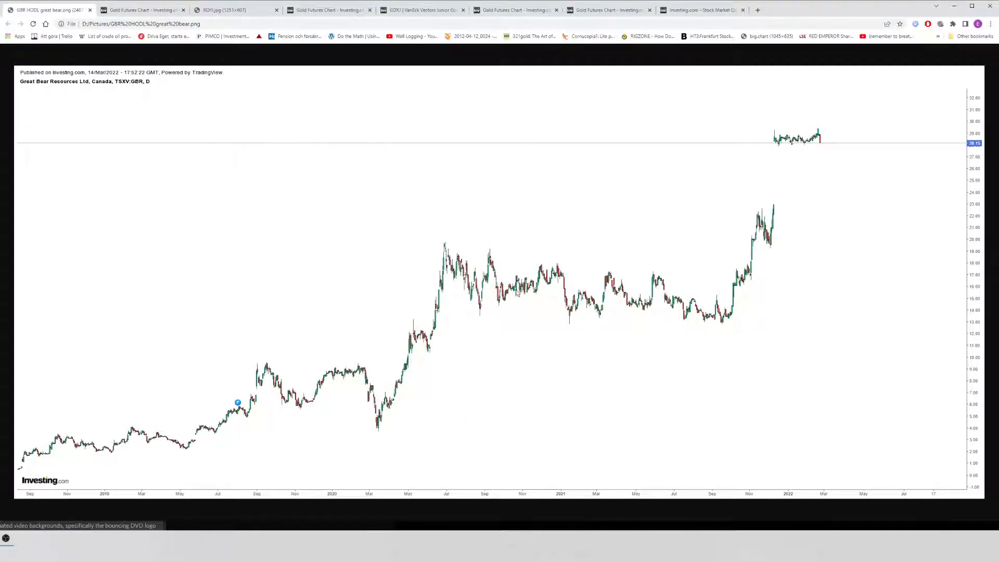
mouse_move(553, 295)
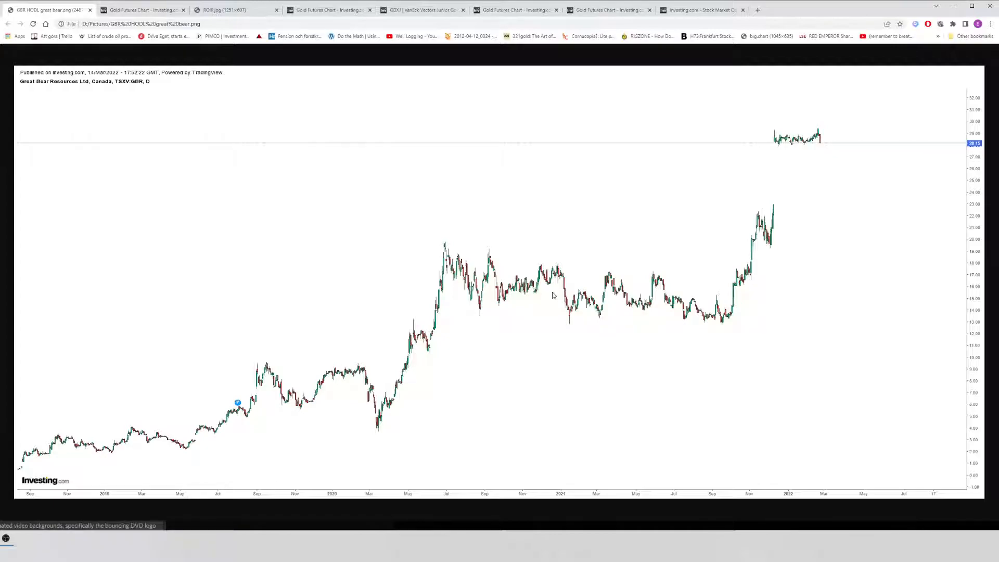
mouse_move(543, 289)
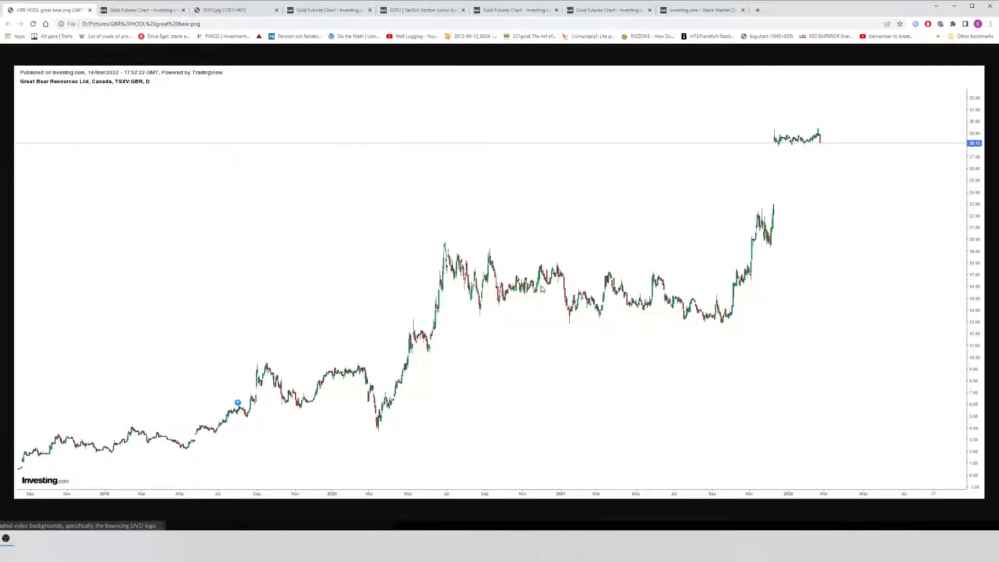
mouse_move(507, 302)
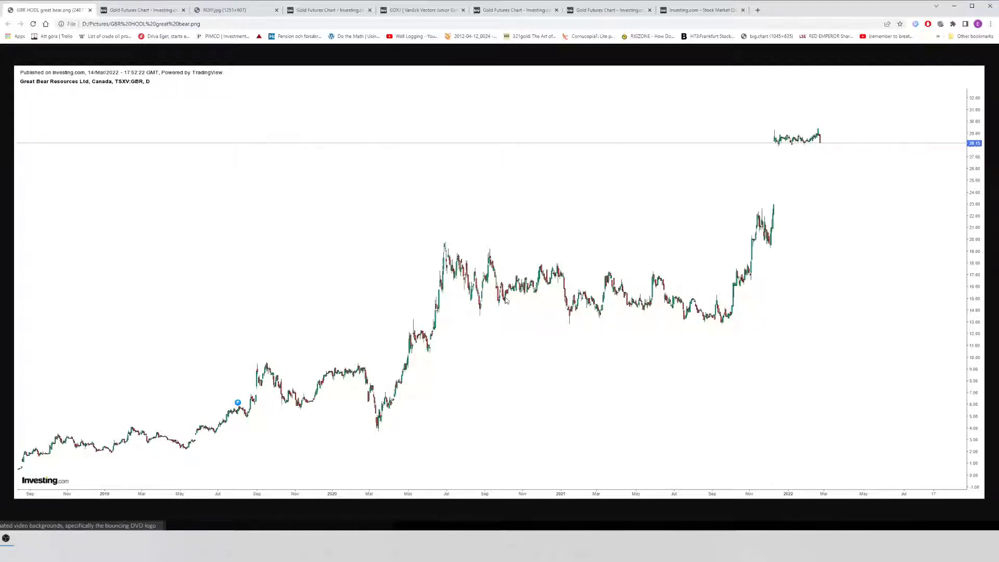
mouse_move(159, 430)
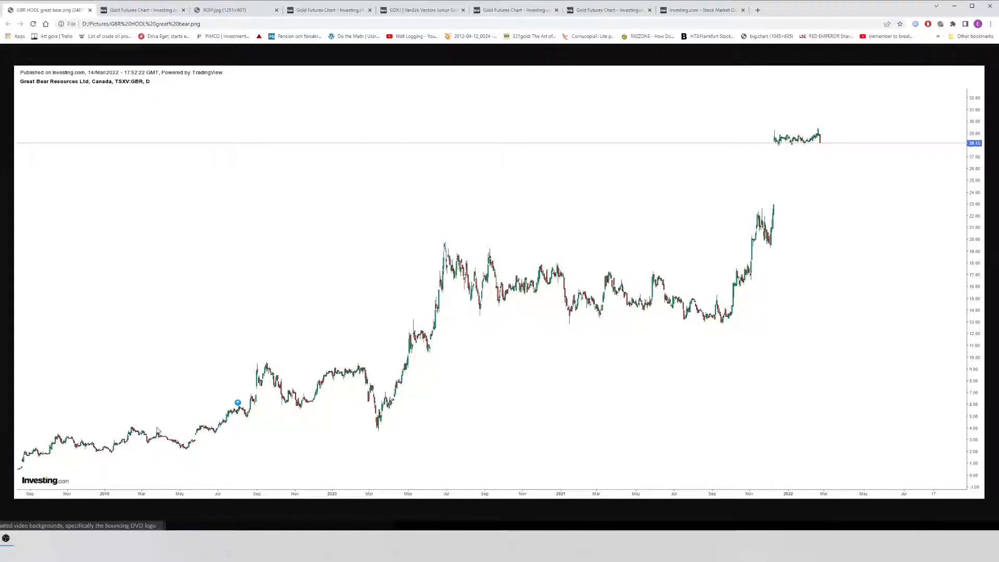
mouse_move(227, 406)
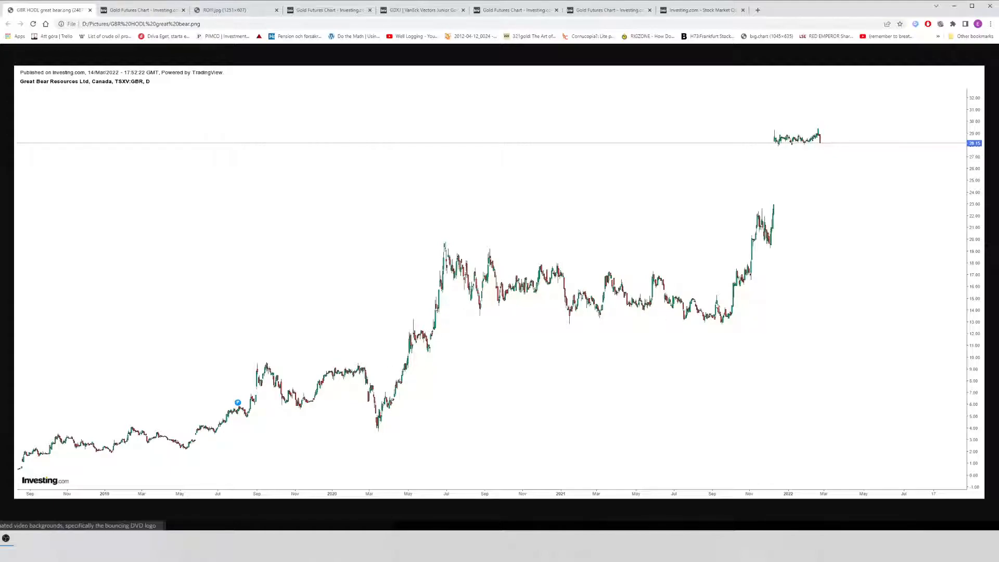
mouse_move(339, 268)
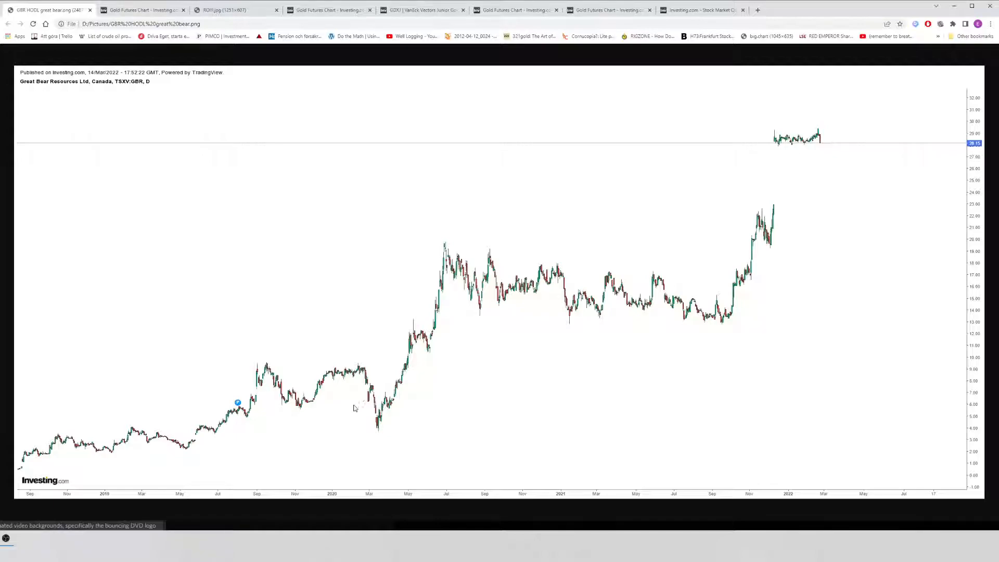
mouse_move(643, 290)
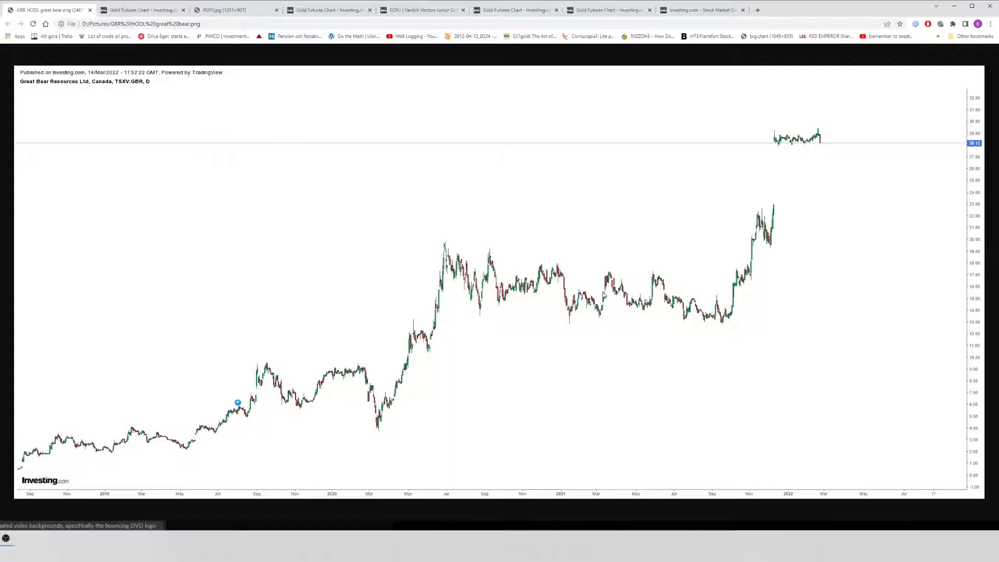
mouse_move(660, 303)
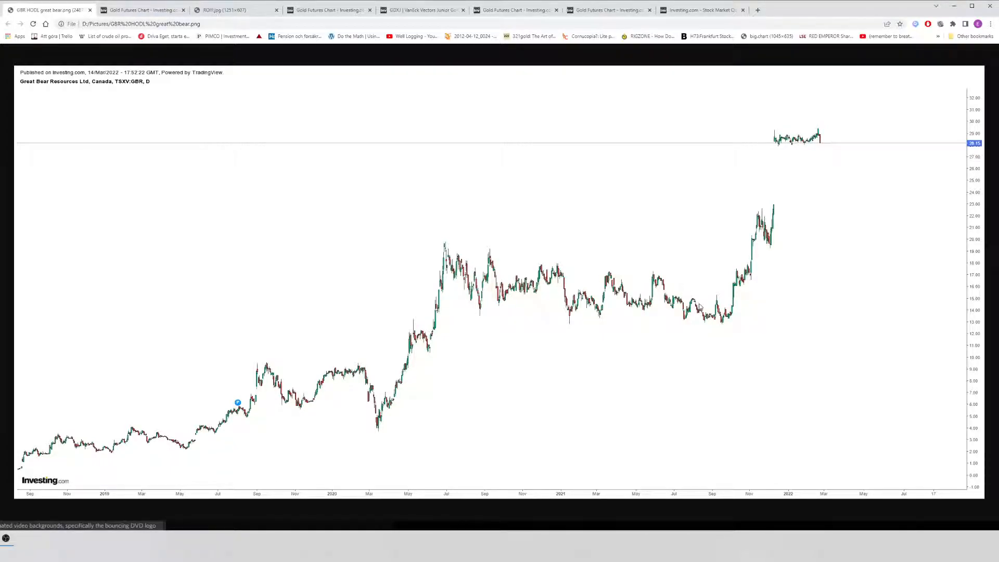
mouse_move(746, 230)
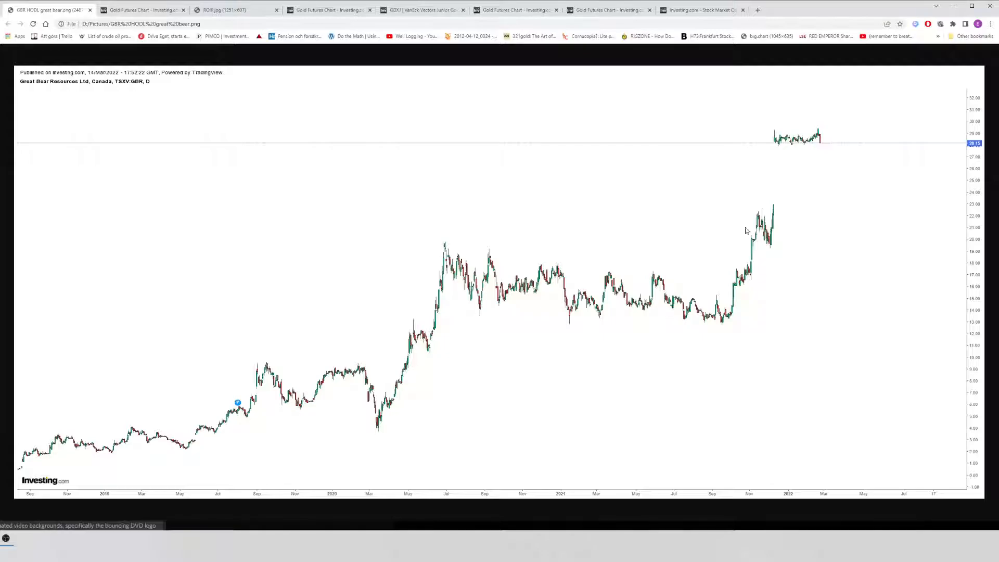
mouse_move(747, 201)
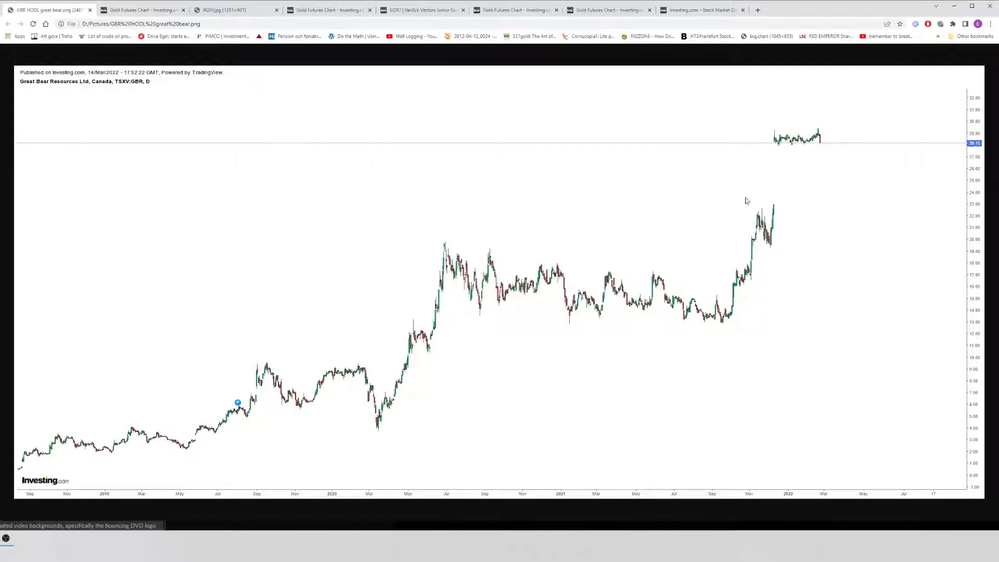
click(225, 10)
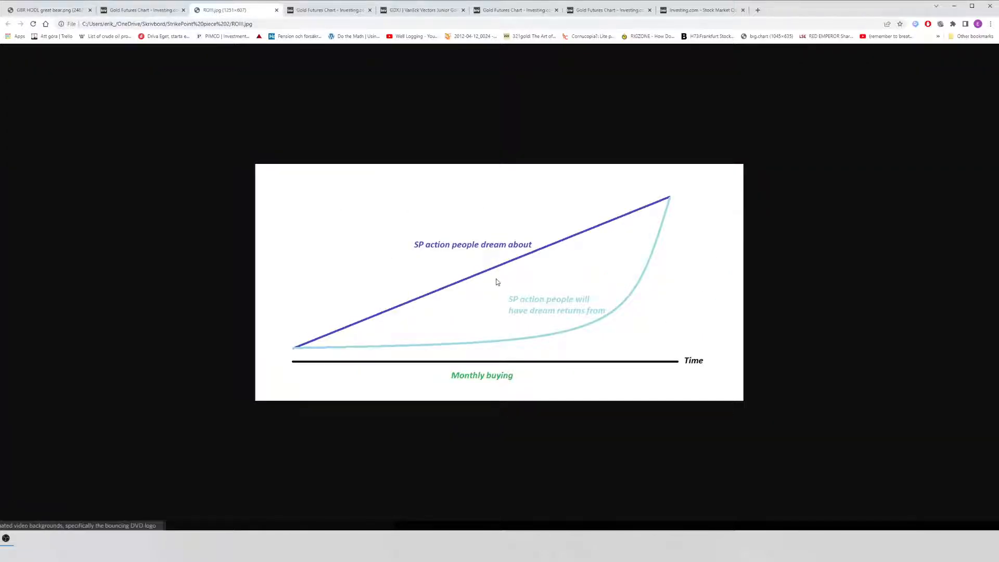
mouse_move(360, 325)
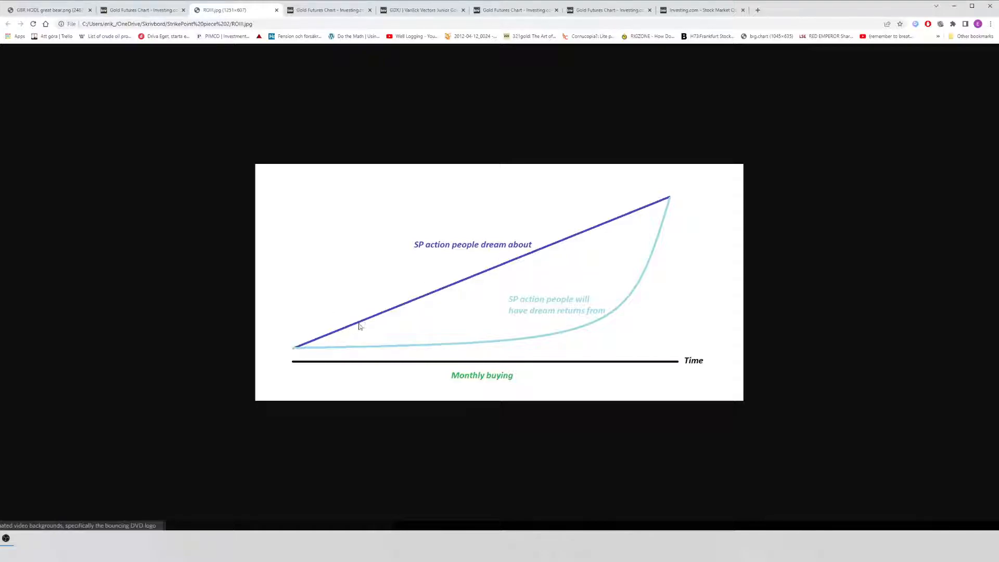
mouse_move(561, 244)
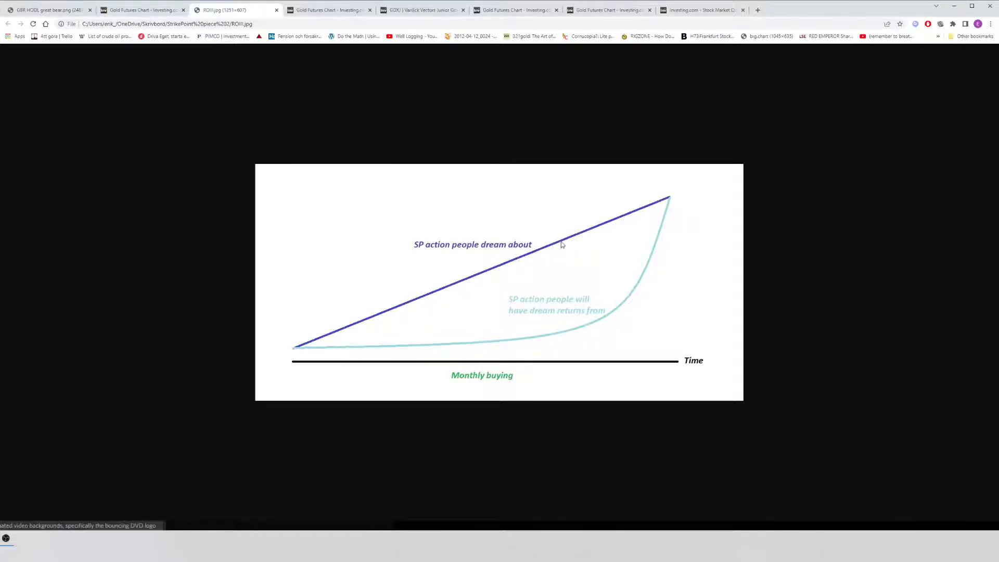
mouse_move(603, 228)
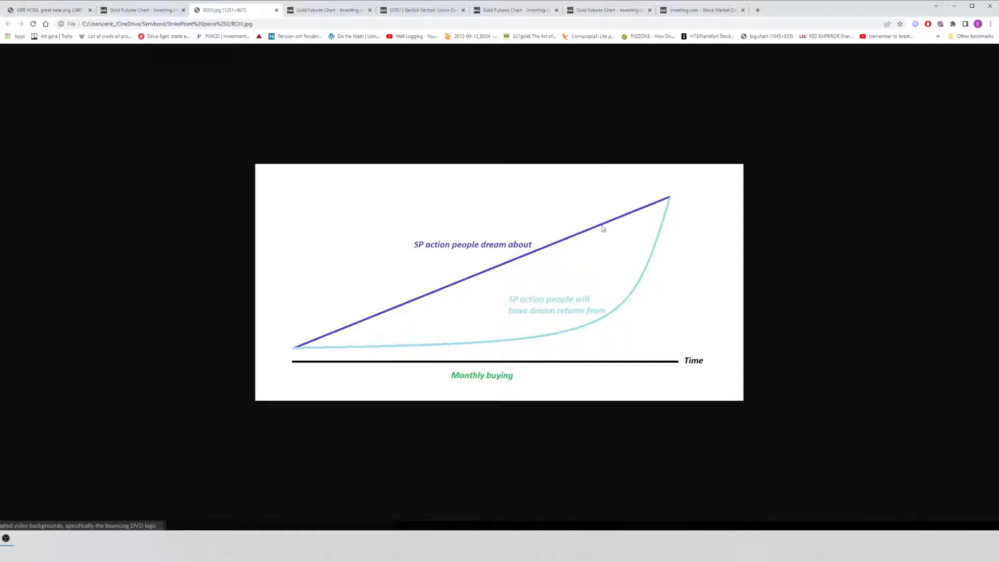
mouse_move(302, 349)
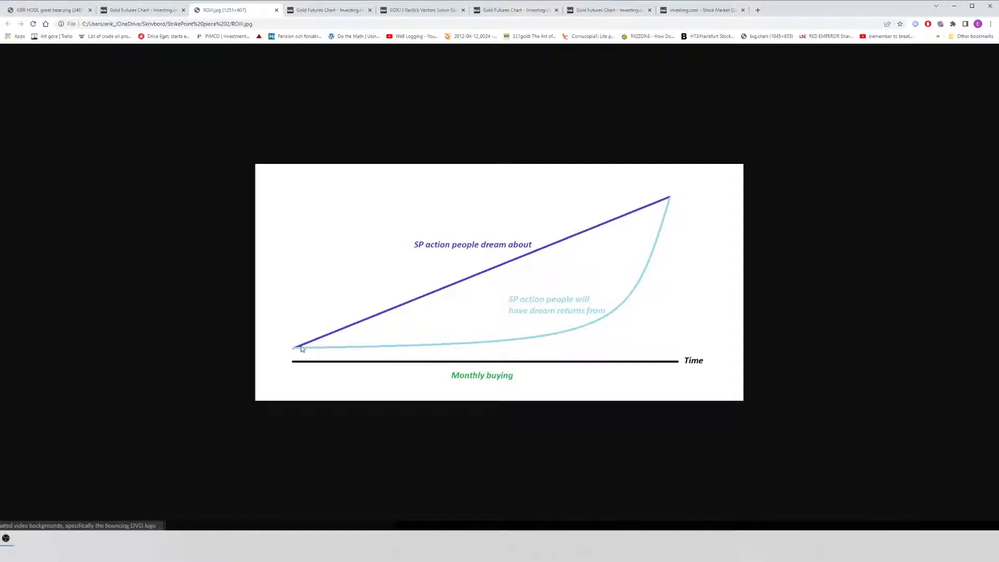
mouse_move(464, 288)
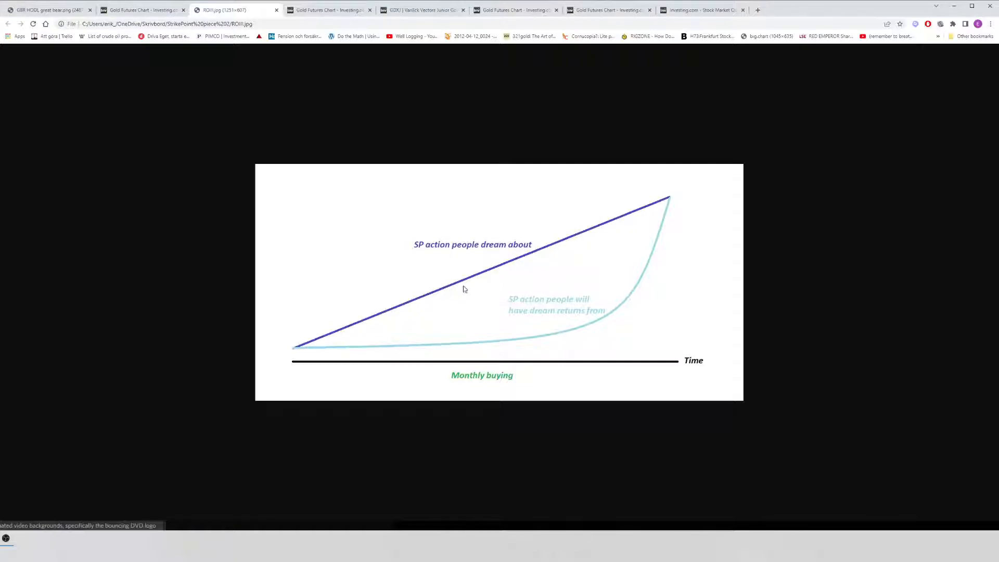
mouse_move(405, 305)
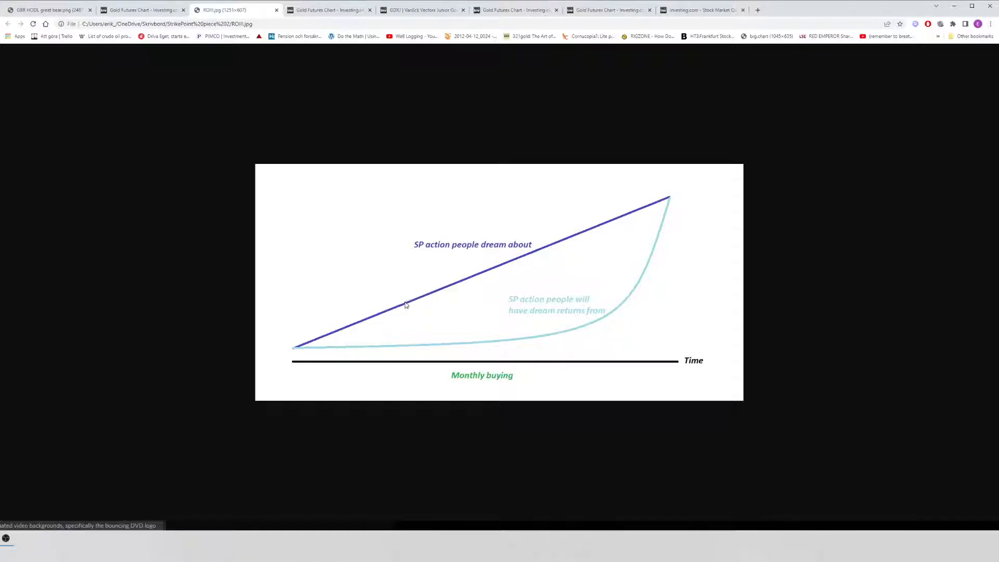
mouse_move(540, 247)
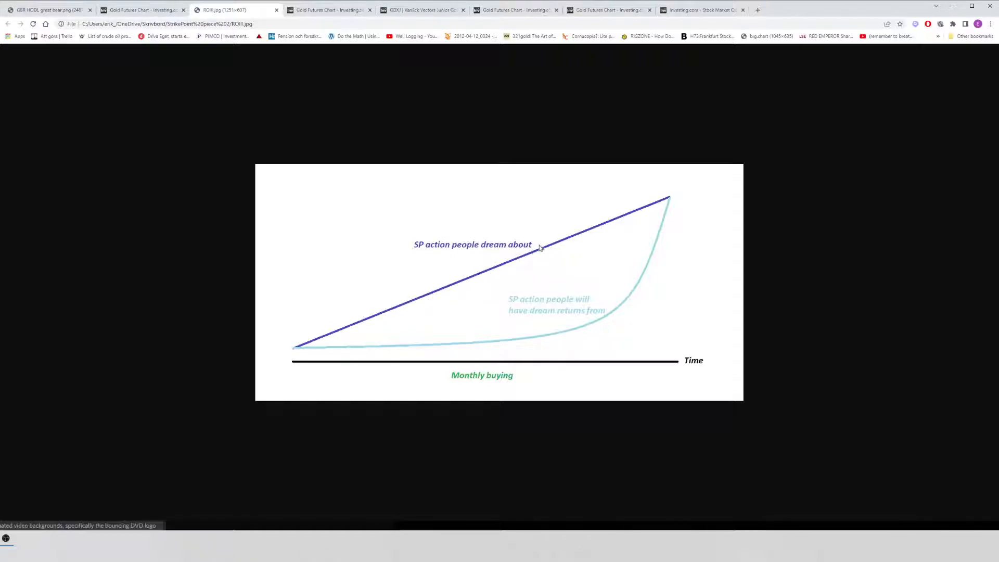
mouse_move(515, 262)
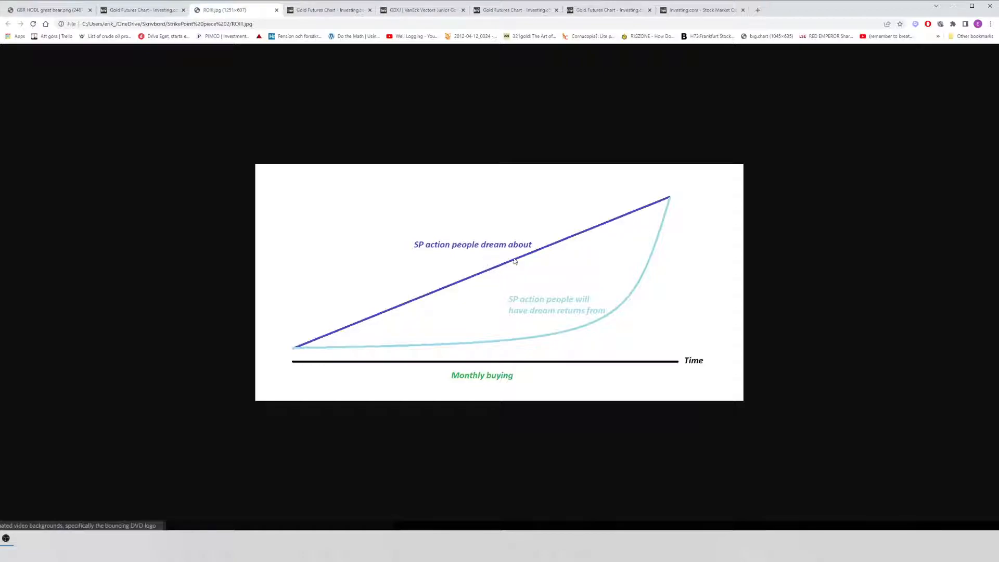
mouse_move(451, 275)
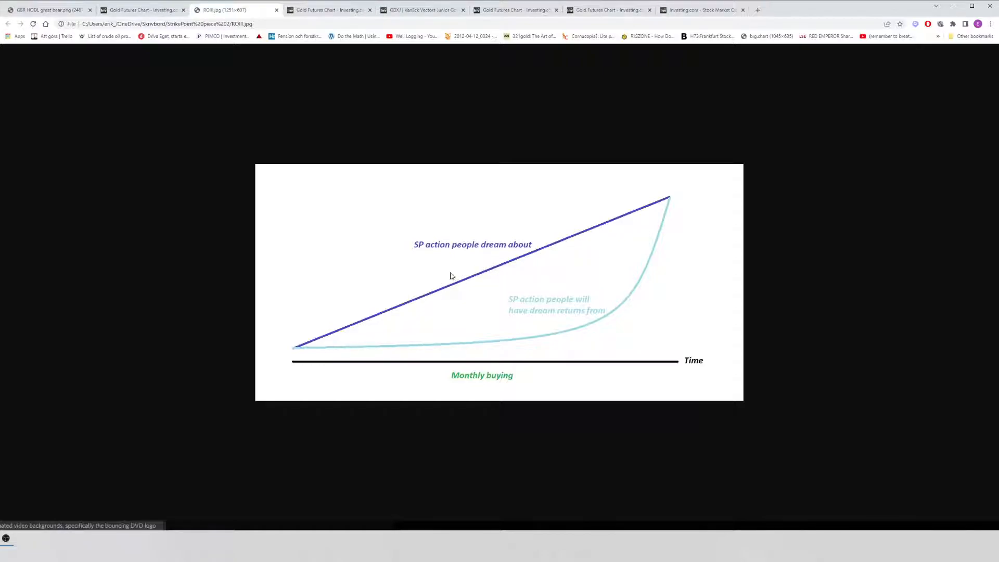
mouse_move(490, 250)
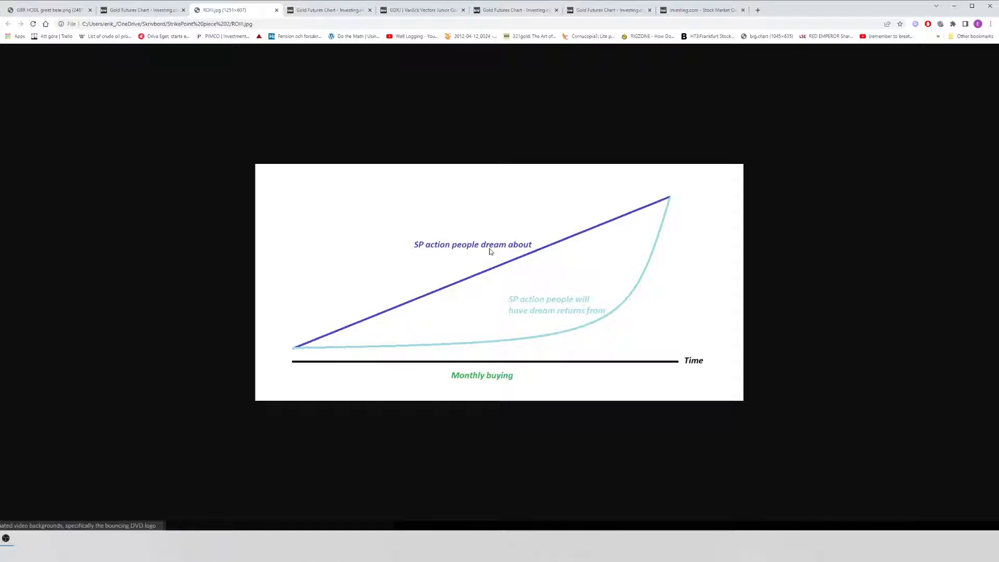
mouse_move(489, 268)
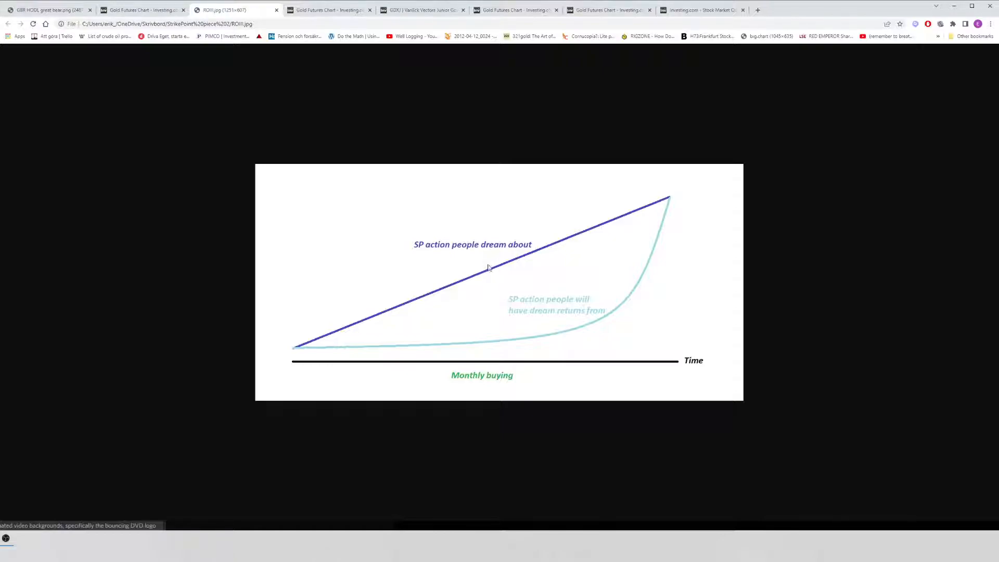
mouse_move(501, 268)
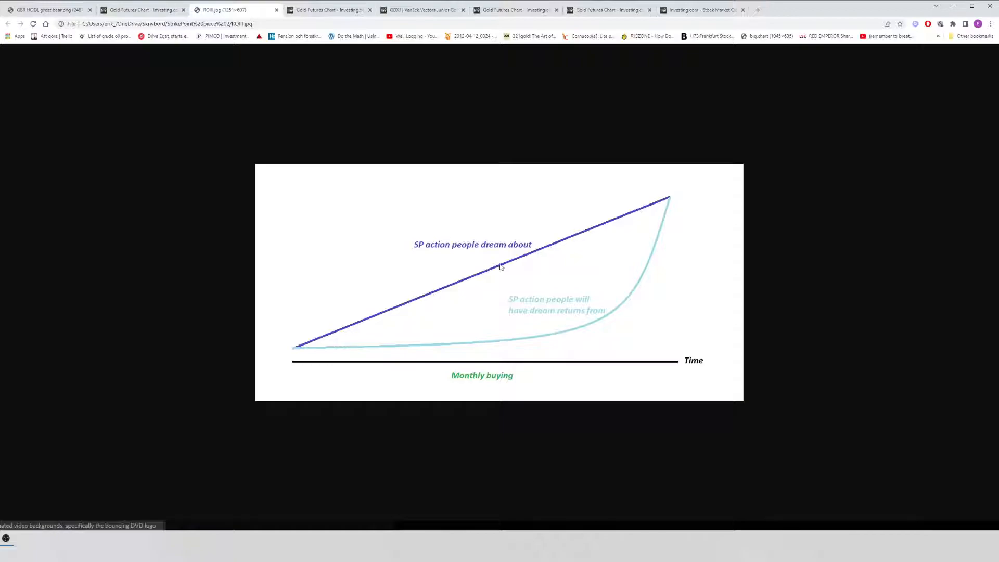
mouse_move(444, 260)
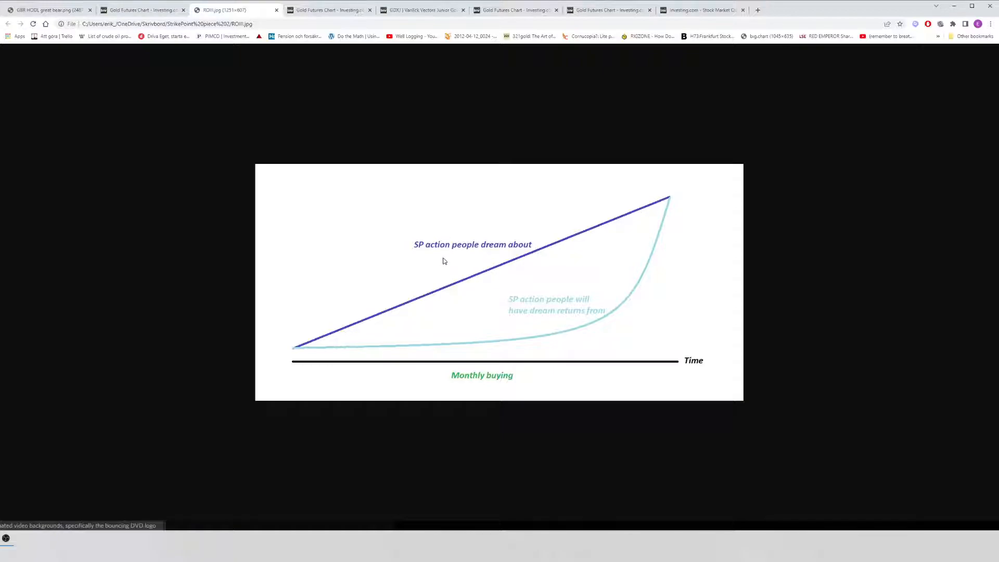
mouse_move(540, 318)
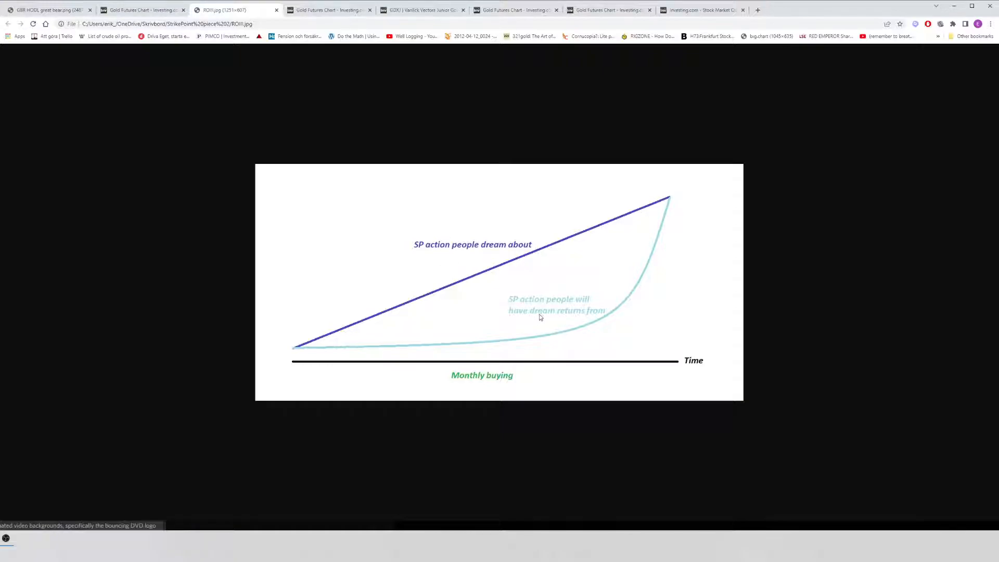
mouse_move(314, 340)
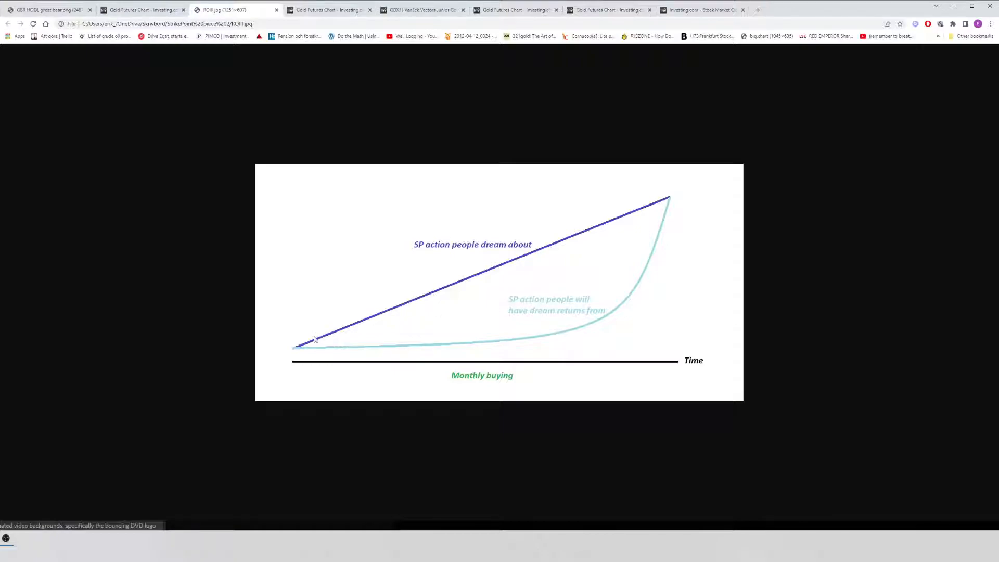
mouse_move(556, 241)
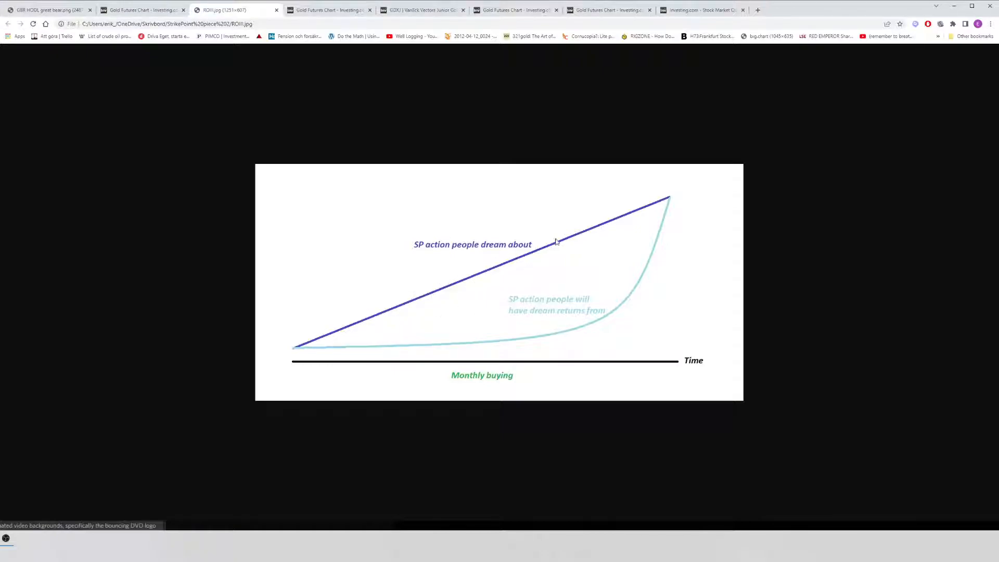
mouse_move(466, 270)
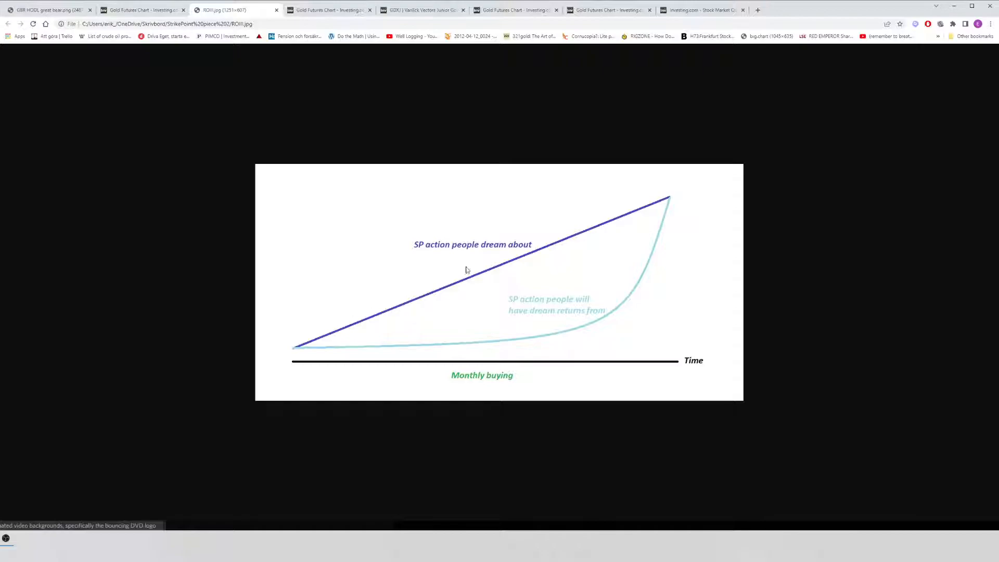
mouse_move(388, 318)
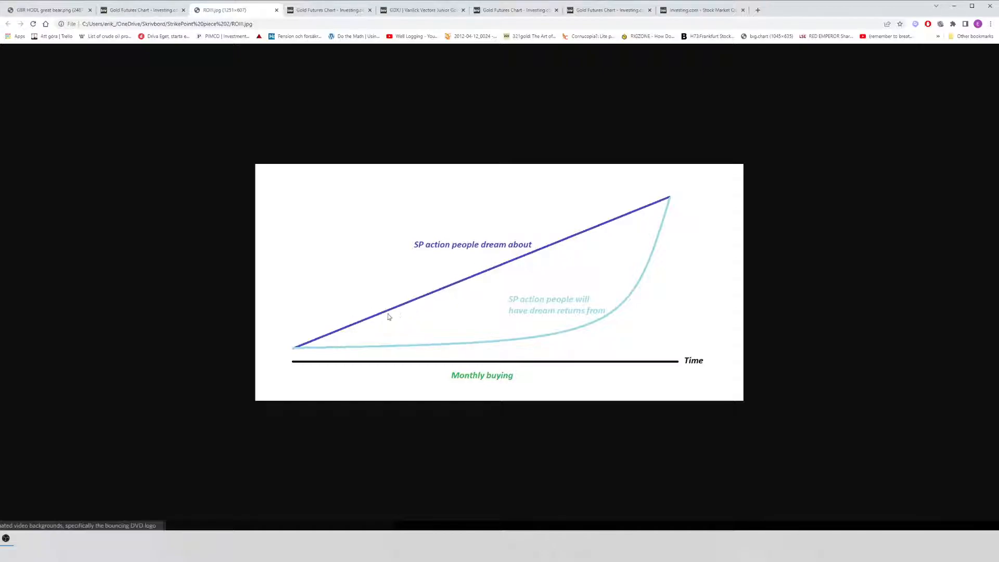
mouse_move(674, 207)
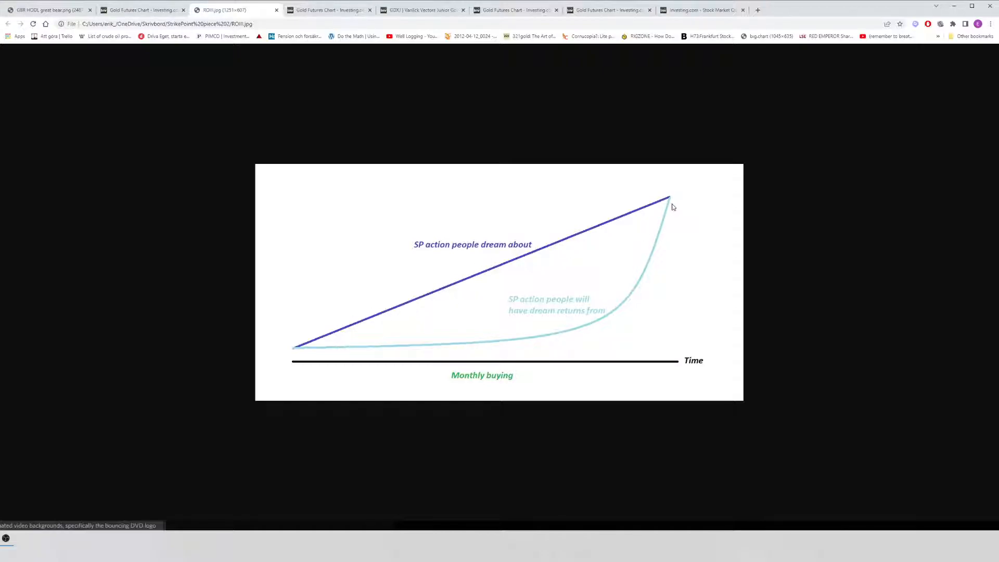
mouse_move(368, 310)
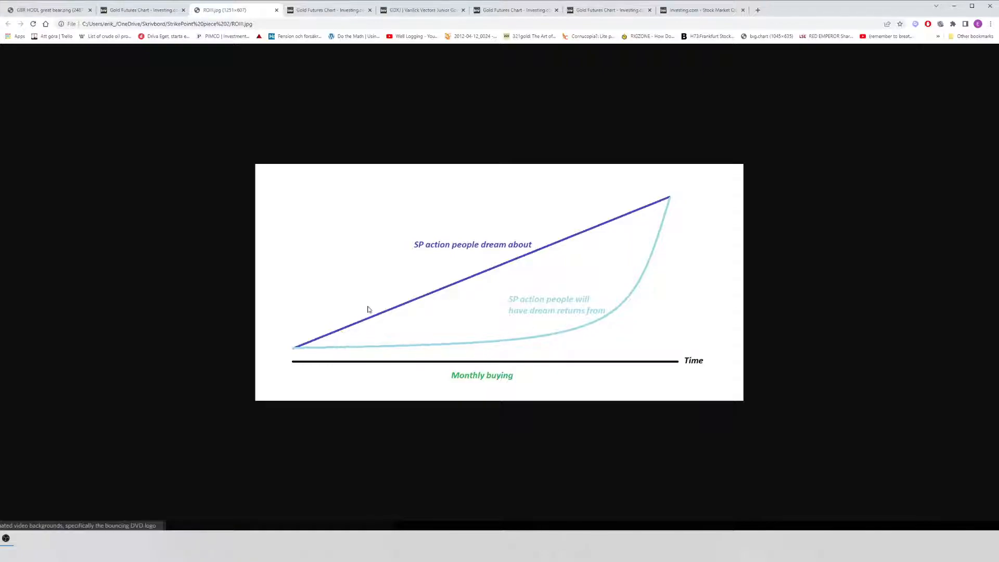
mouse_move(464, 342)
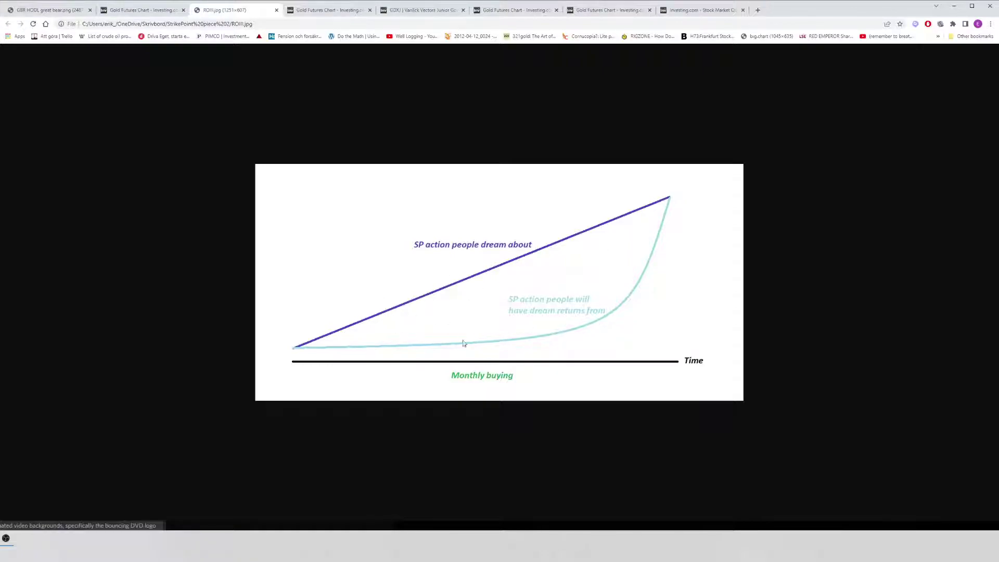
mouse_move(433, 326)
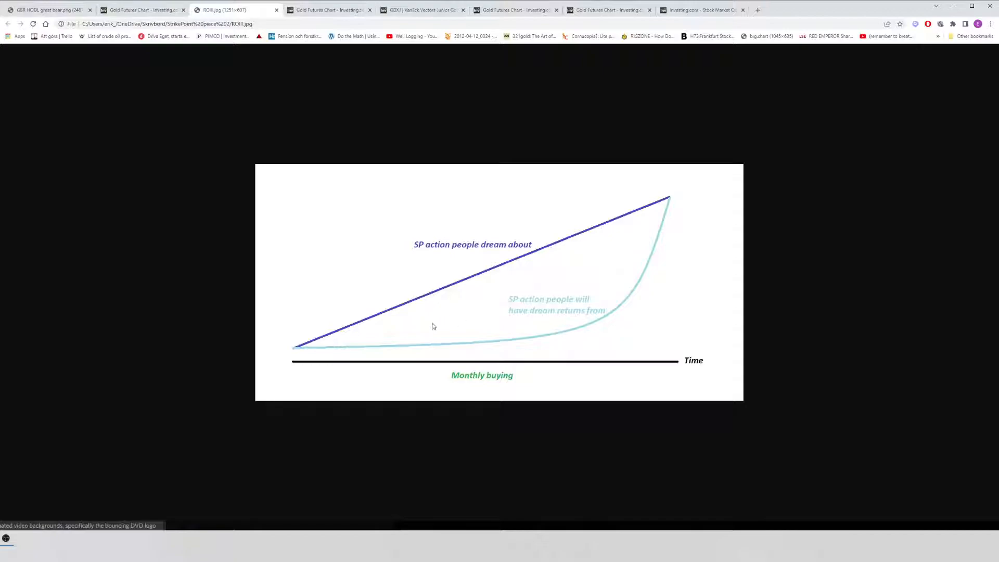
mouse_move(661, 225)
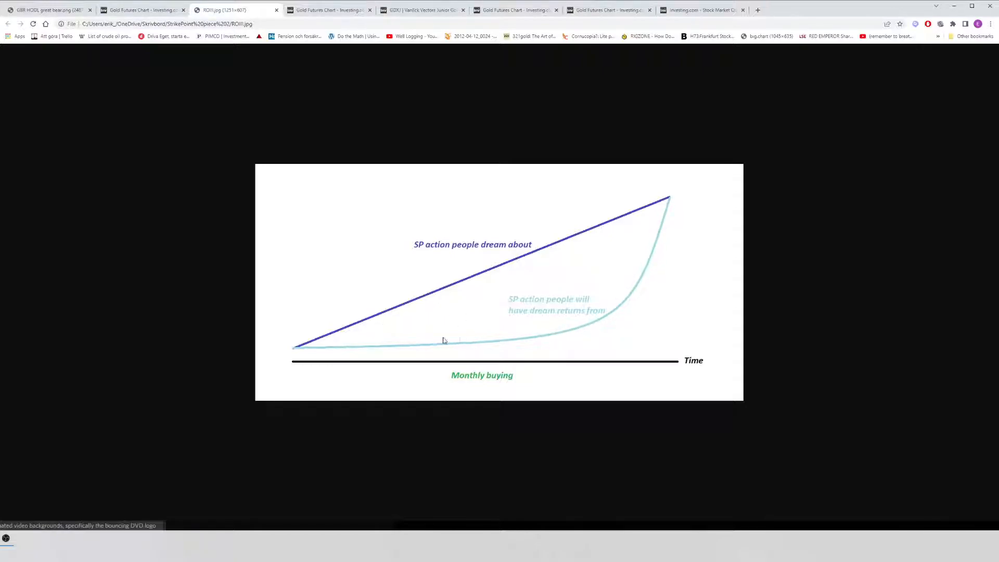
mouse_move(333, 350)
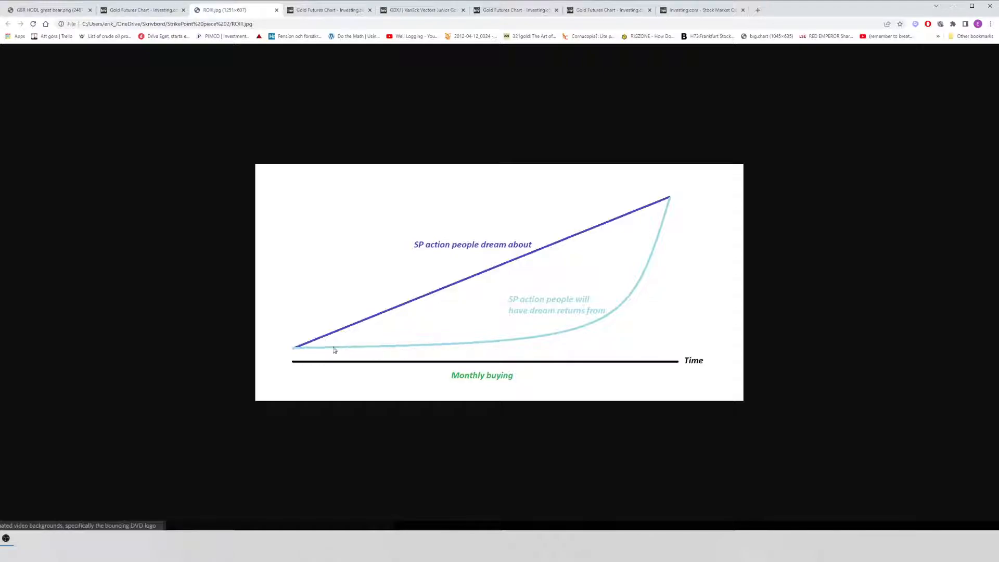
mouse_move(598, 328)
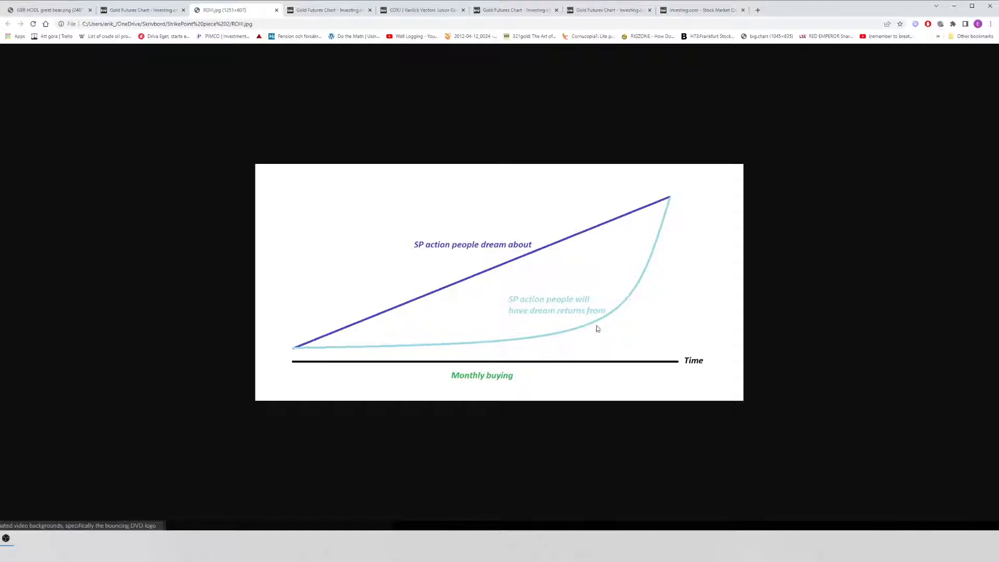
mouse_move(584, 328)
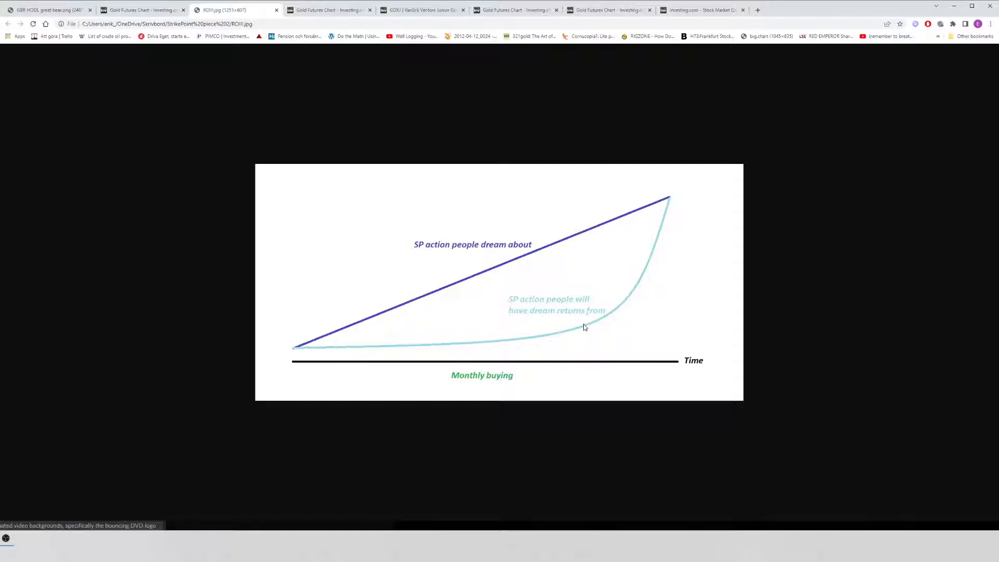
mouse_move(640, 268)
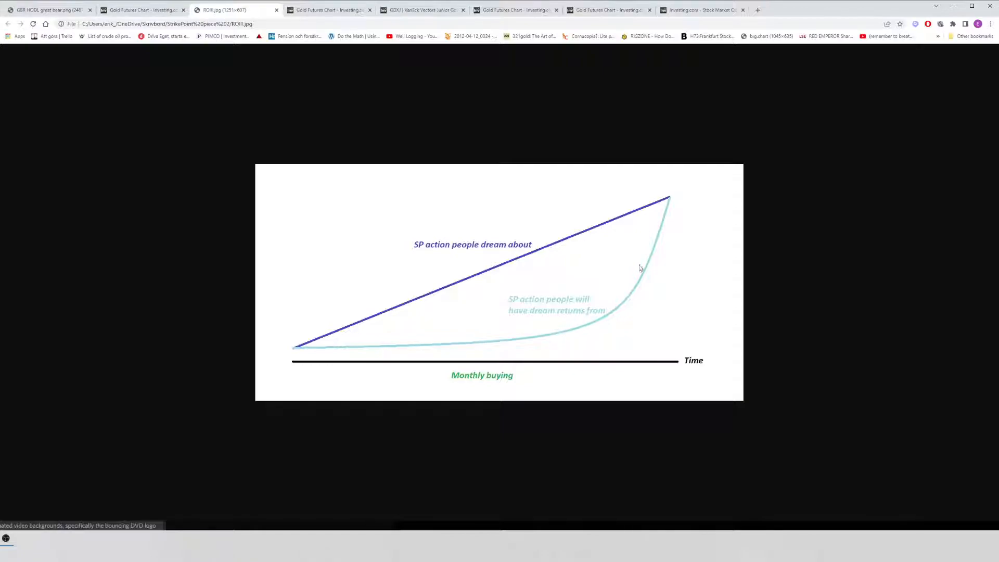
mouse_move(384, 305)
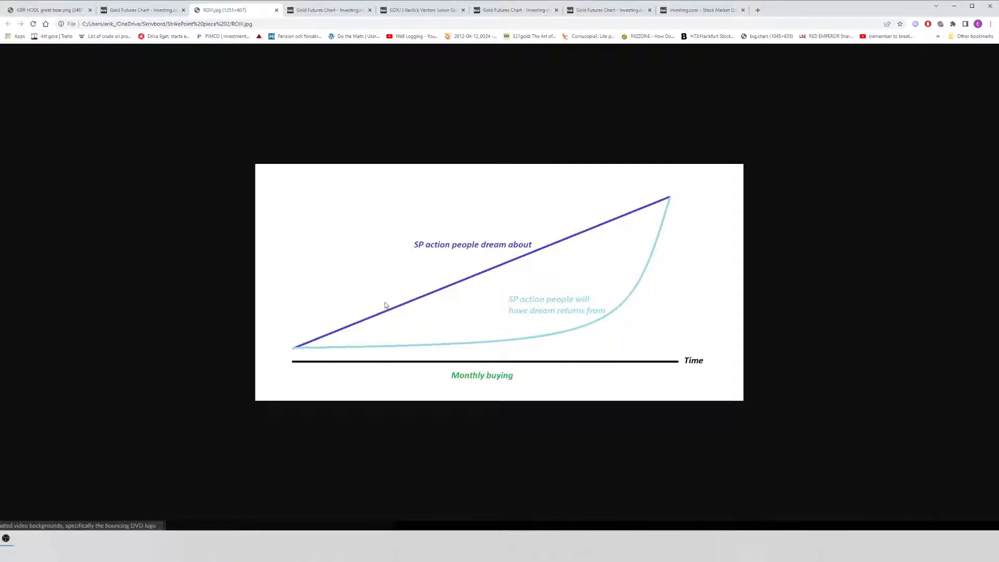
mouse_move(492, 270)
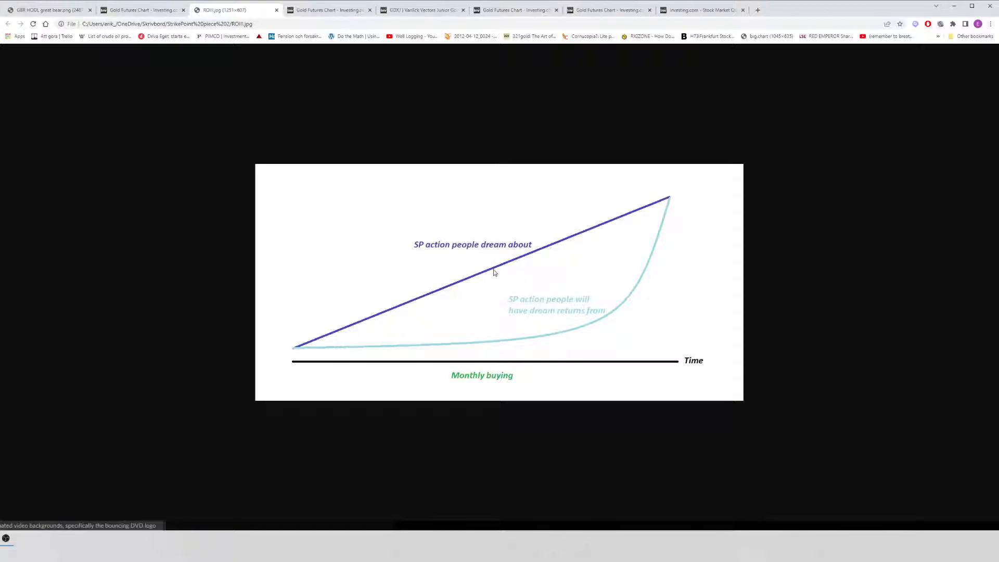
mouse_move(523, 259)
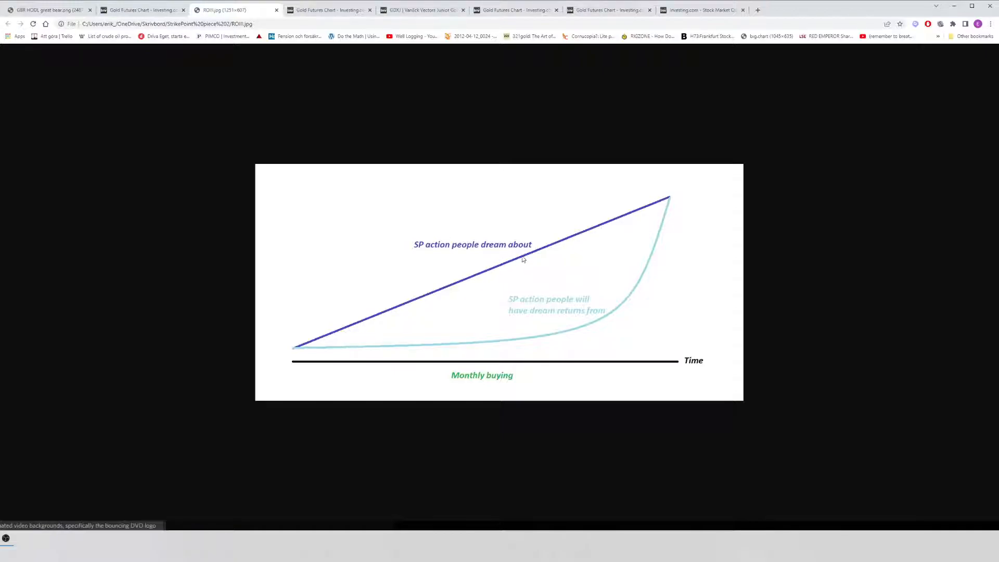
mouse_move(603, 226)
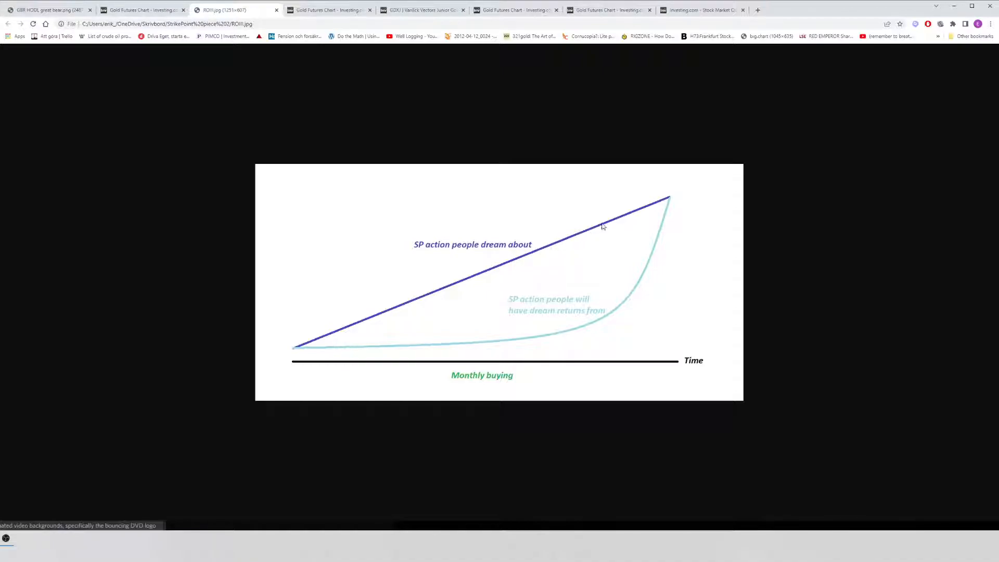
mouse_move(576, 235)
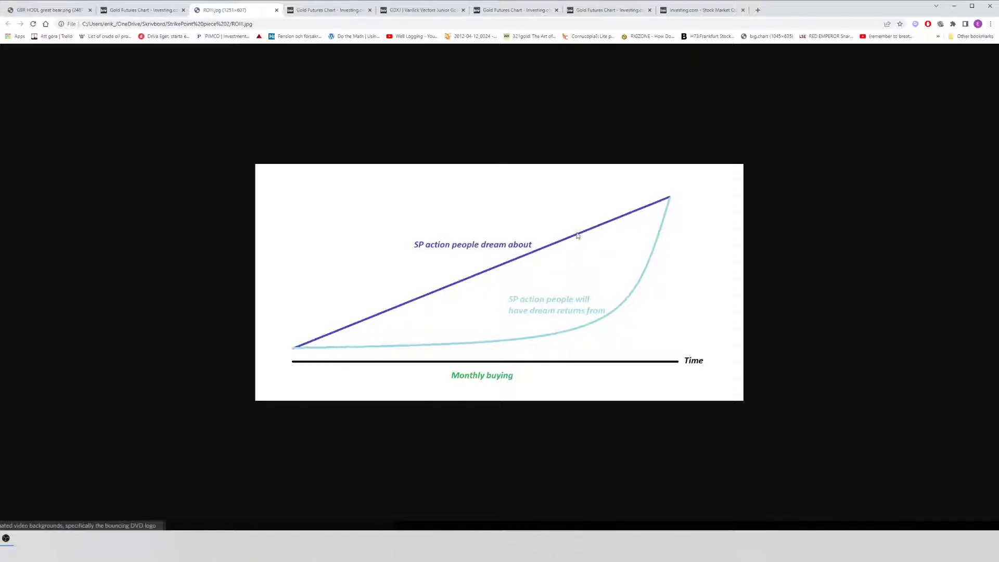
mouse_move(581, 231)
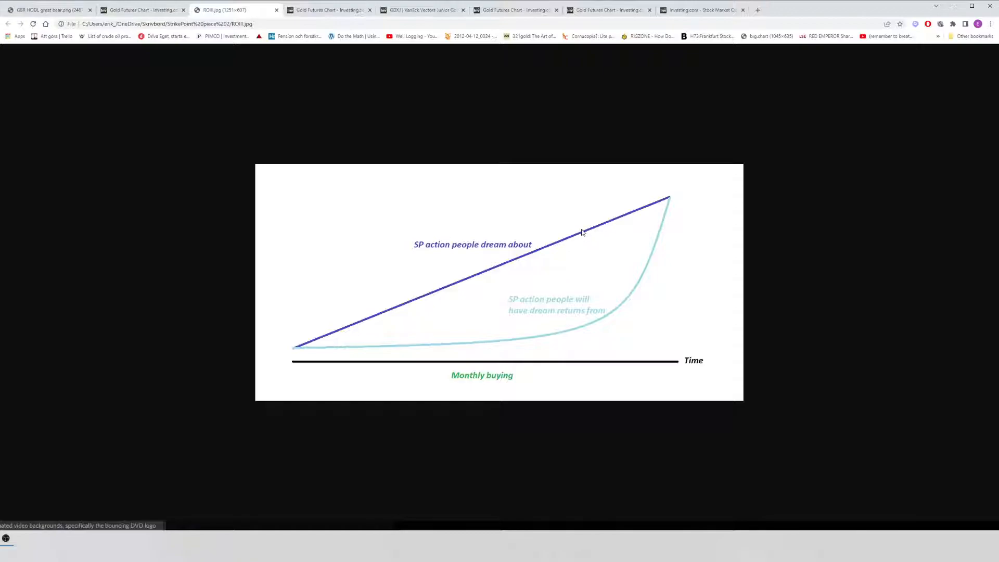
mouse_move(581, 236)
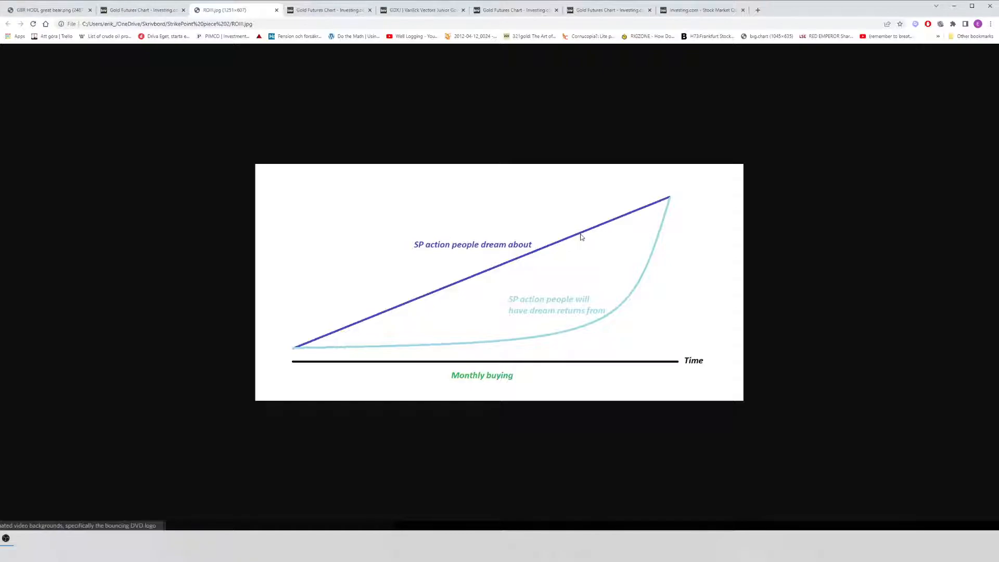
mouse_move(572, 269)
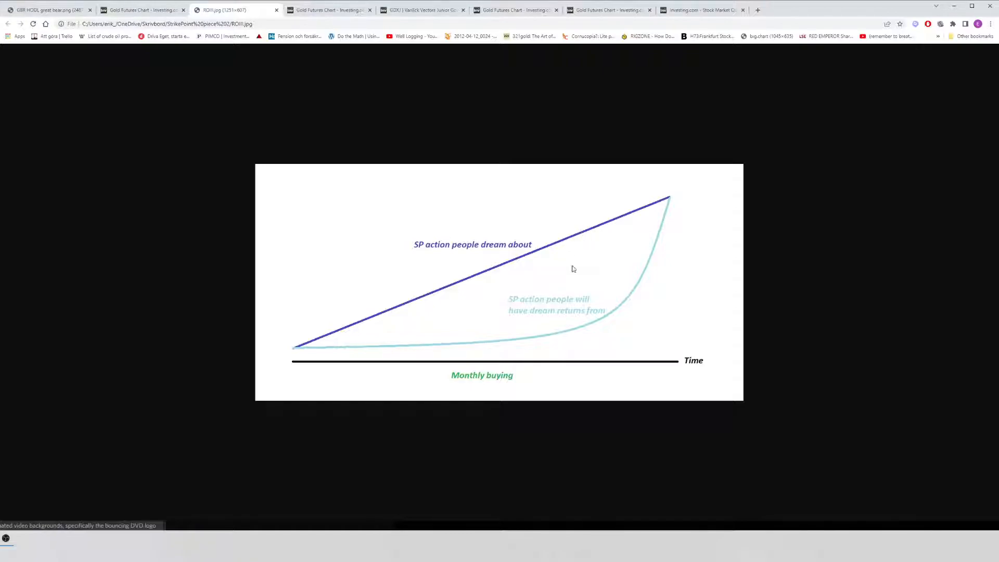
mouse_move(579, 328)
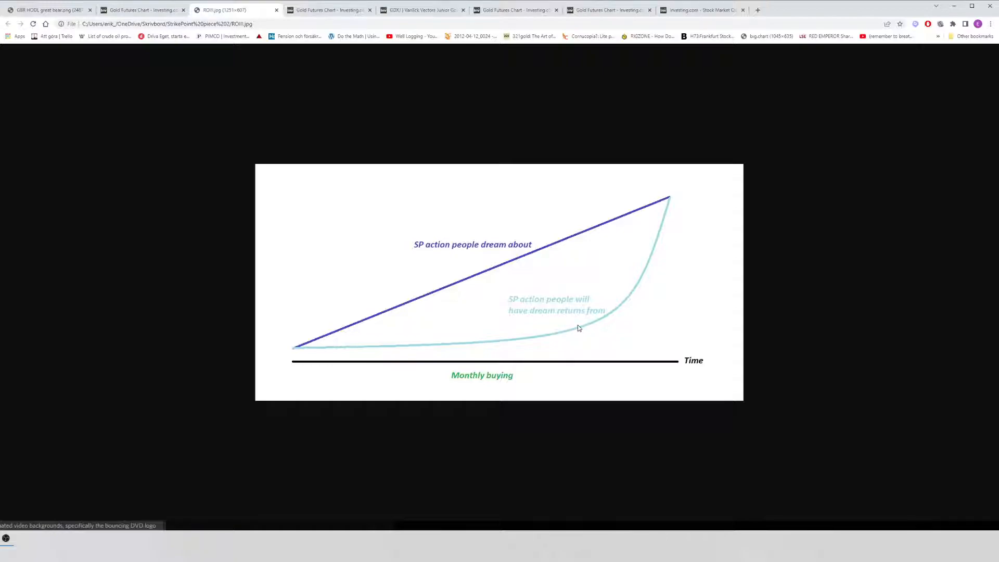
mouse_move(451, 333)
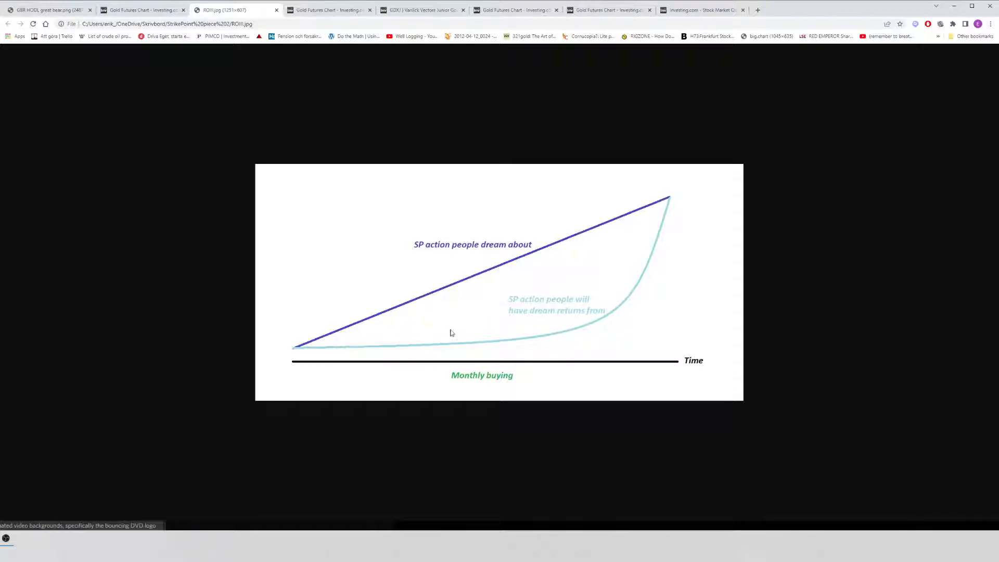
mouse_move(381, 303)
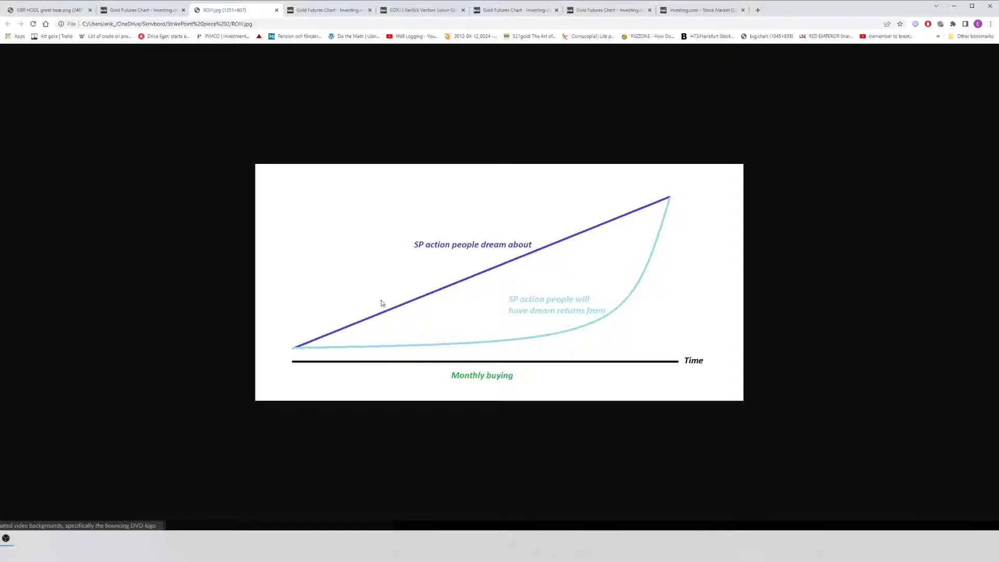
mouse_move(670, 204)
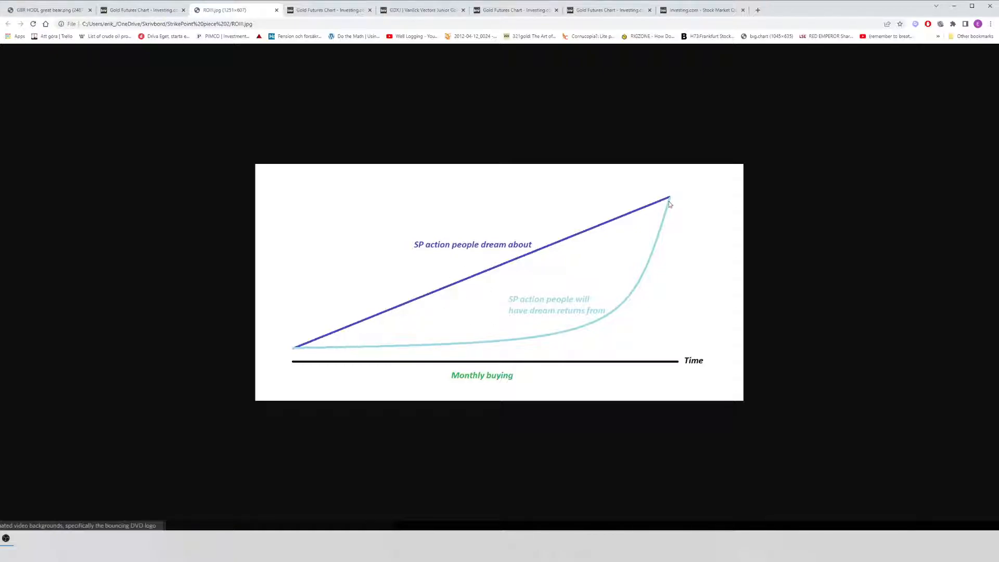
mouse_move(564, 308)
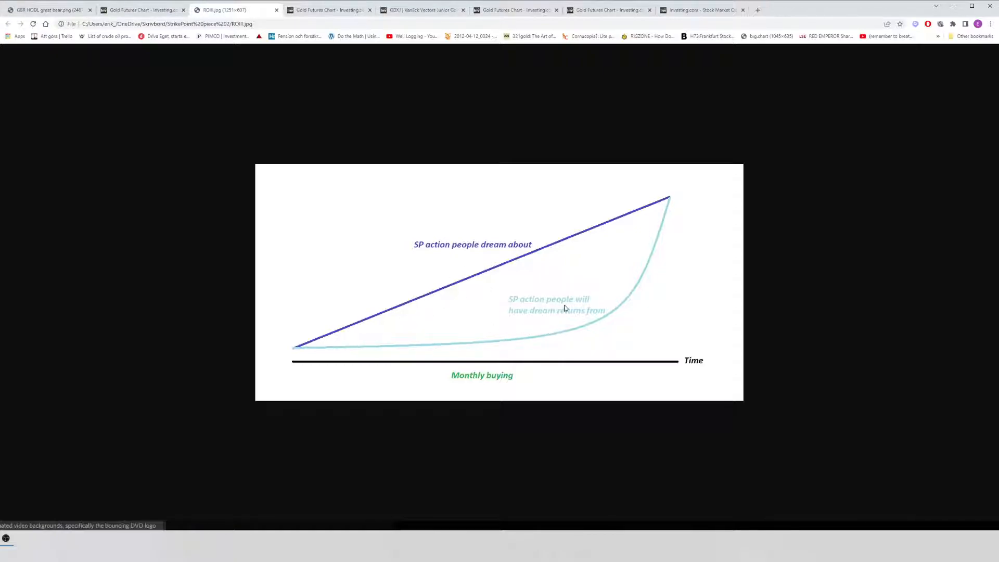
mouse_move(435, 348)
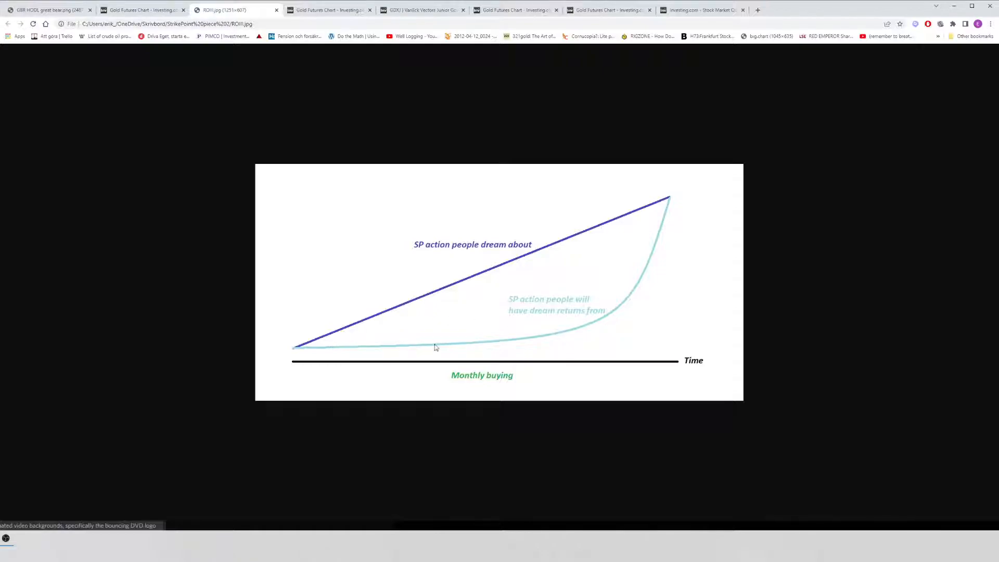
mouse_move(375, 350)
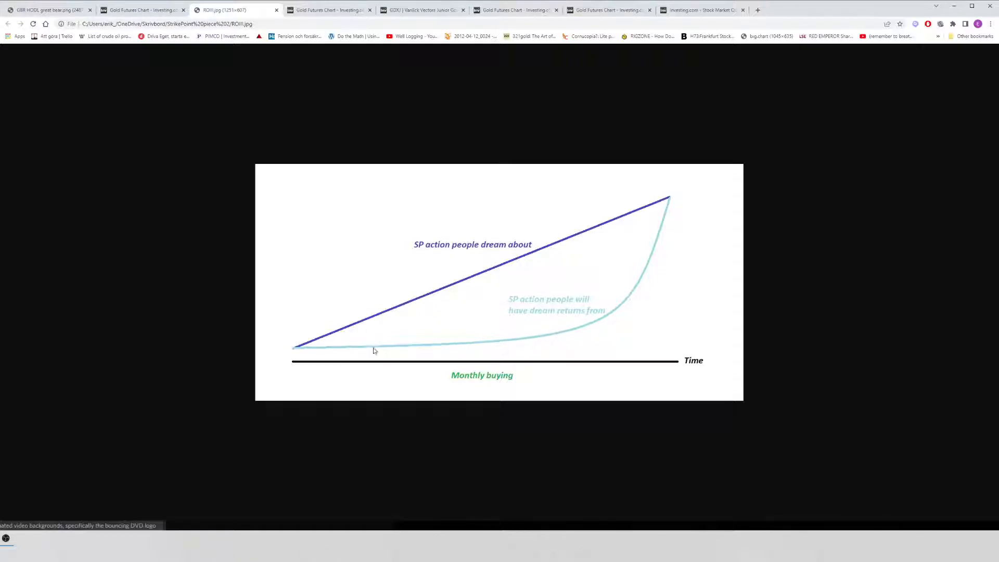
mouse_move(460, 252)
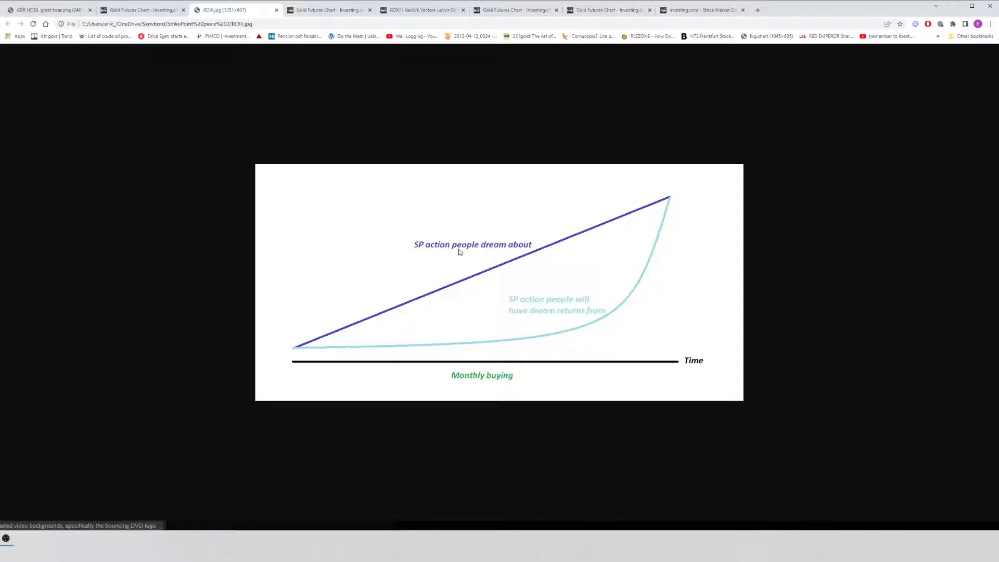
mouse_move(337, 325)
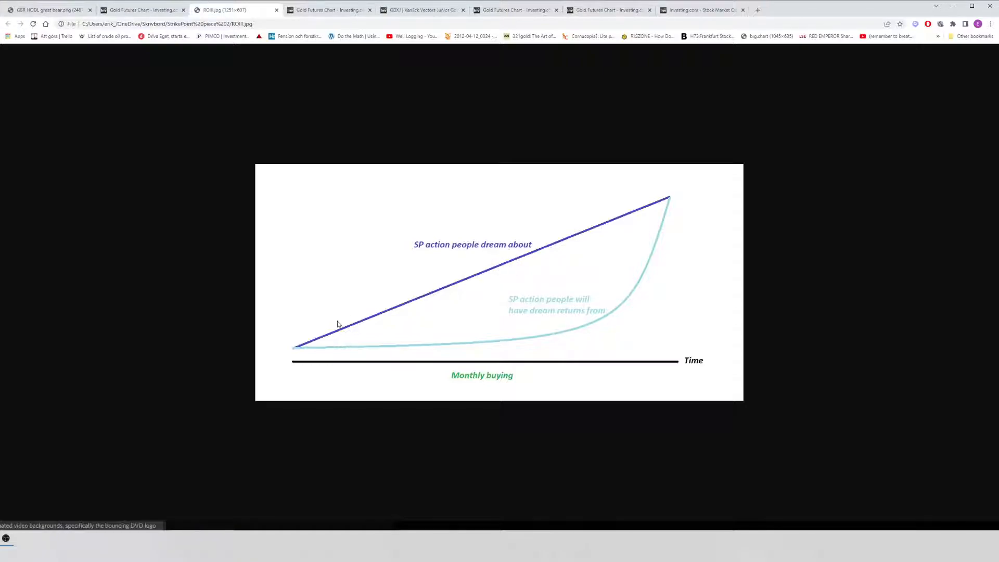
mouse_move(352, 207)
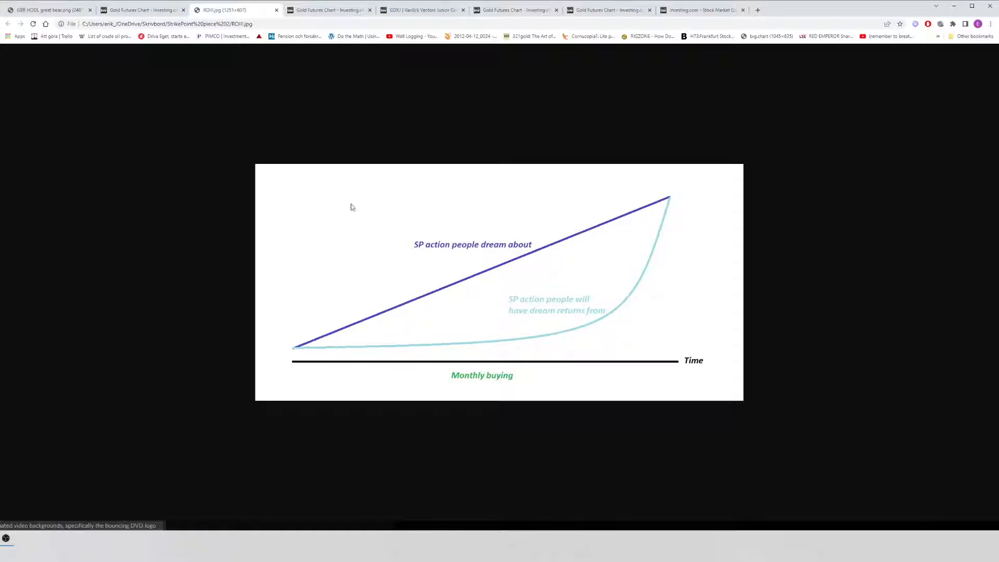
Step: Glance at the annotated Eloro Resources chart, then return to the Great Bear Resources chart image
click(328, 10)
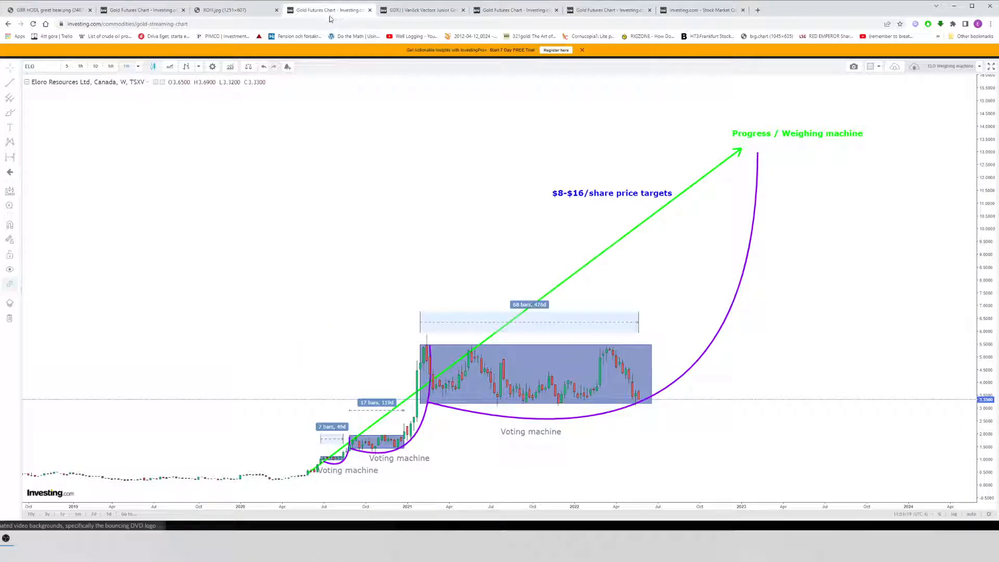
mouse_move(432, 203)
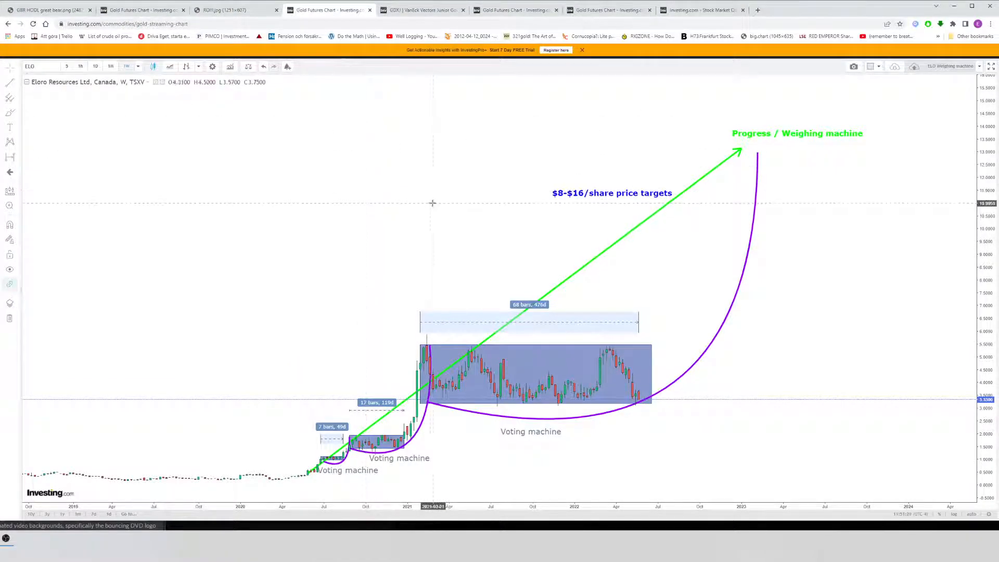
mouse_move(637, 245)
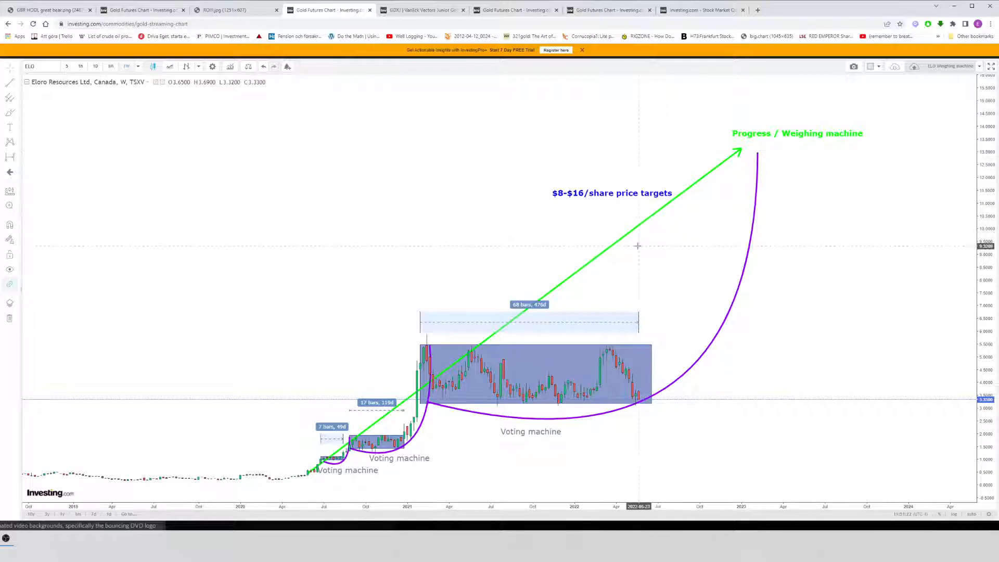
mouse_move(640, 249)
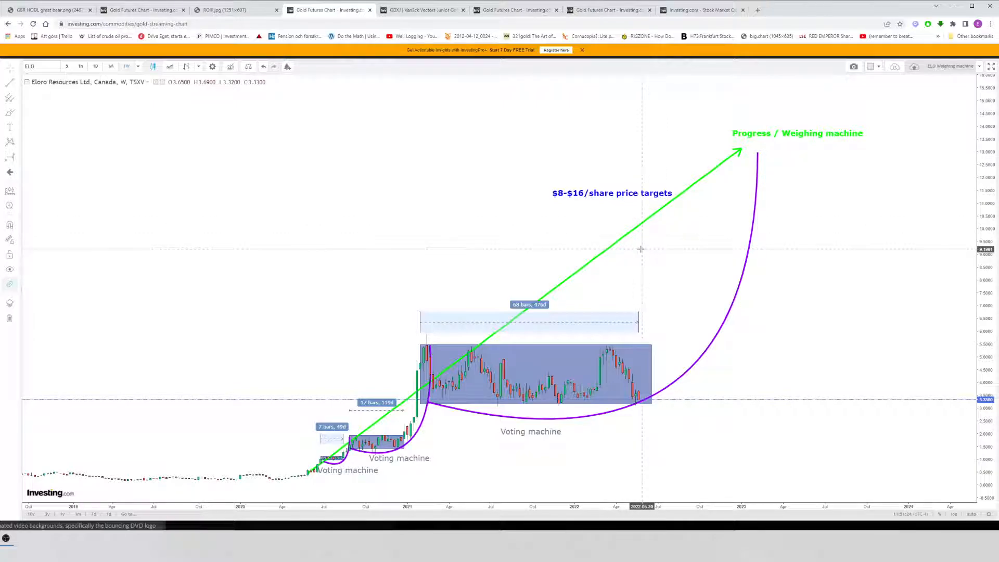
click(48, 9)
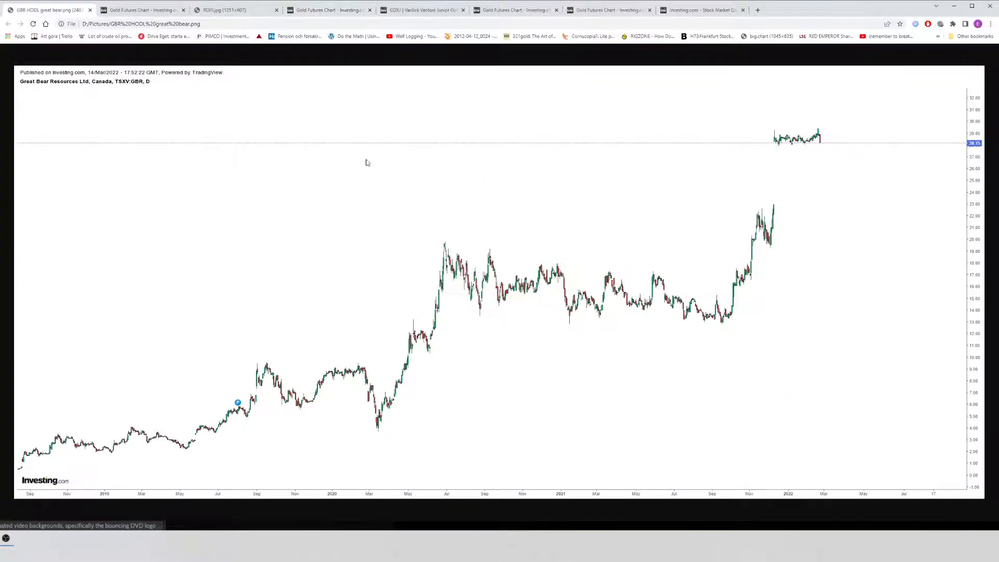
mouse_move(313, 69)
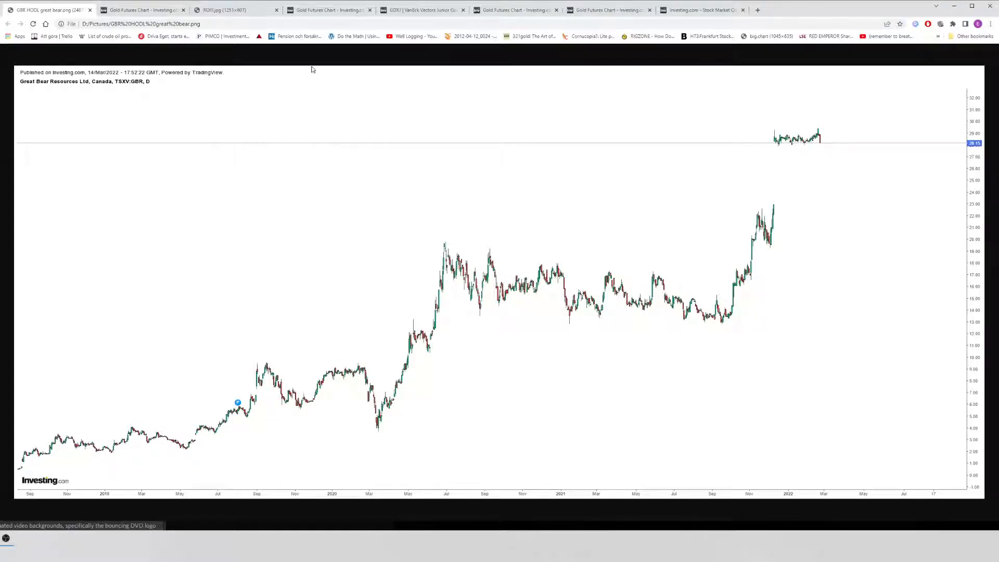
click(330, 9)
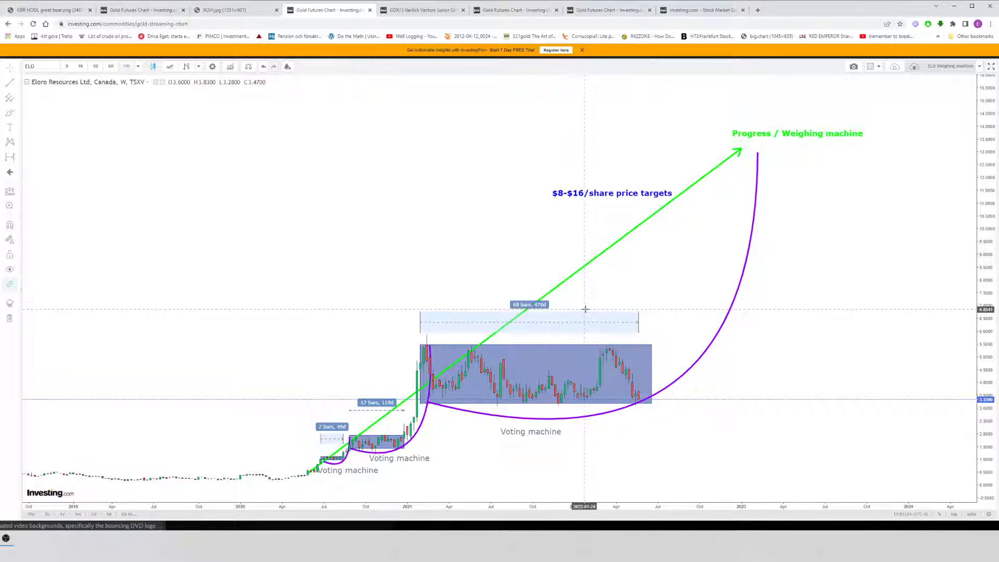
mouse_move(614, 251)
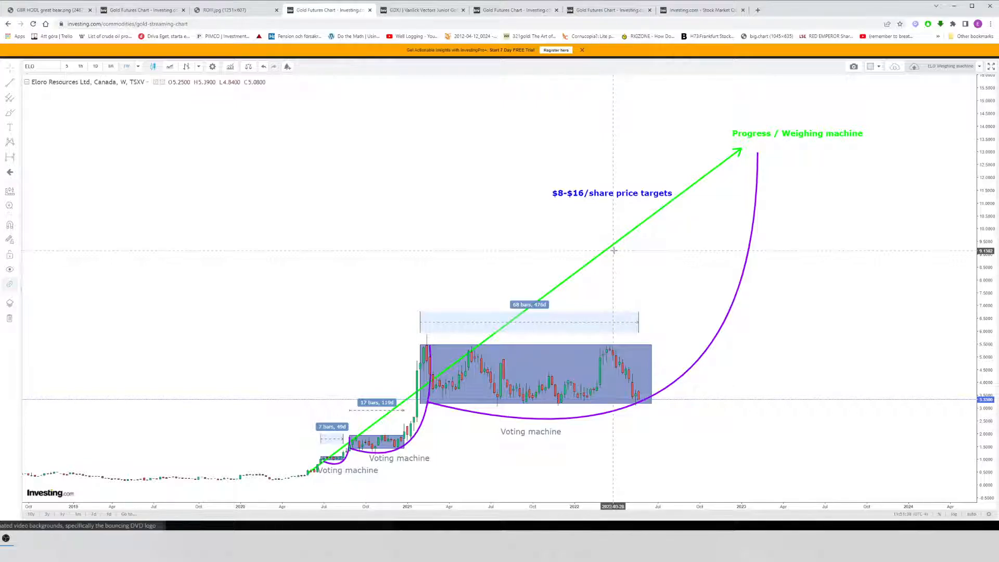
mouse_move(458, 336)
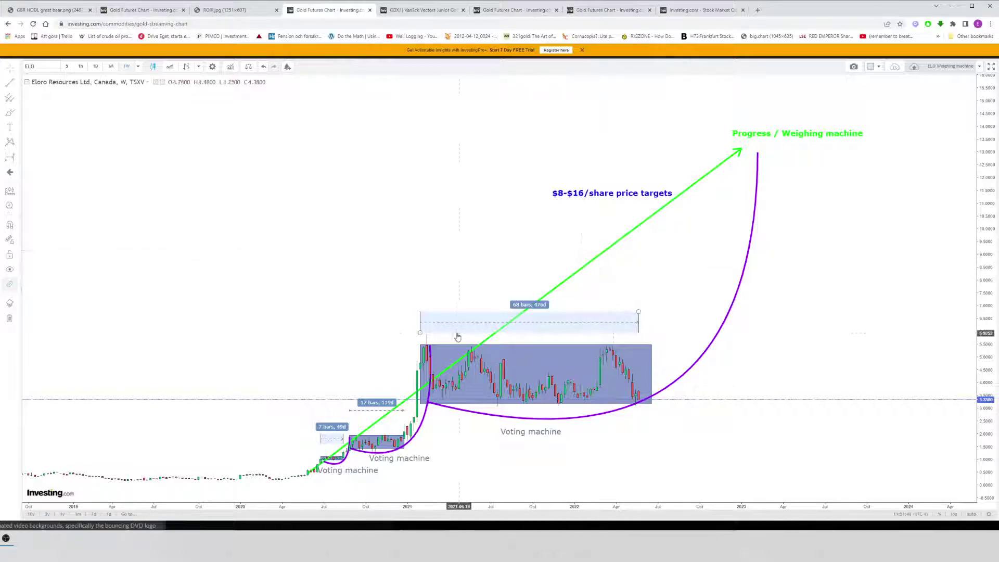
mouse_move(424, 336)
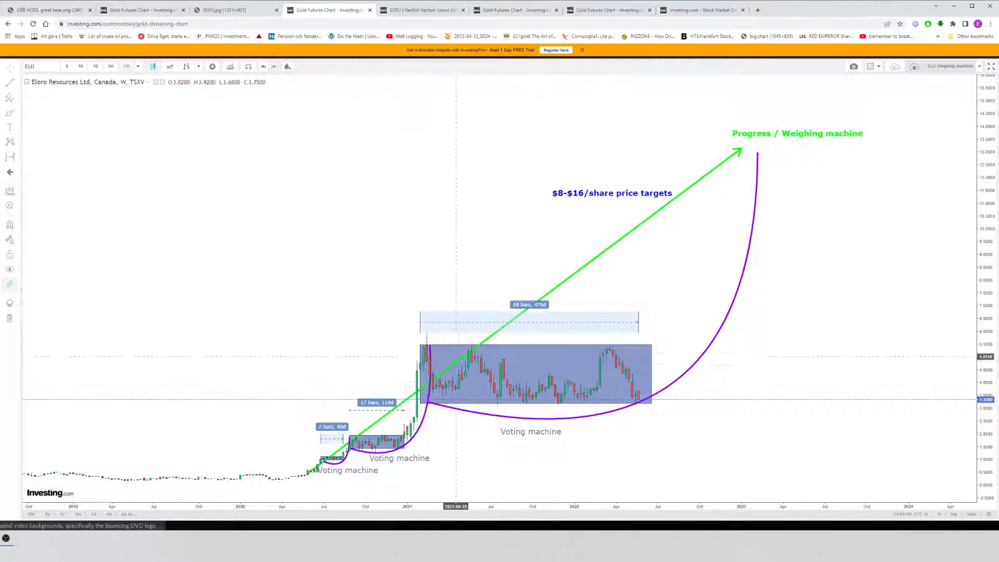
mouse_move(430, 354)
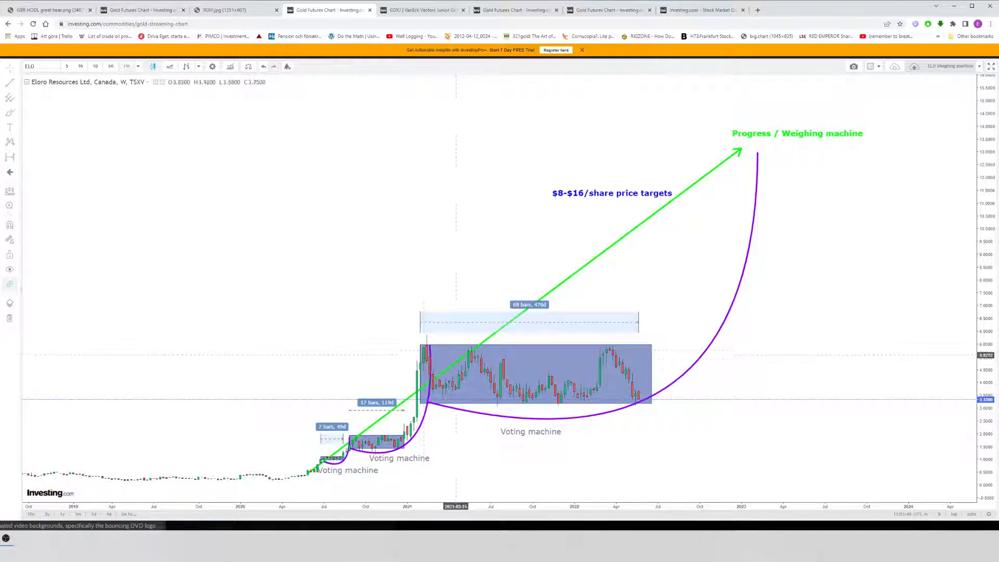
mouse_move(317, 458)
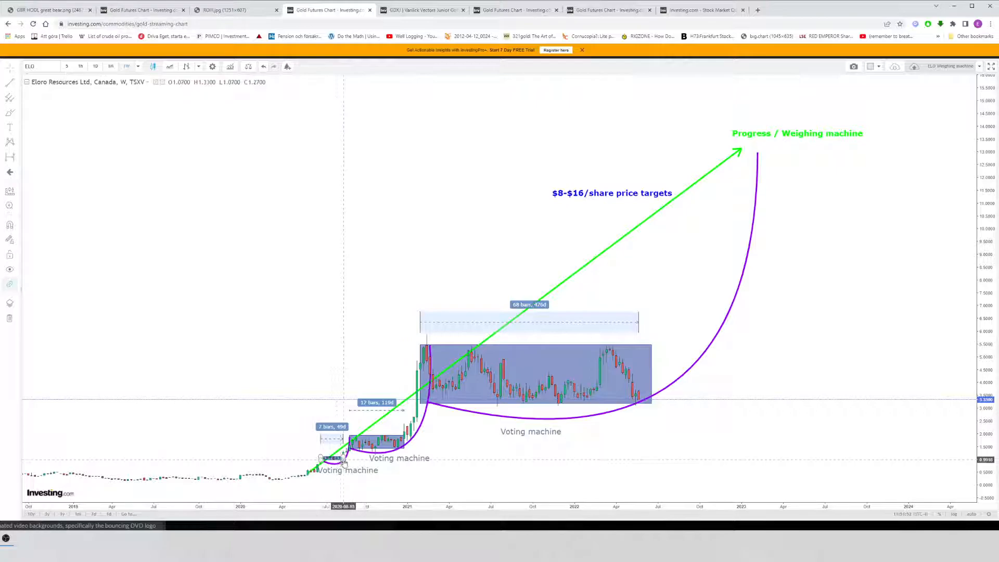
mouse_move(345, 459)
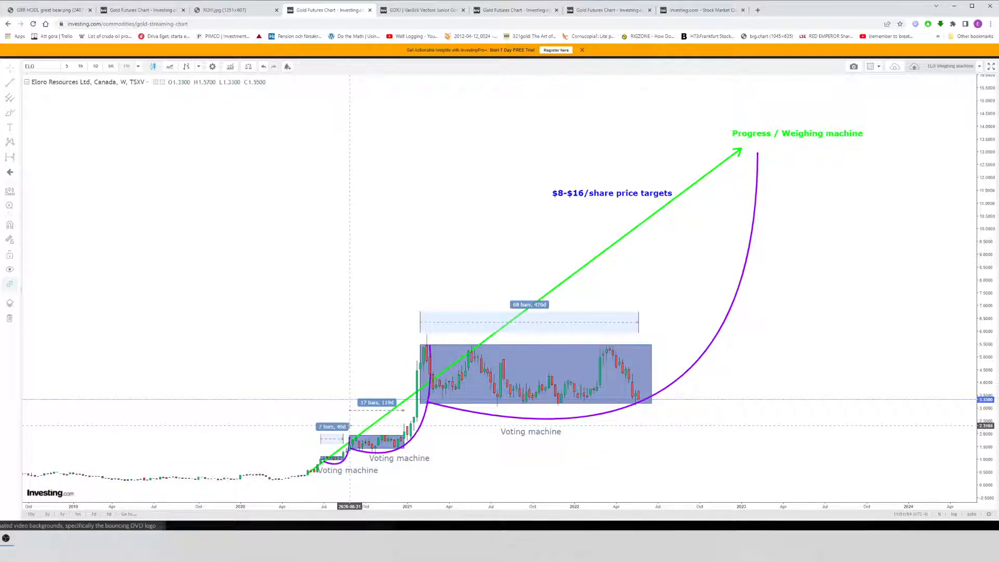
mouse_move(402, 415)
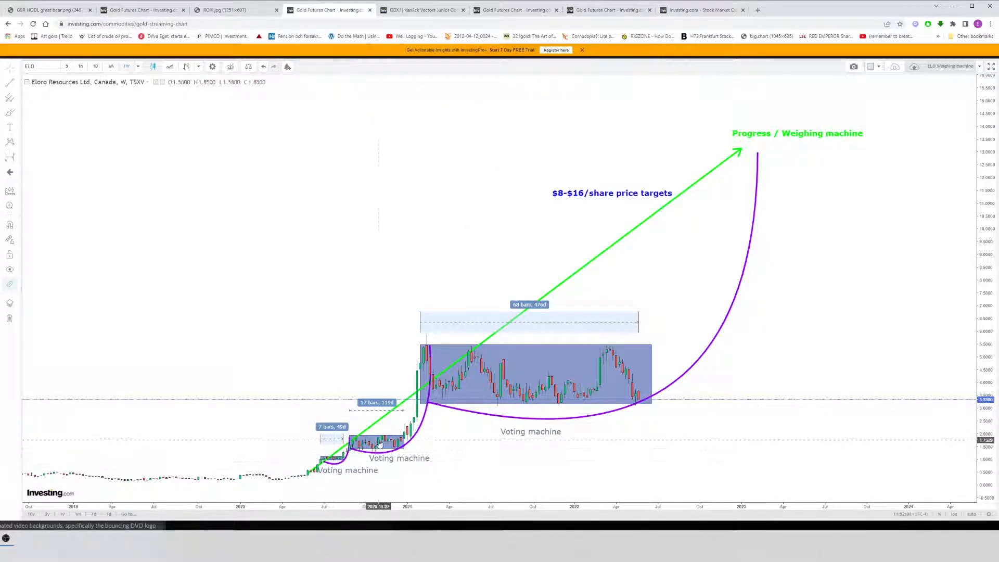
mouse_move(432, 419)
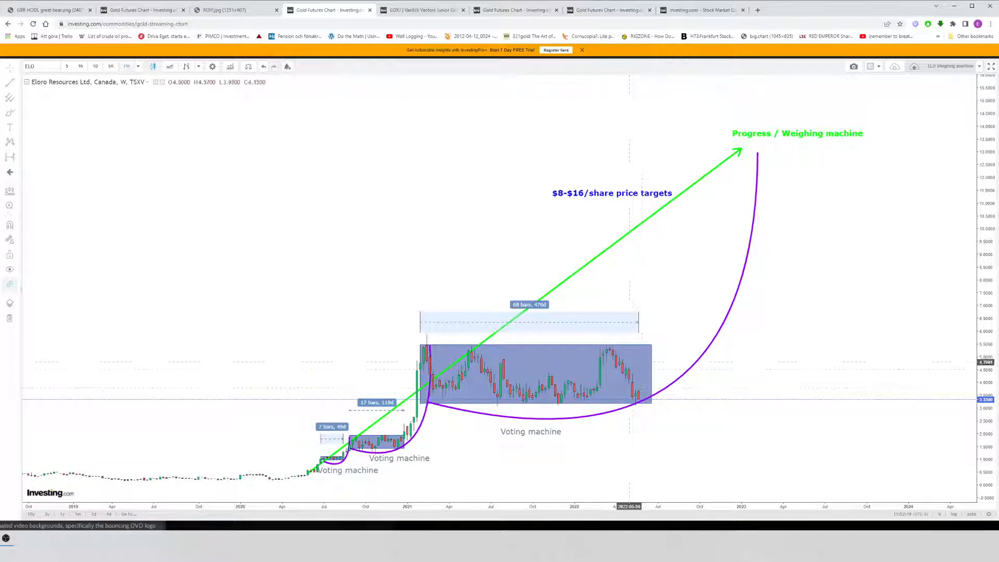
mouse_move(638, 395)
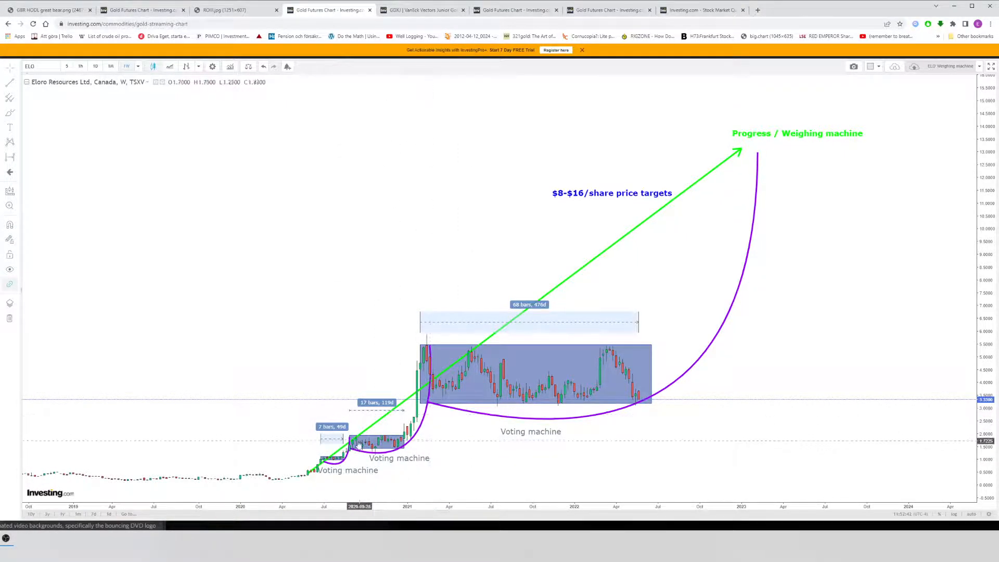
mouse_move(347, 459)
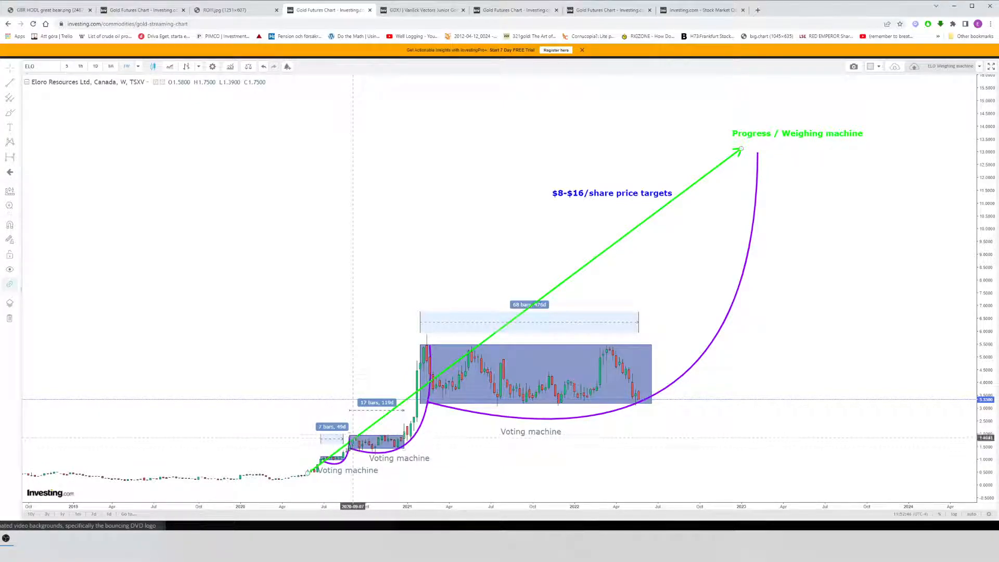
mouse_move(417, 423)
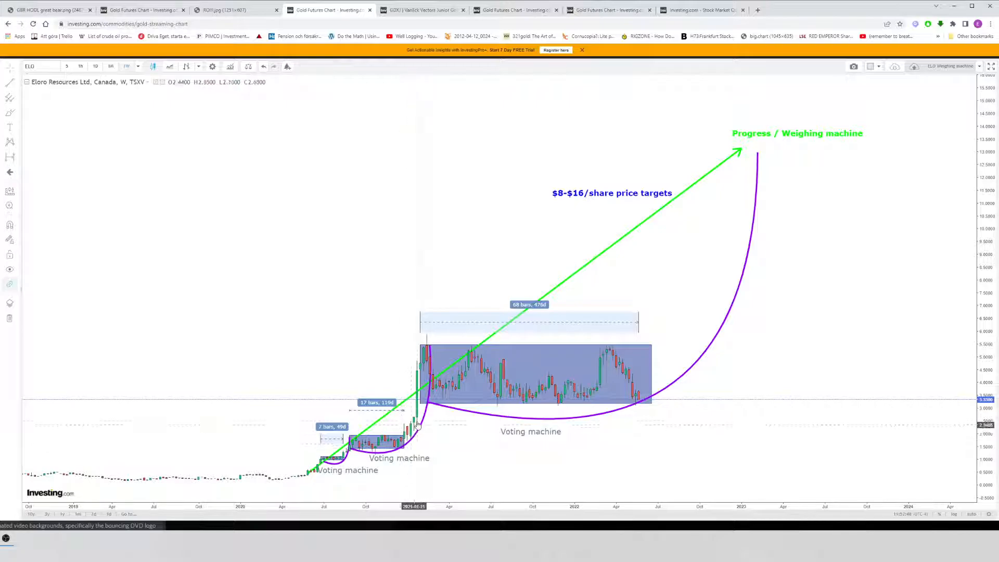
mouse_move(430, 342)
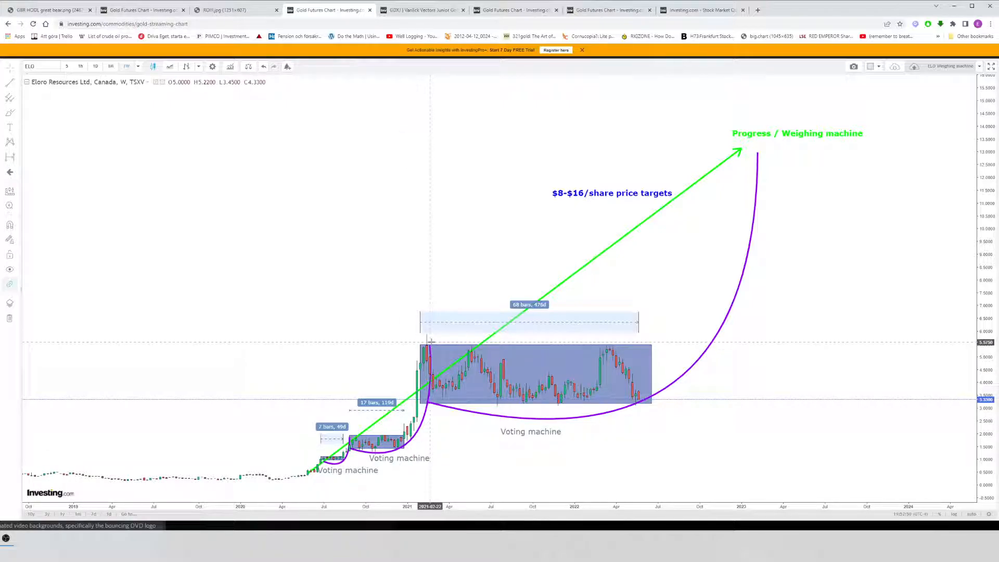
mouse_move(567, 341)
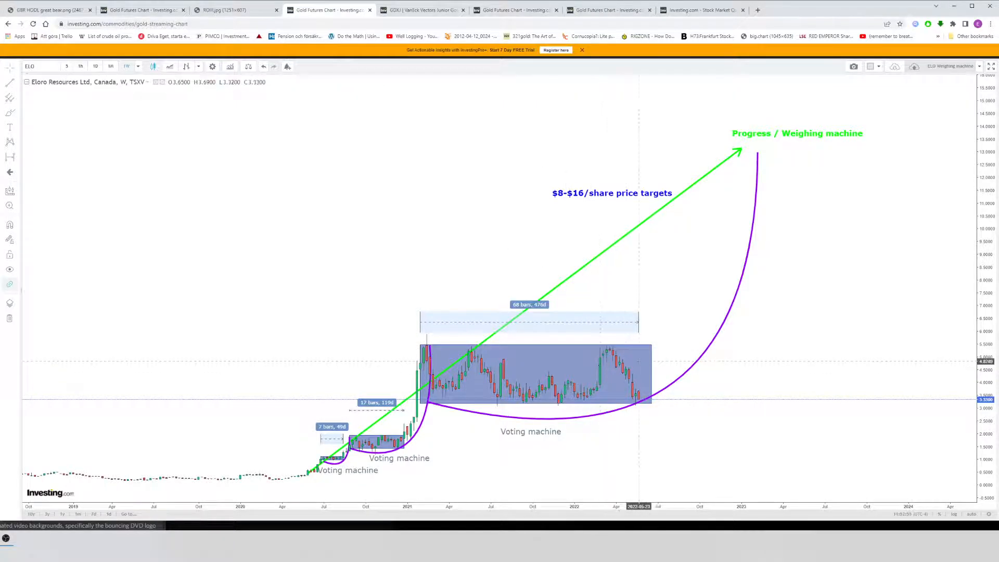
mouse_move(643, 360)
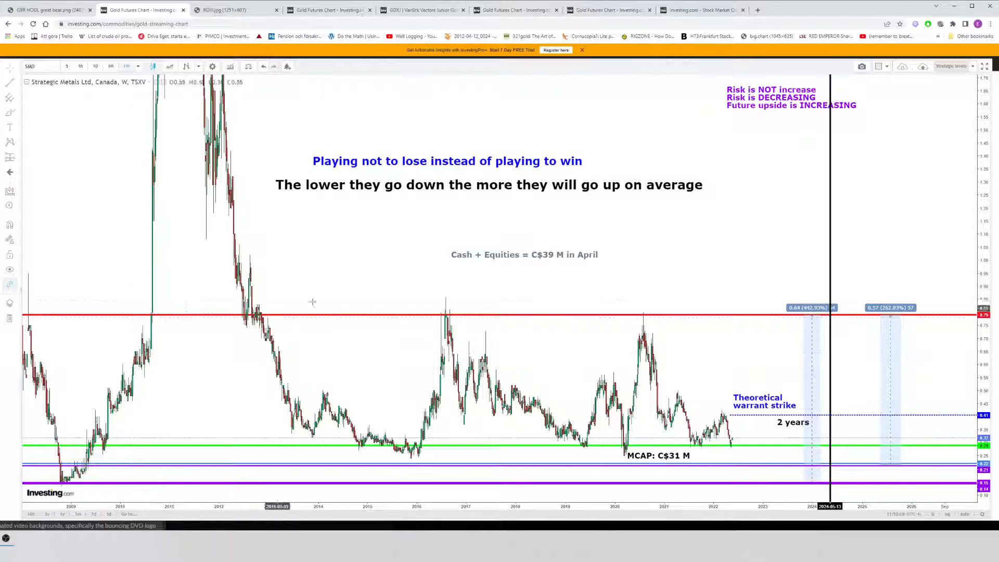
mouse_move(884, 337)
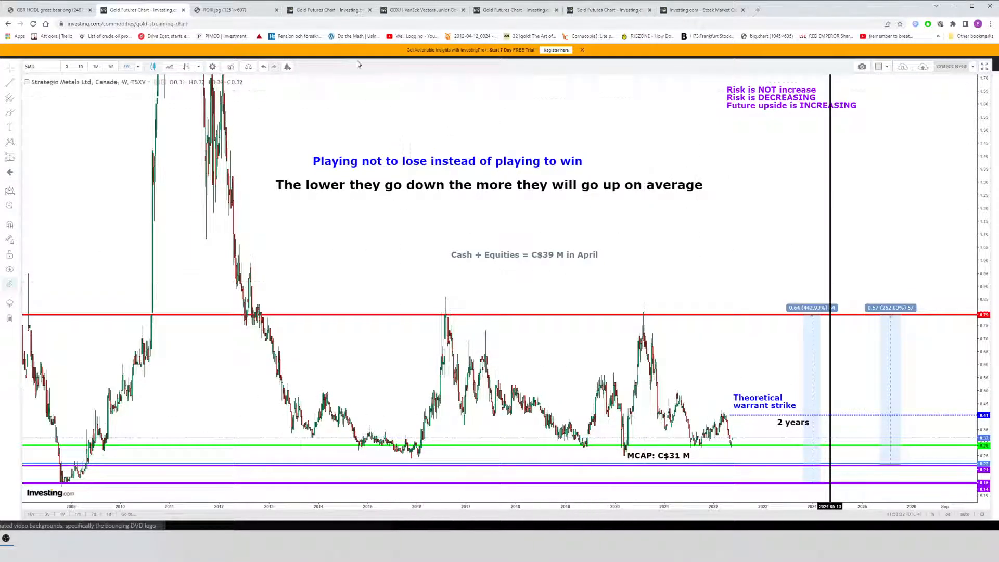
mouse_move(328, 10)
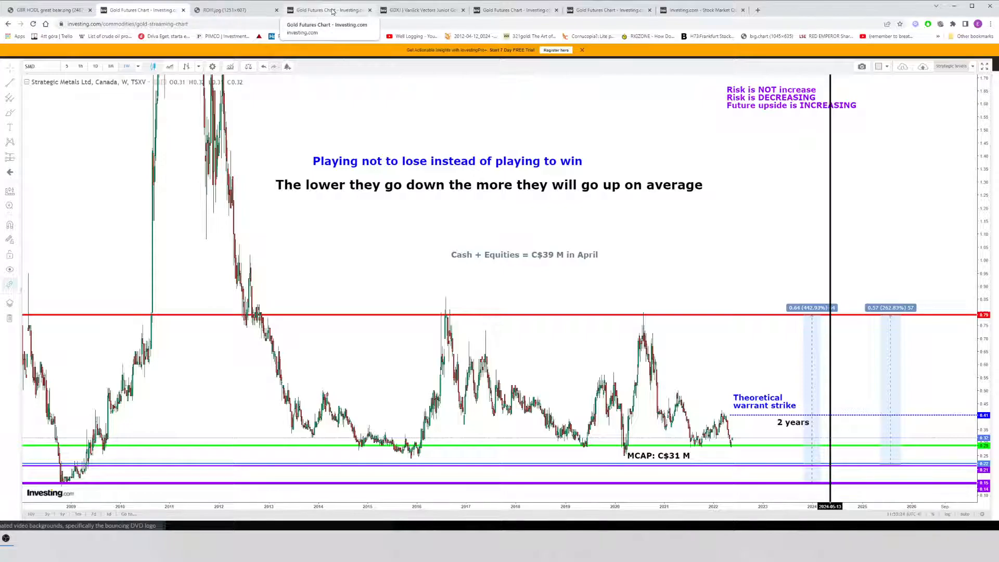
mouse_move(657, 252)
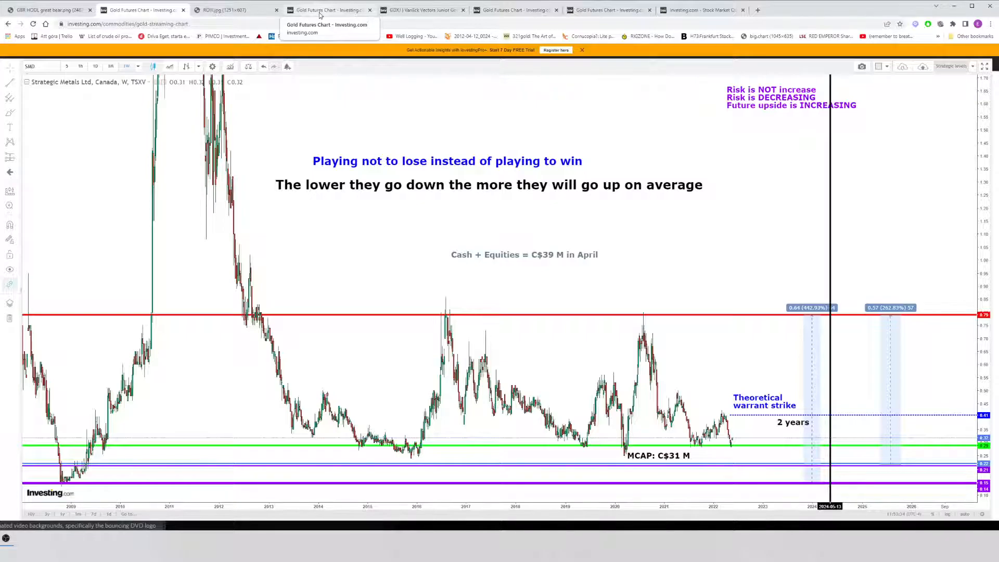
mouse_move(550, 320)
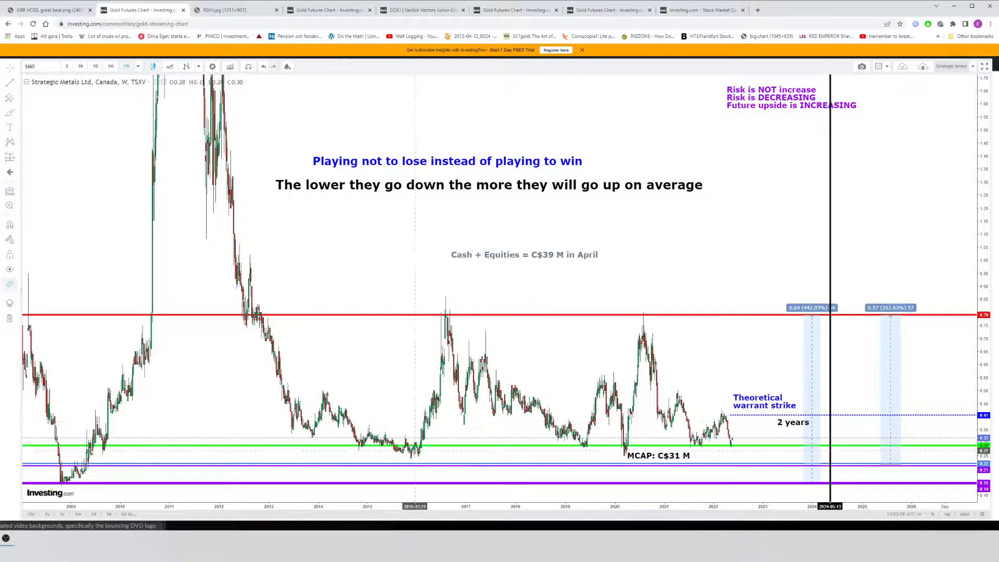
mouse_move(413, 453)
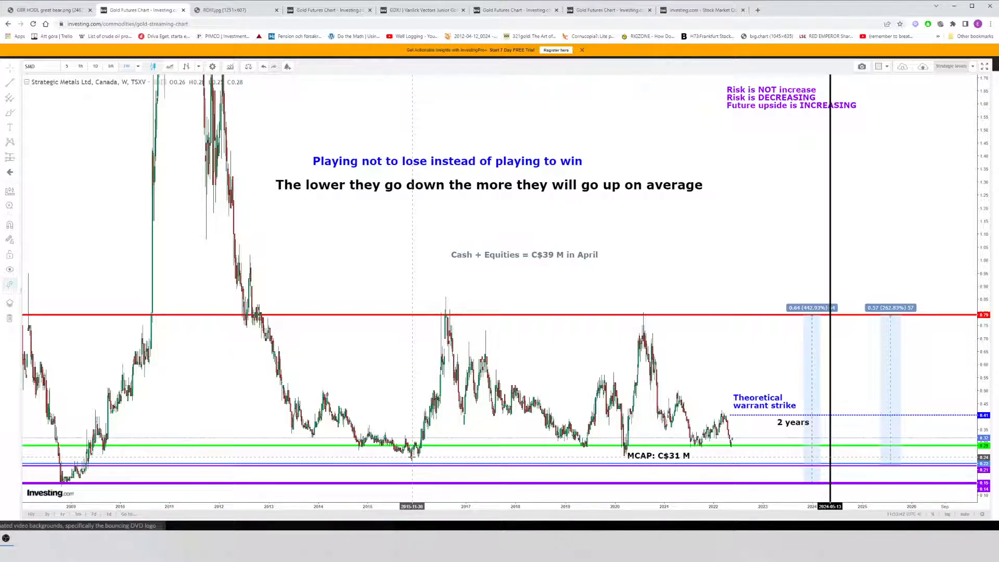
mouse_move(367, 447)
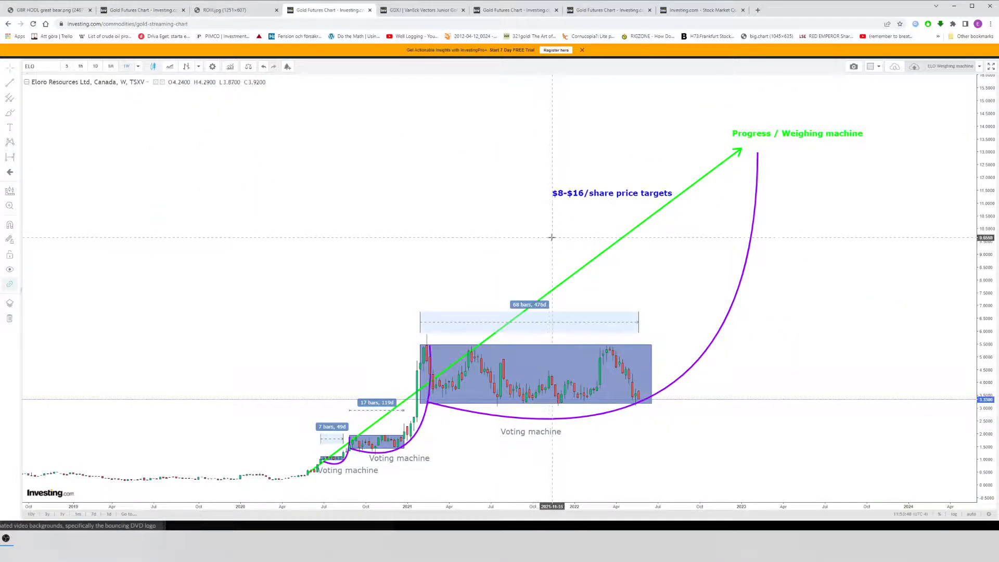
mouse_move(535, 250)
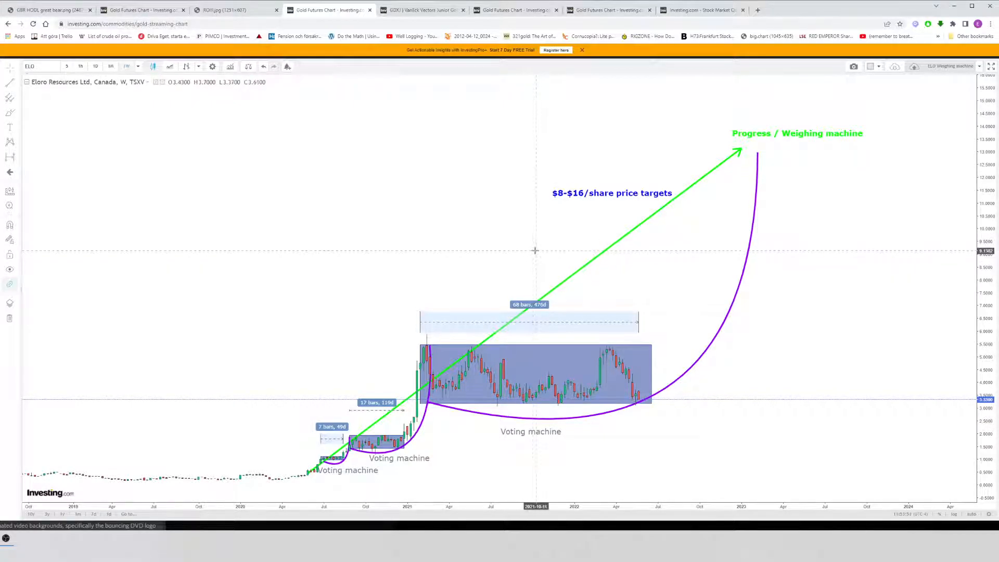
mouse_move(538, 234)
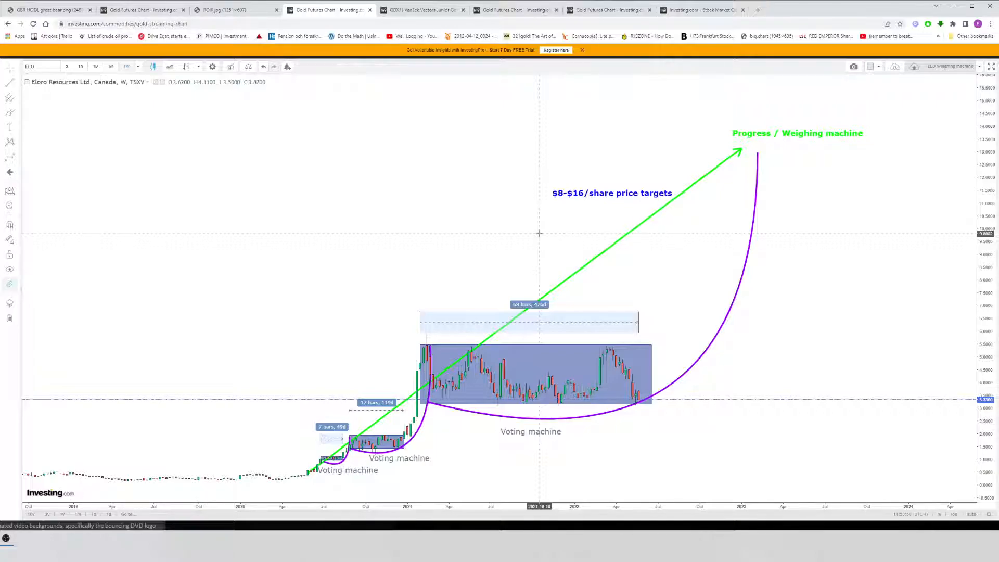
mouse_move(481, 197)
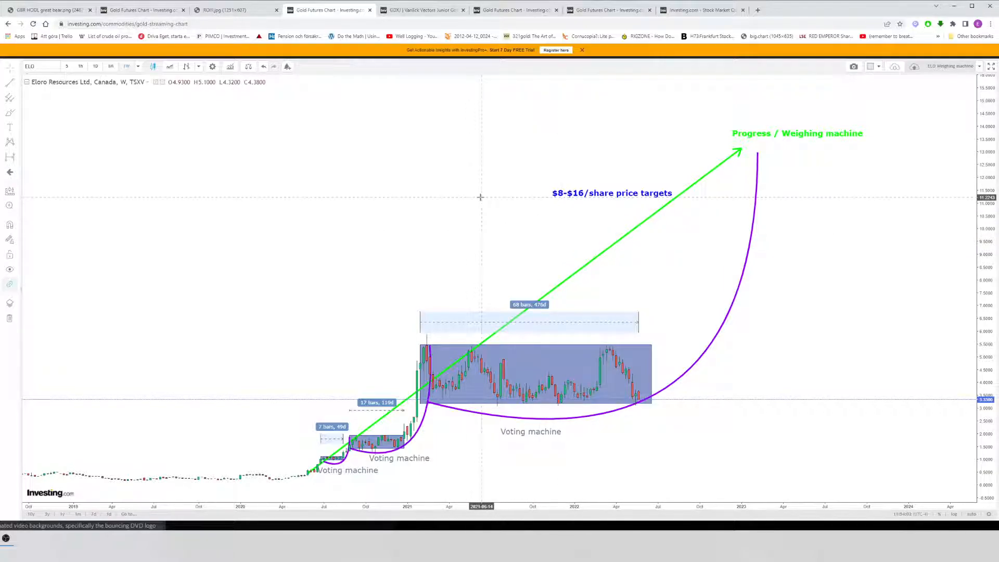
mouse_move(498, 263)
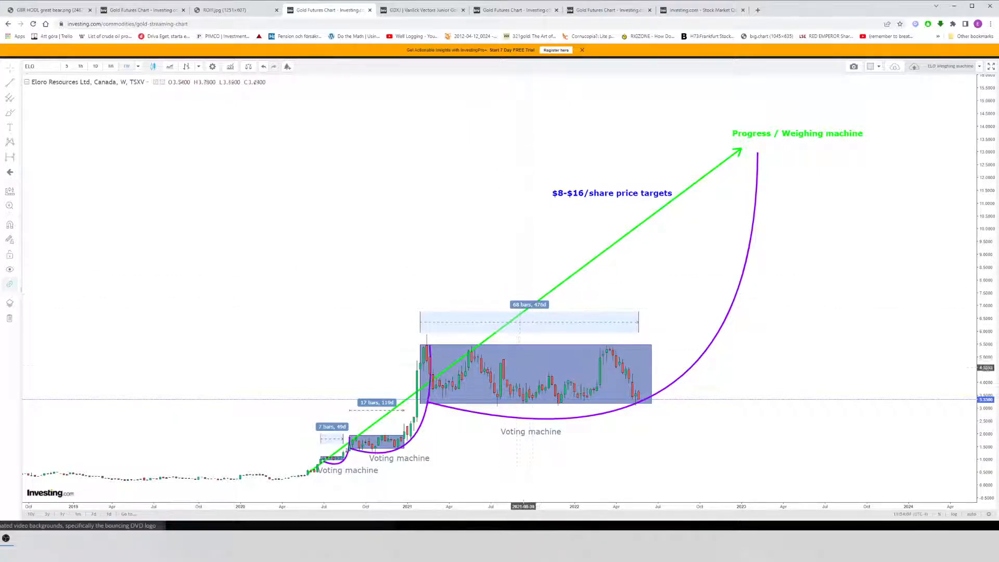
mouse_move(610, 355)
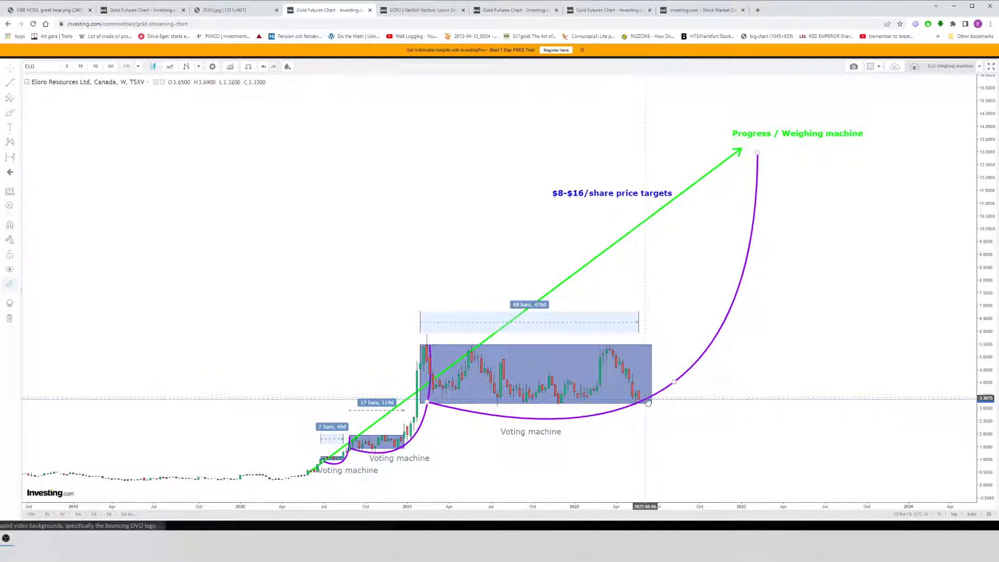
mouse_move(560, 400)
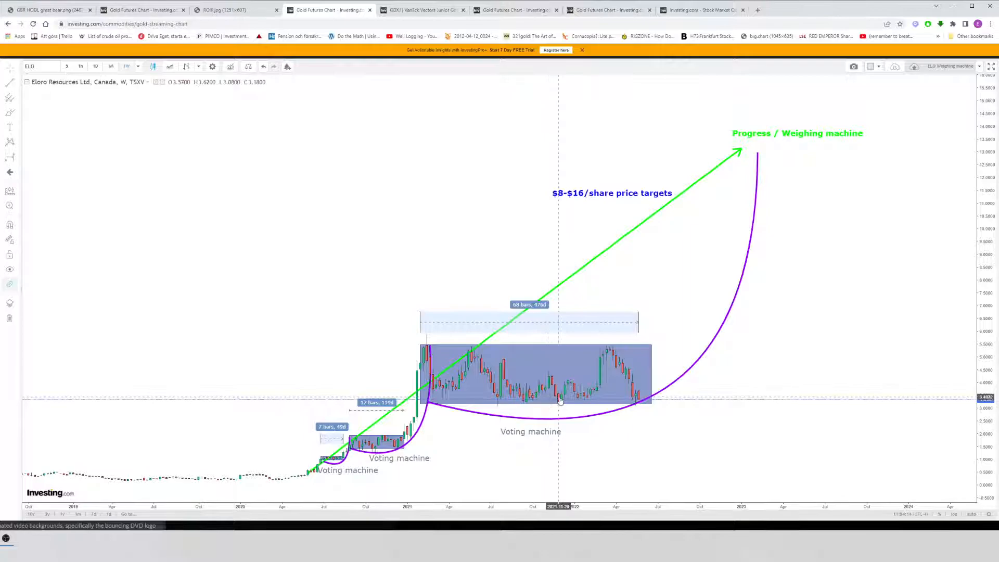
mouse_move(498, 350)
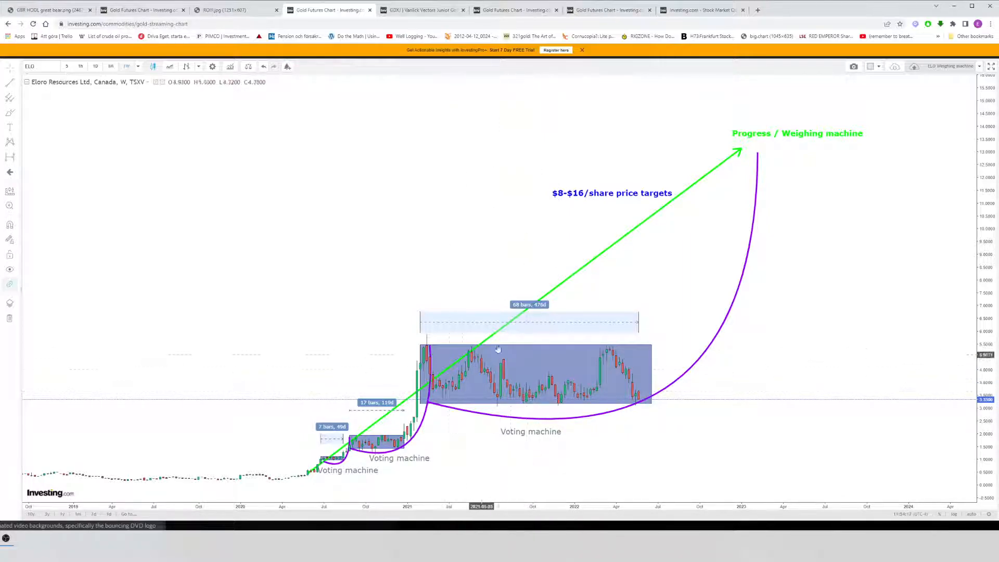
mouse_move(549, 270)
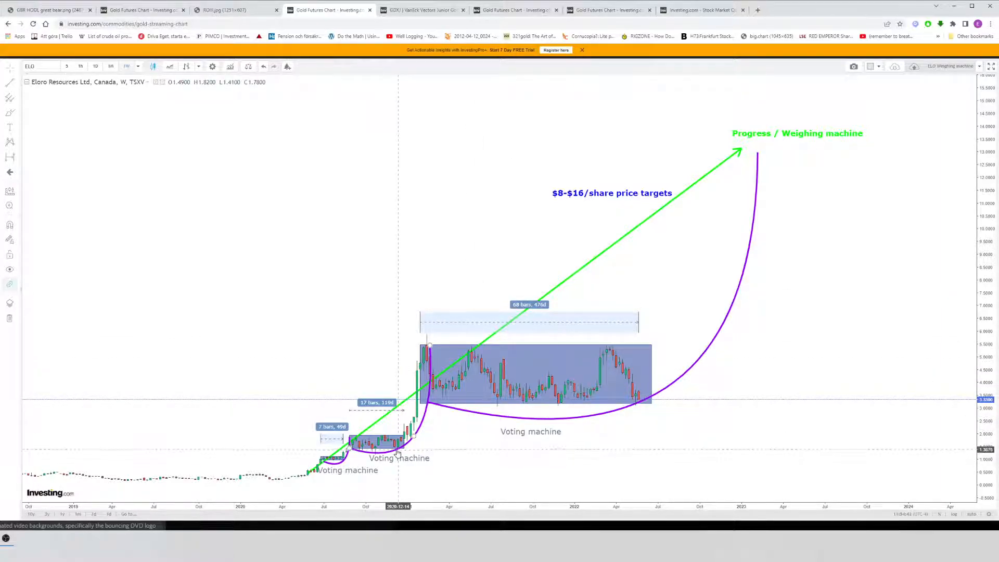
mouse_move(430, 336)
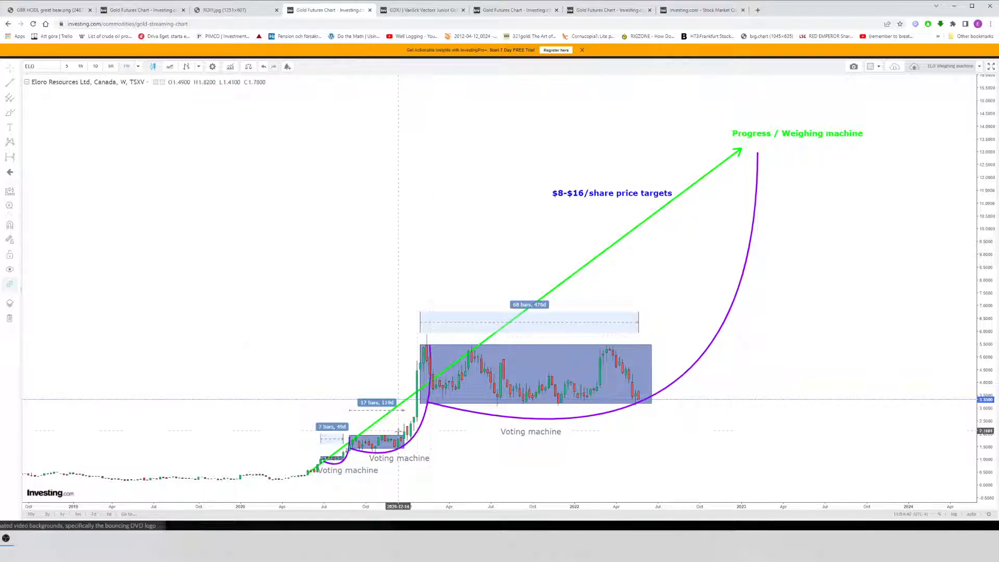
mouse_move(399, 444)
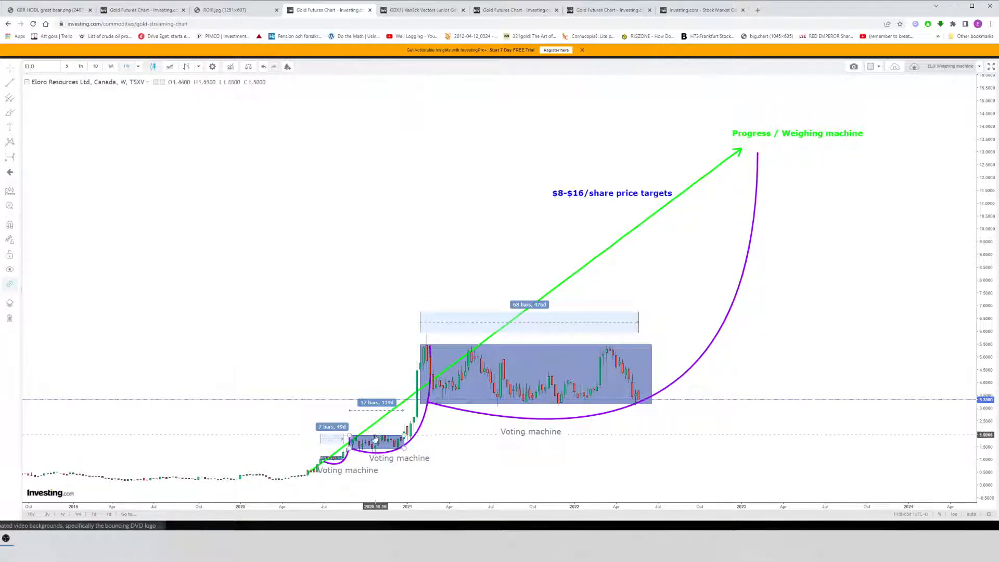
mouse_move(447, 353)
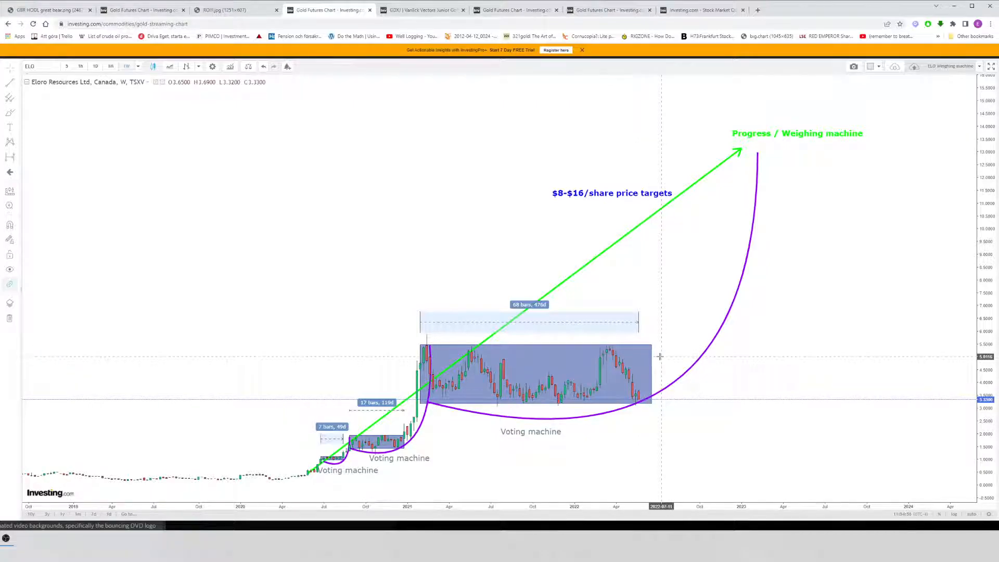
mouse_move(660, 356)
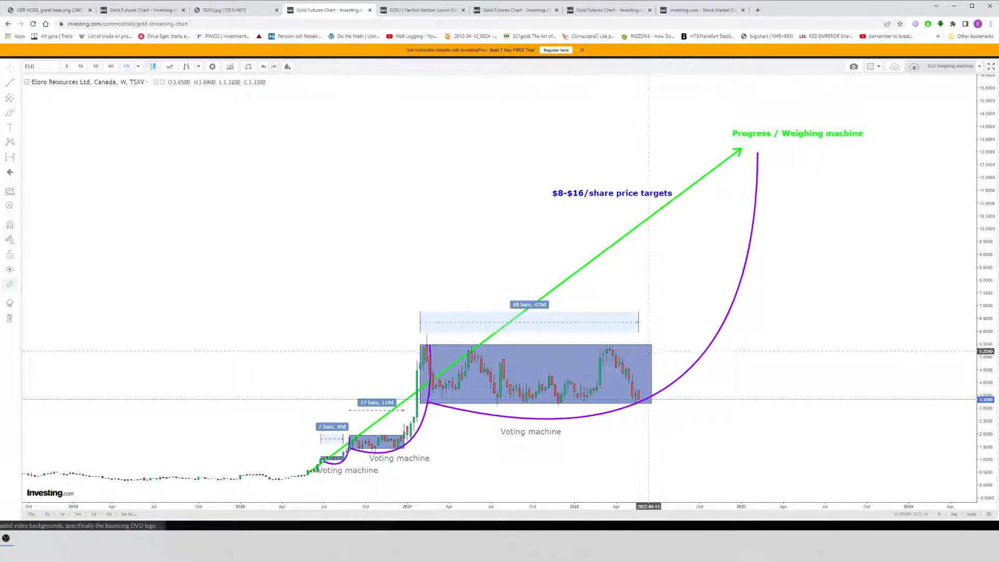
mouse_move(678, 337)
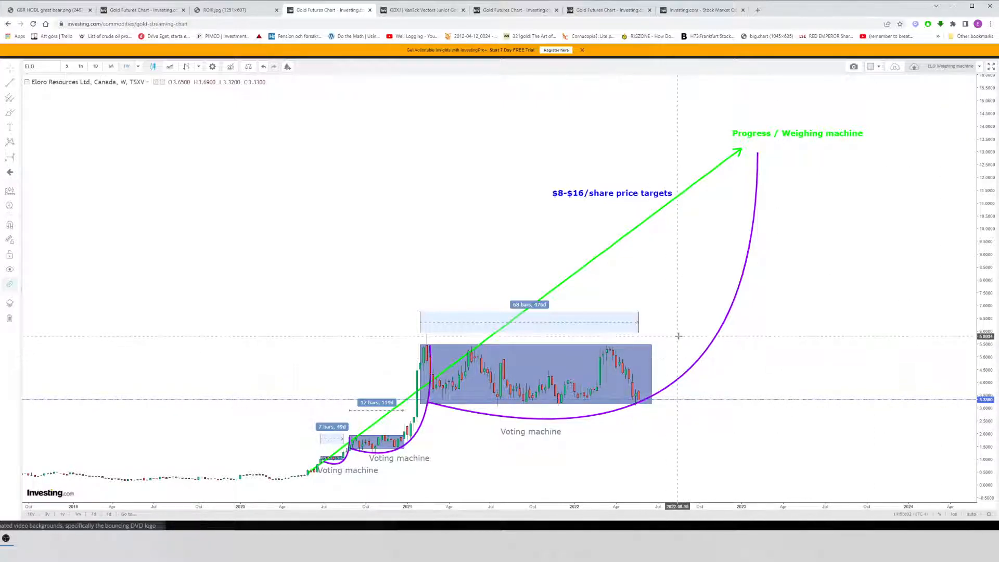
mouse_move(658, 368)
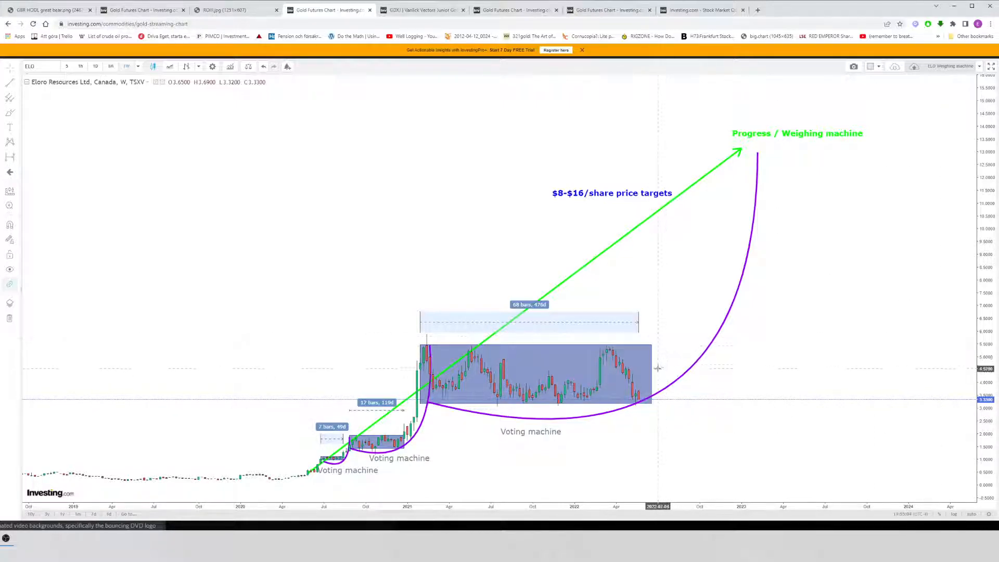
mouse_move(671, 337)
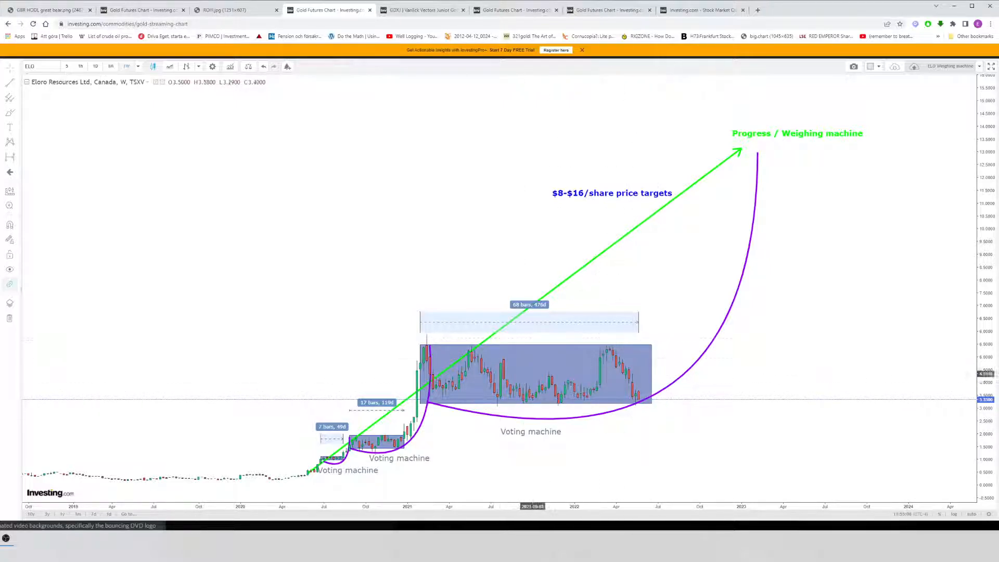
mouse_move(669, 337)
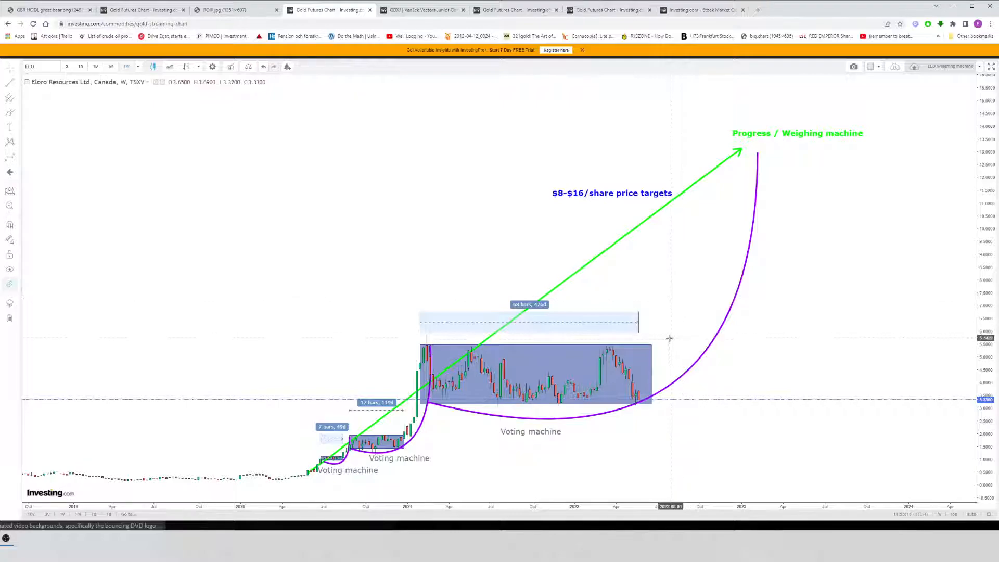
mouse_move(748, 155)
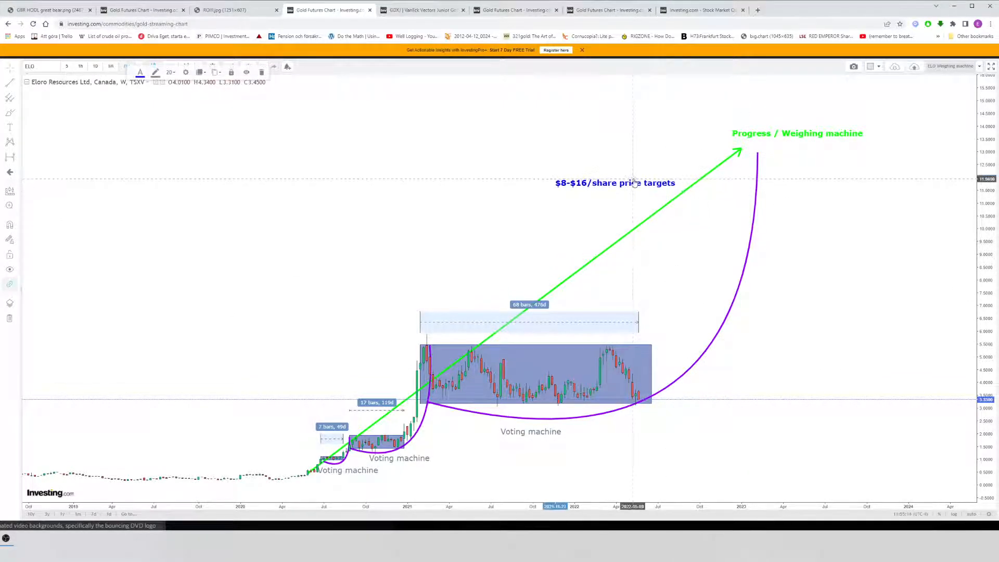
mouse_move(621, 186)
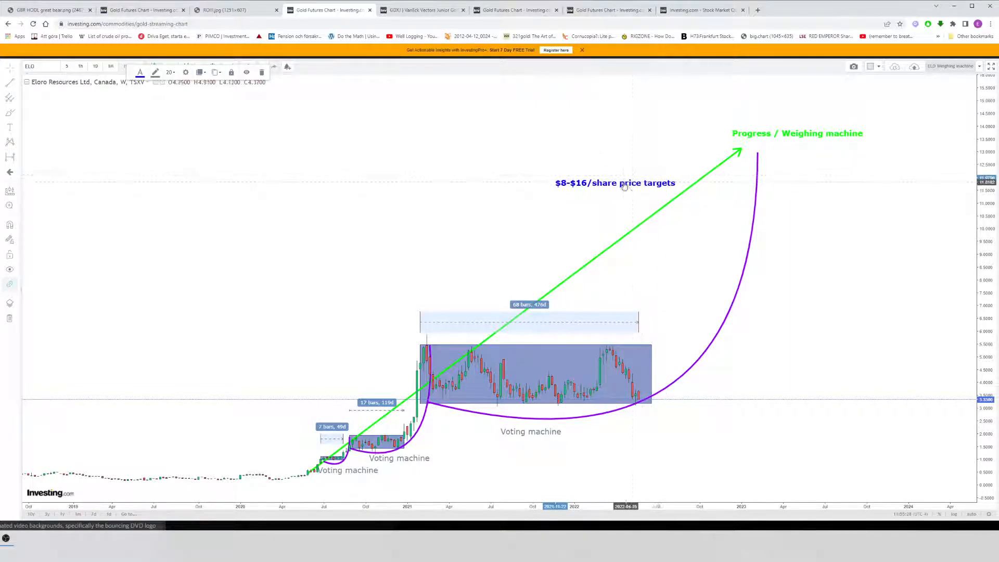
mouse_move(649, 418)
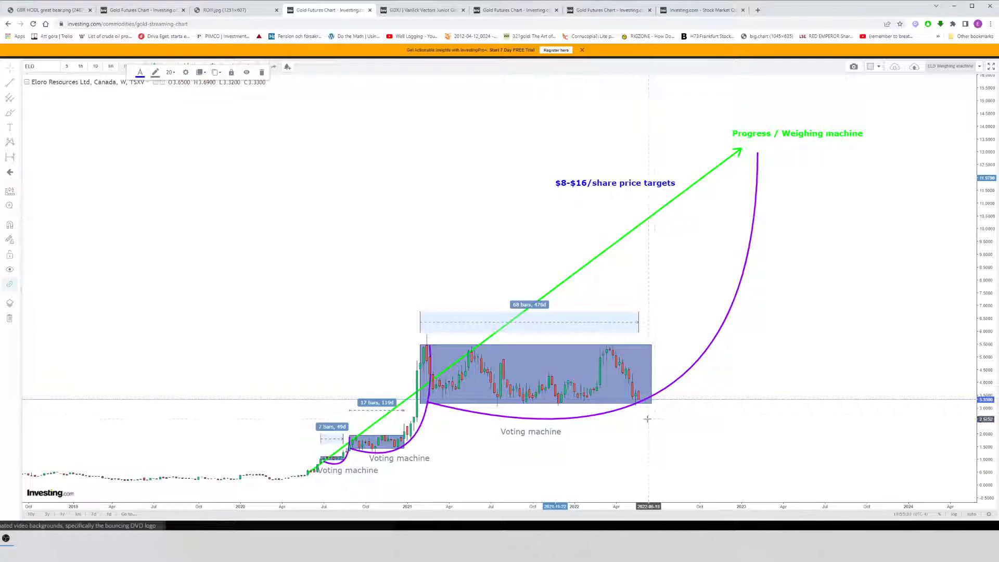
mouse_move(654, 402)
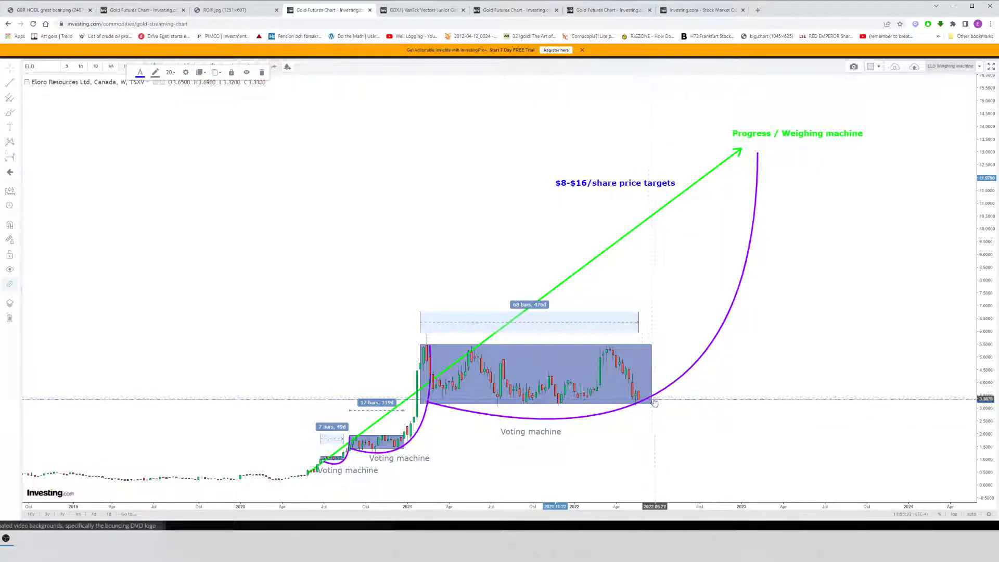
mouse_move(705, 325)
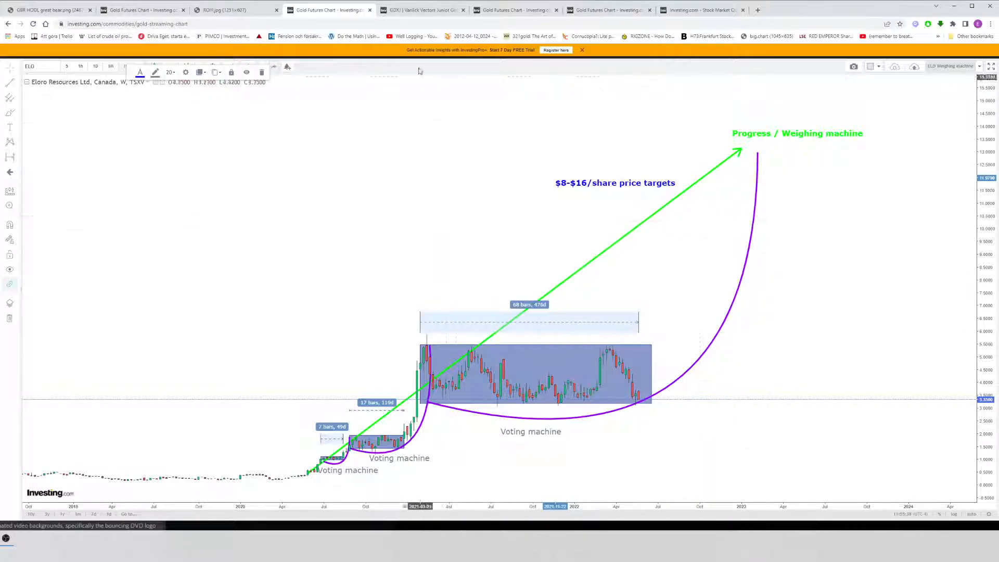
Step: Switch from the Eloro chart to the Goliath Resources daily chart with its cup-and-handle pattern
click(420, 10)
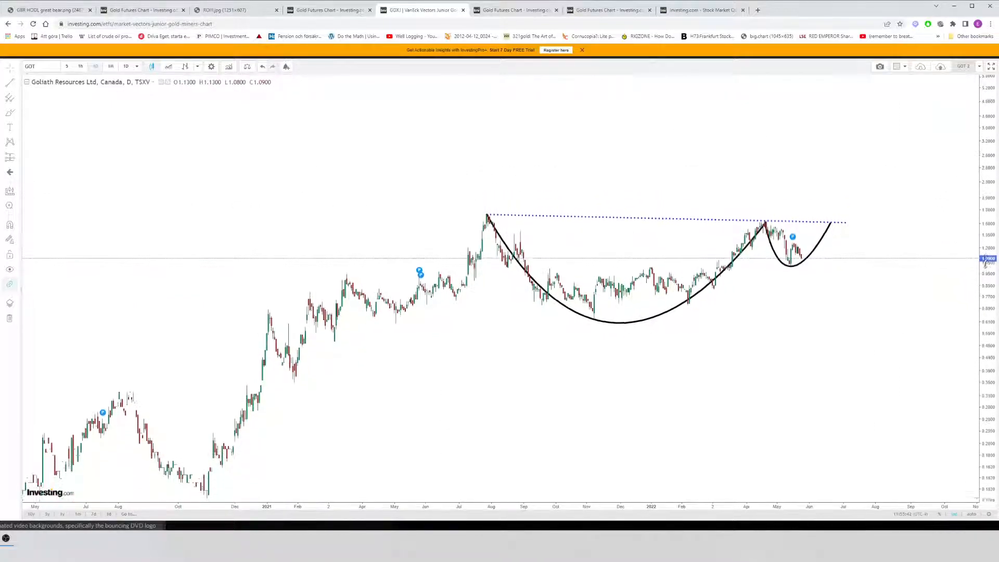
mouse_move(168, 146)
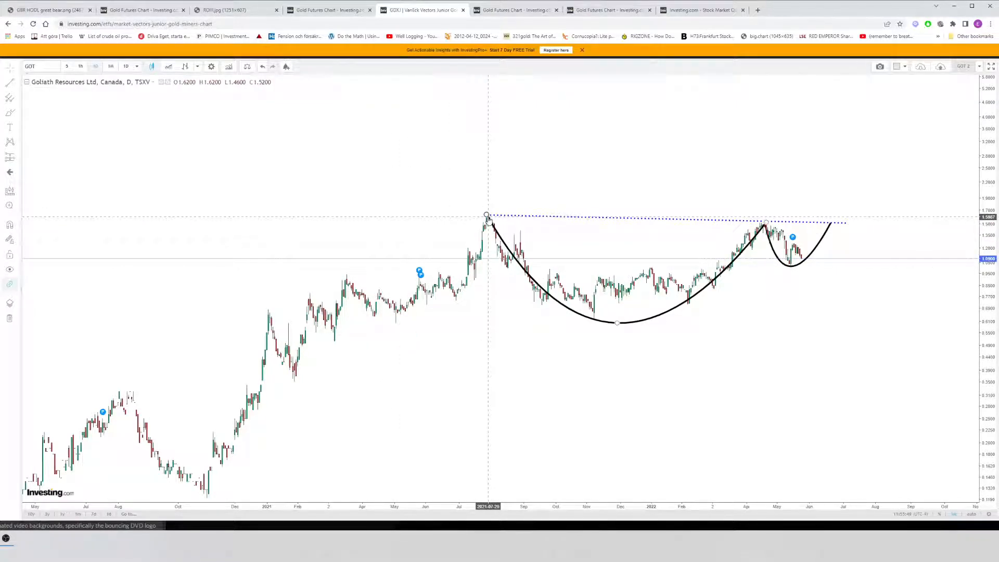
mouse_move(484, 224)
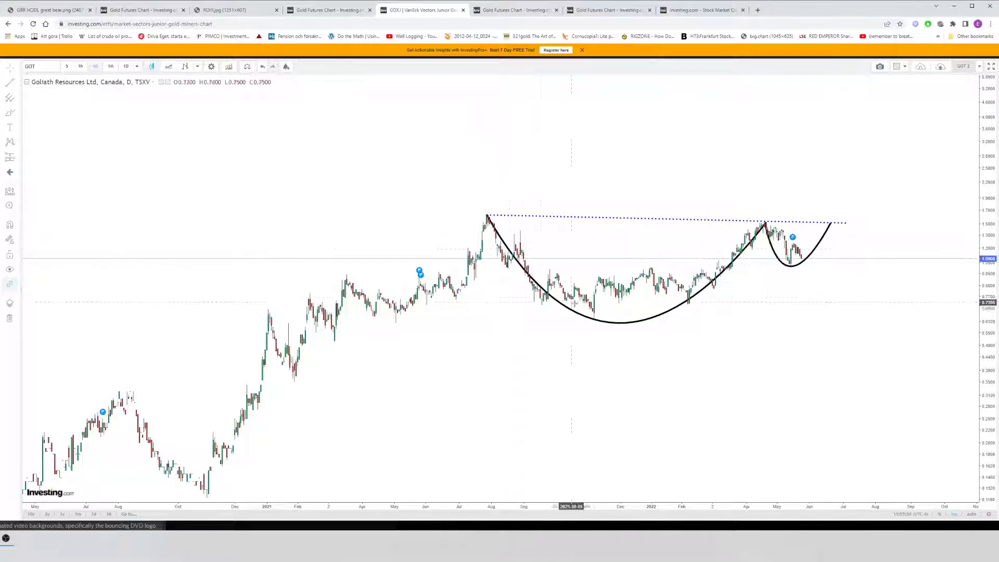
mouse_move(769, 225)
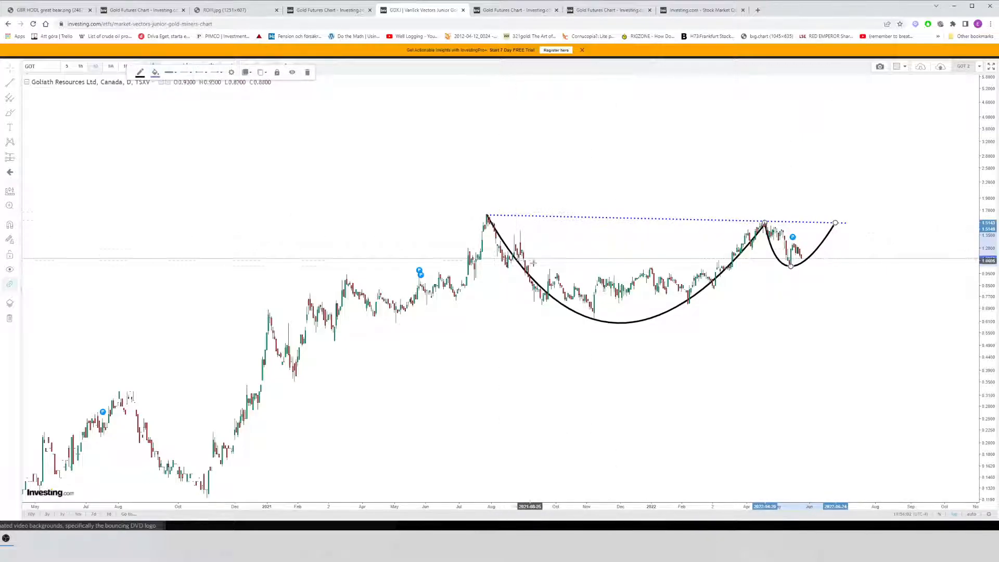
mouse_move(595, 296)
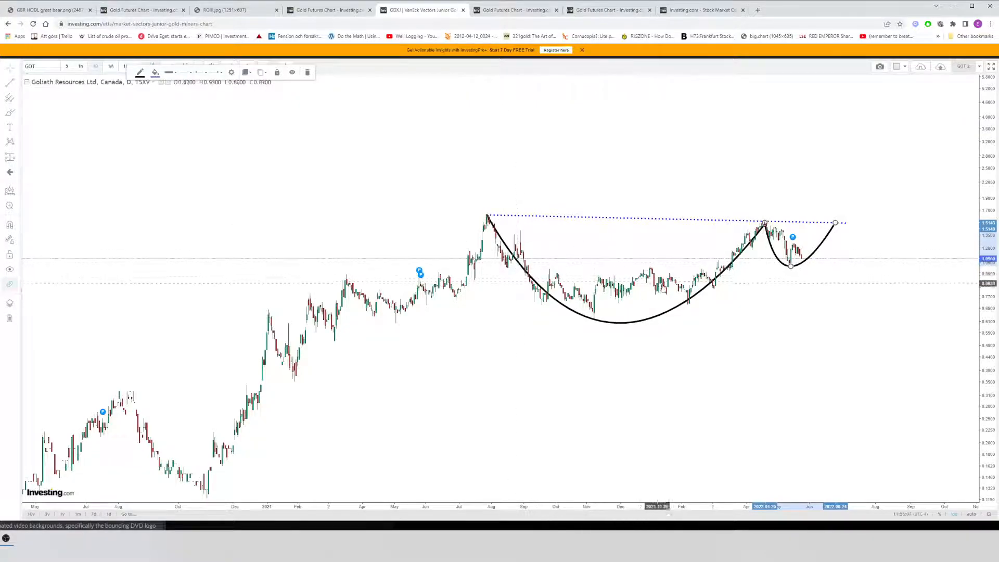
mouse_move(486, 220)
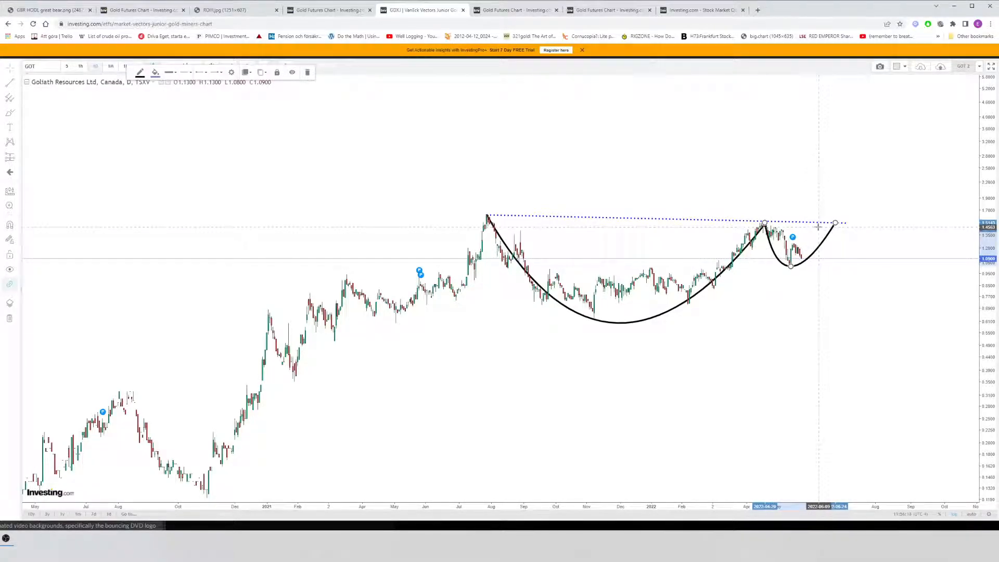
mouse_move(770, 229)
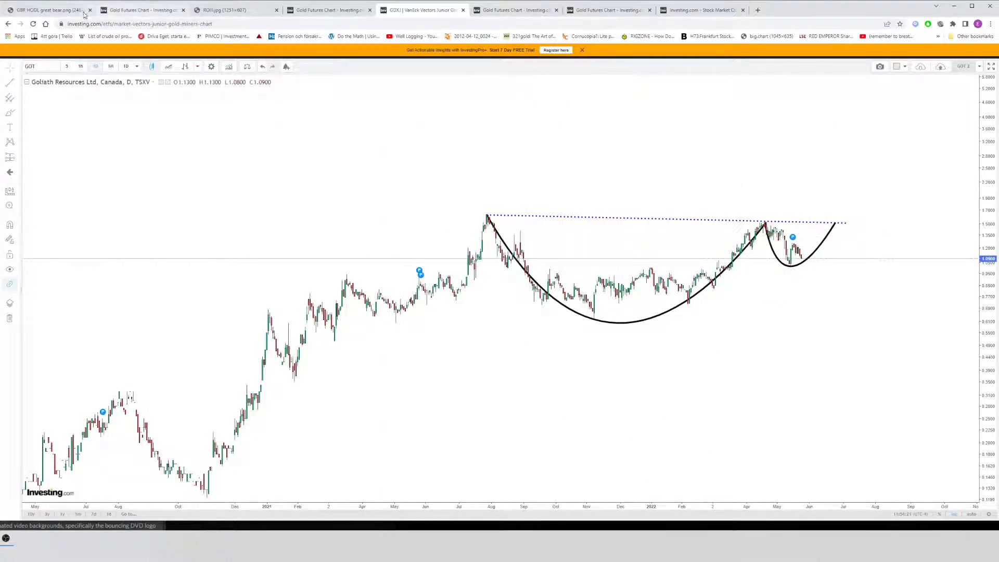
Step: Bring the saved GBR HODL Great Bear Resources daily chart image back into view
click(45, 10)
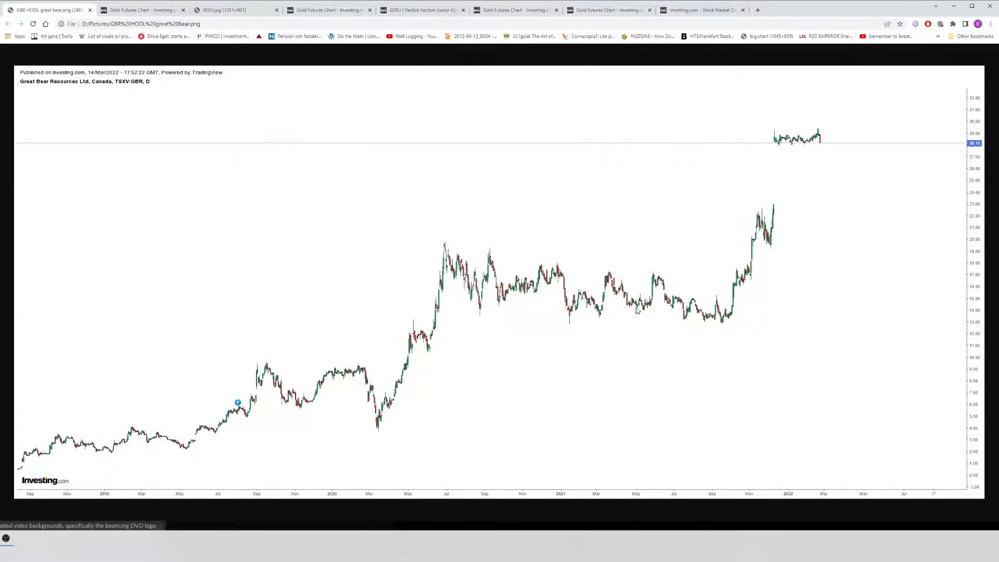
mouse_move(447, 252)
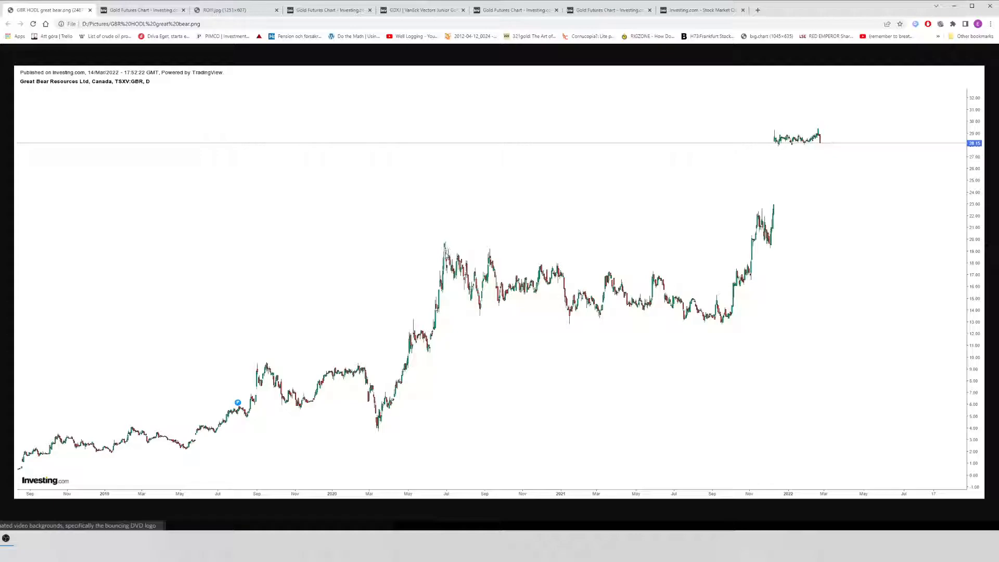
mouse_move(728, 322)
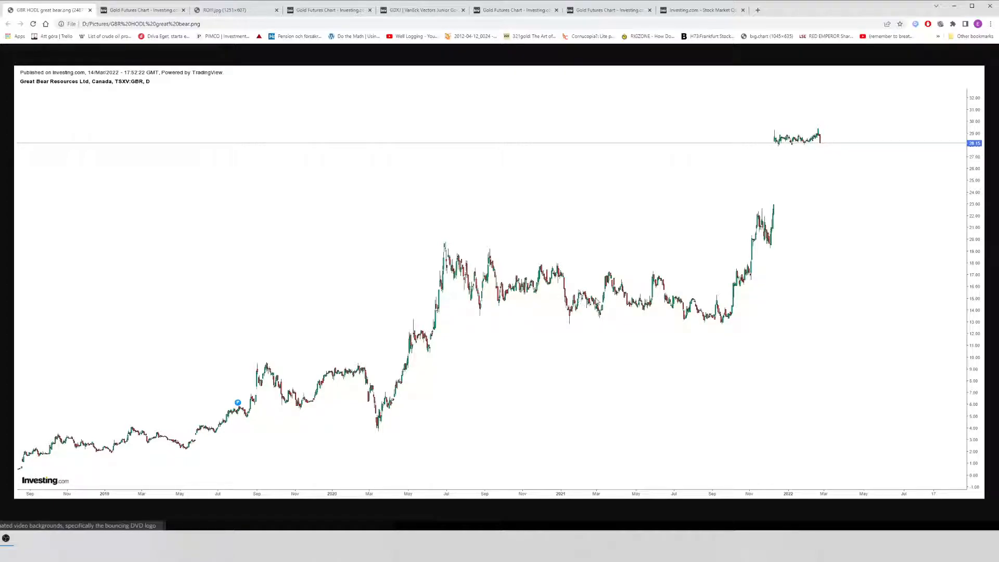
mouse_move(734, 315)
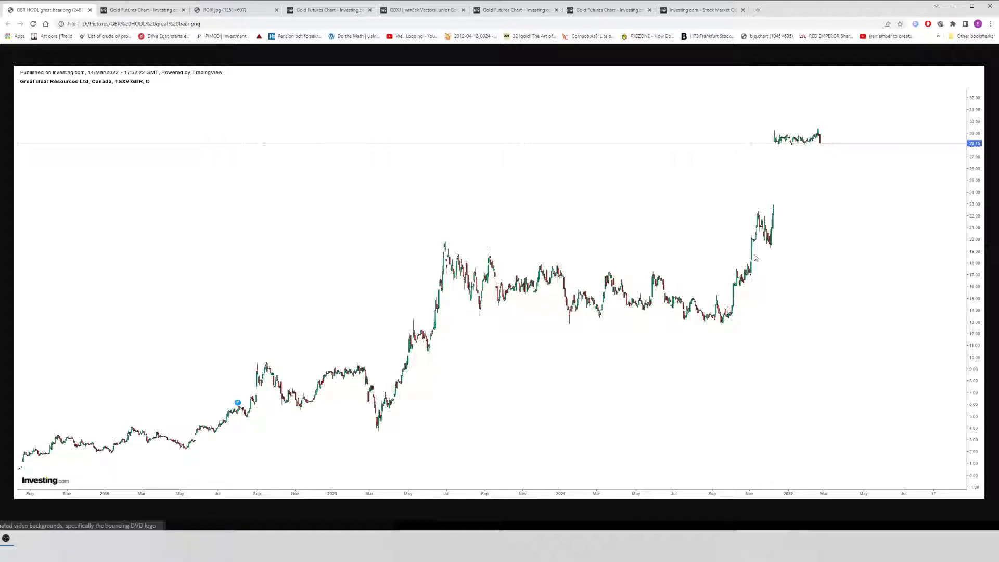
mouse_move(738, 310)
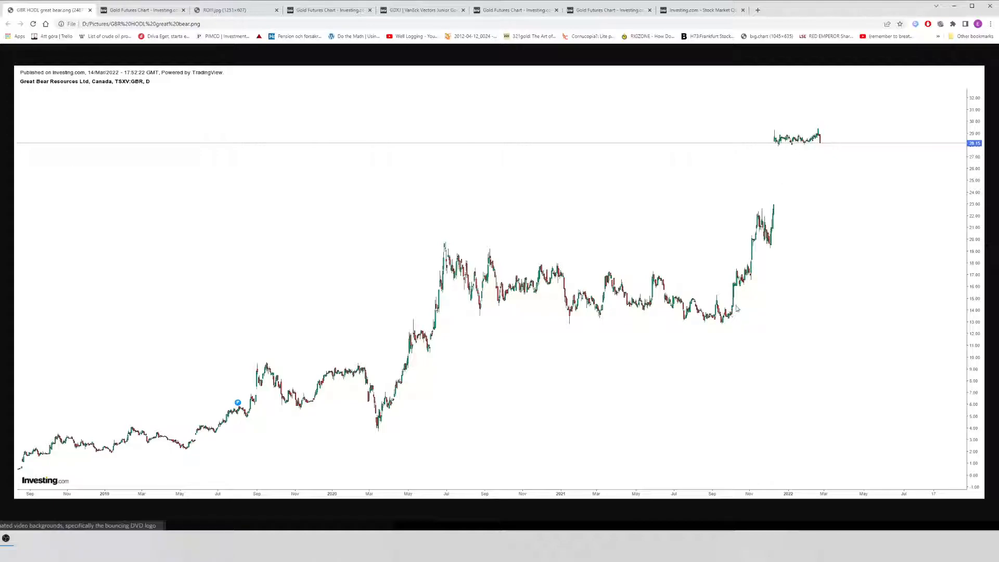
mouse_move(731, 302)
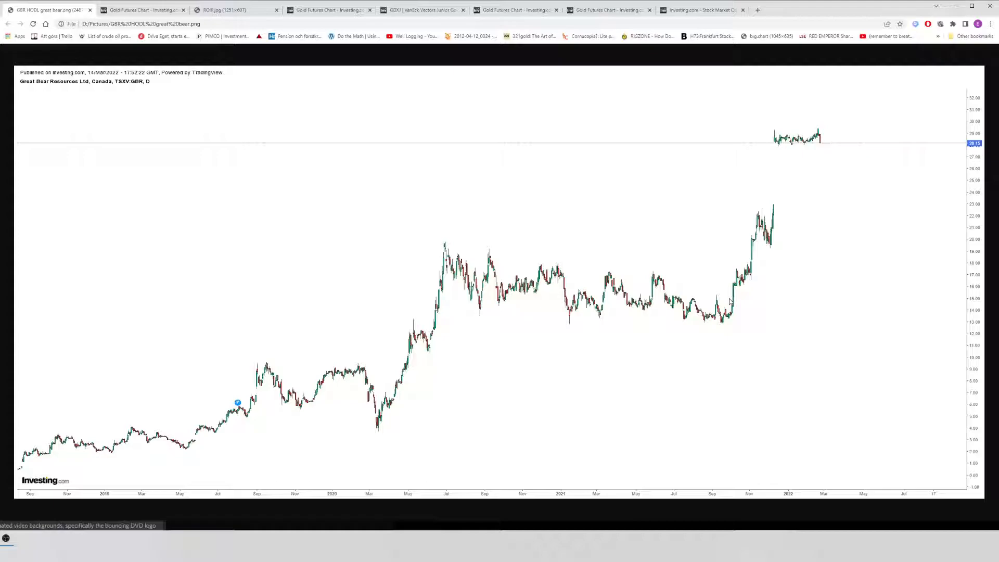
mouse_move(714, 224)
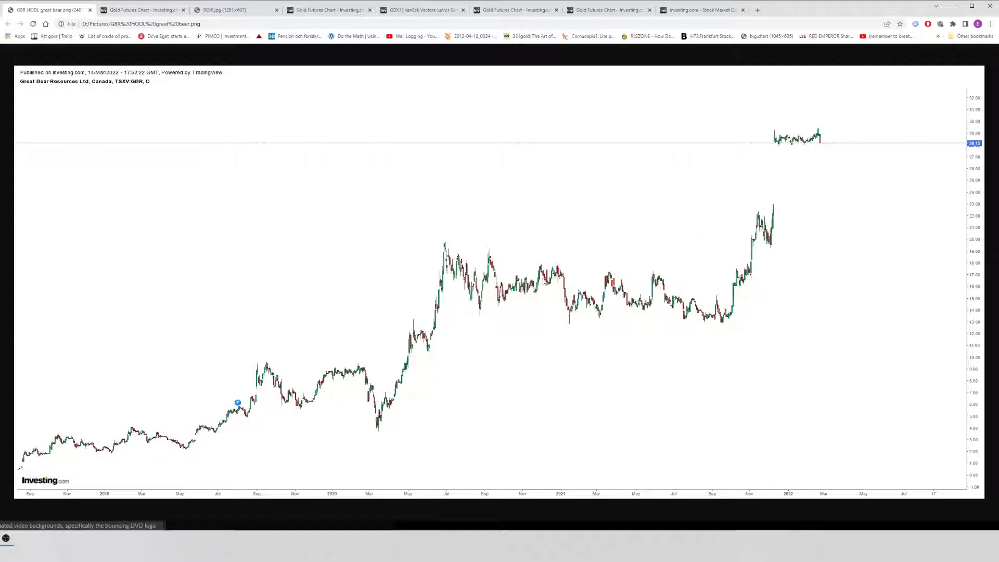
mouse_move(759, 203)
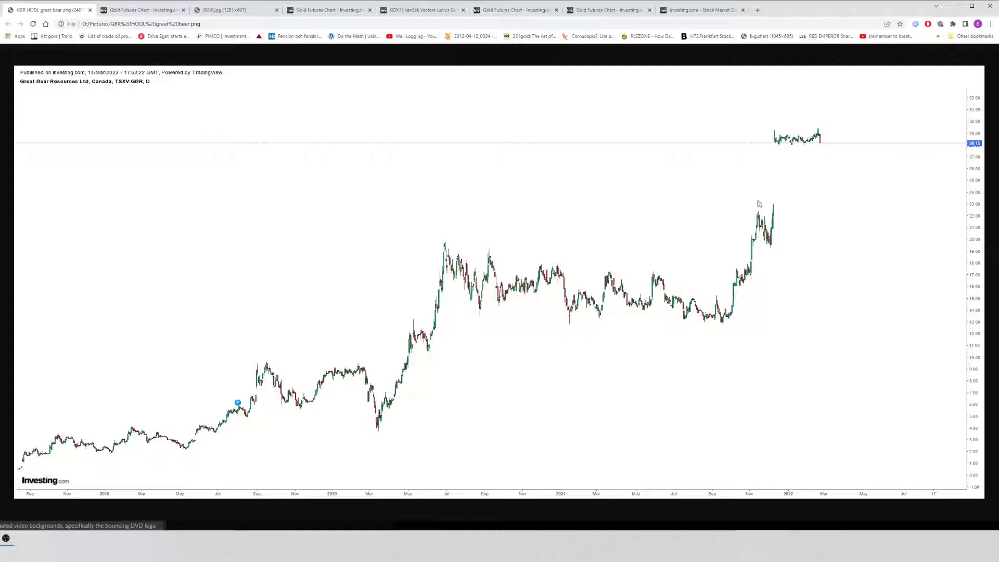
mouse_move(720, 321)
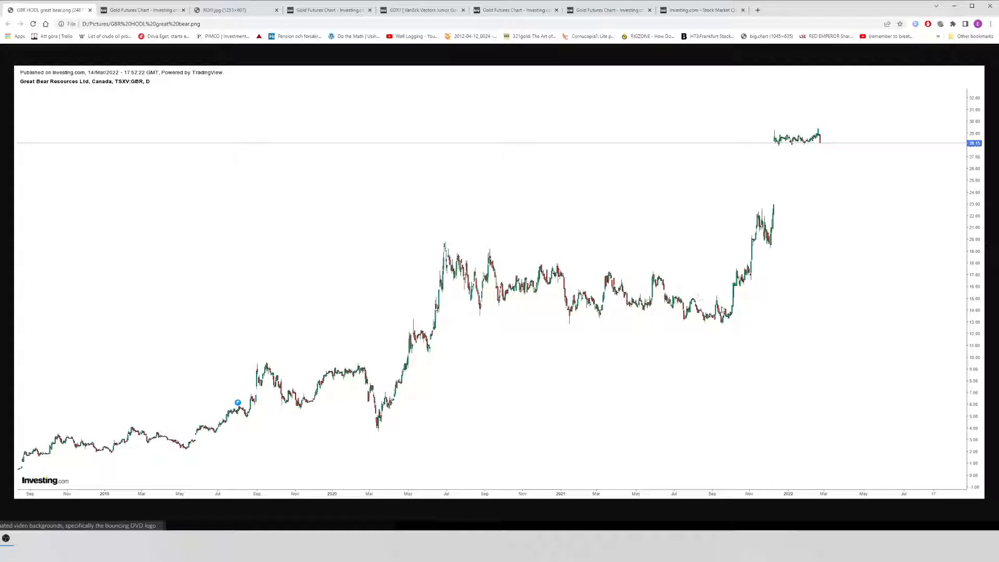
mouse_move(721, 323)
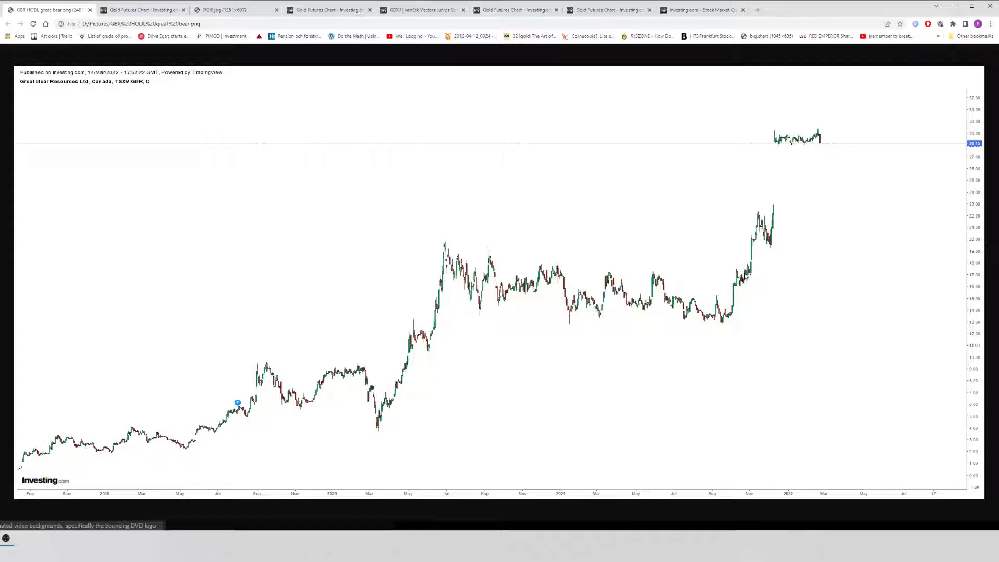
mouse_move(540, 300)
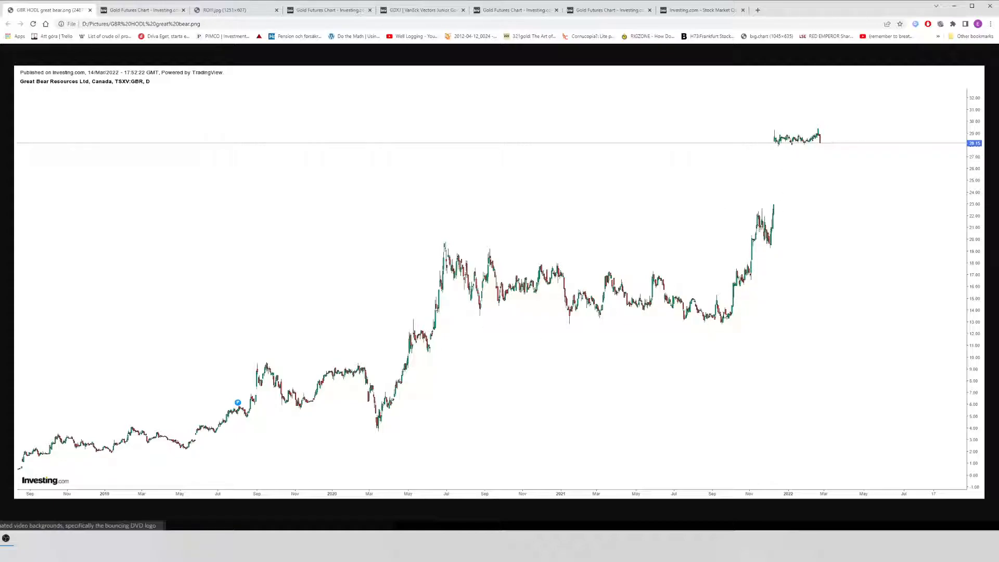
mouse_move(279, 182)
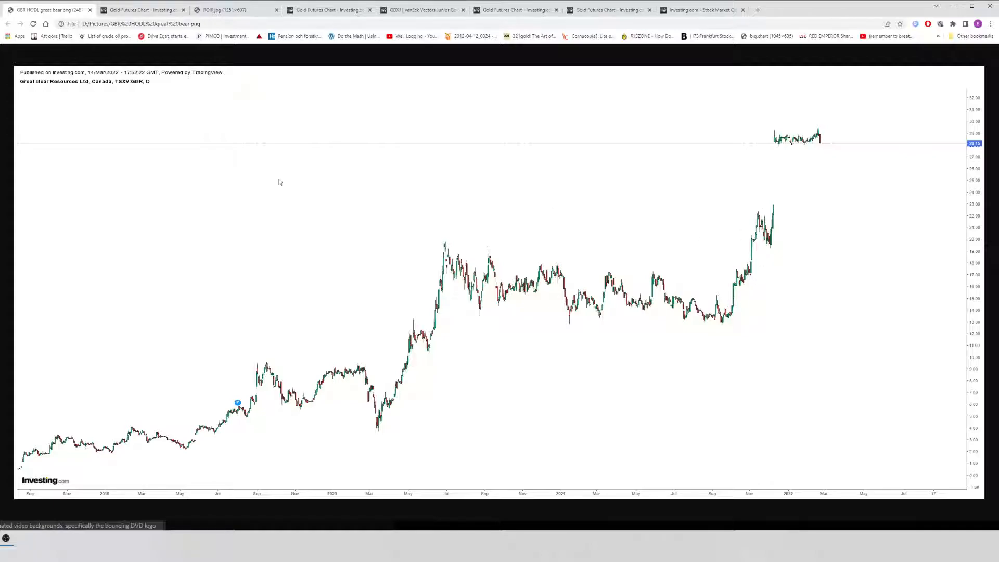
mouse_move(458, 300)
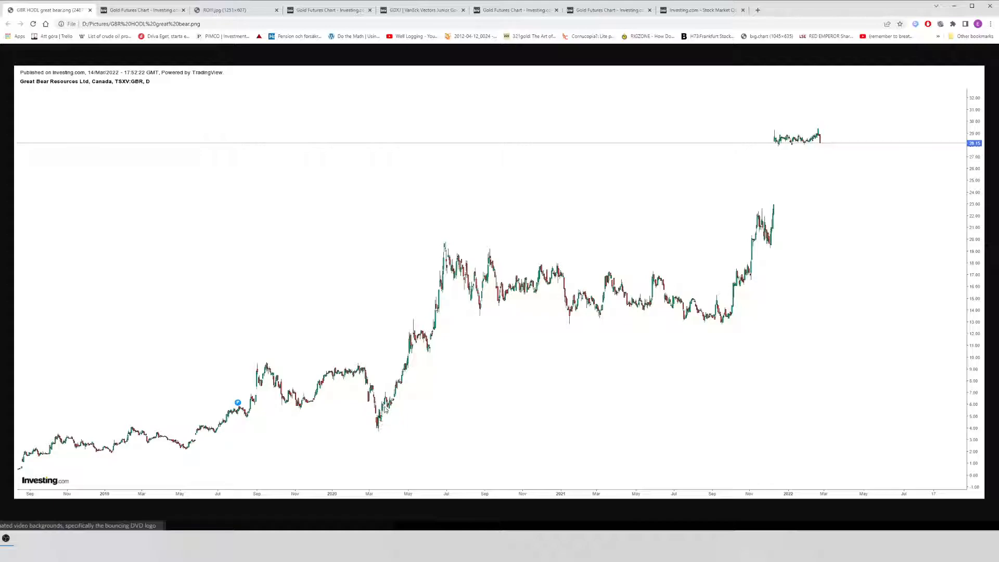
mouse_move(433, 334)
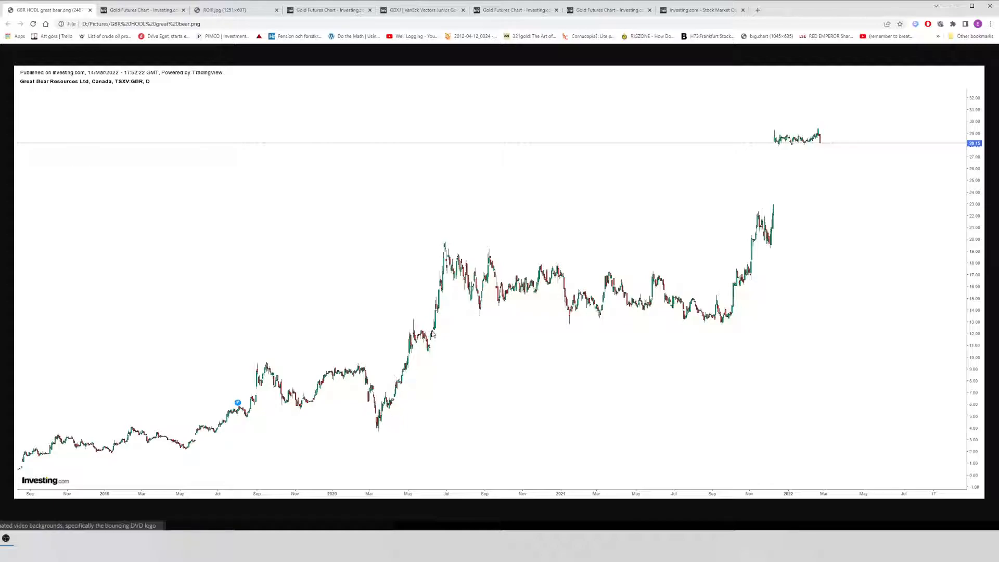
click(420, 10)
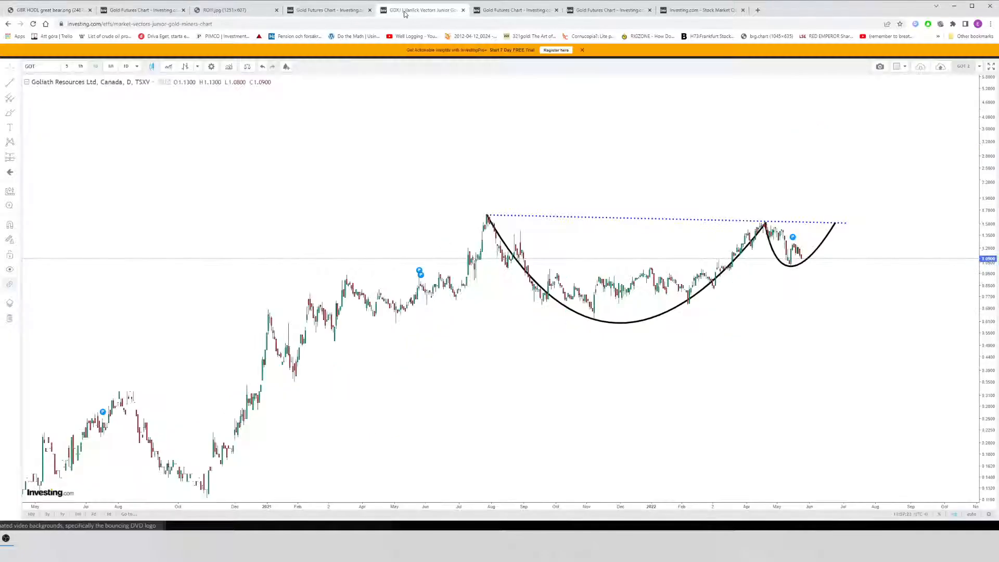
mouse_move(540, 146)
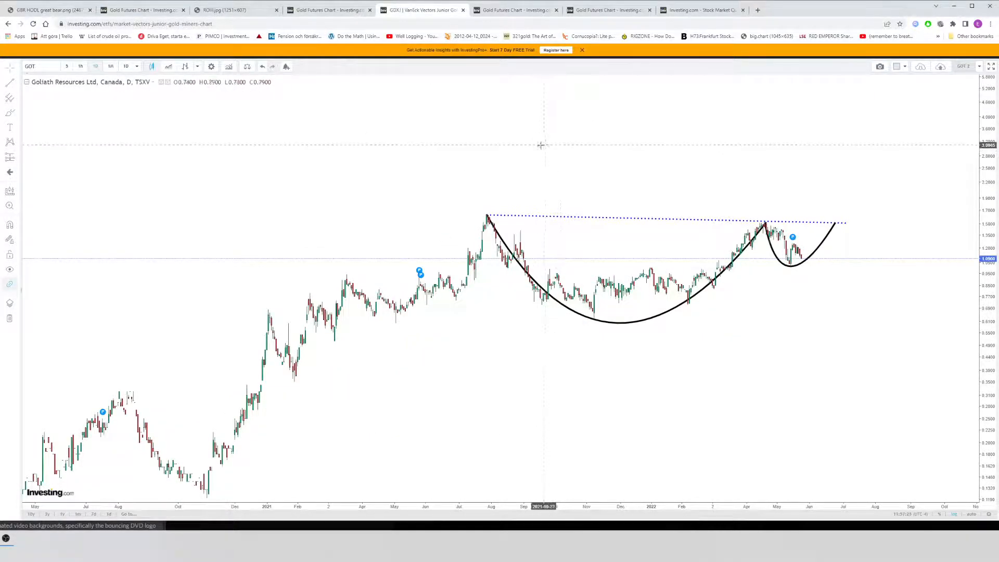
mouse_move(679, 229)
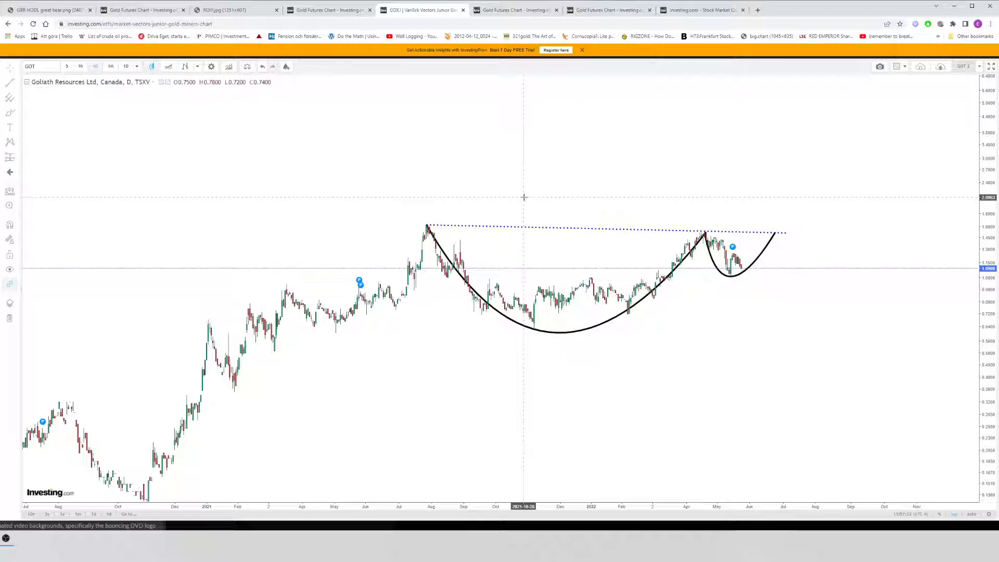
mouse_move(524, 157)
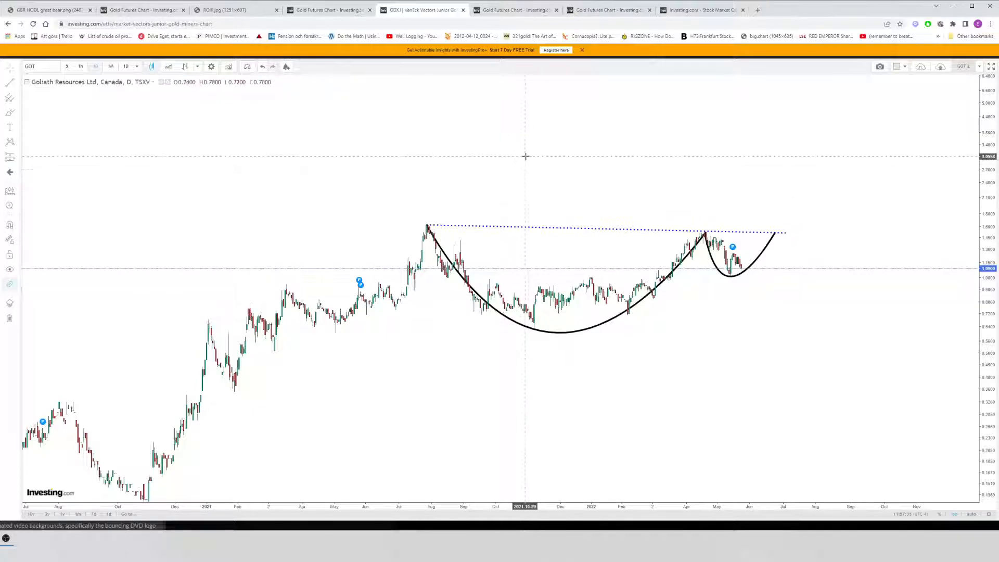
mouse_move(545, 159)
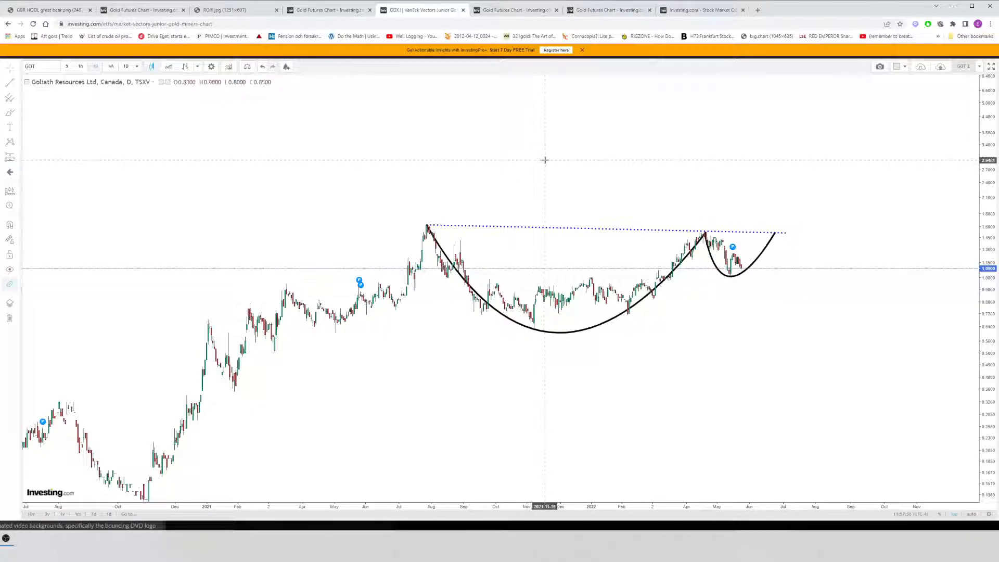
mouse_move(545, 160)
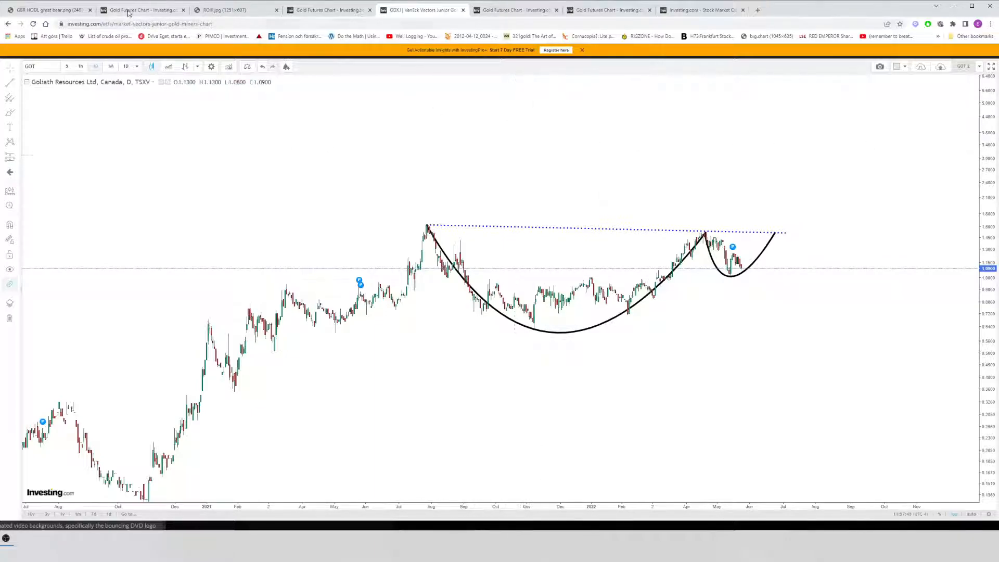
Step: Switch from the Goliath chart to the Eloro Resources weekly chart with voting and weighing machine notes
click(137, 10)
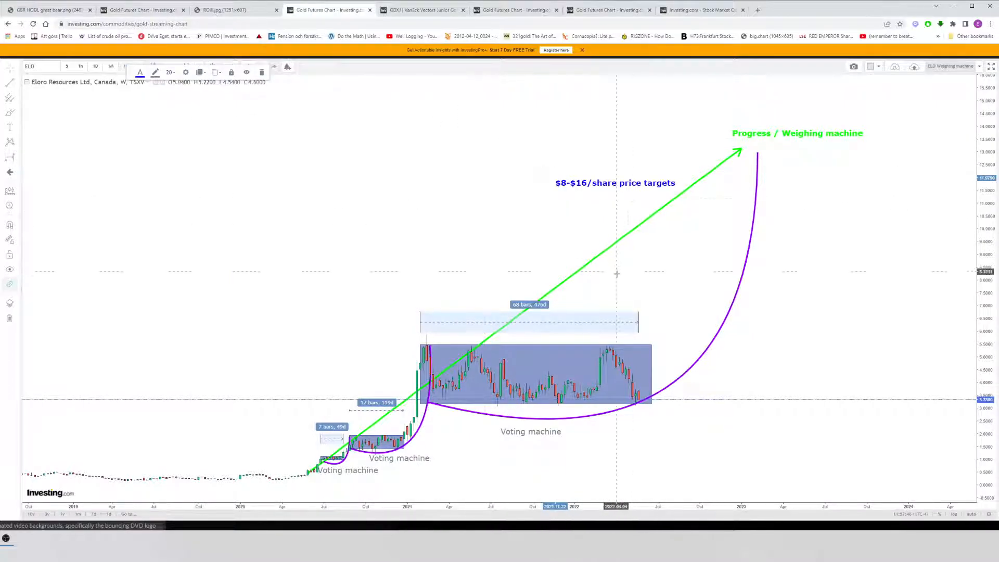
mouse_move(631, 228)
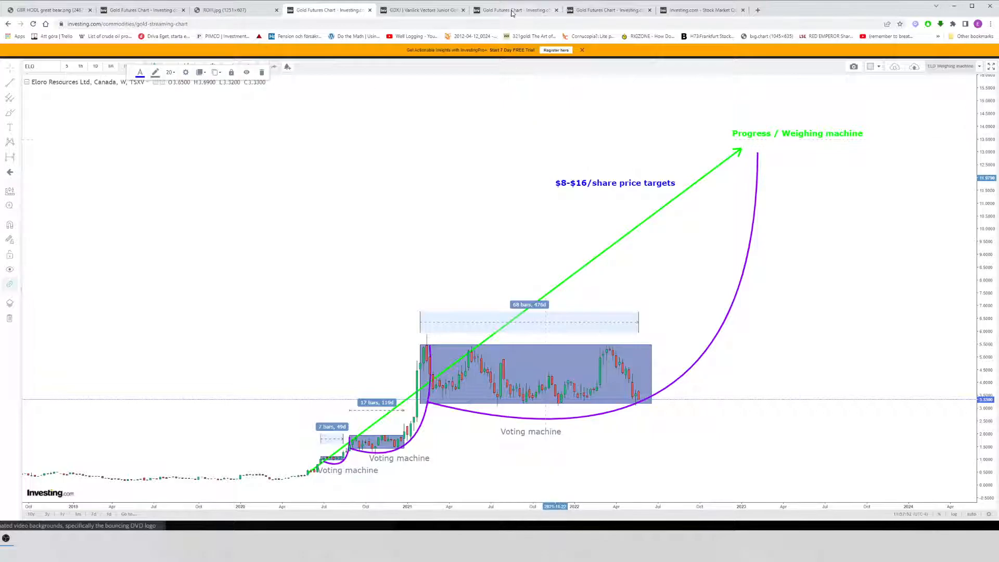
mouse_move(529, 270)
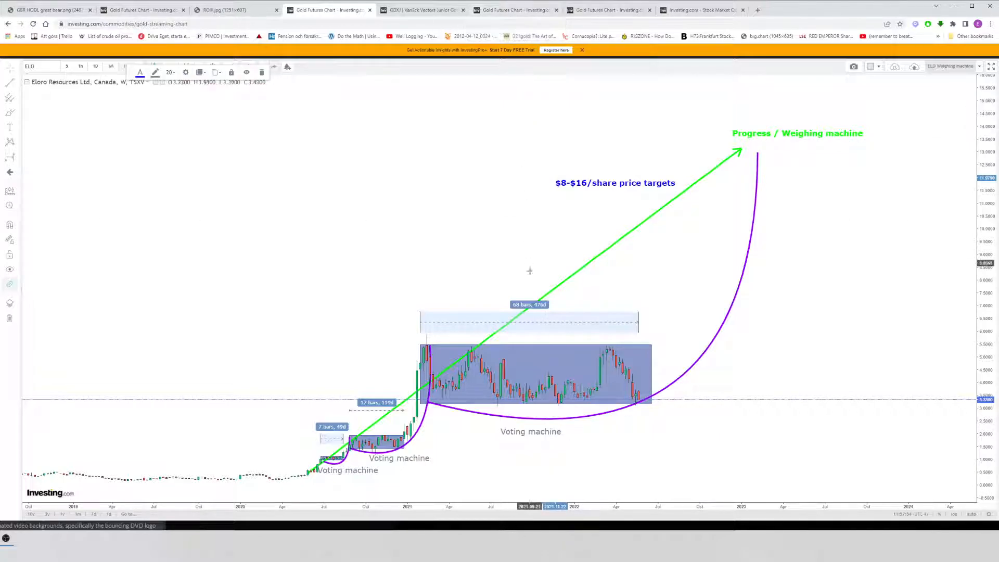
mouse_move(711, 211)
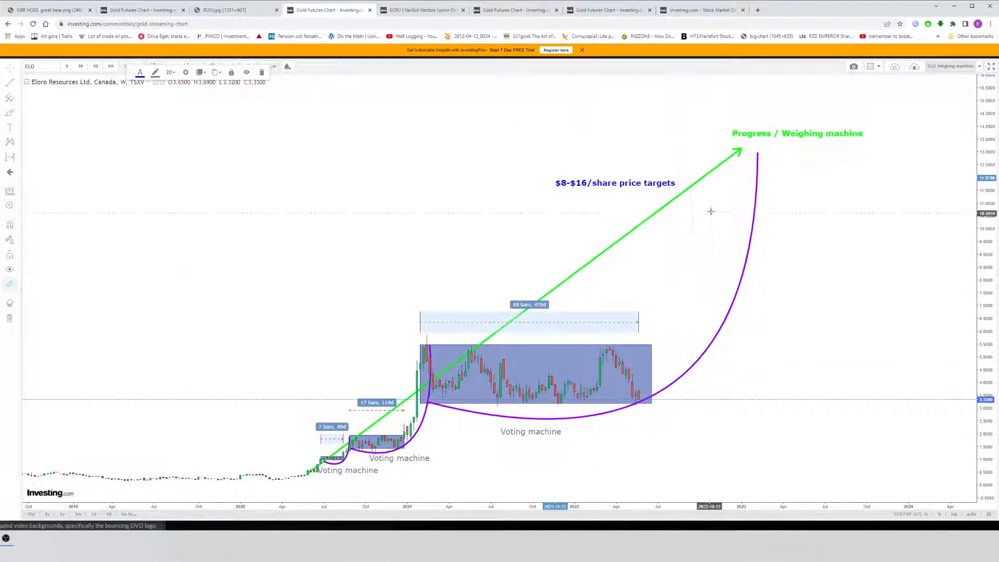
mouse_move(685, 242)
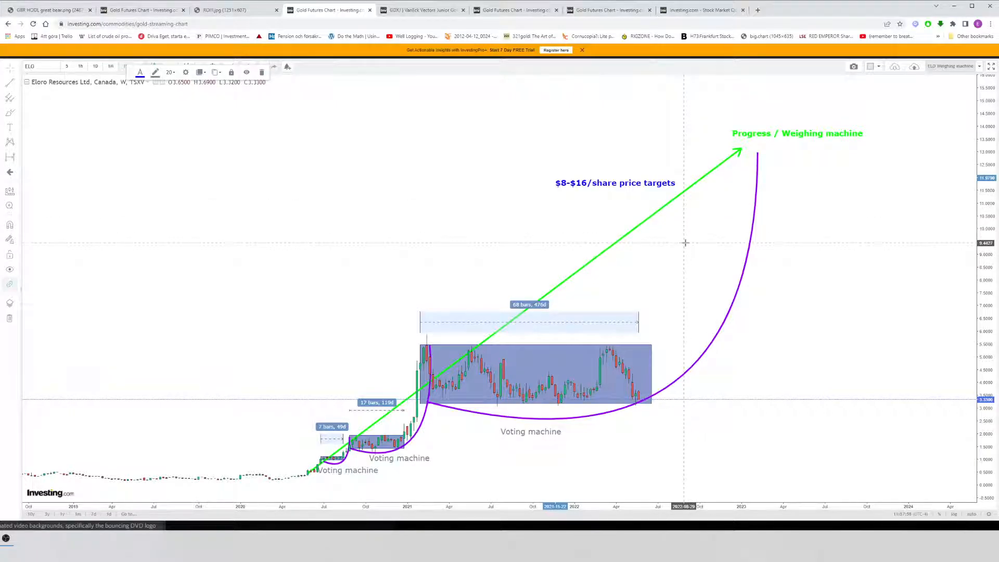
mouse_move(649, 245)
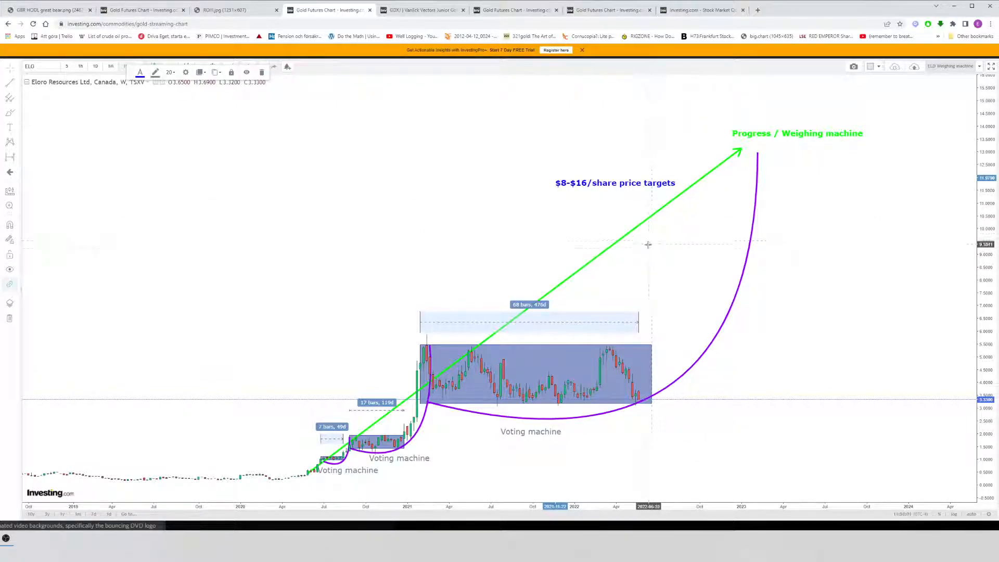
mouse_move(658, 324)
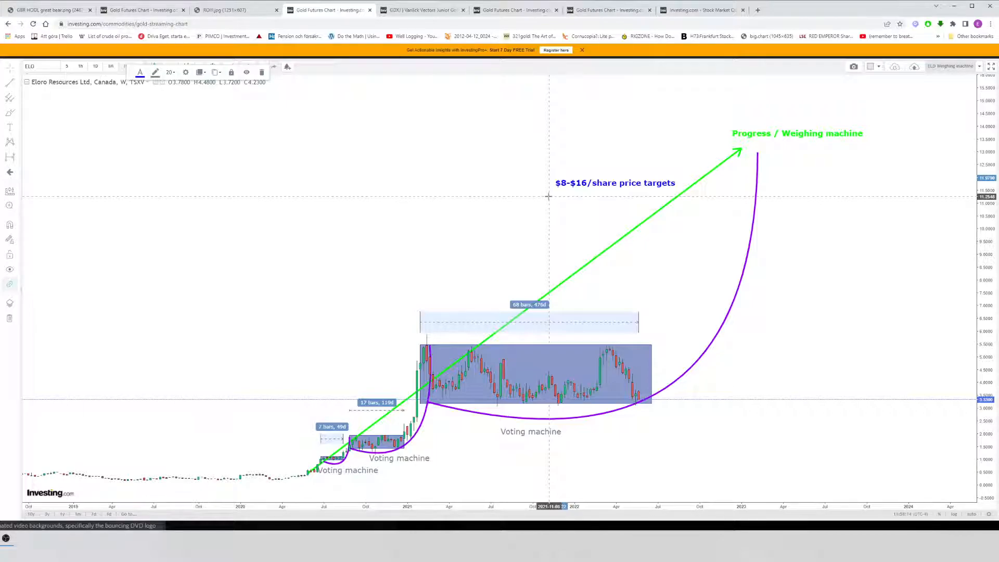
mouse_move(545, 193)
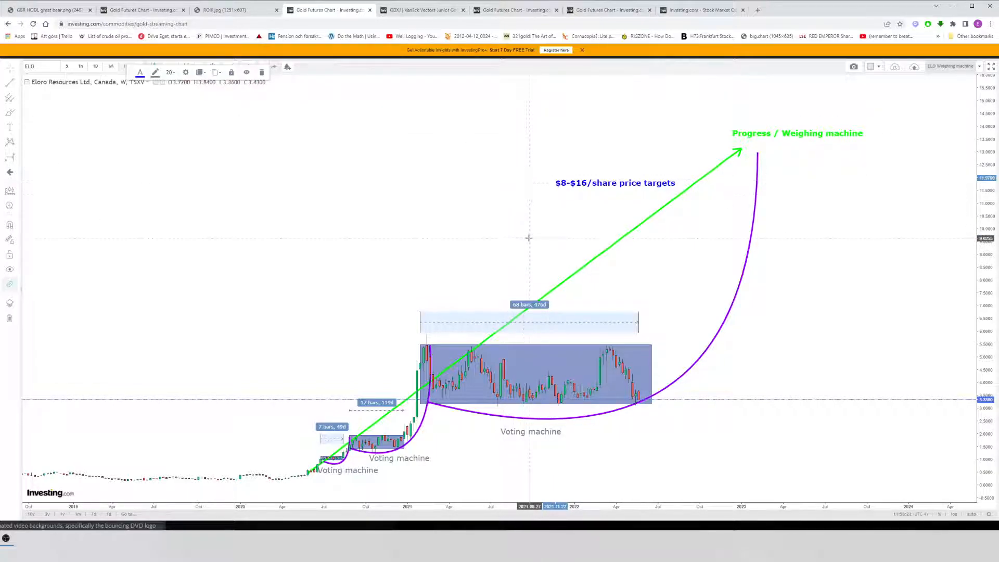
mouse_move(501, 206)
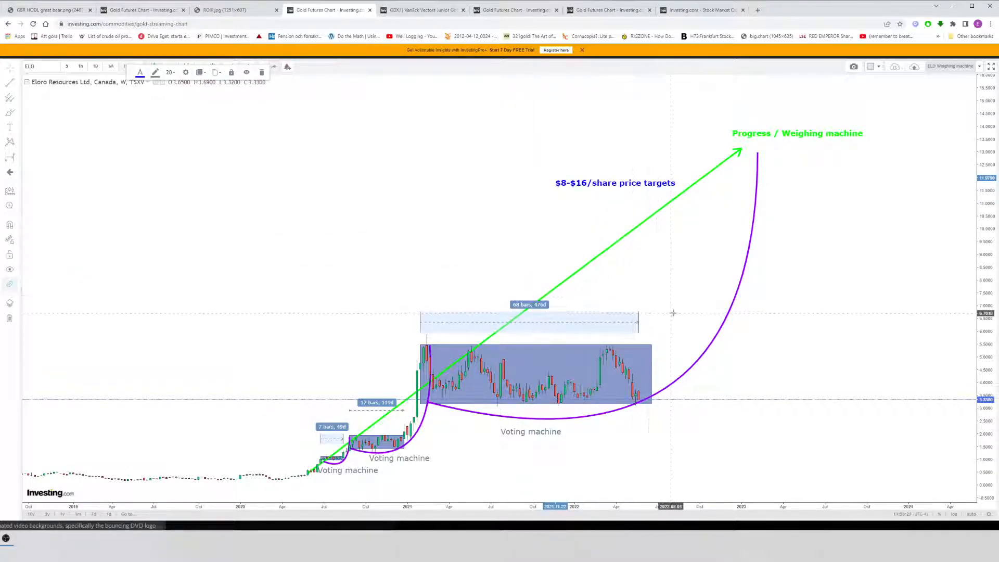
mouse_move(707, 270)
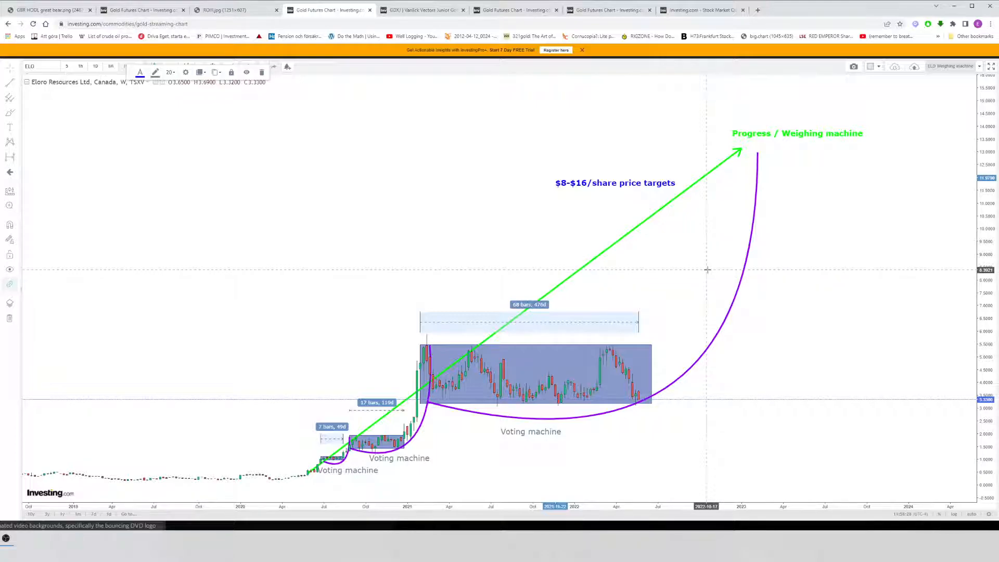
mouse_move(630, 244)
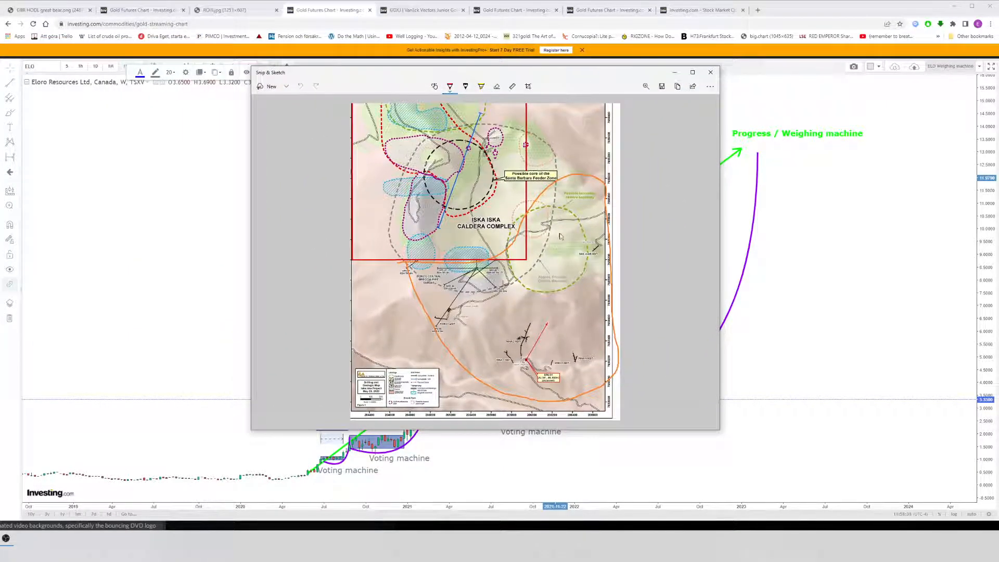
mouse_move(447, 319)
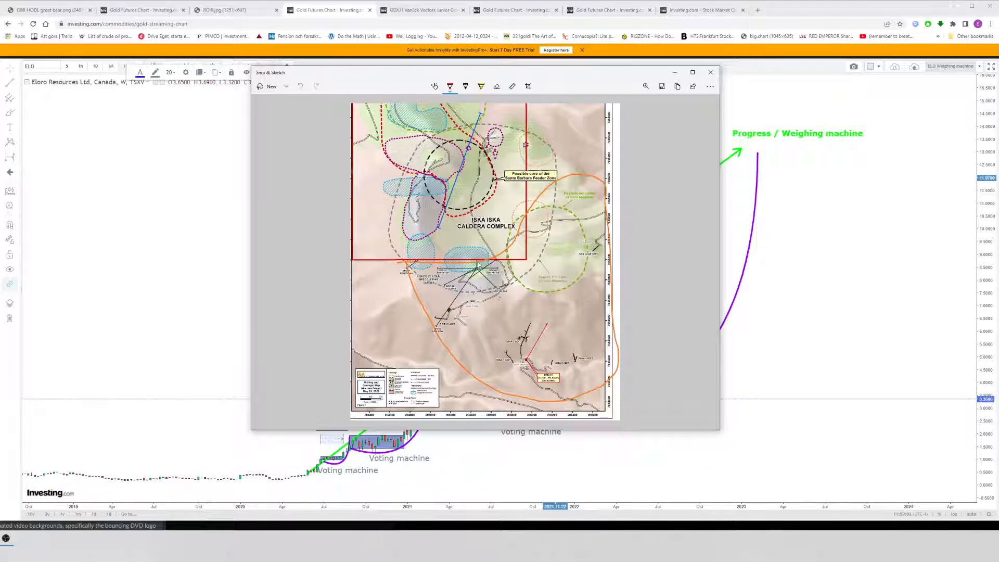
mouse_move(574, 367)
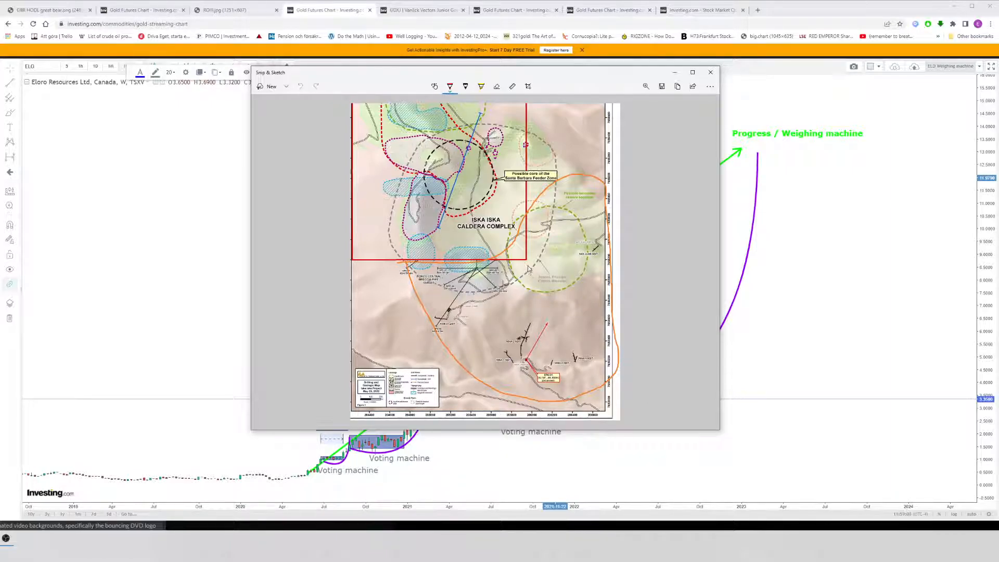
mouse_move(594, 251)
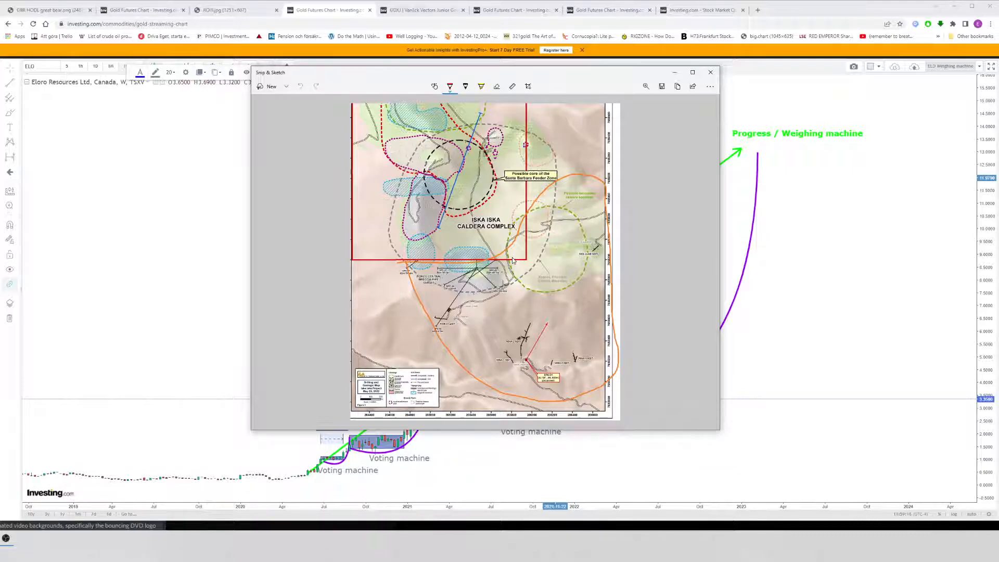
mouse_move(502, 267)
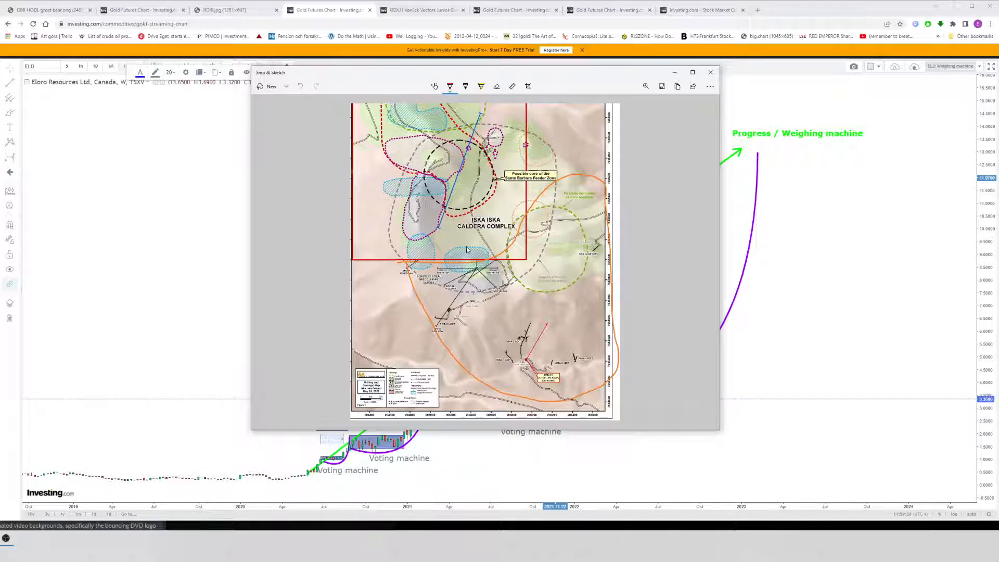
mouse_move(213, 206)
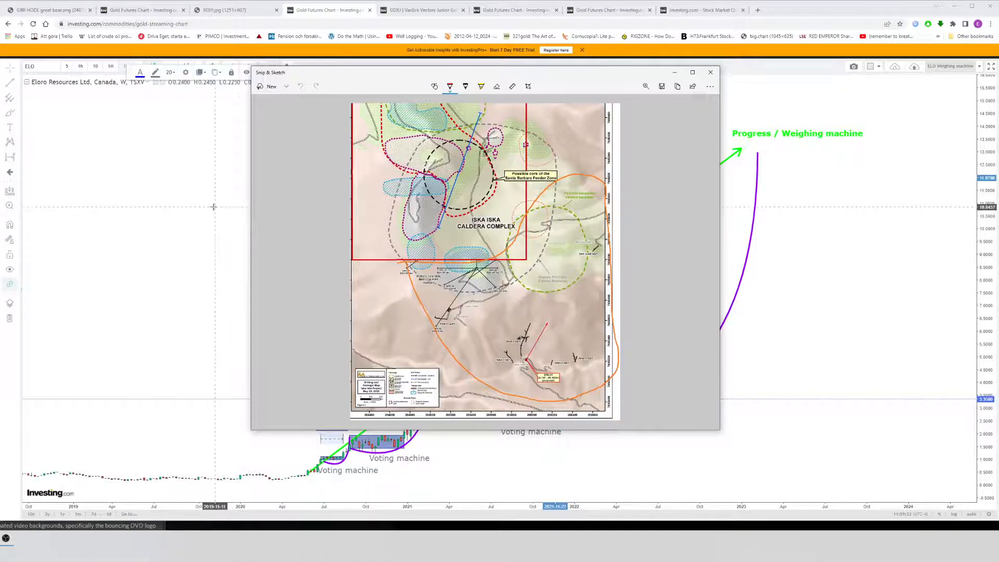
Step: Bring Chrome's charts back in front of the caldera map and return to the Eloro Resources chart
click(710, 72)
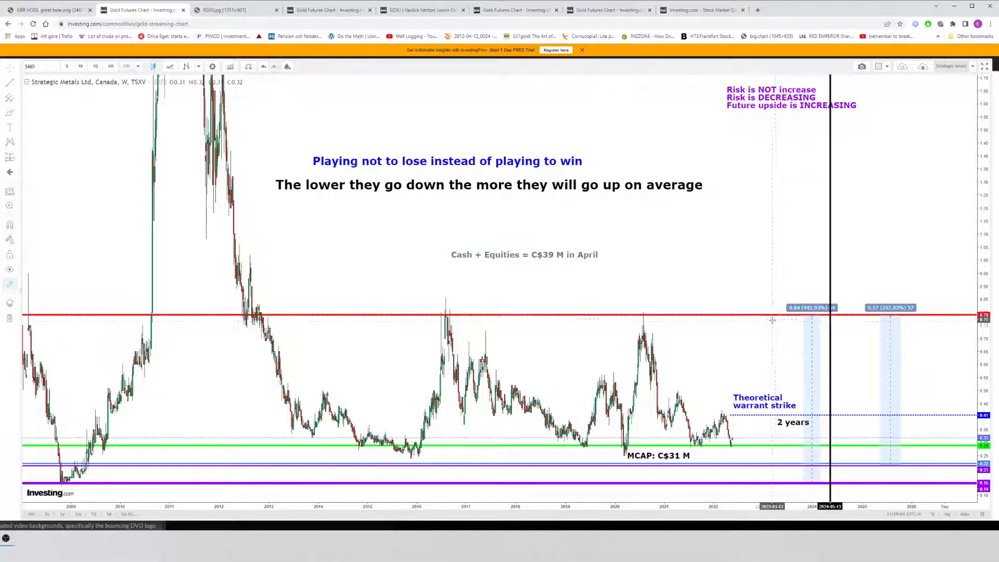
mouse_move(730, 343)
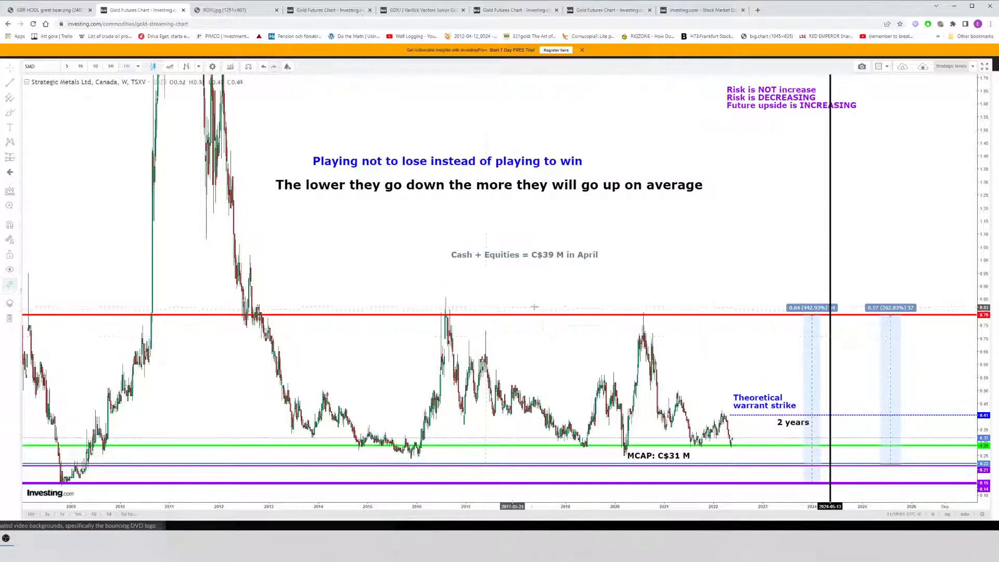
click(329, 9)
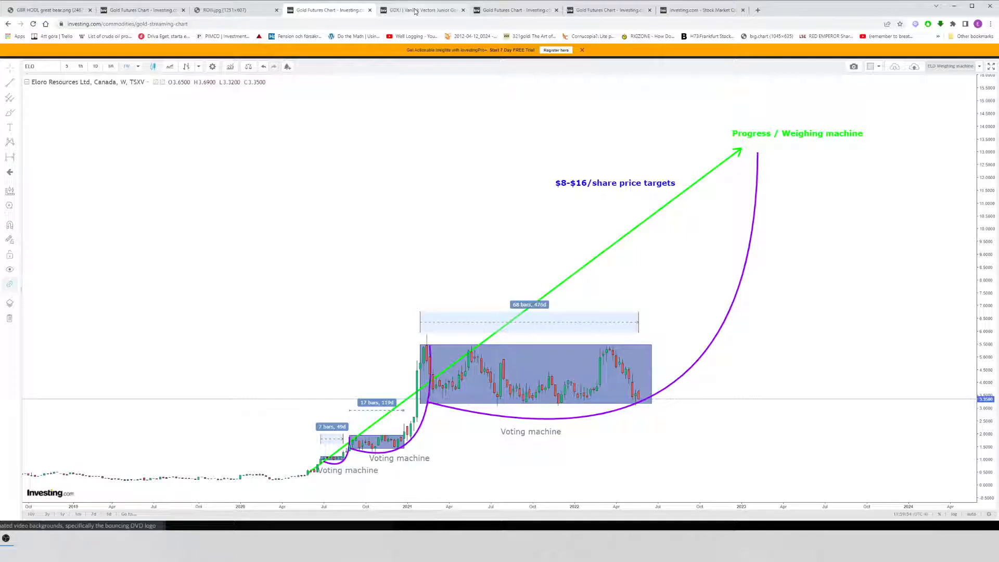
Step: Show the Eskay Mining daily chart annotated with speculation factors, drill targets and the closed gap
click(513, 10)
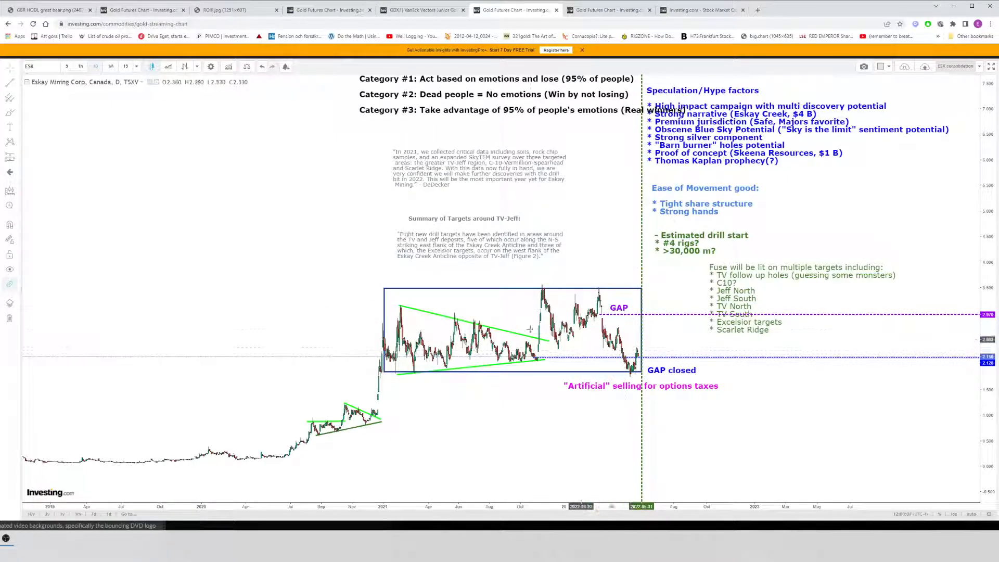
mouse_move(456, 317)
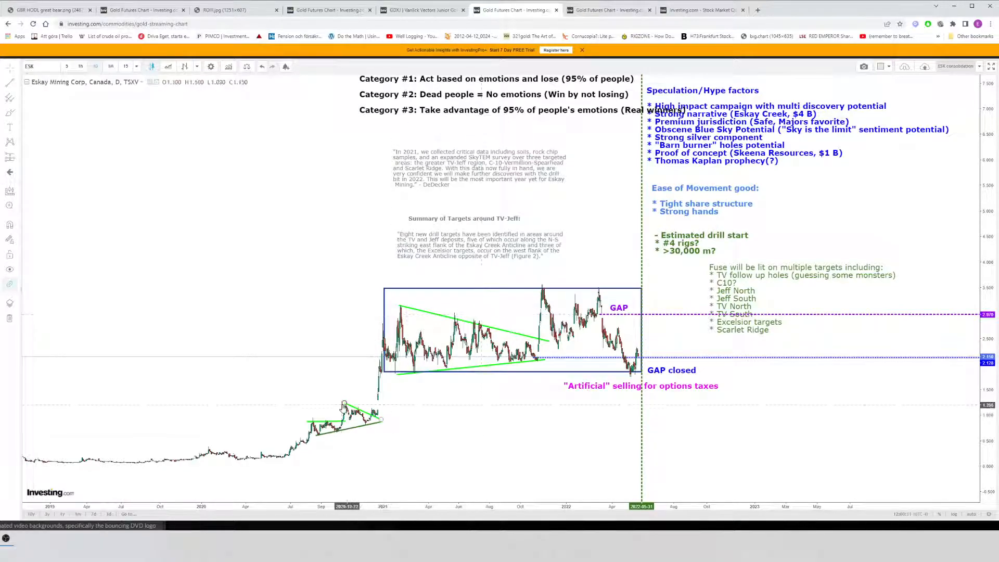
mouse_move(317, 436)
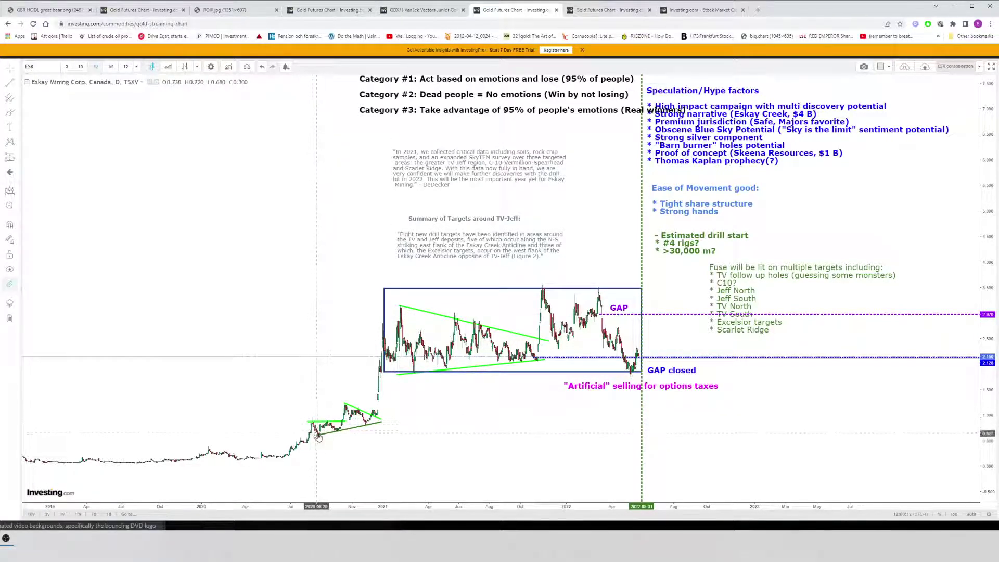
mouse_move(345, 405)
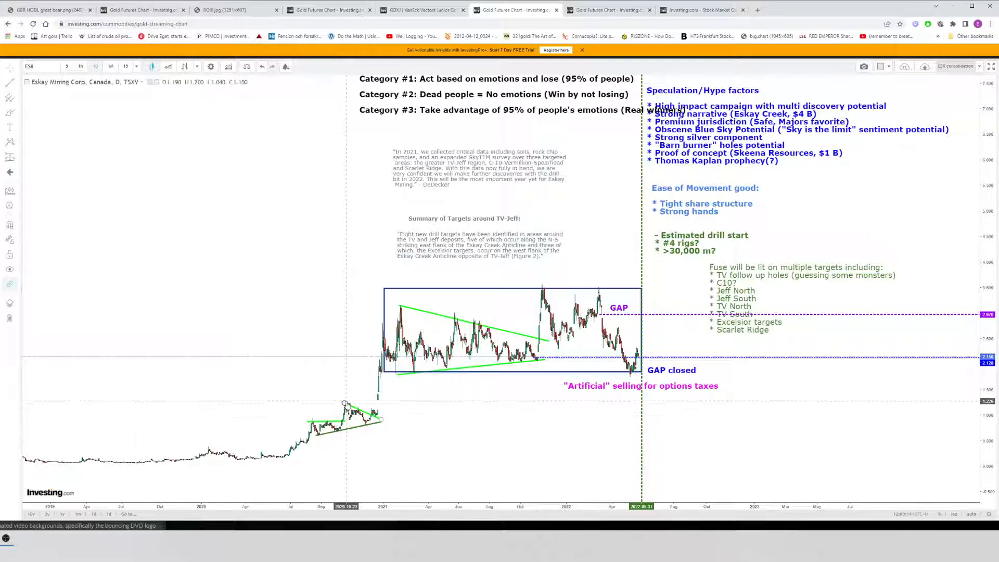
mouse_move(345, 408)
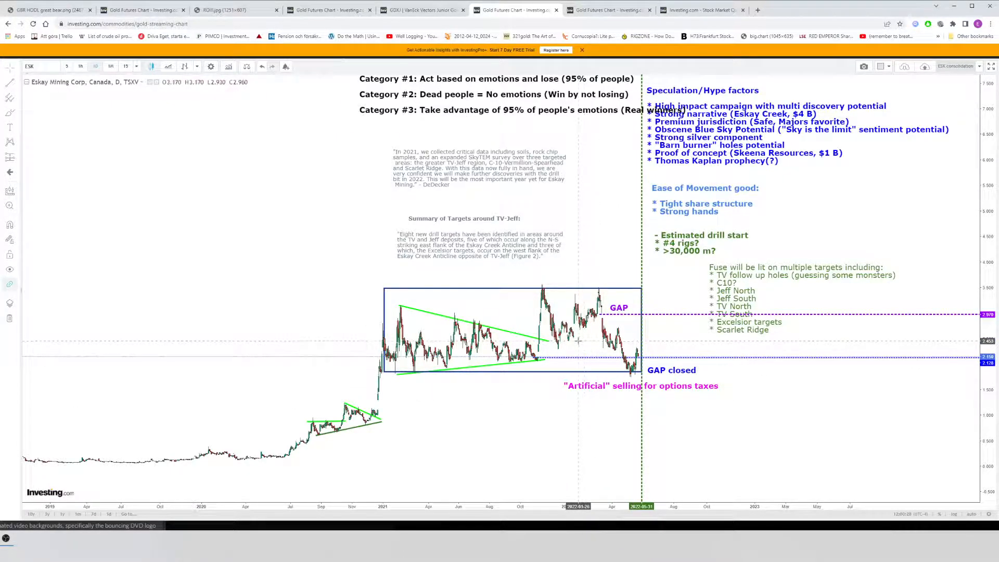
mouse_move(631, 330)
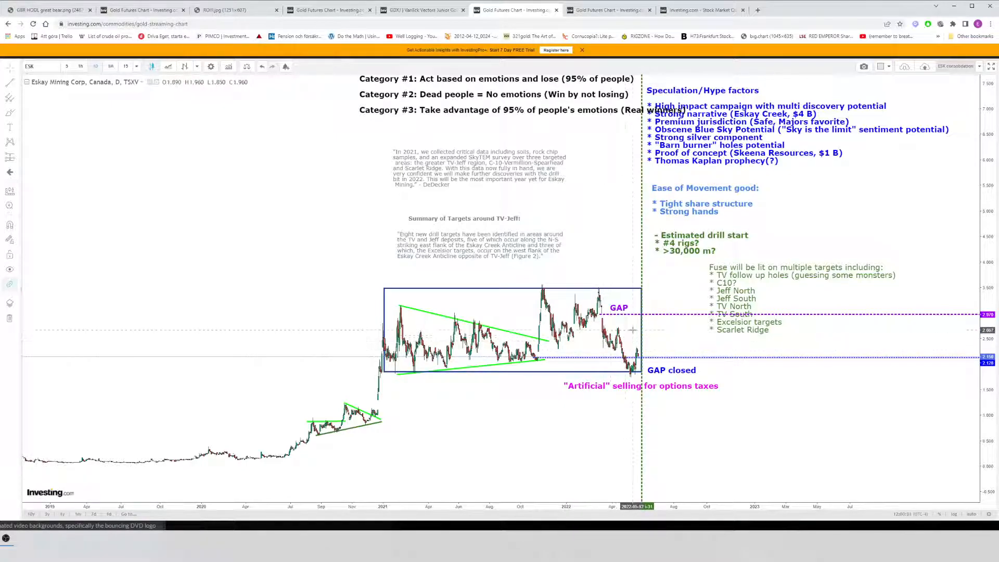
mouse_move(411, 334)
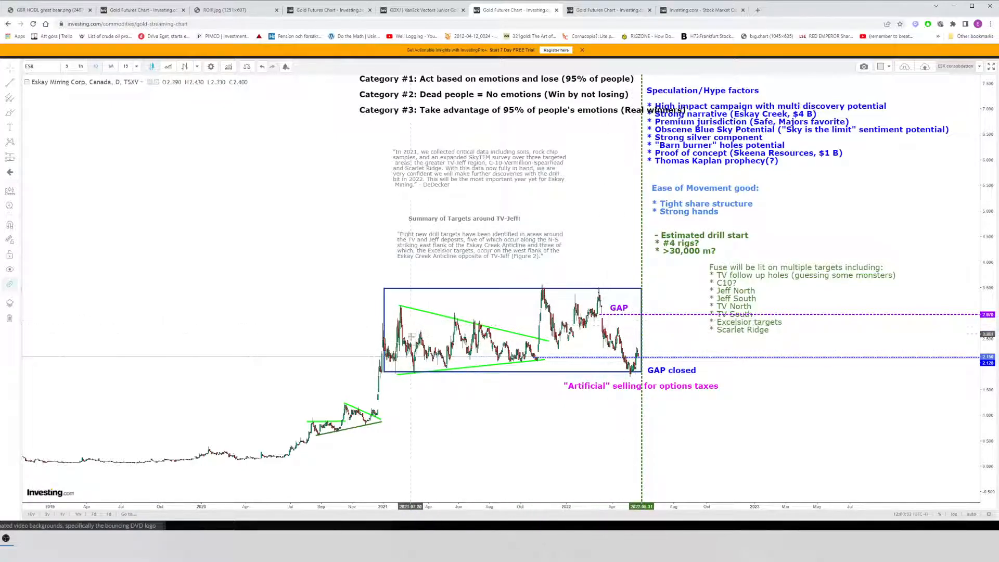
mouse_move(487, 370)
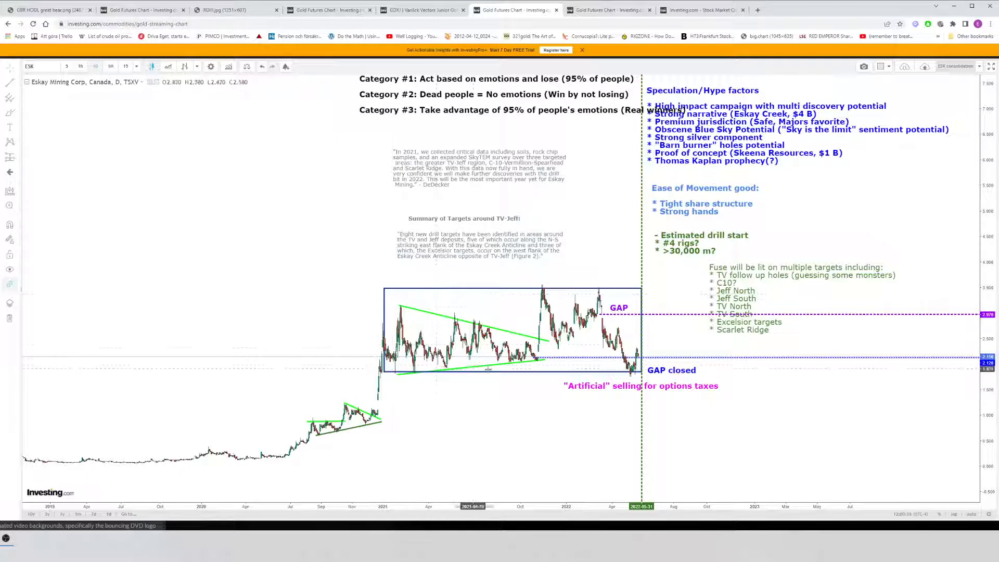
mouse_move(550, 381)
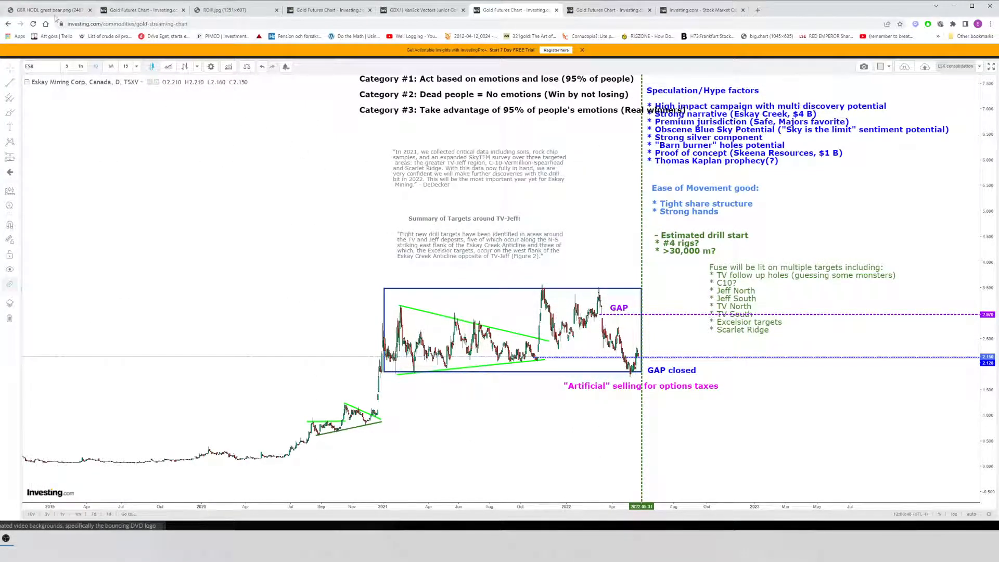
Step: Revisit the dreamed-versus-real returns diagram, then go back to the Eloro Resources chart
click(229, 9)
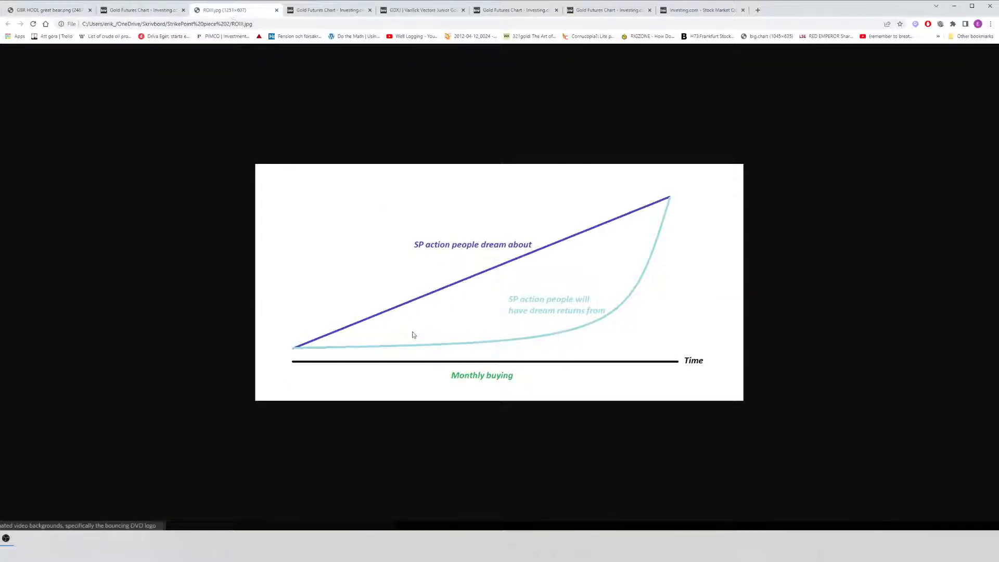
mouse_move(596, 323)
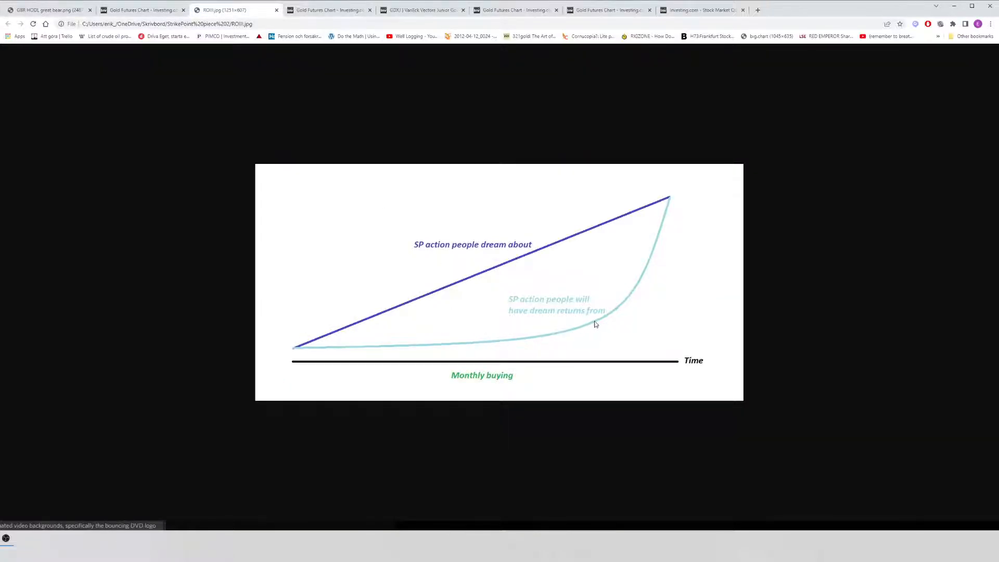
mouse_move(514, 336)
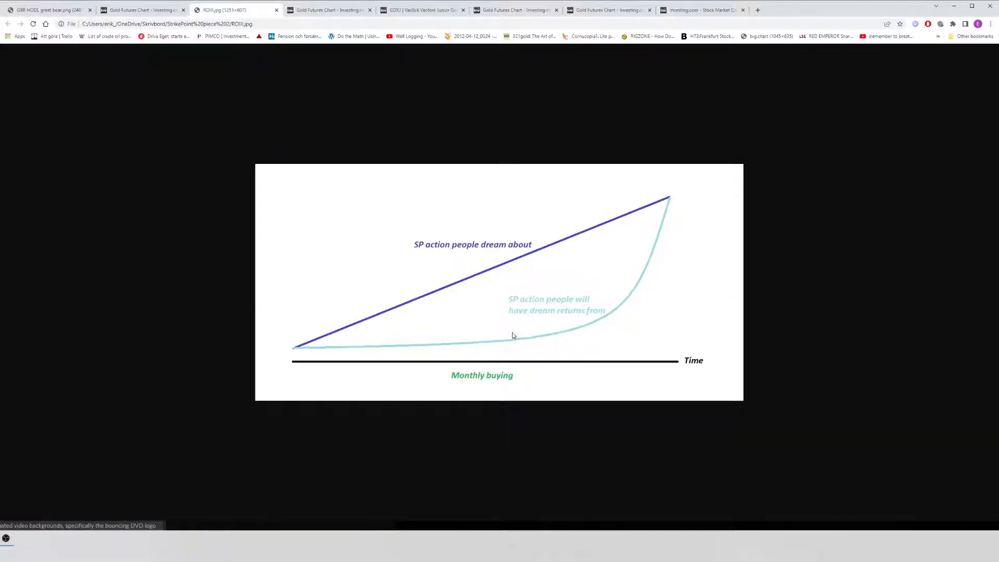
click(328, 9)
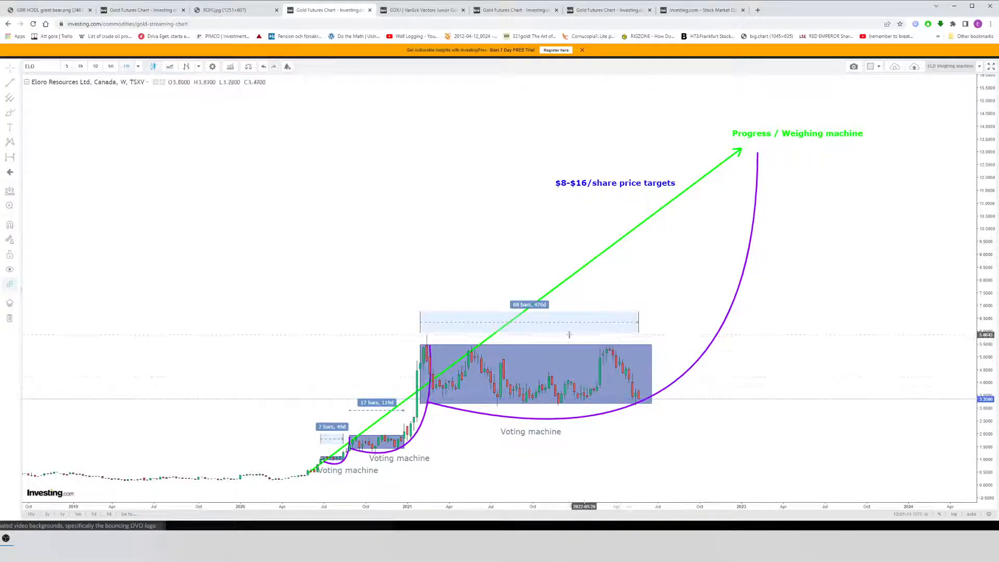
mouse_move(661, 381)
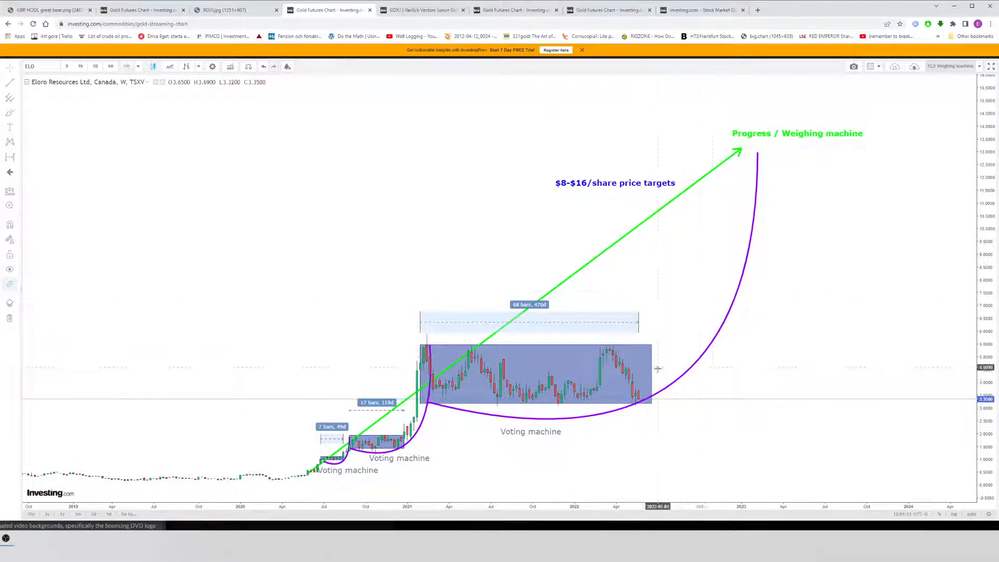
mouse_move(655, 200)
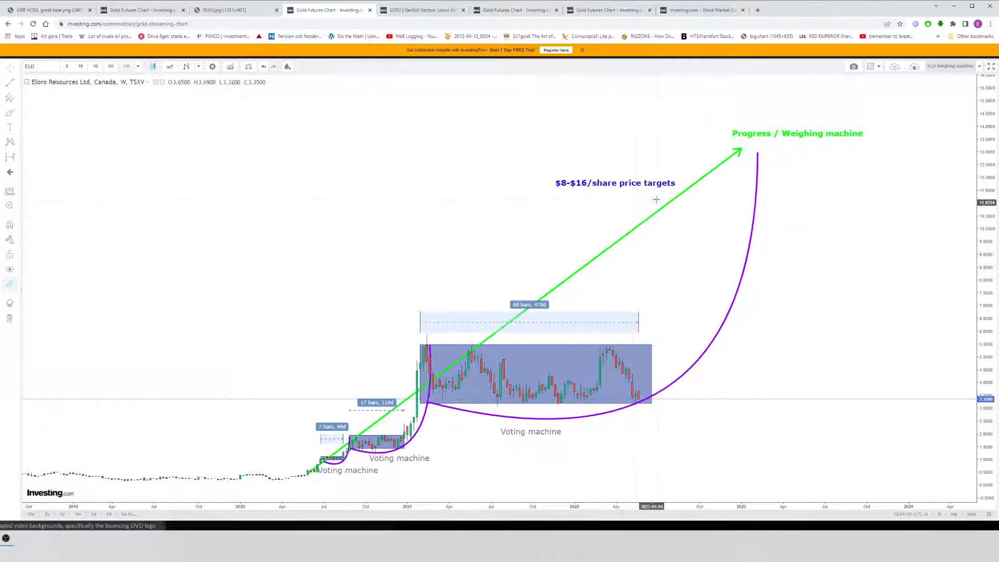
mouse_move(622, 236)
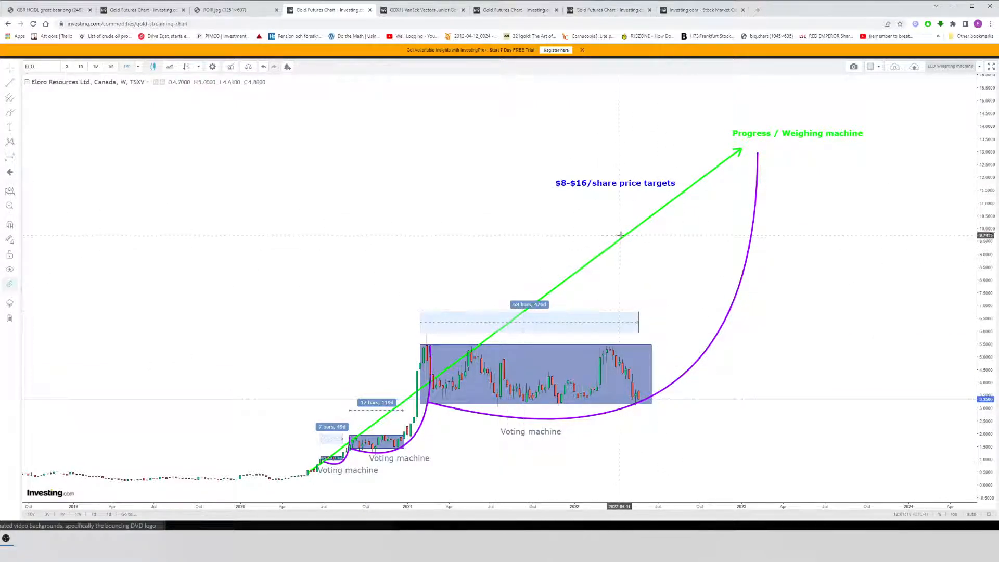
mouse_move(628, 292)
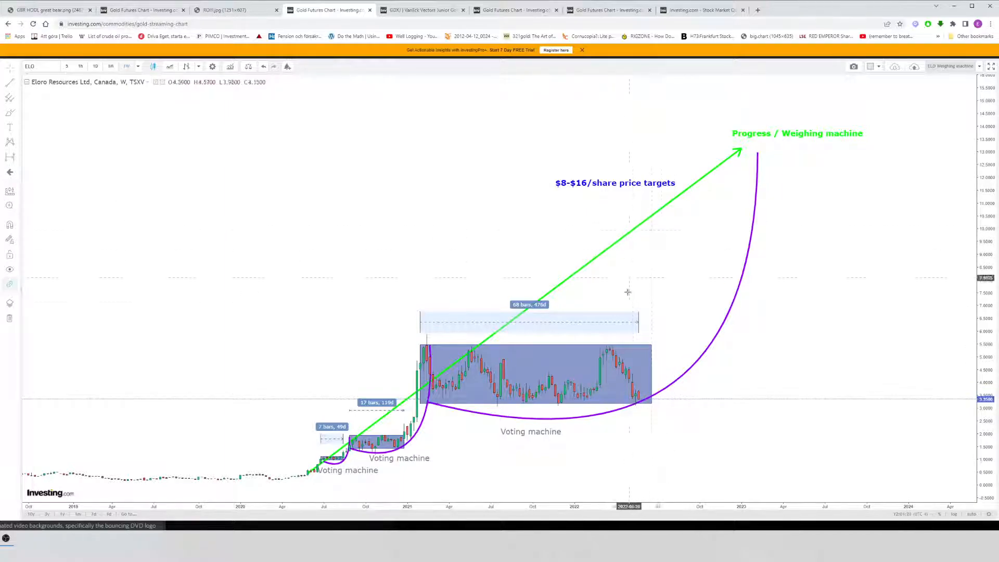
mouse_move(643, 408)
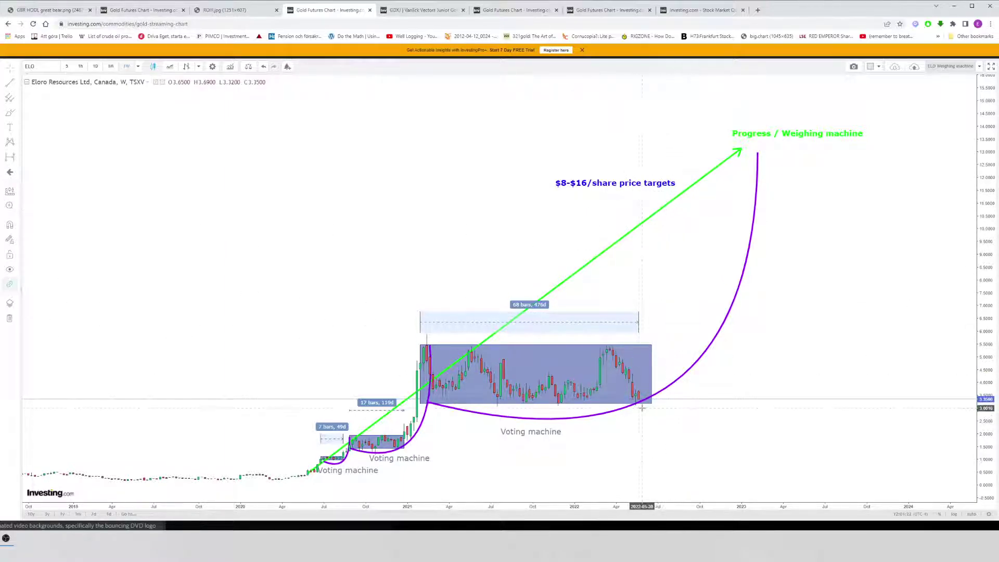
mouse_move(694, 216)
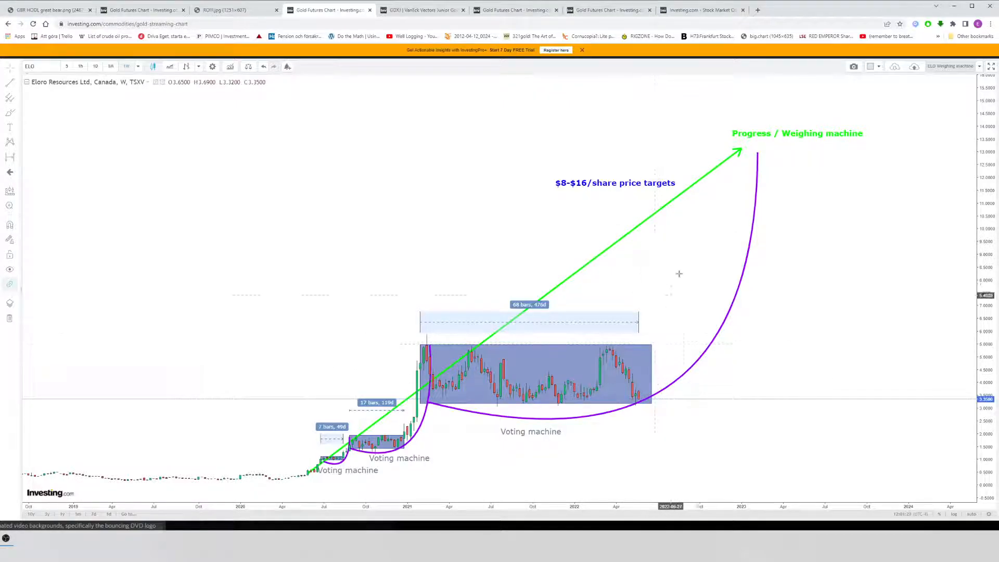
mouse_move(666, 375)
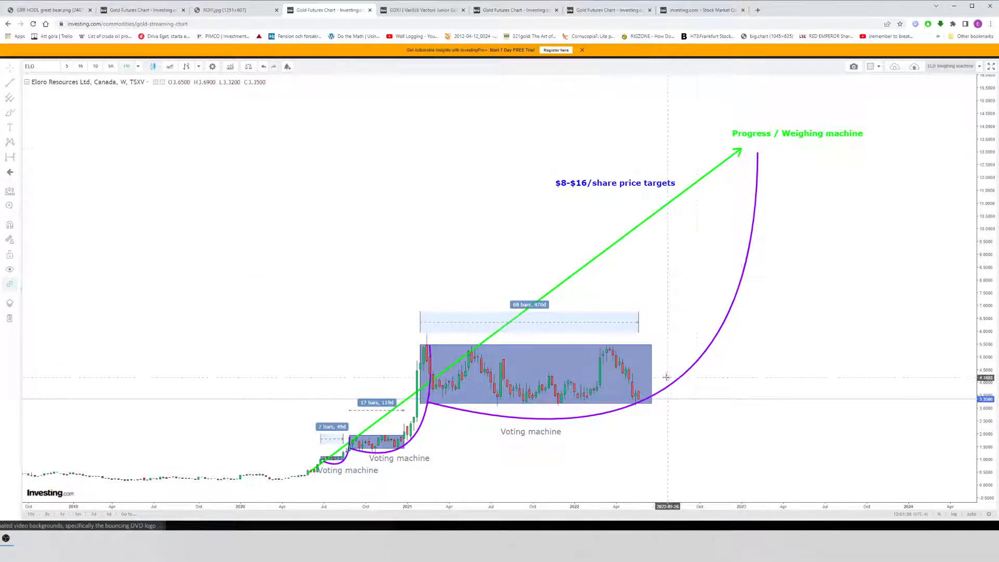
mouse_move(645, 264)
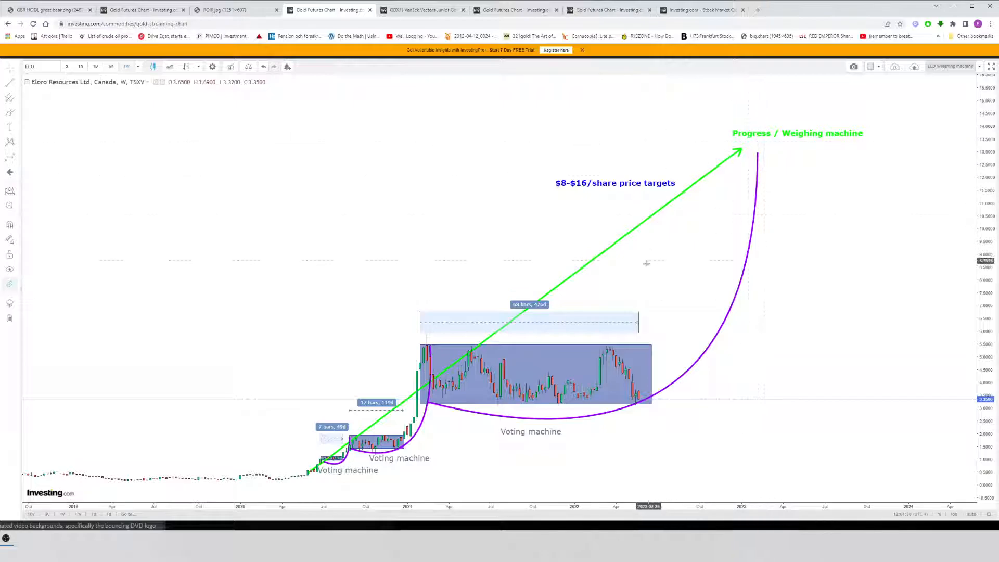
mouse_move(741, 151)
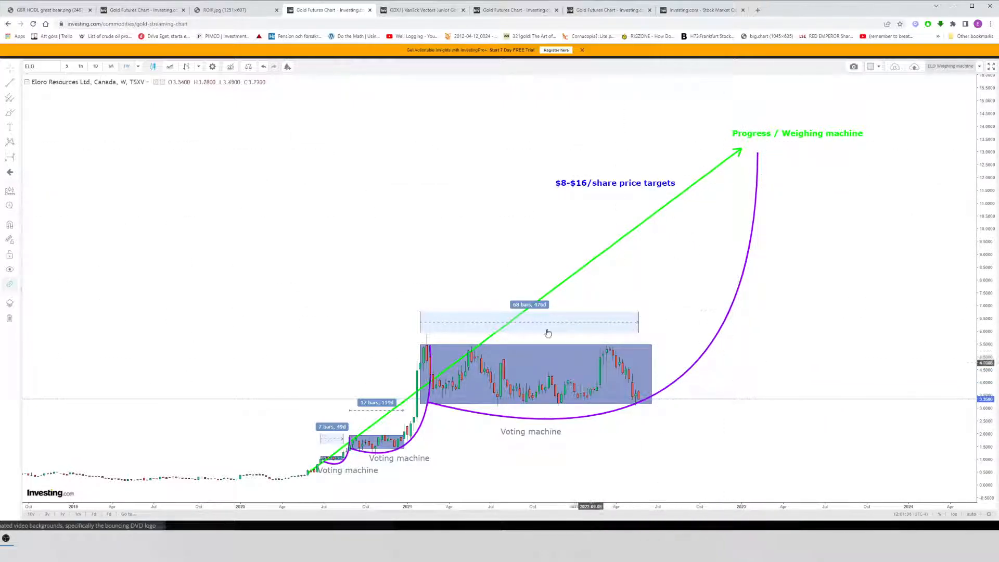
mouse_move(744, 151)
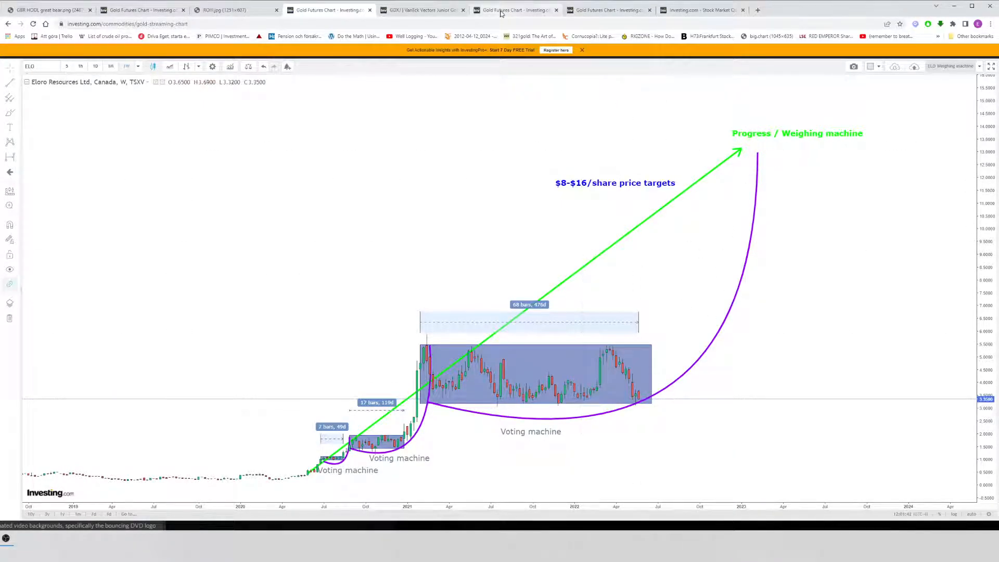
click(609, 9)
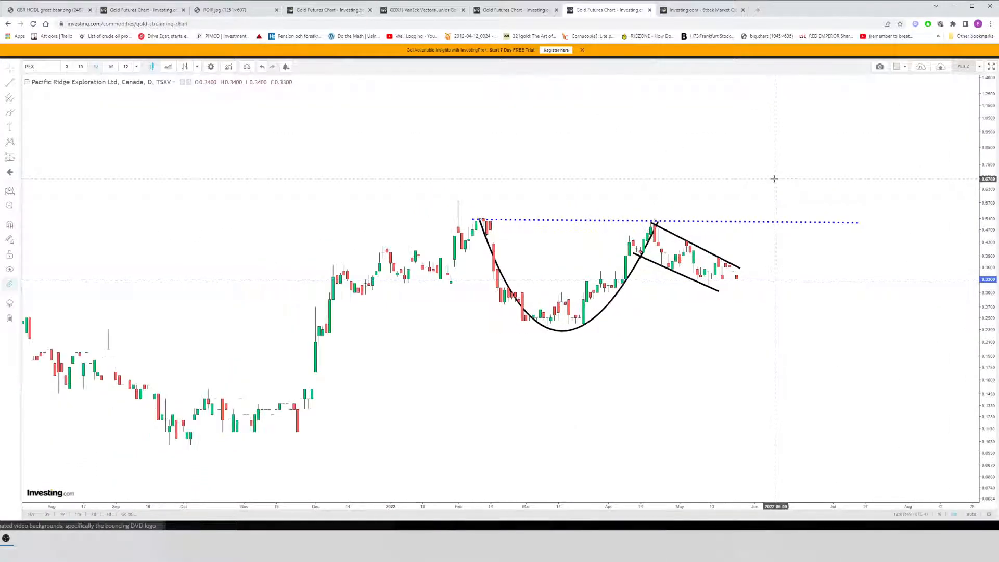
click(514, 10)
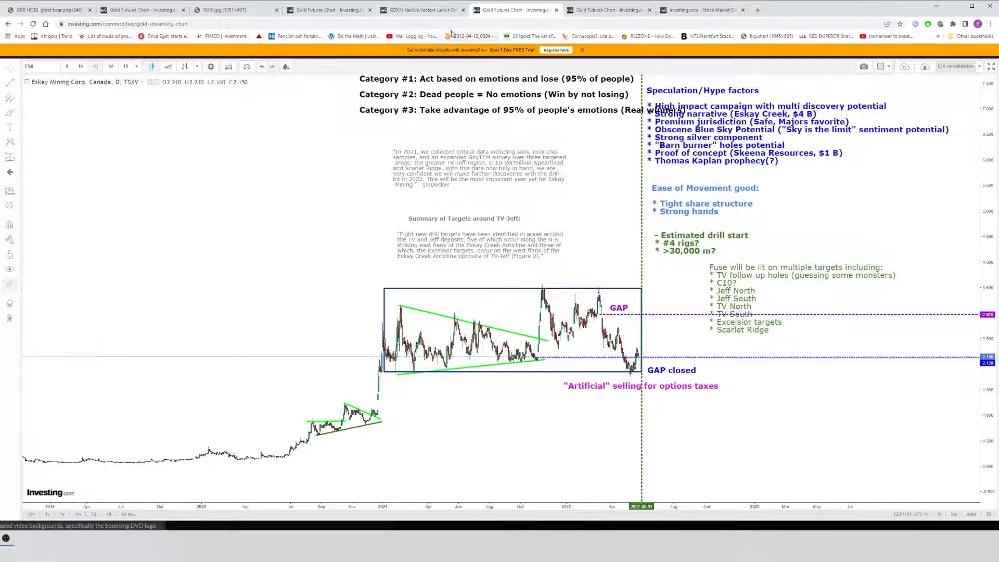
click(513, 10)
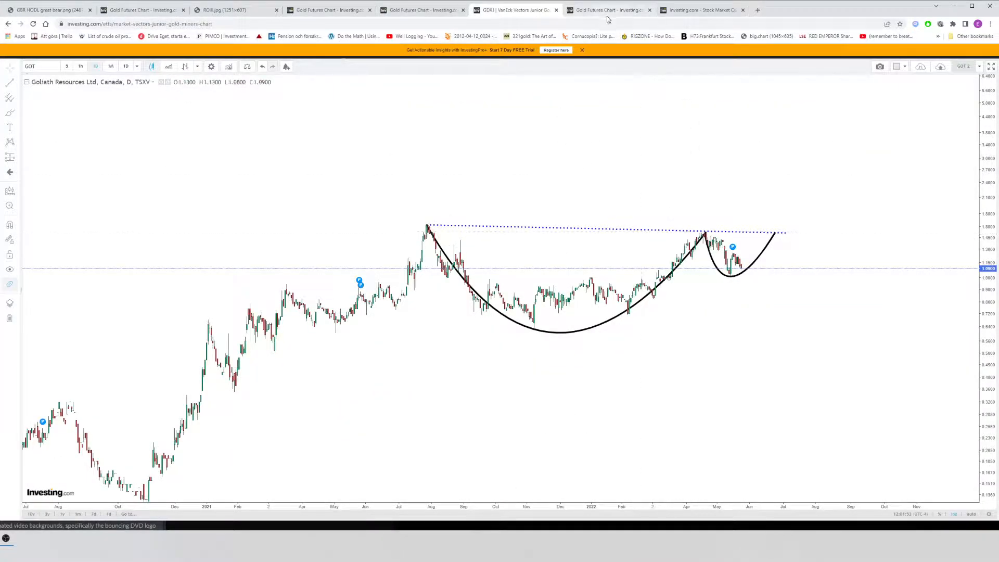
click(603, 9)
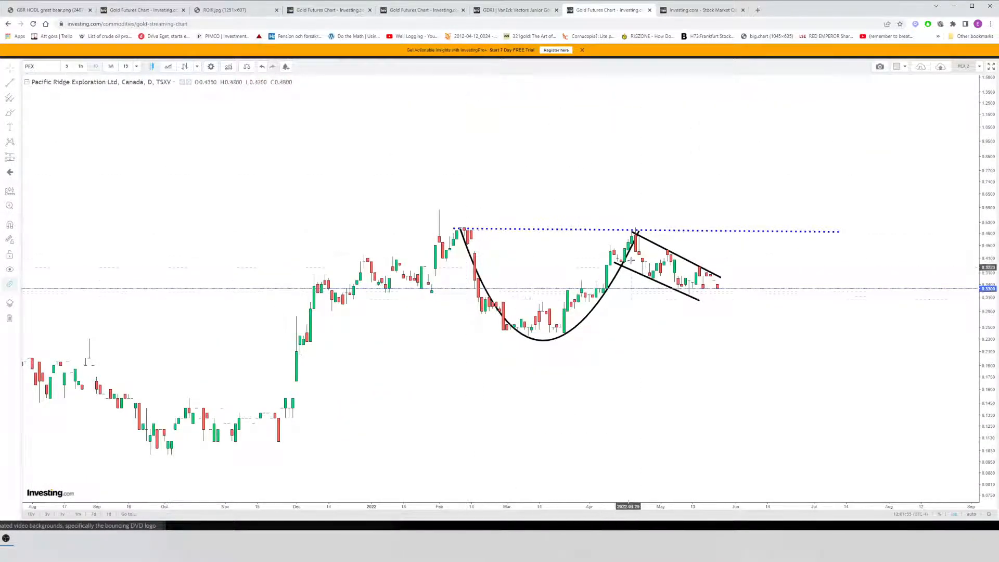
mouse_move(643, 236)
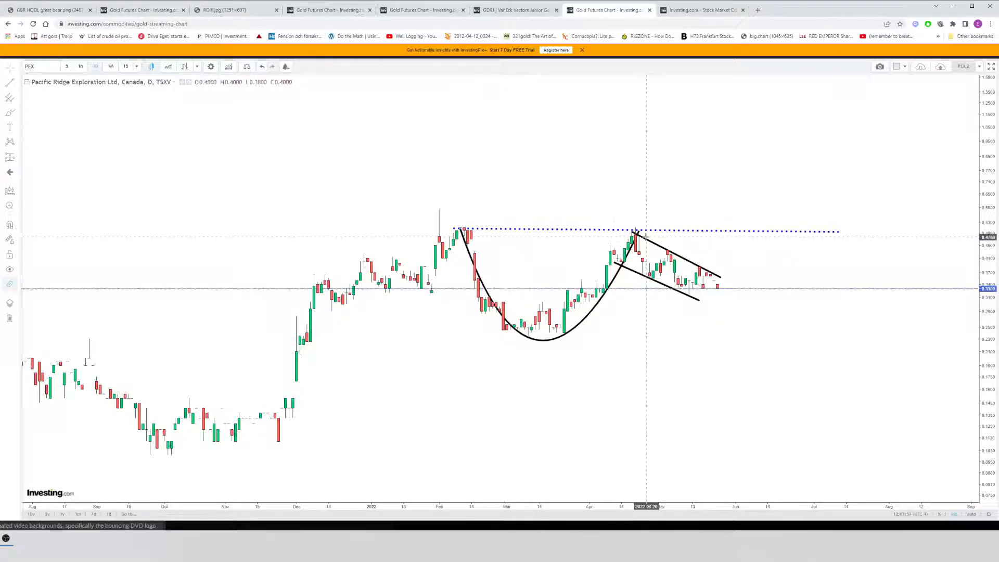
click(516, 10)
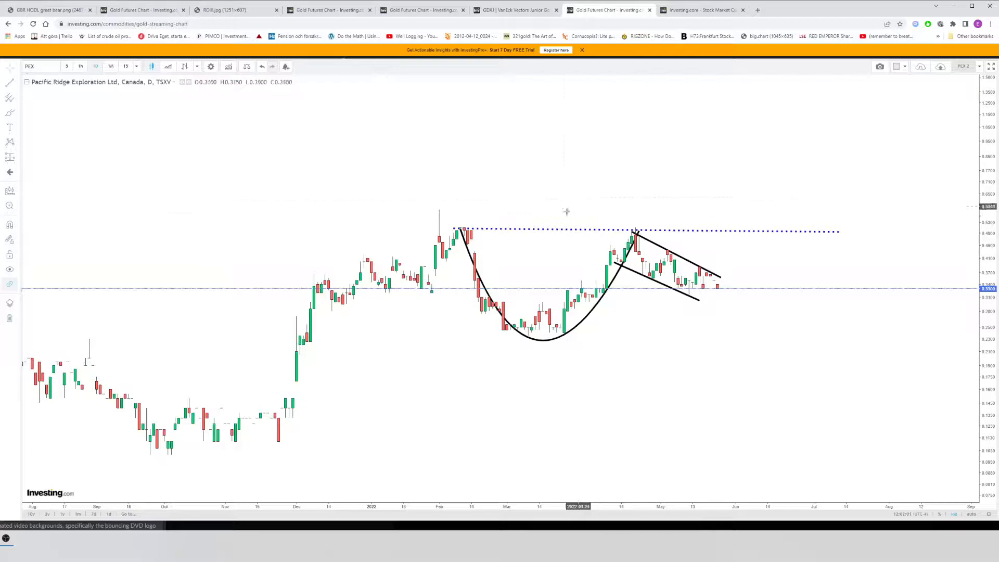
mouse_move(777, 234)
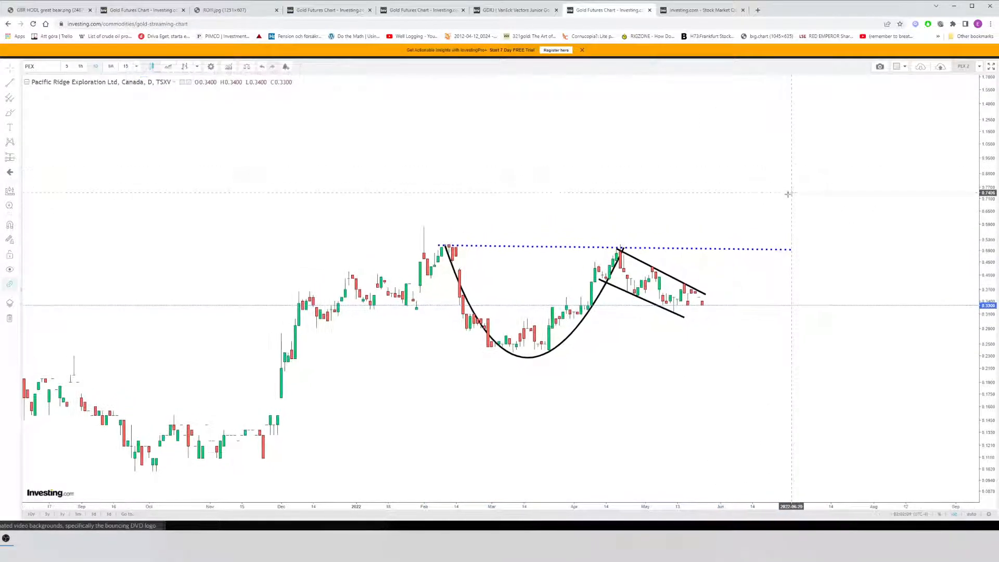
mouse_move(726, 254)
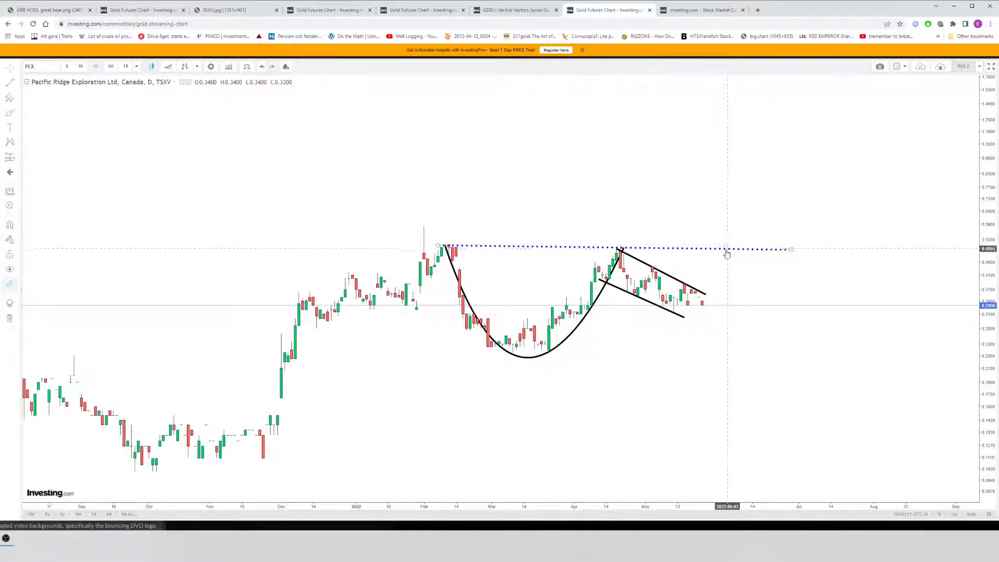
mouse_move(712, 252)
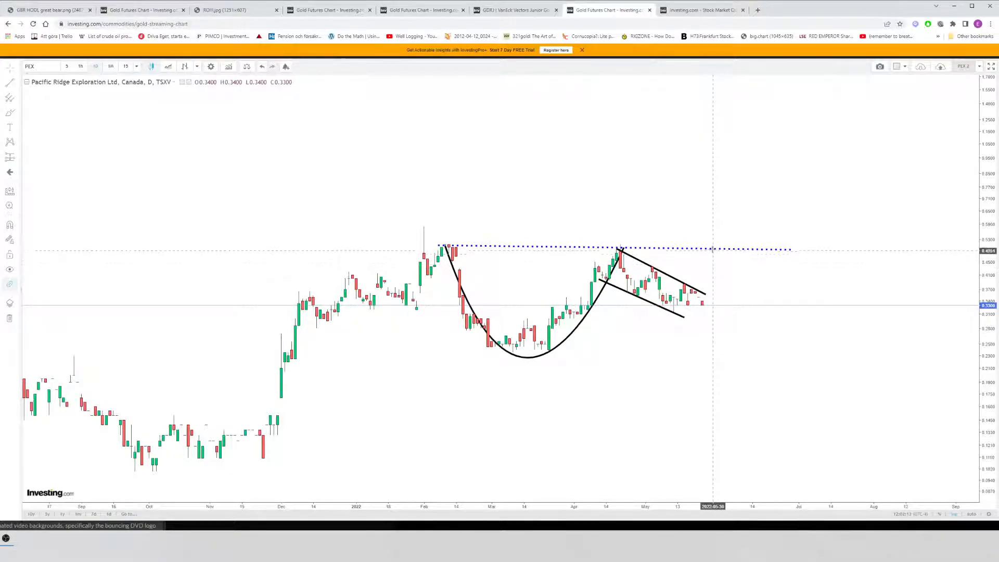
mouse_move(736, 197)
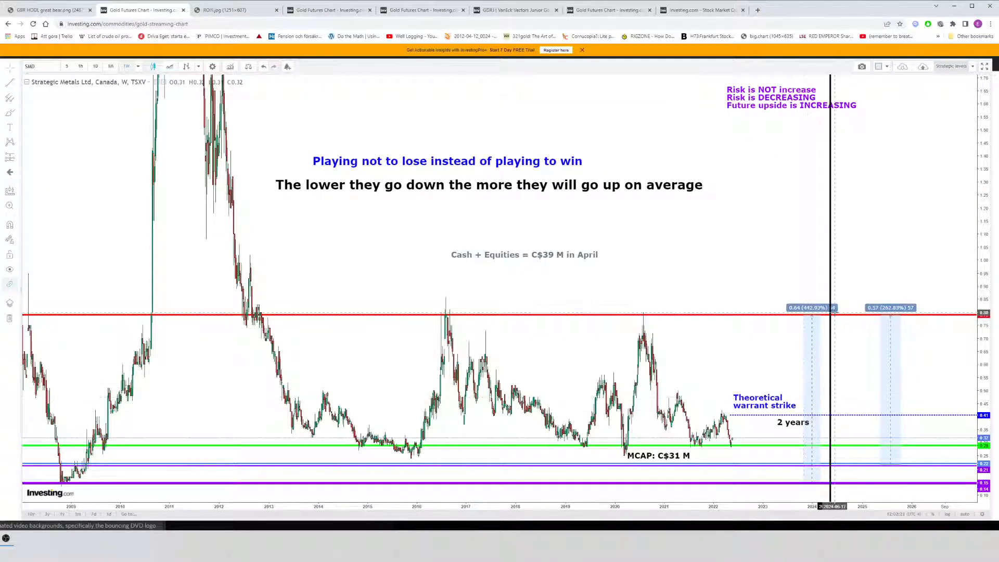
mouse_move(631, 72)
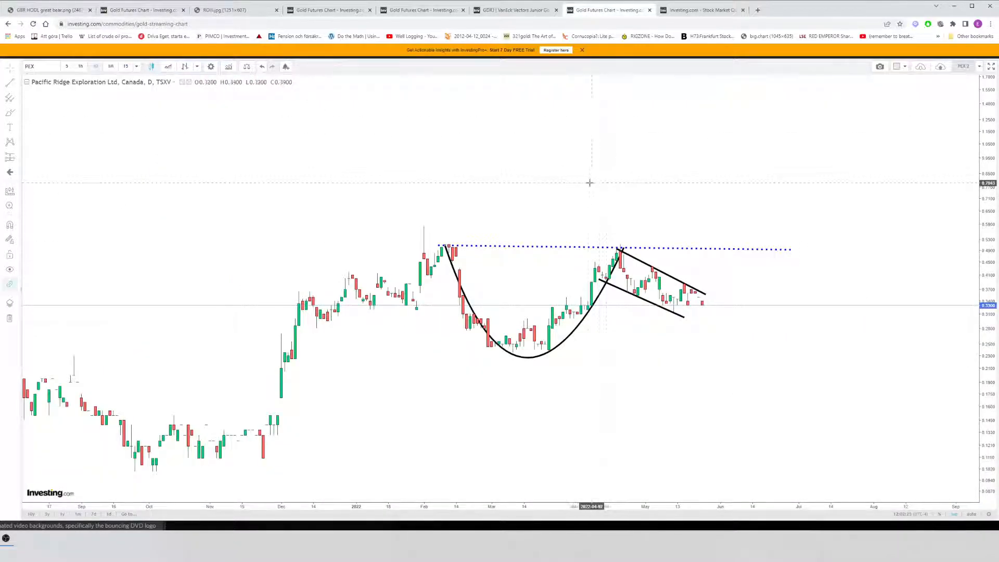
mouse_move(585, 184)
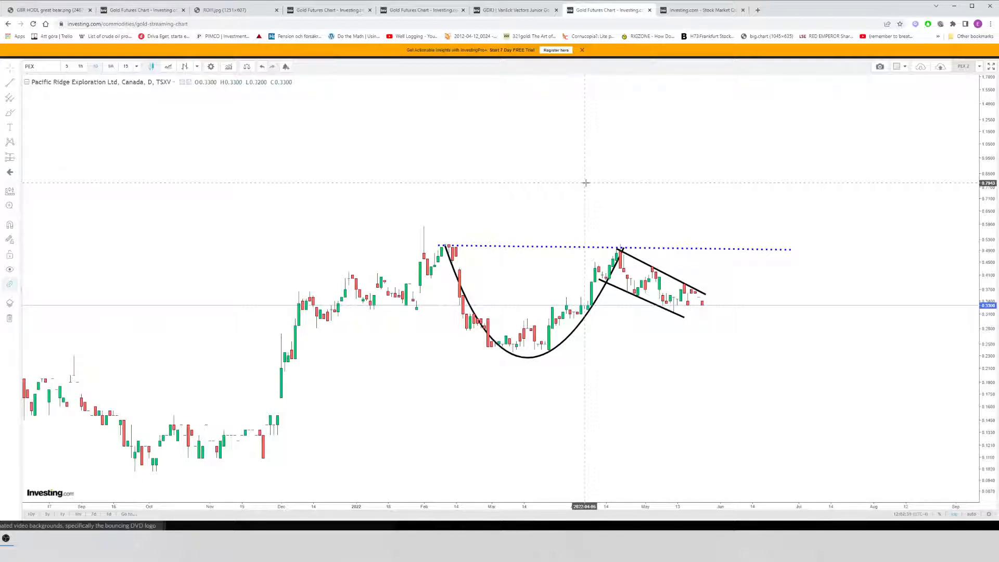
mouse_move(598, 240)
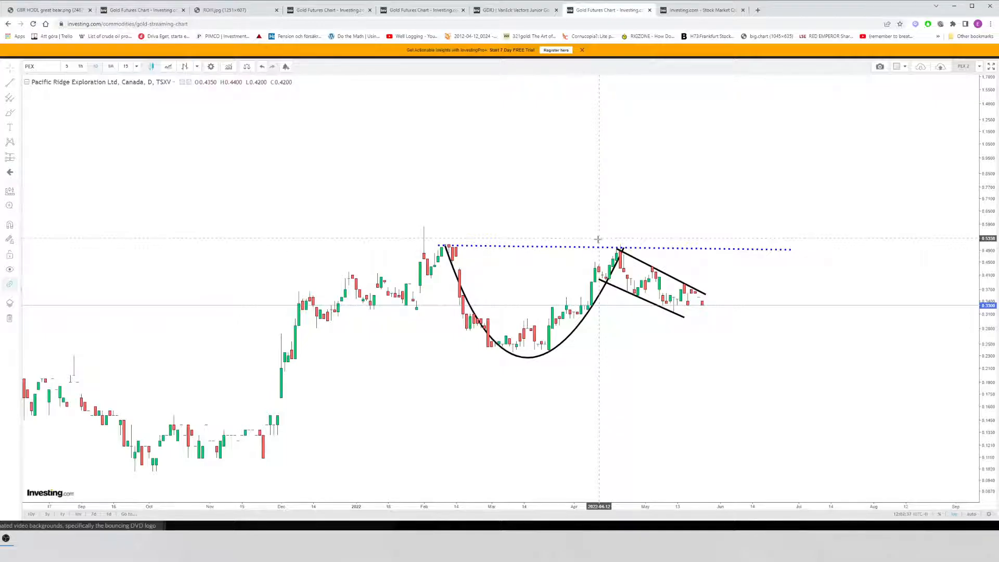
mouse_move(627, 211)
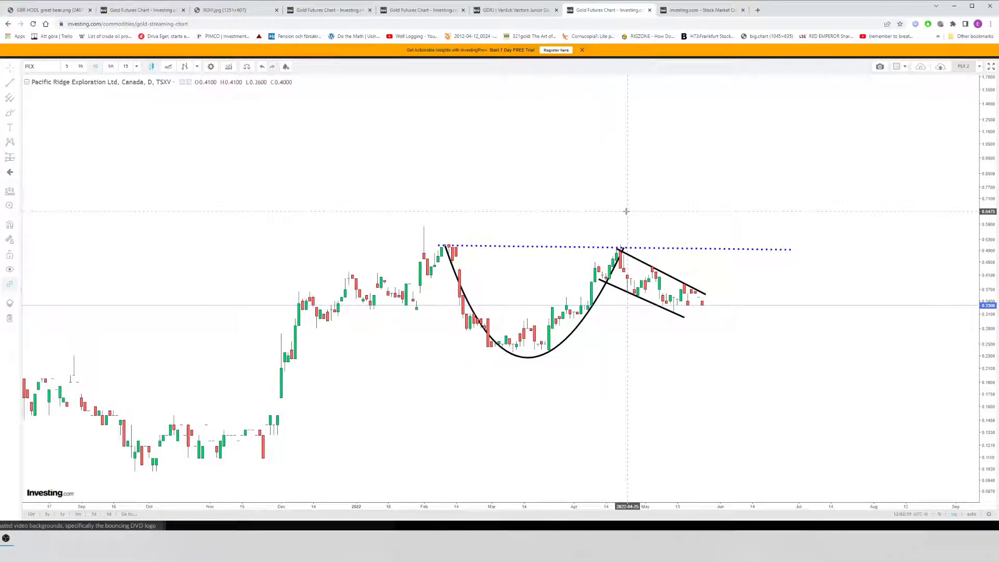
mouse_move(651, 212)
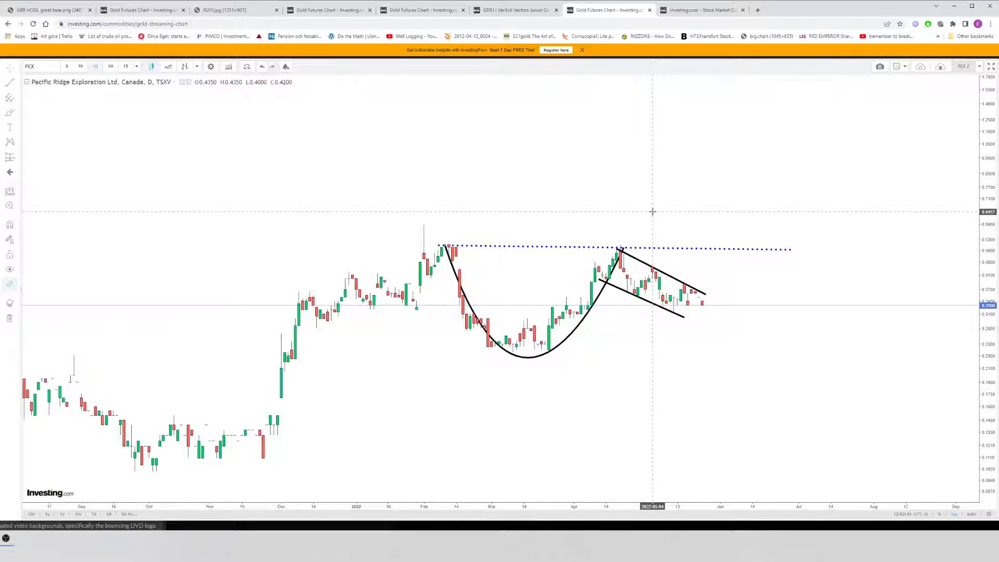
mouse_move(696, 190)
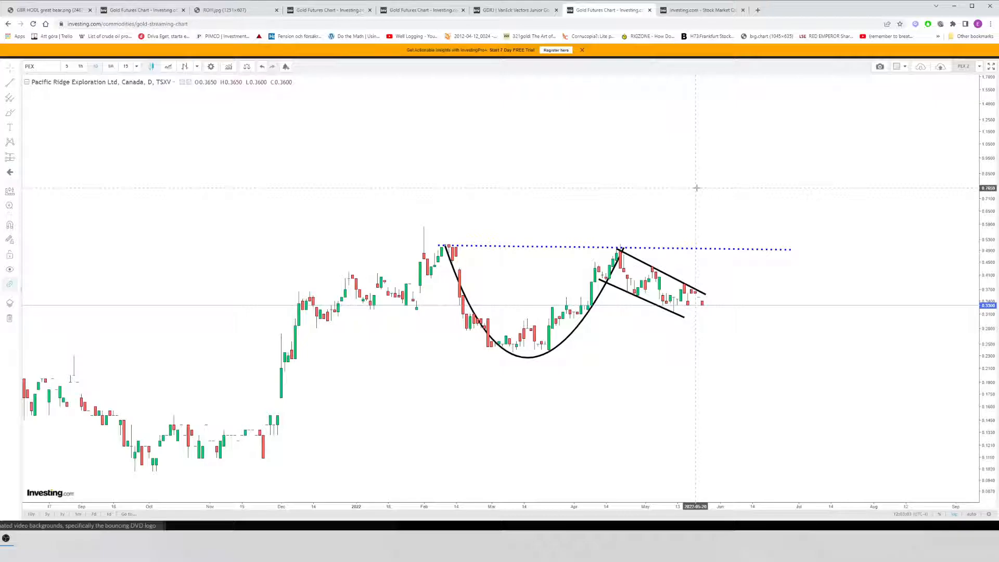
mouse_move(697, 182)
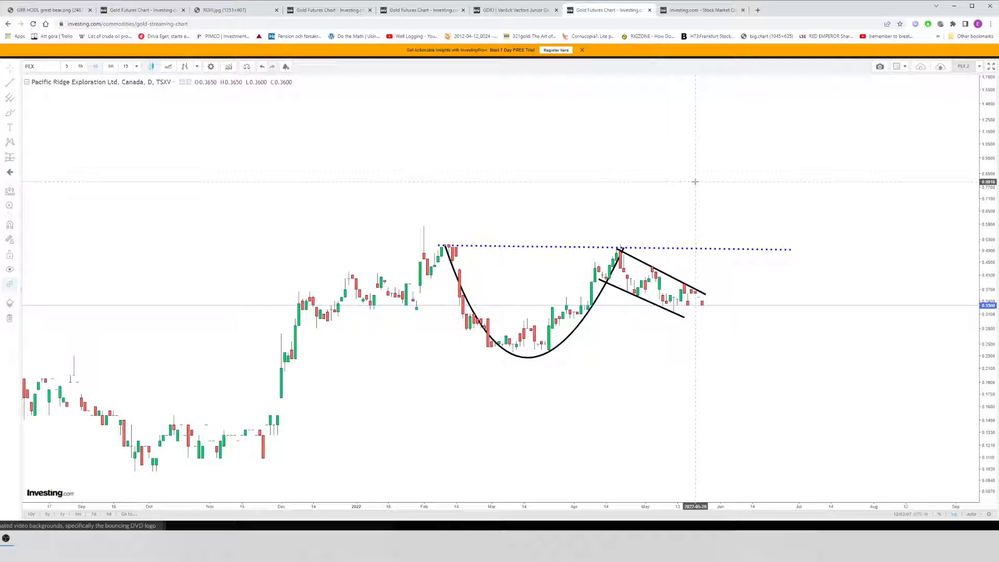
mouse_move(704, 196)
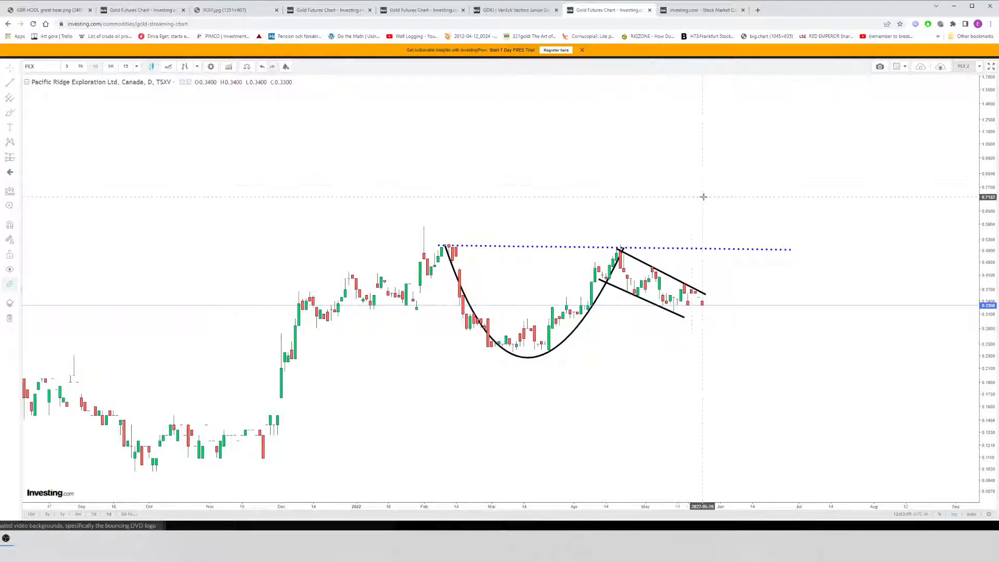
mouse_move(541, 146)
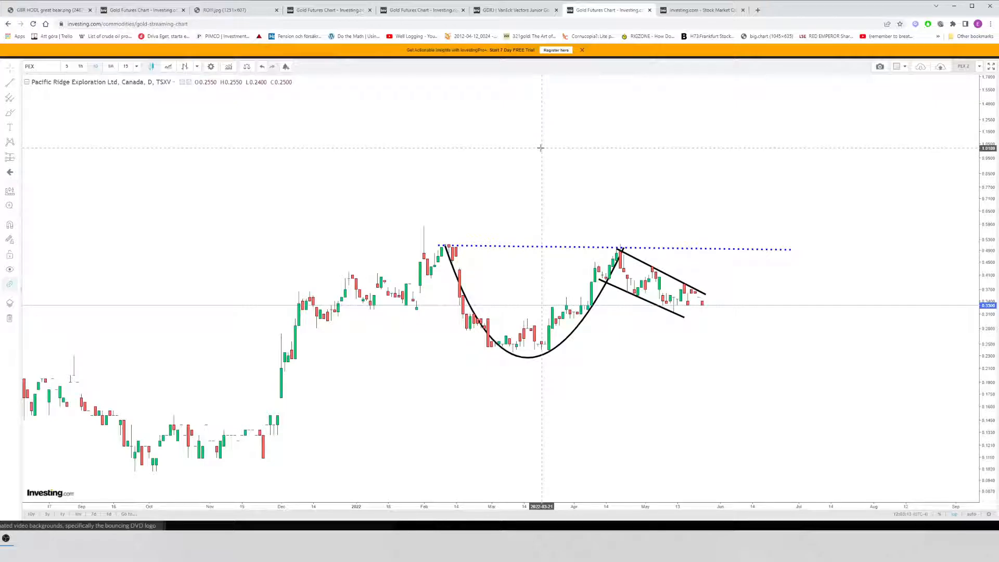
mouse_move(573, 155)
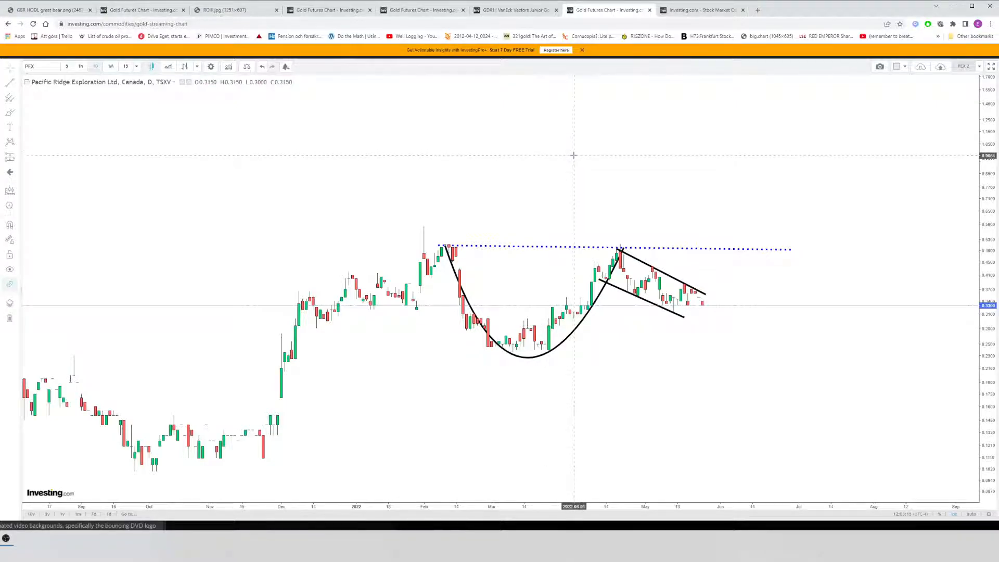
mouse_move(579, 147)
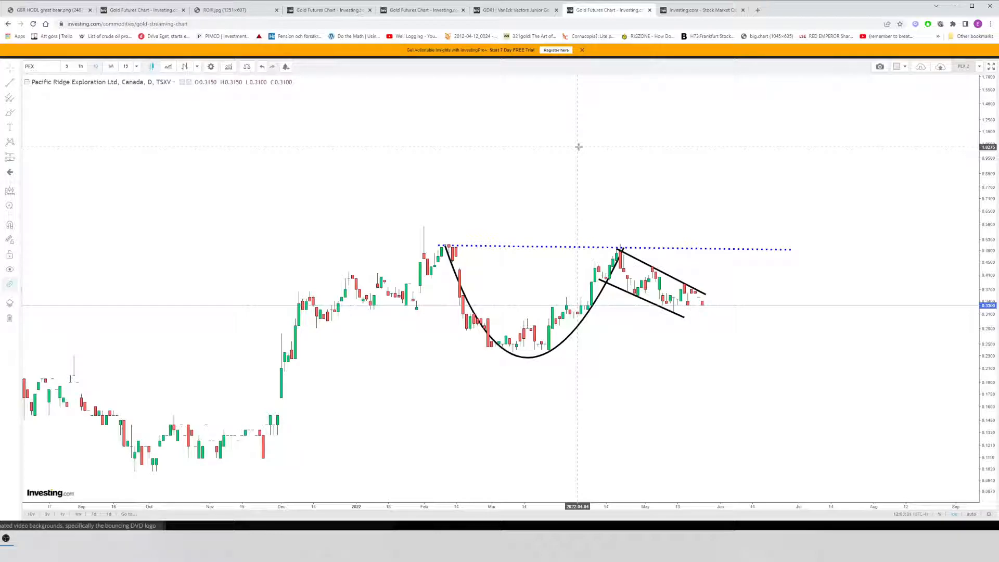
mouse_move(562, 146)
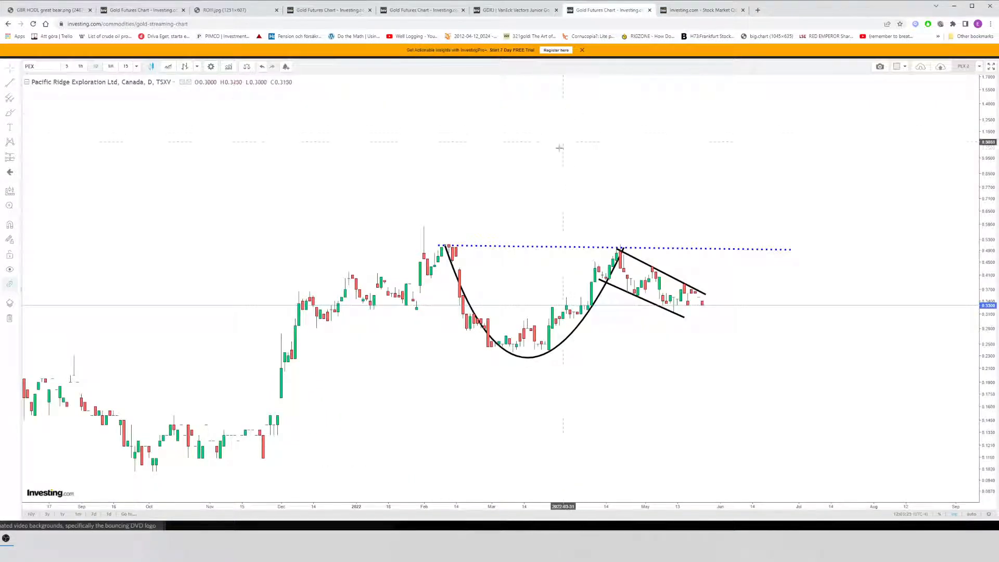
mouse_move(449, 248)
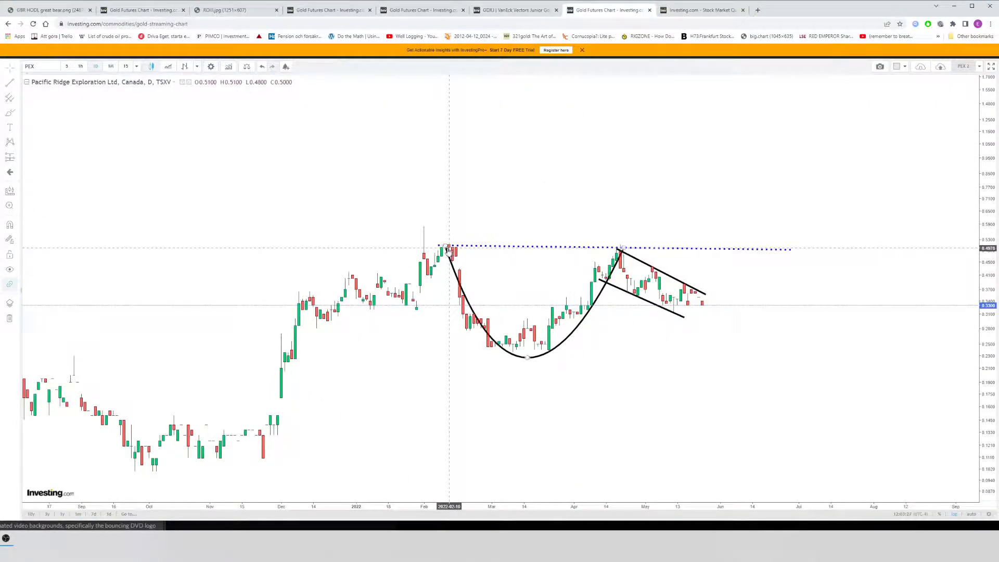
mouse_move(569, 217)
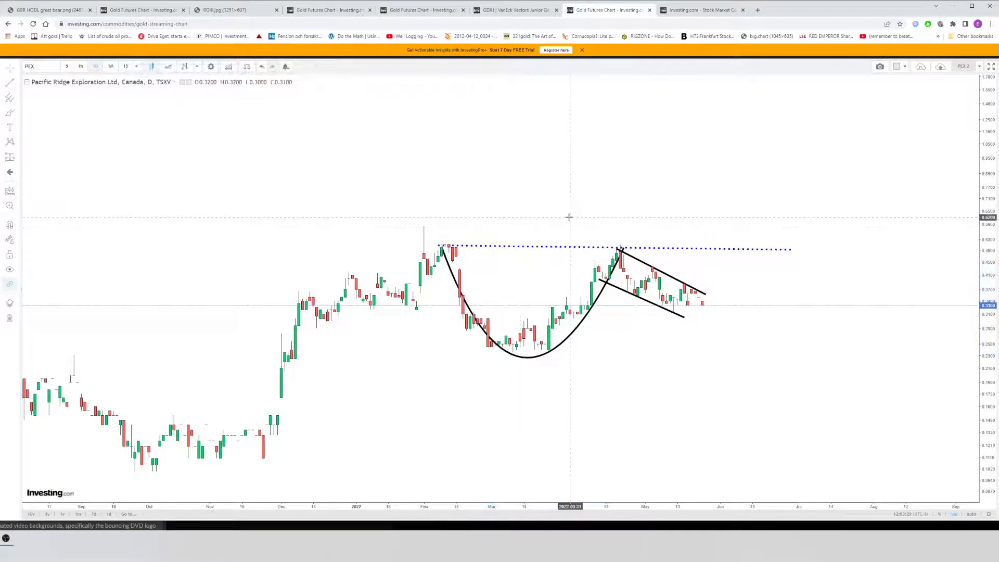
mouse_move(556, 221)
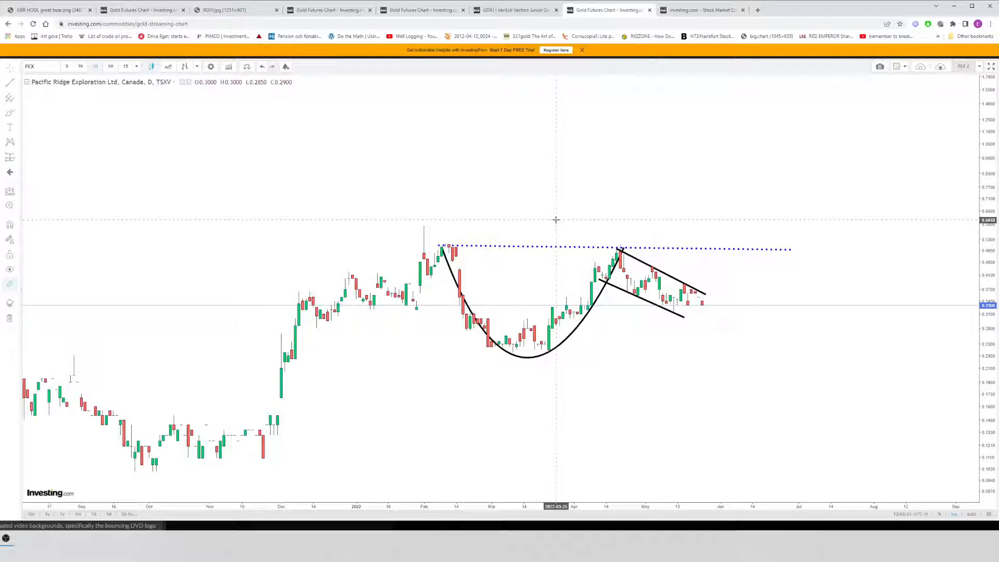
mouse_move(396, 220)
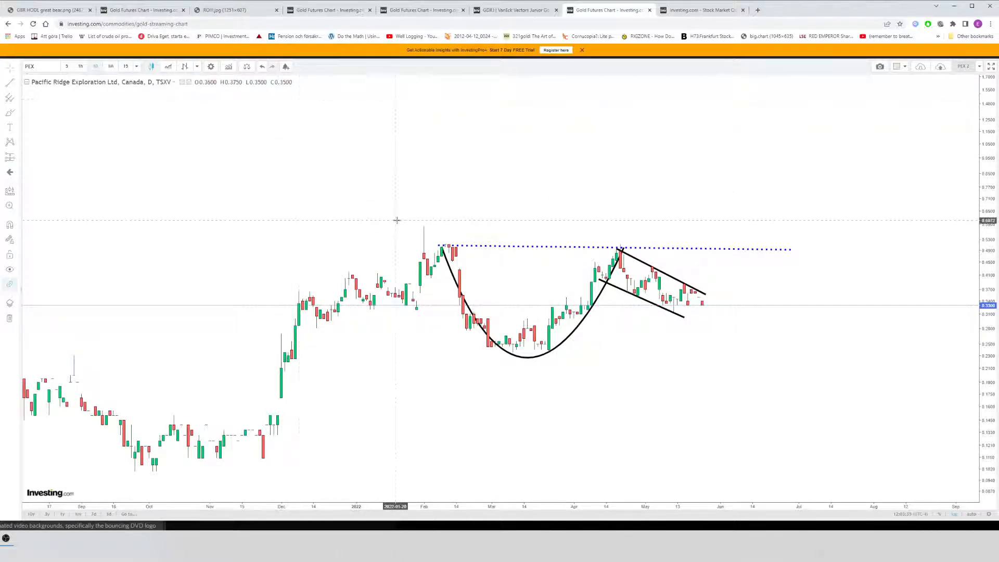
mouse_move(513, 226)
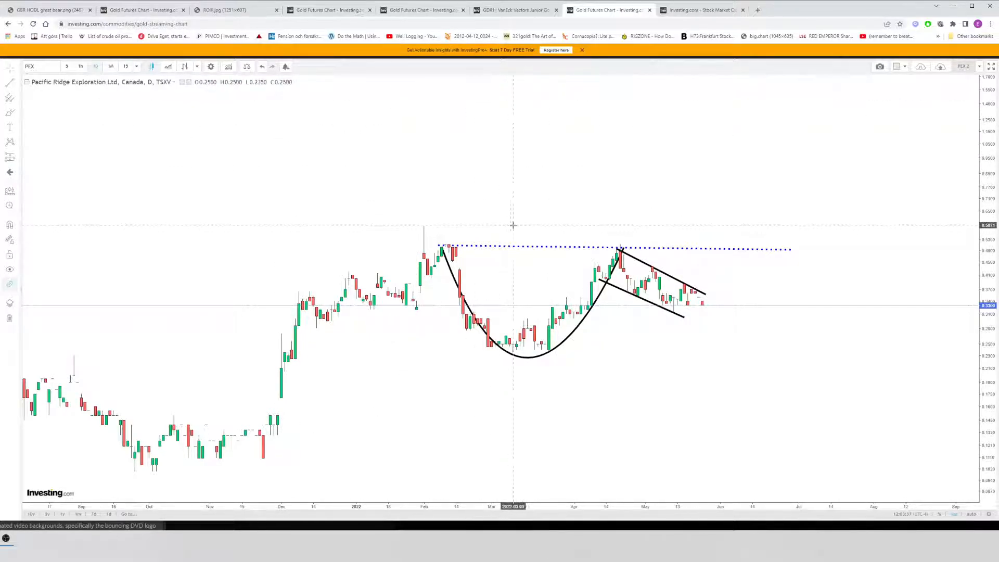
mouse_move(535, 229)
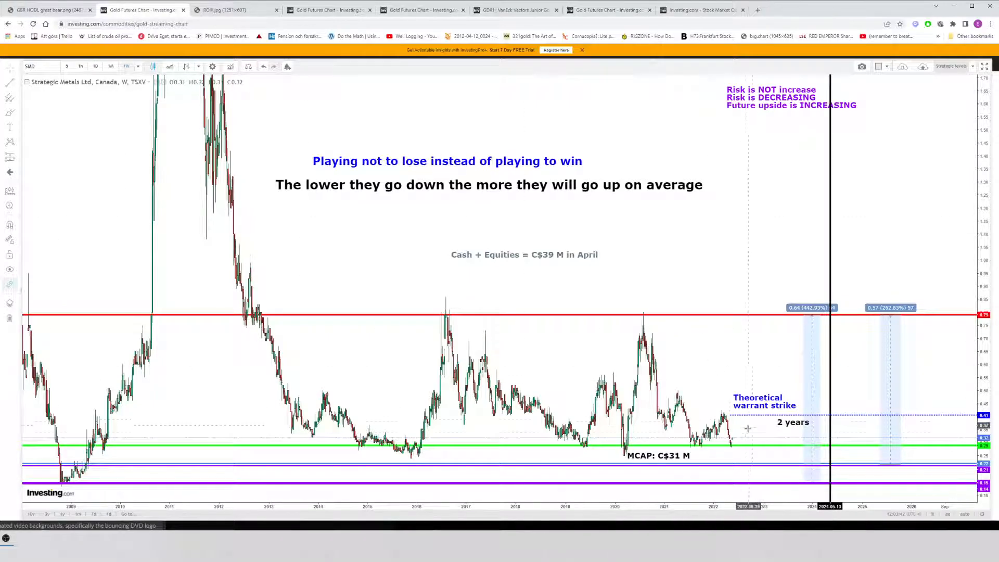
mouse_move(544, 181)
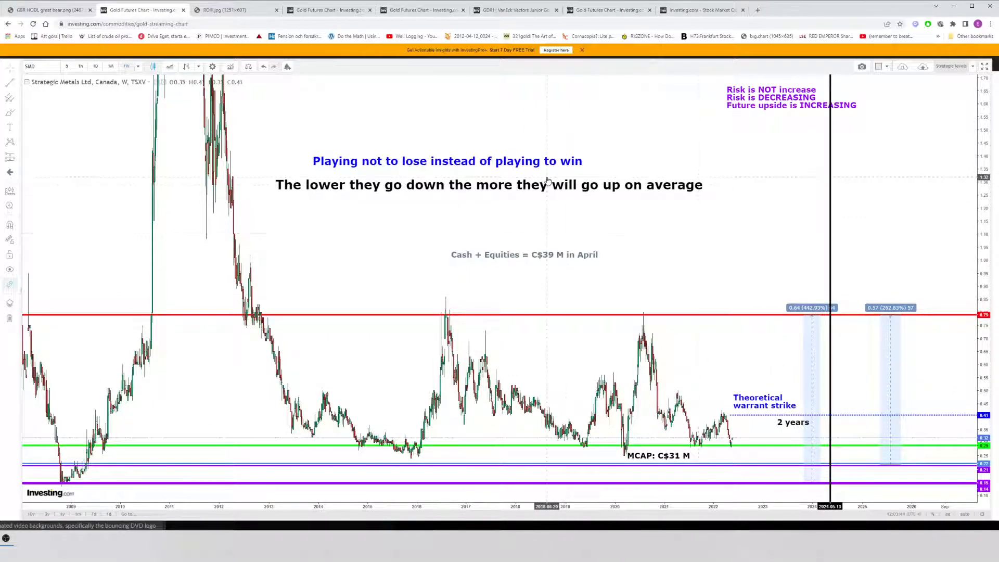
mouse_move(564, 274)
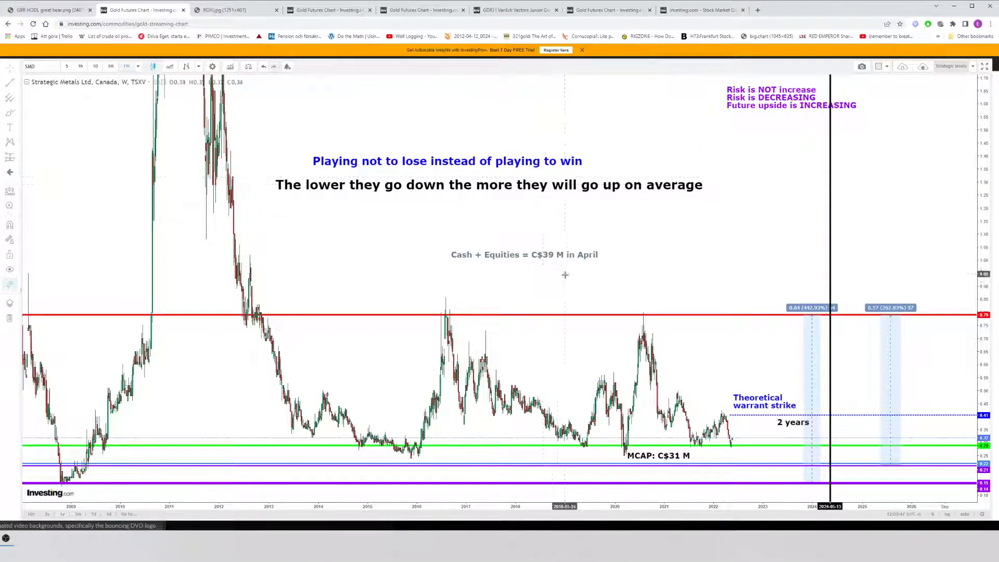
mouse_move(726, 373)
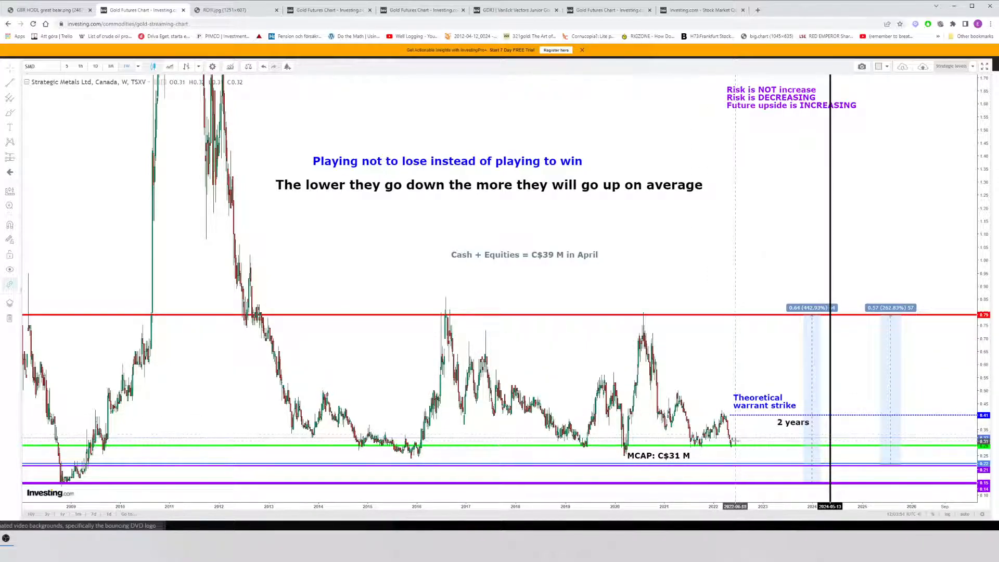
mouse_move(744, 278)
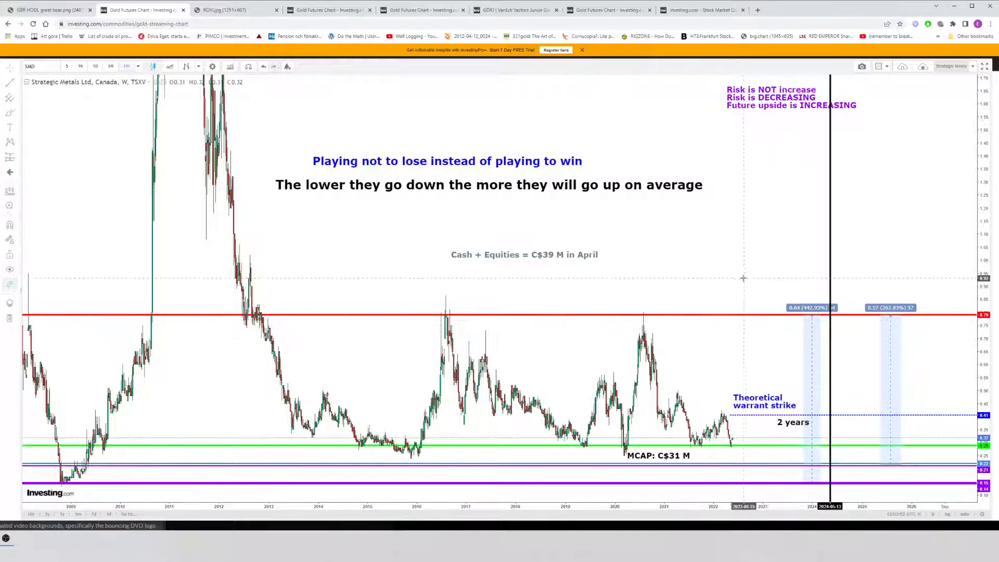
mouse_move(674, 222)
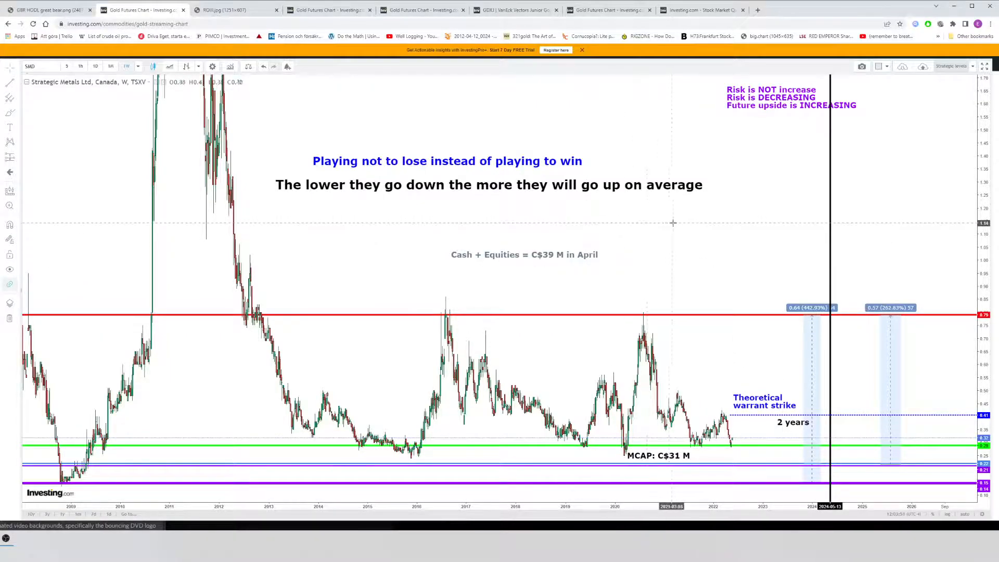
mouse_move(724, 215)
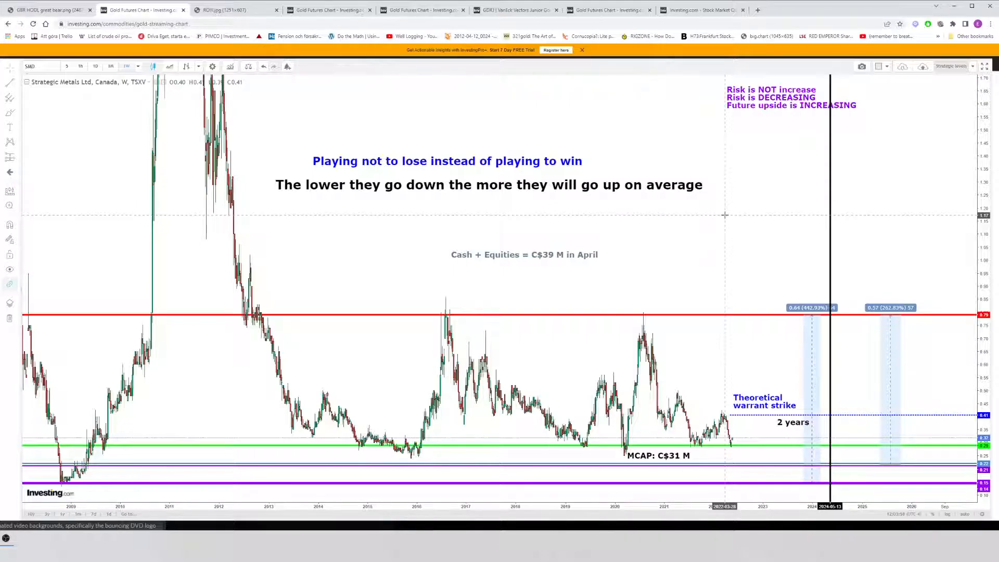
mouse_move(672, 195)
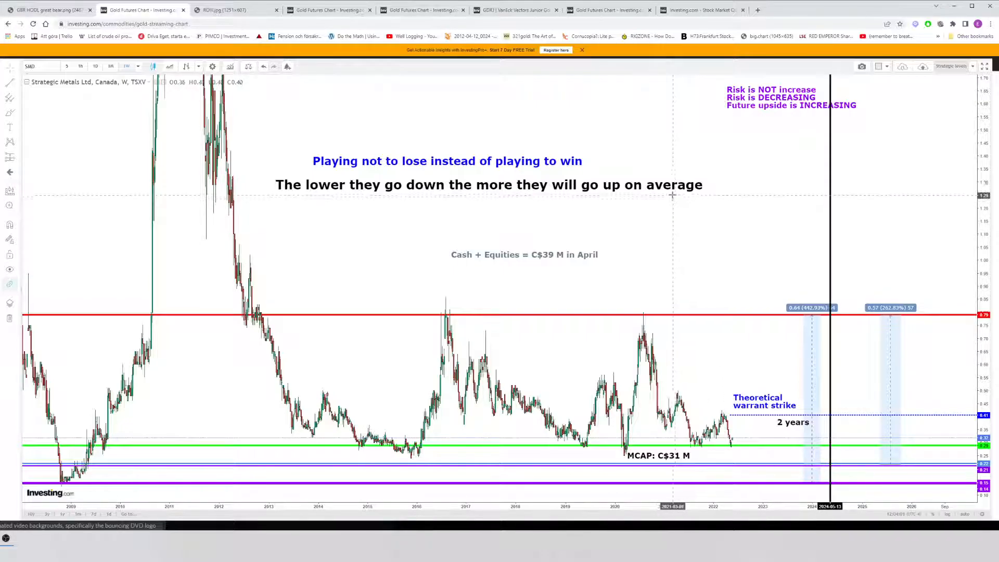
Step: Glance at the Great Bear Resources chart image, then return to the Pacific Ridge Exploration cup-and-handle chart
click(44, 9)
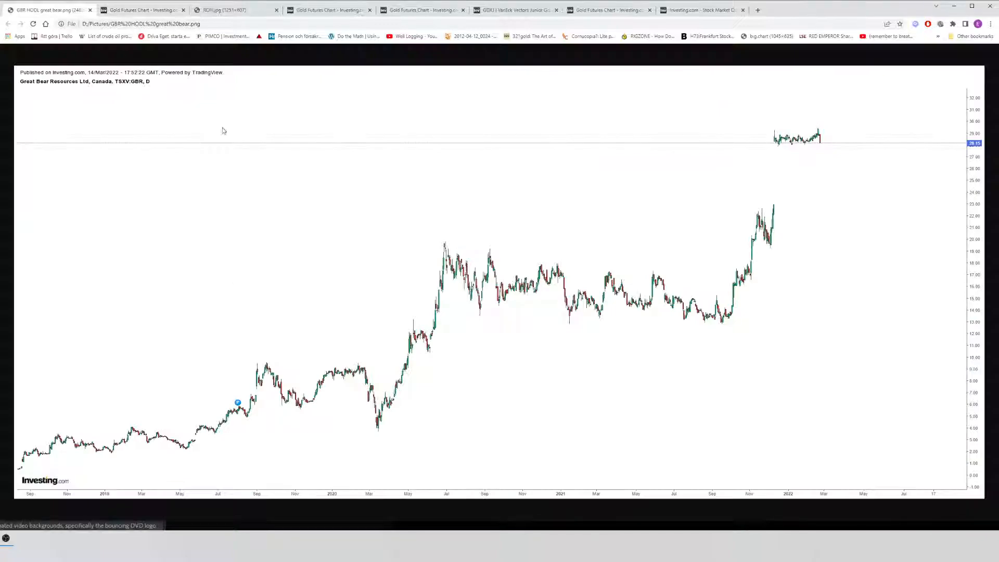
mouse_move(235, 370)
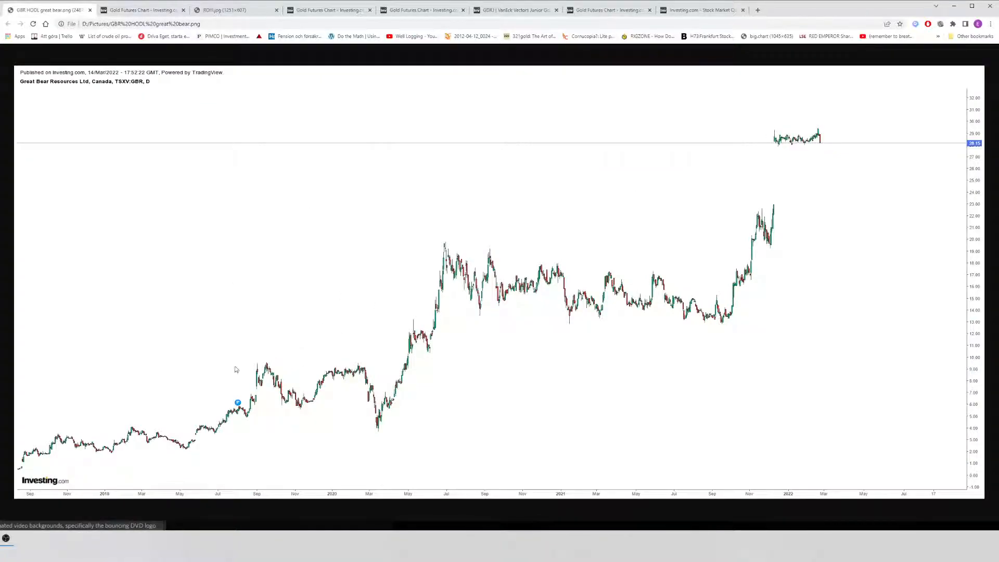
mouse_move(259, 387)
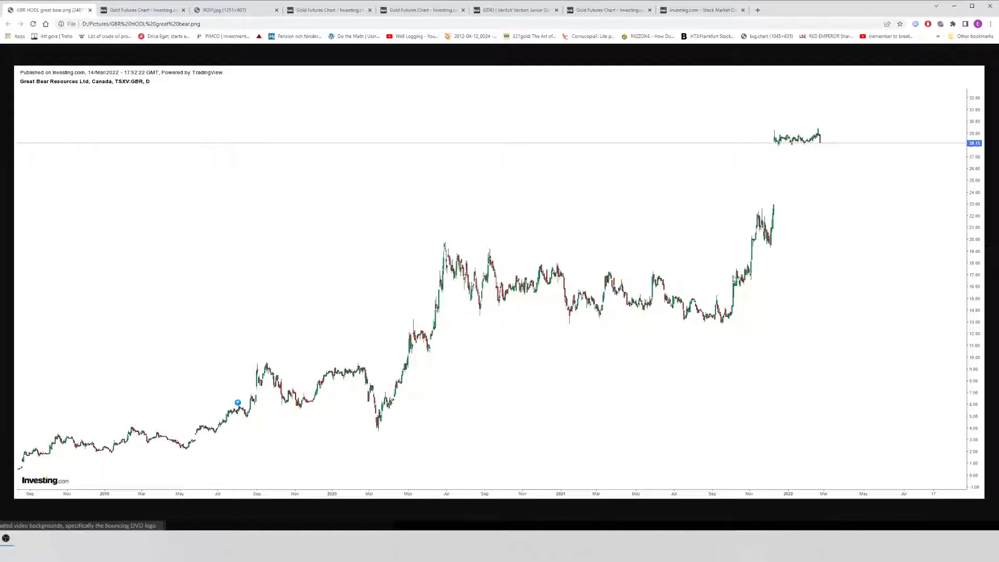
mouse_move(738, 312)
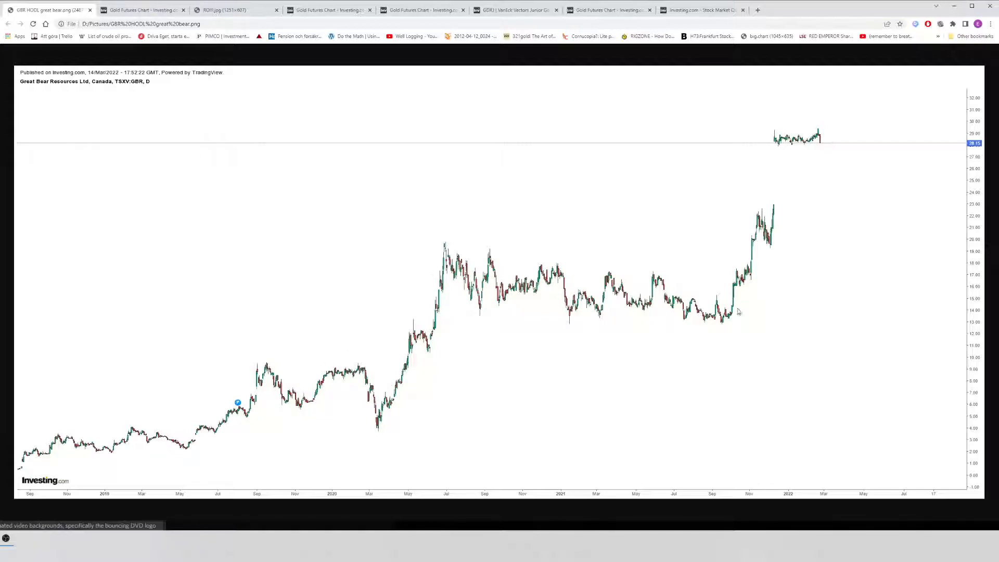
mouse_move(176, 425)
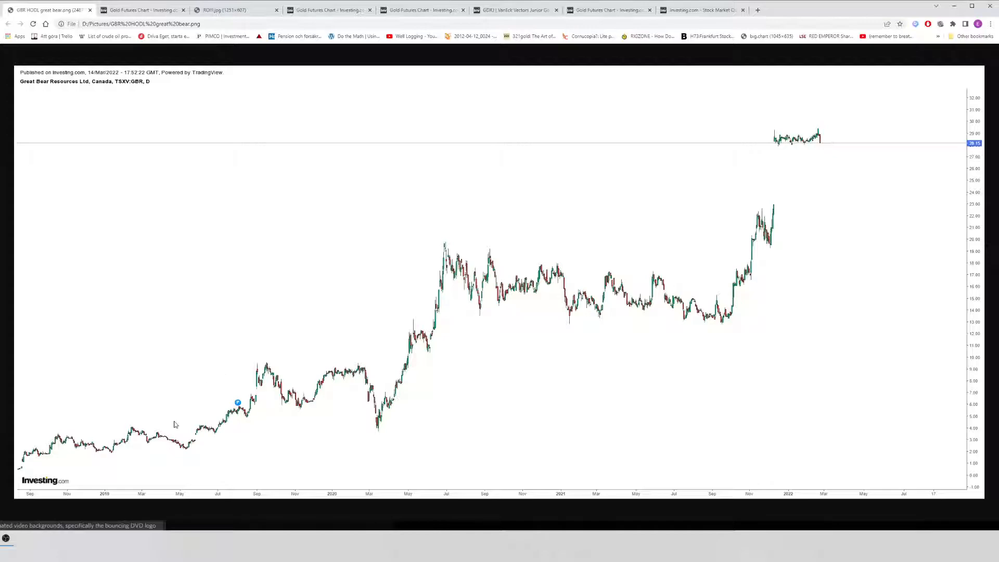
mouse_move(317, 370)
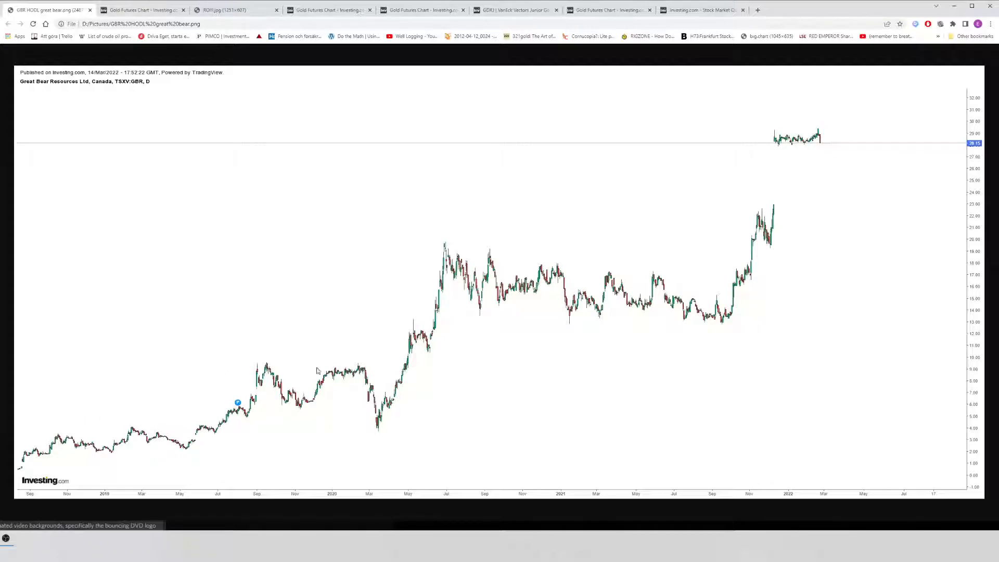
mouse_move(583, 180)
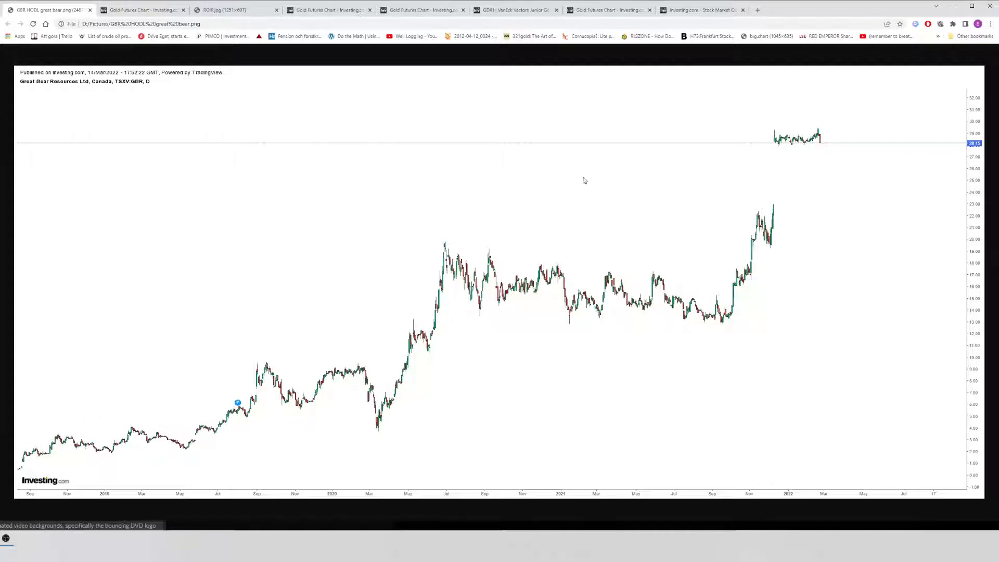
click(700, 9)
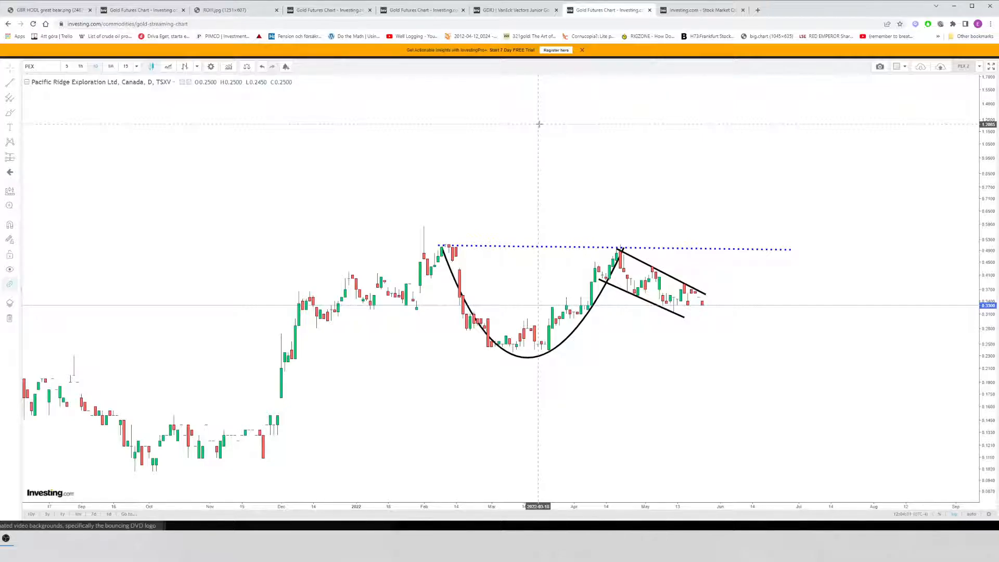
mouse_move(592, 166)
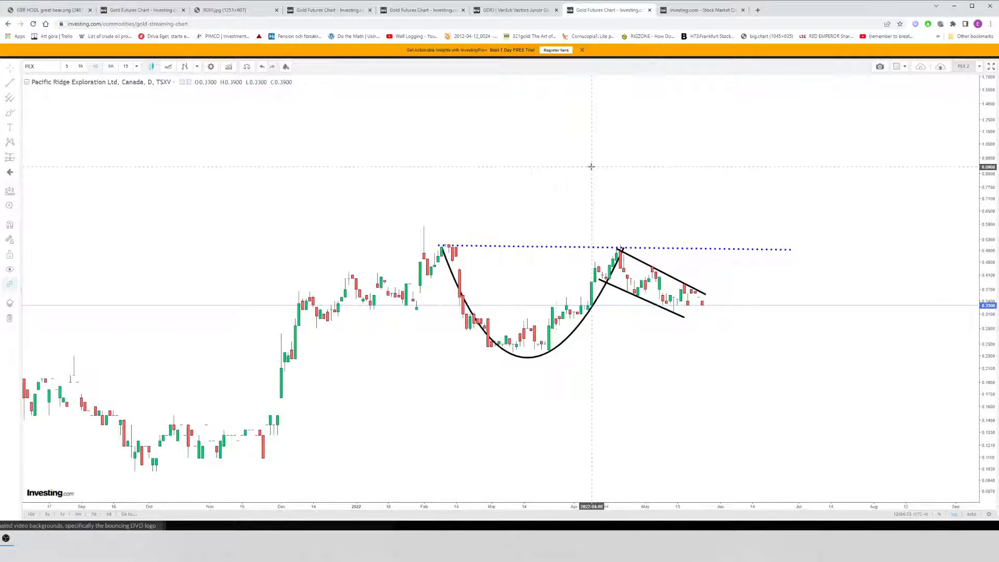
mouse_move(609, 194)
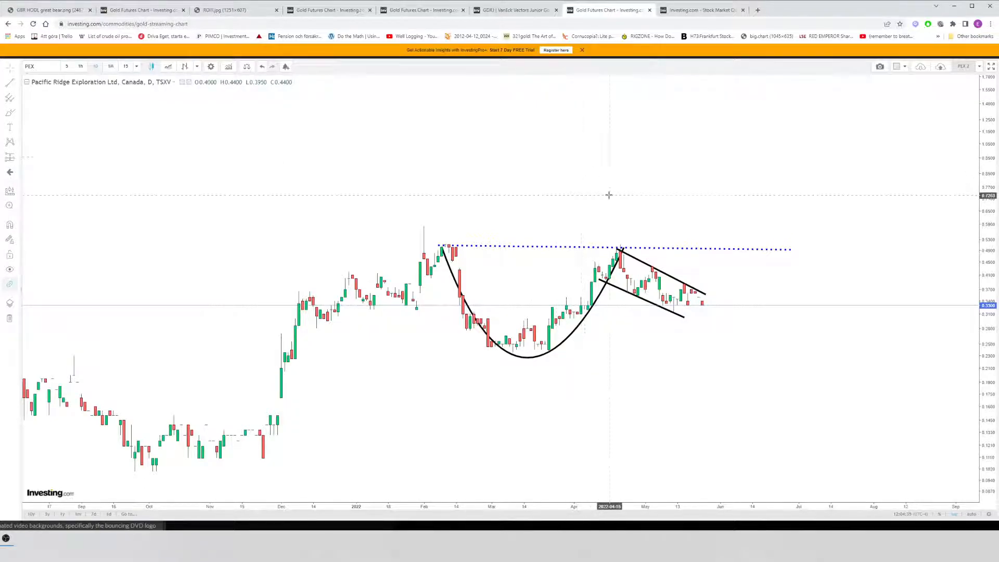
mouse_move(602, 153)
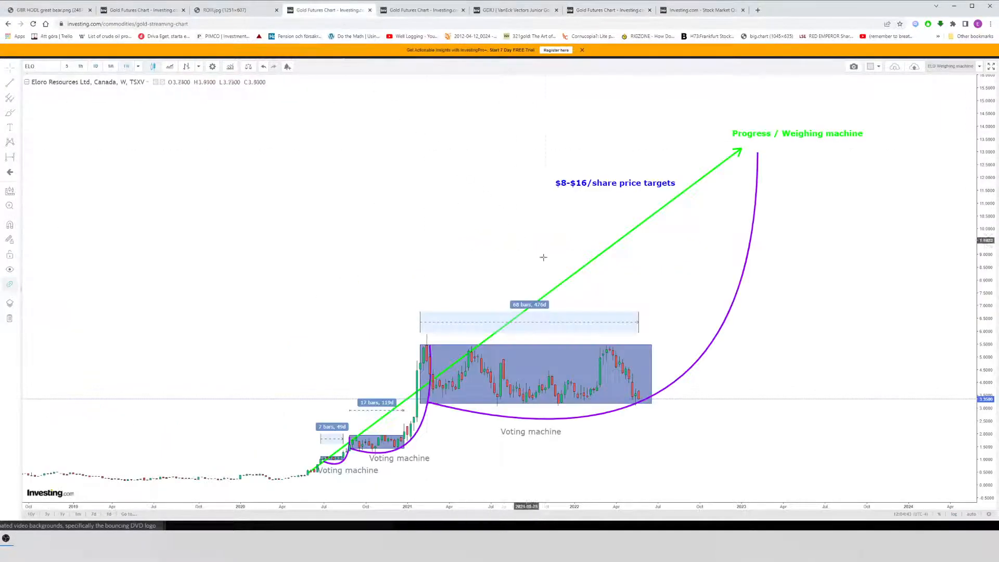
Step: Show the annotated Eskay Mining daily chart, then move on to the Goliath Resources chart
click(421, 9)
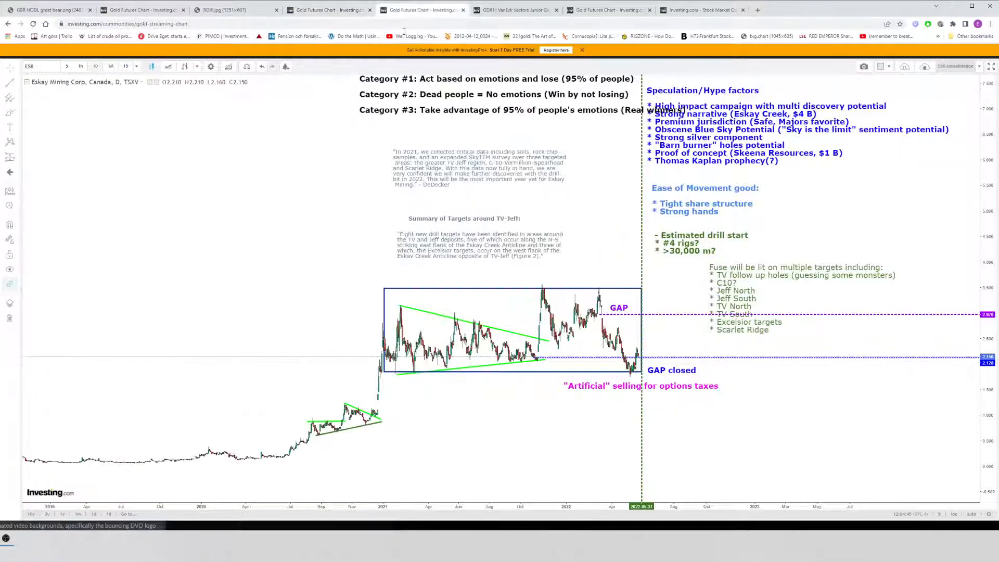
click(510, 9)
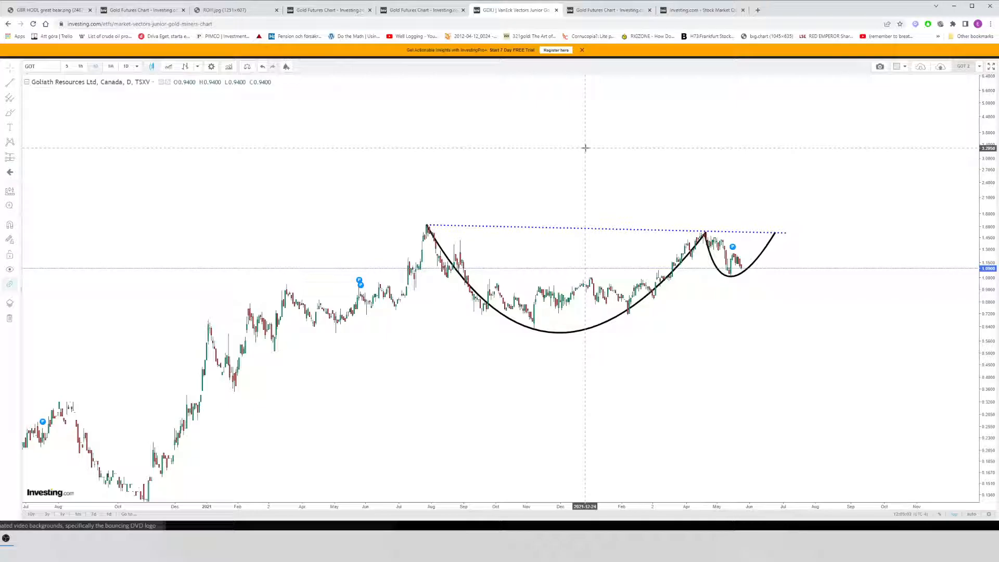
mouse_move(696, 211)
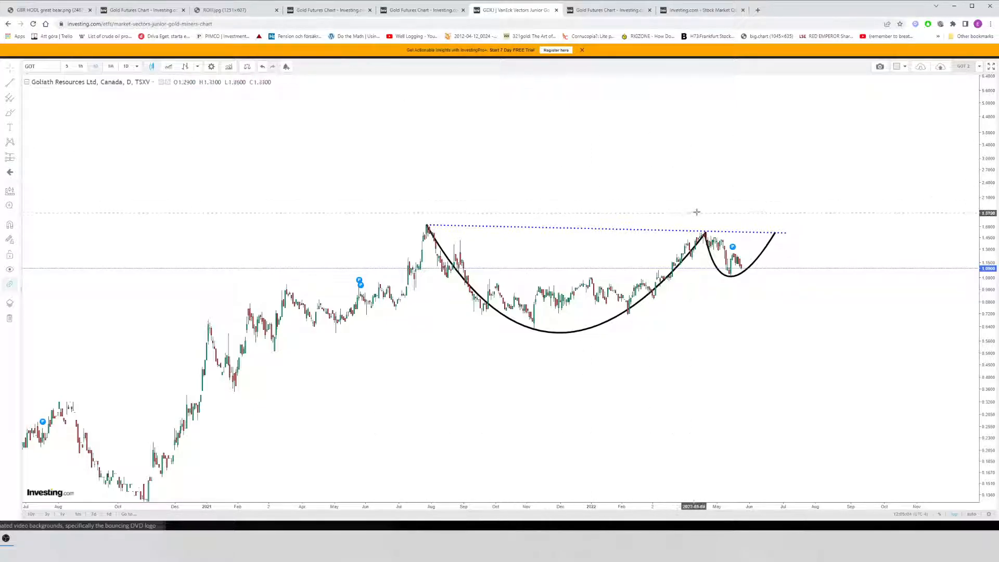
mouse_move(474, 158)
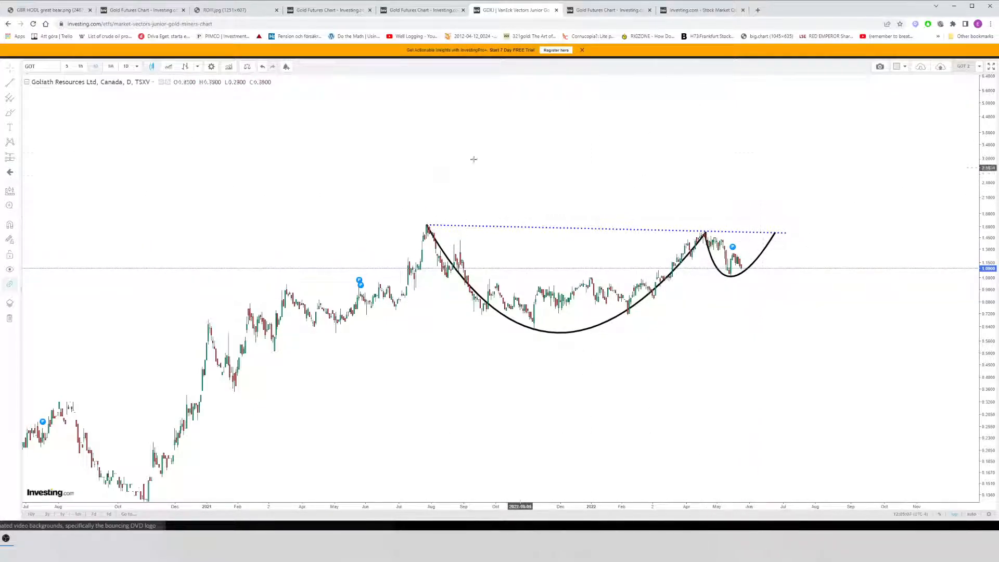
mouse_move(708, 177)
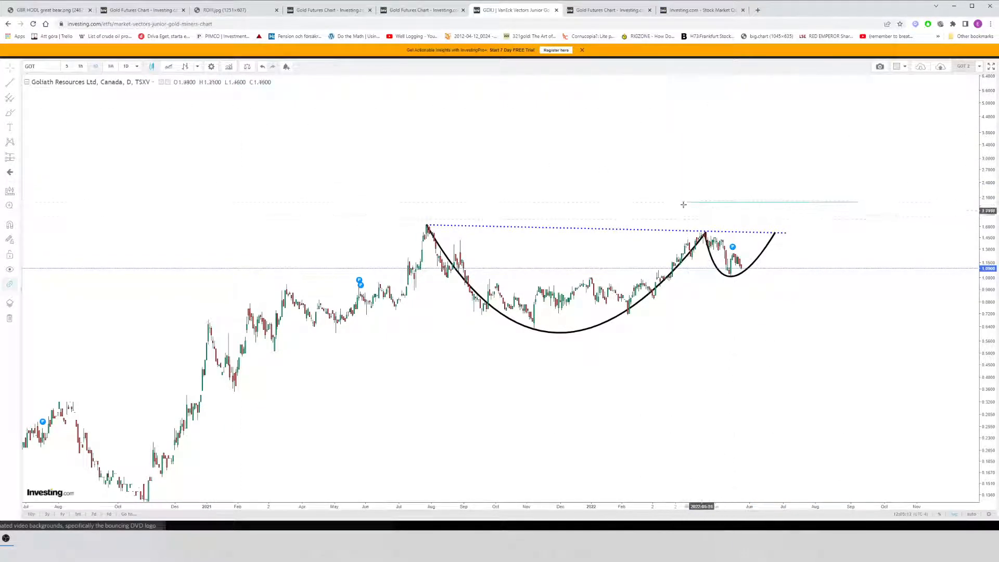
Step: Place a short horizontal level line above the dotted cup-and-handle resistance on the GOT chart
click(785, 203)
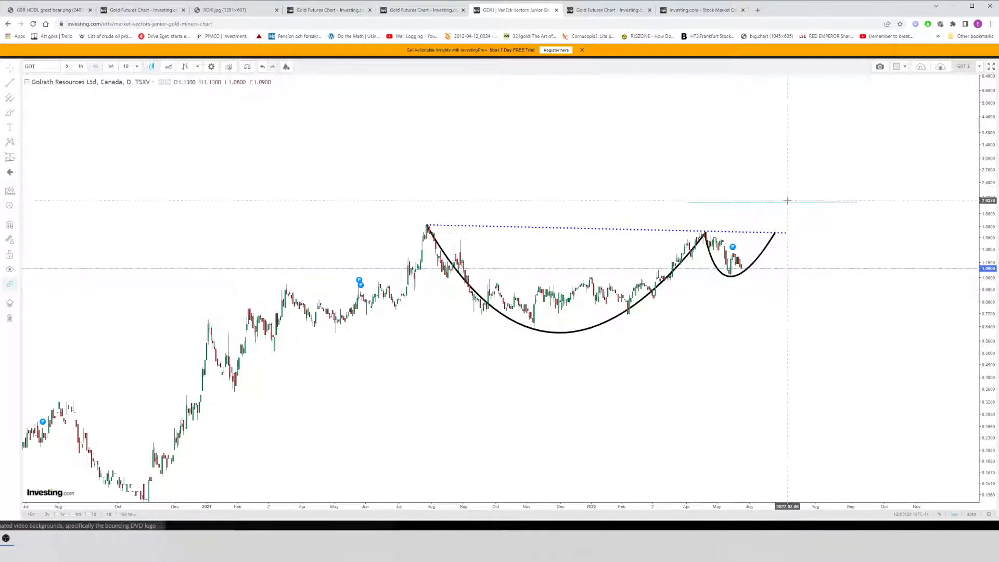
mouse_move(814, 89)
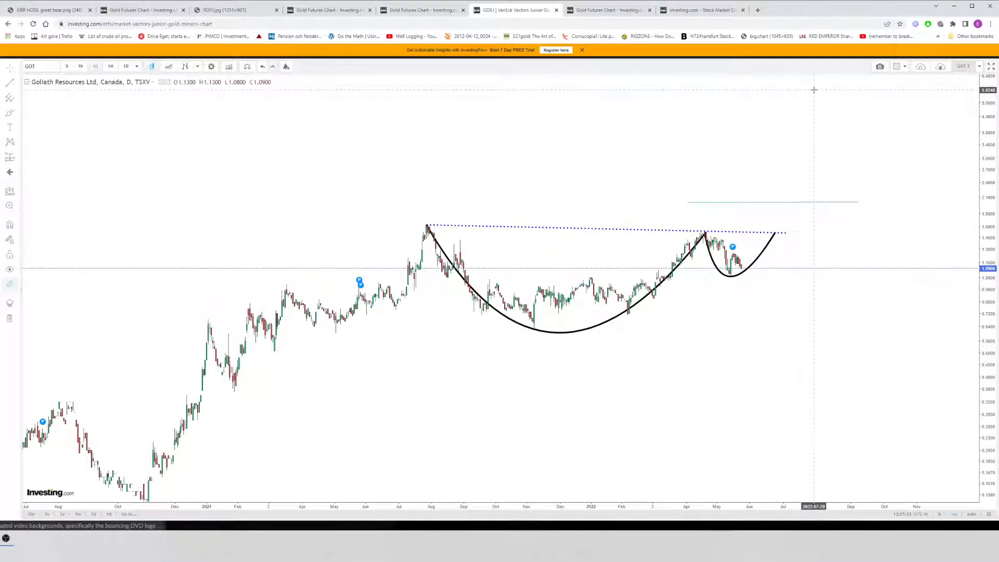
mouse_move(791, 199)
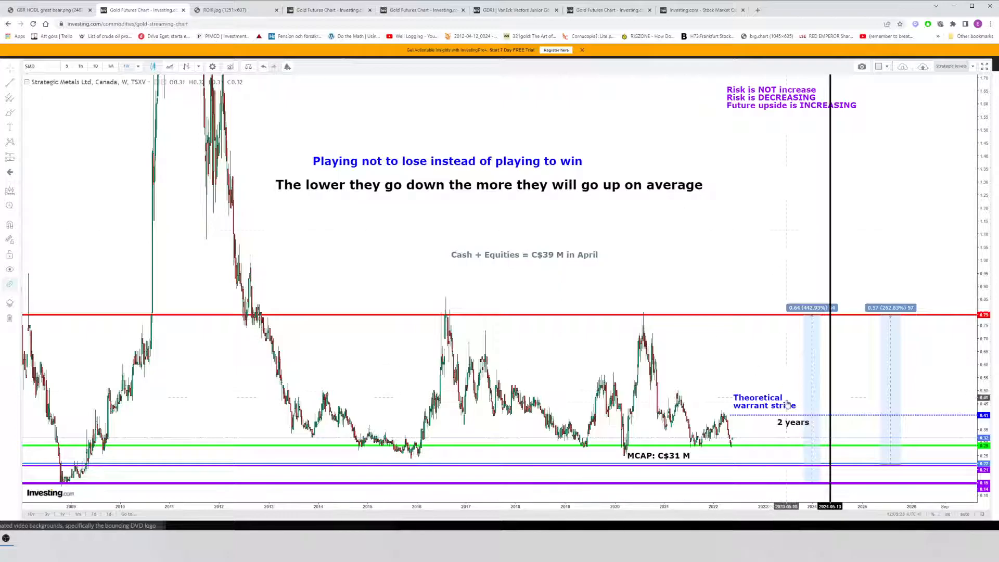
mouse_move(748, 449)
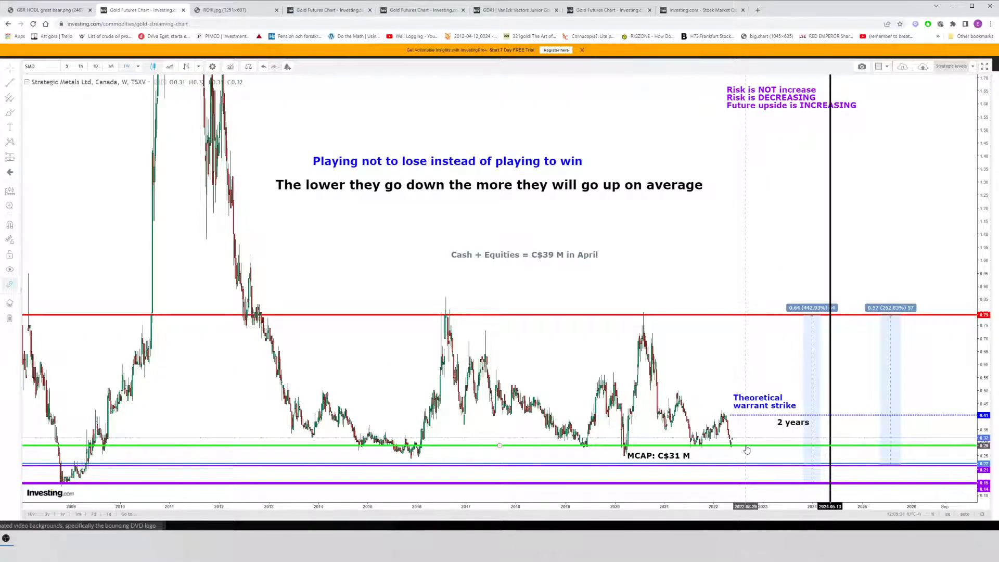
mouse_move(750, 427)
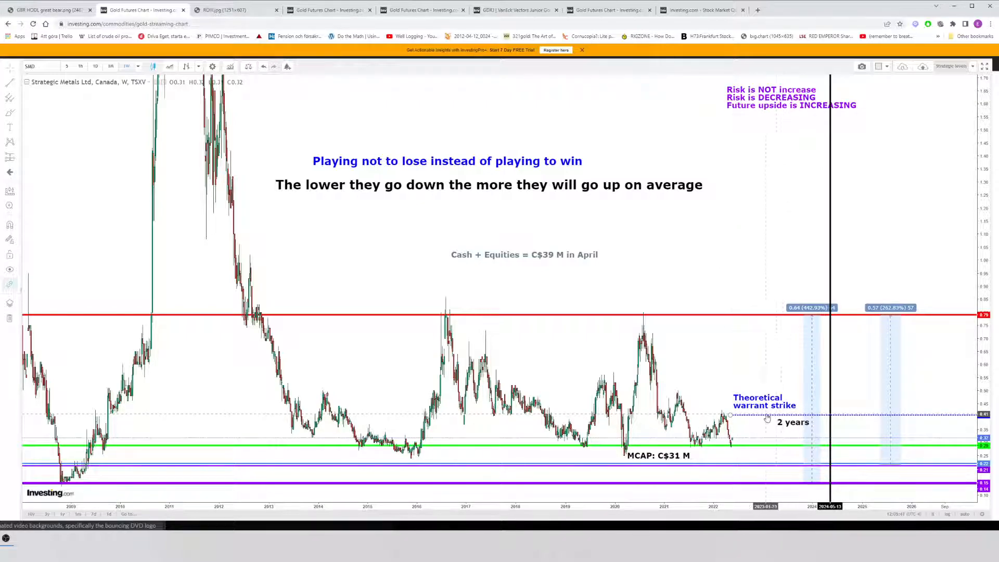
mouse_move(837, 330)
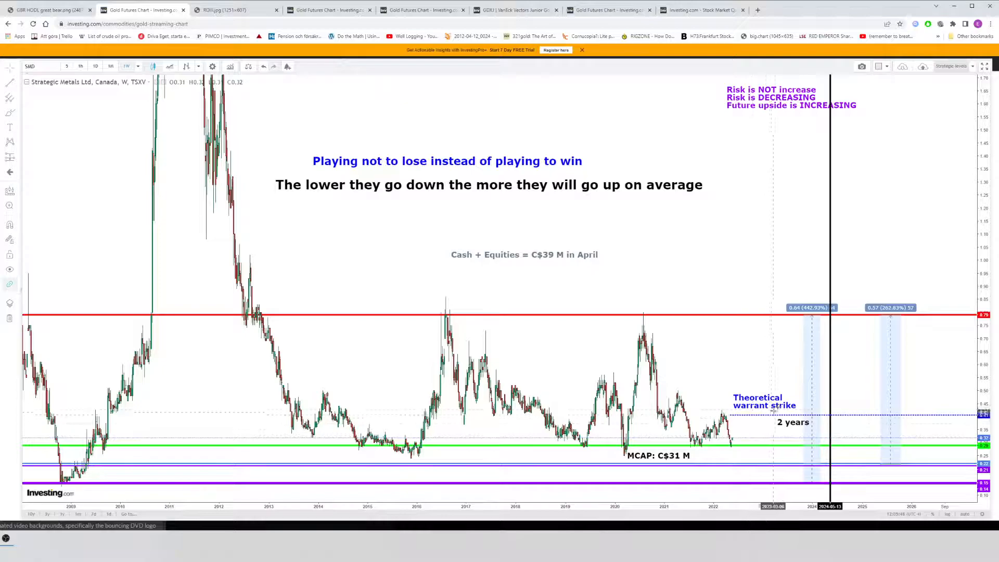
mouse_move(729, 277)
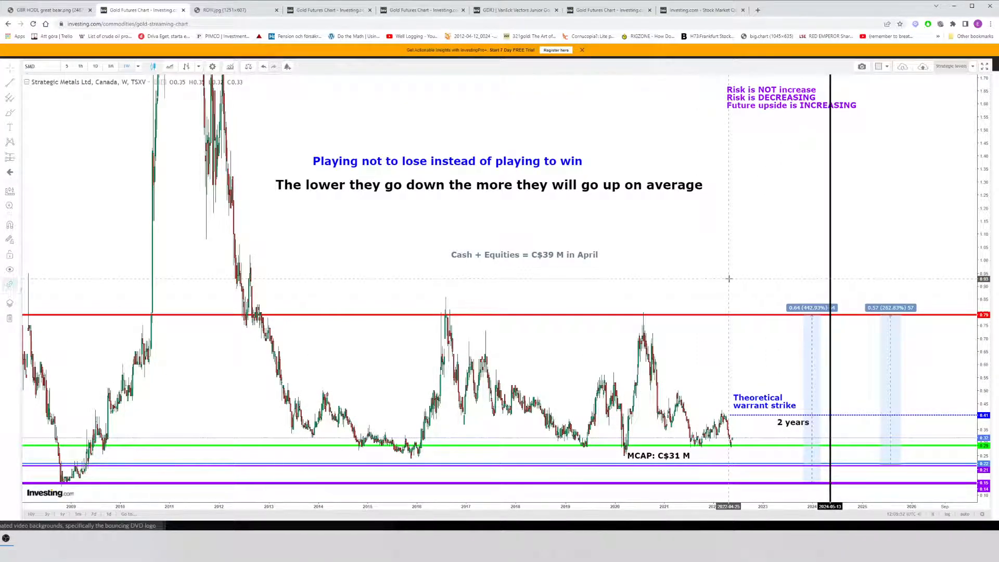
mouse_move(830, 237)
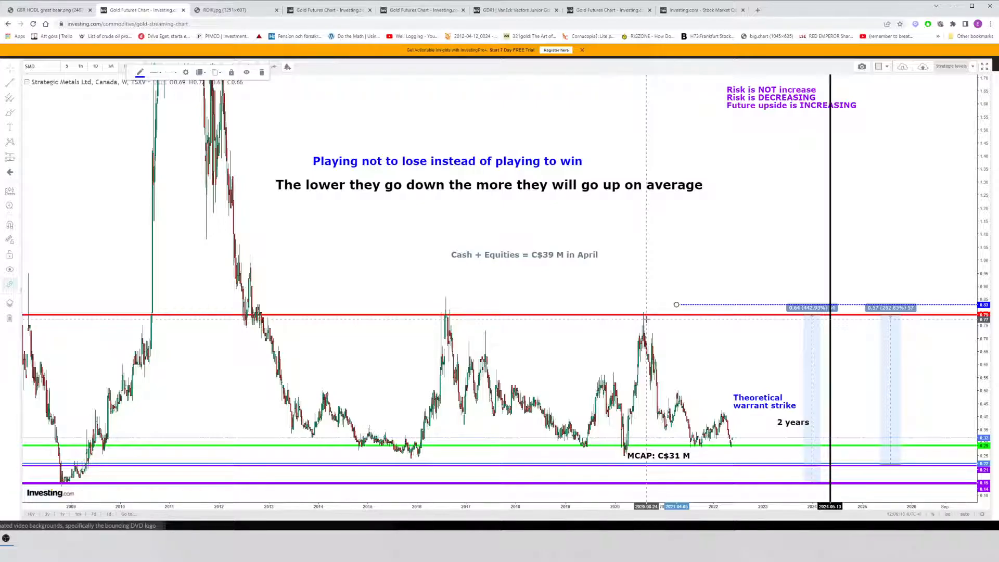
mouse_move(667, 336)
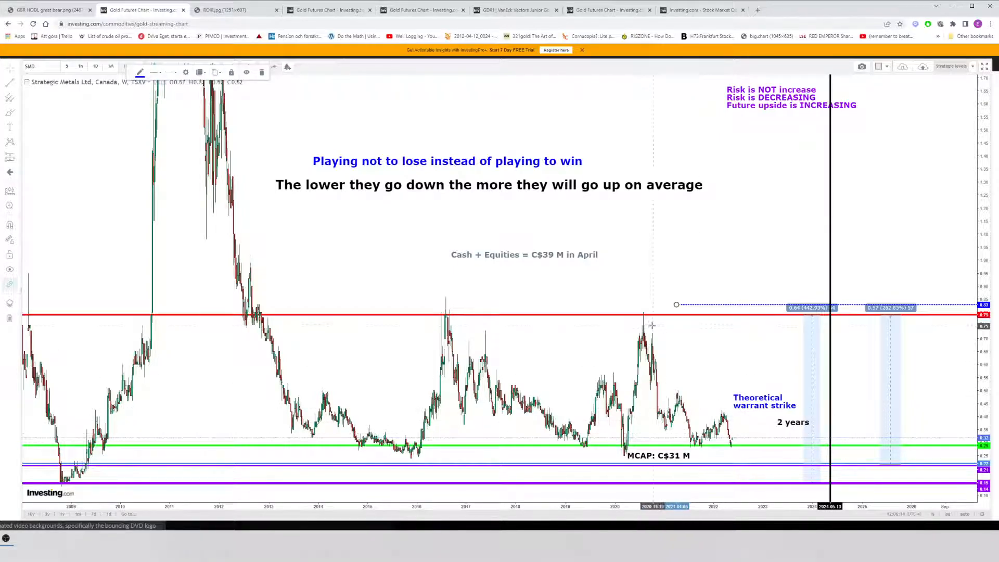
mouse_move(698, 396)
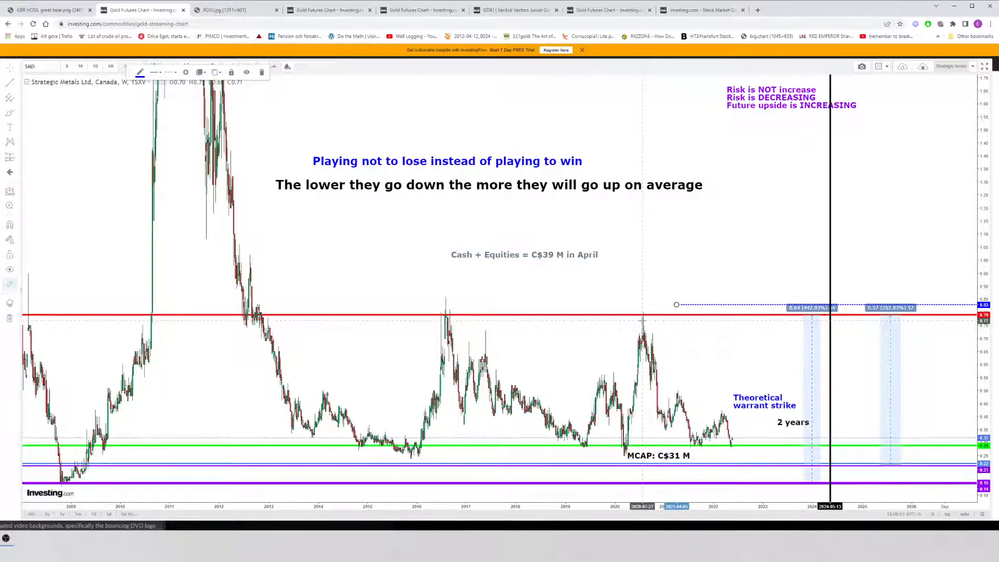
mouse_move(748, 309)
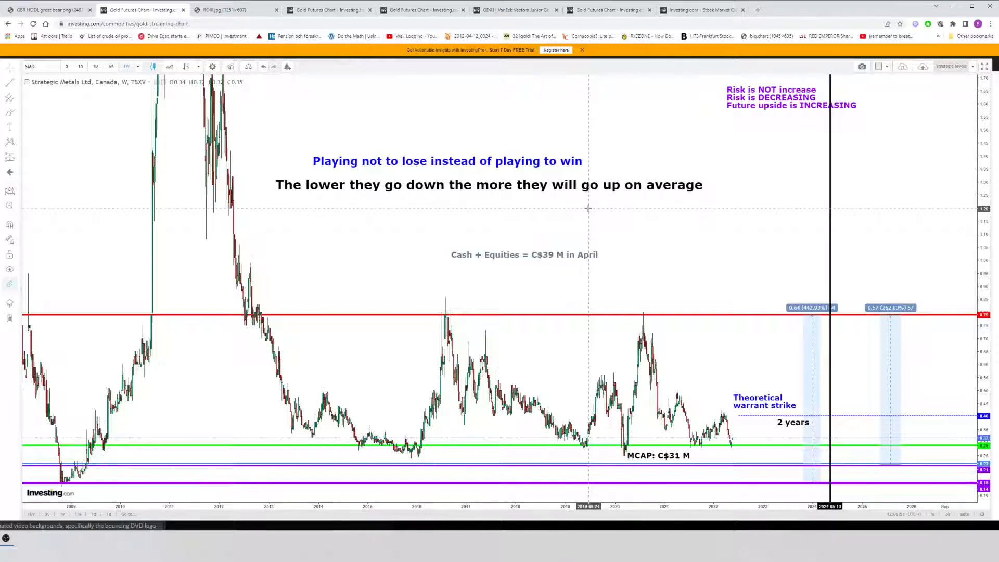
mouse_move(682, 329)
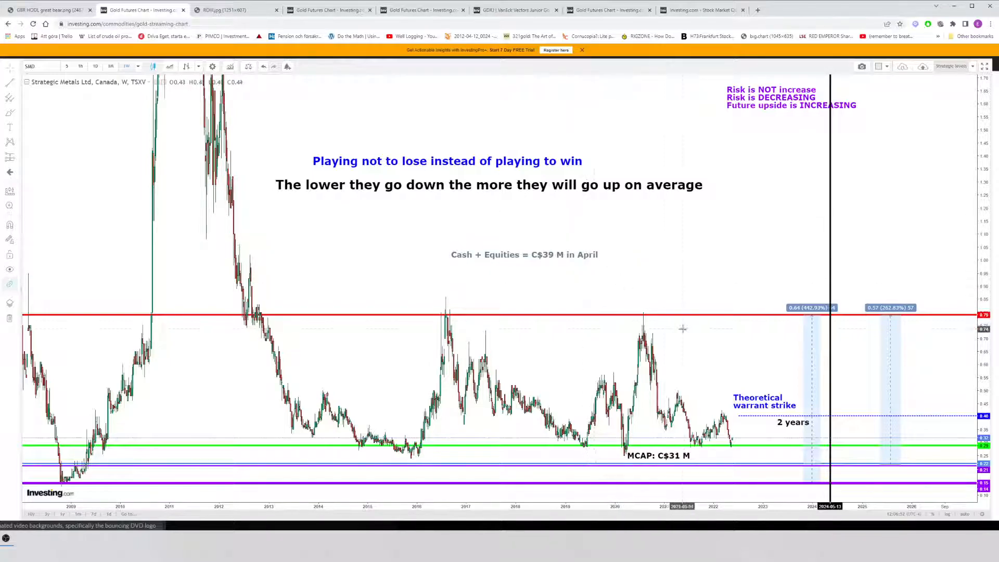
mouse_move(702, 279)
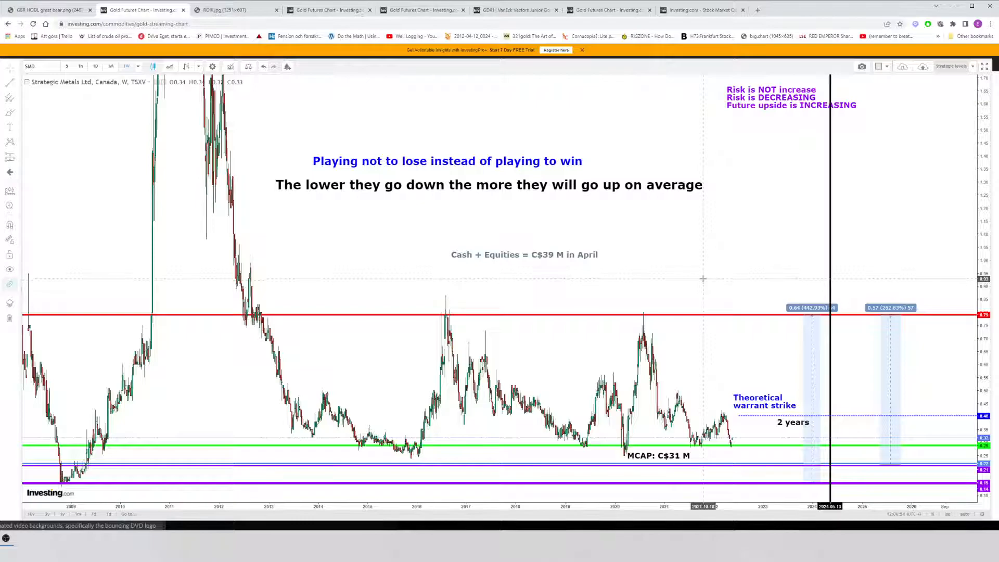
mouse_move(110, 18)
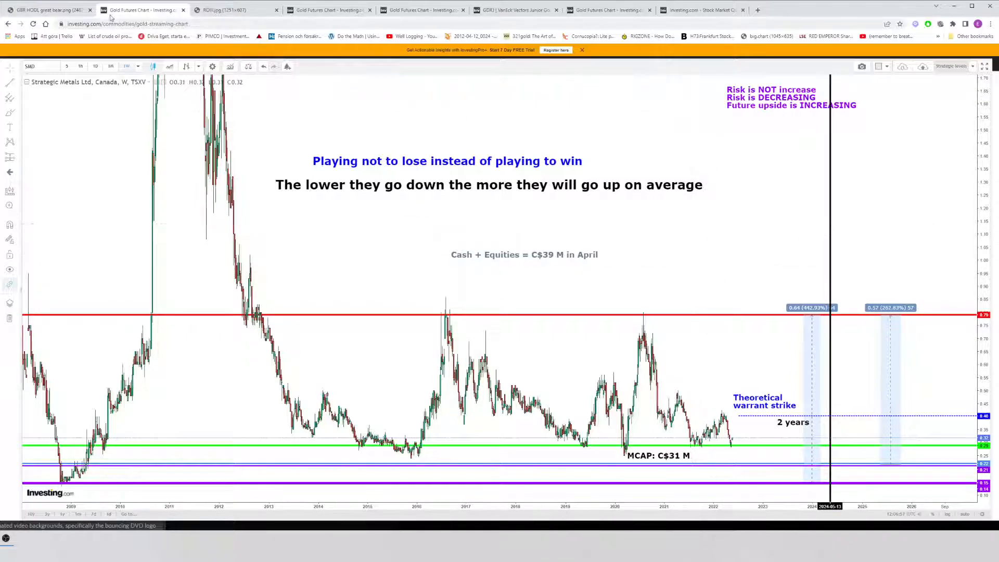
Step: Bring back the saved GBR HODL Great Bear Resources chart image
click(44, 9)
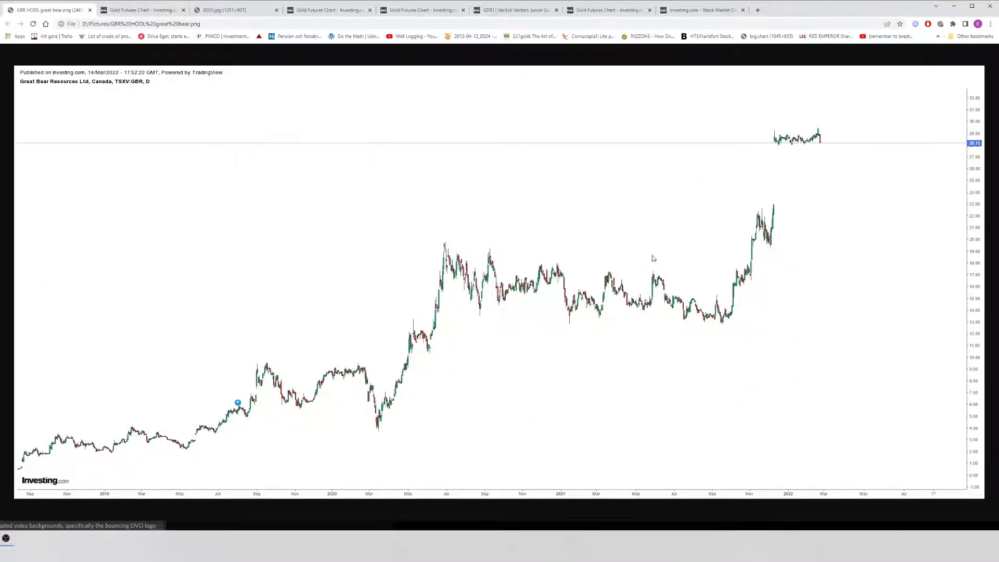
mouse_move(507, 300)
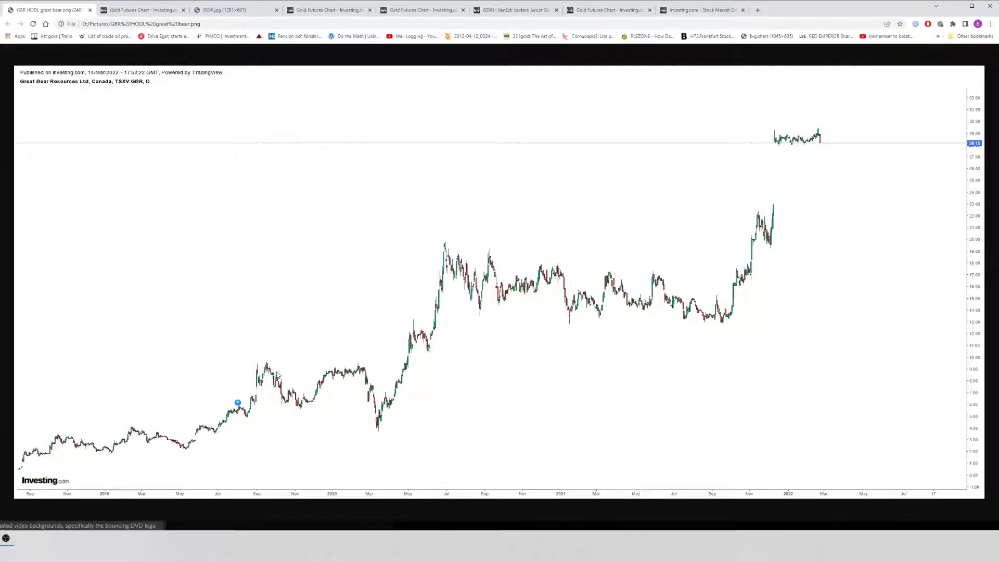
mouse_move(488, 295)
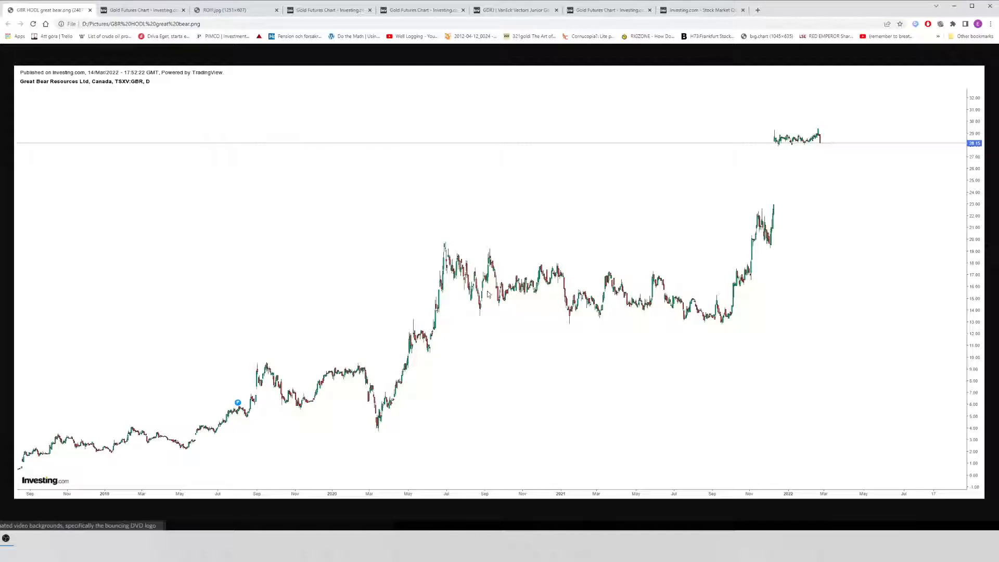
mouse_move(422, 212)
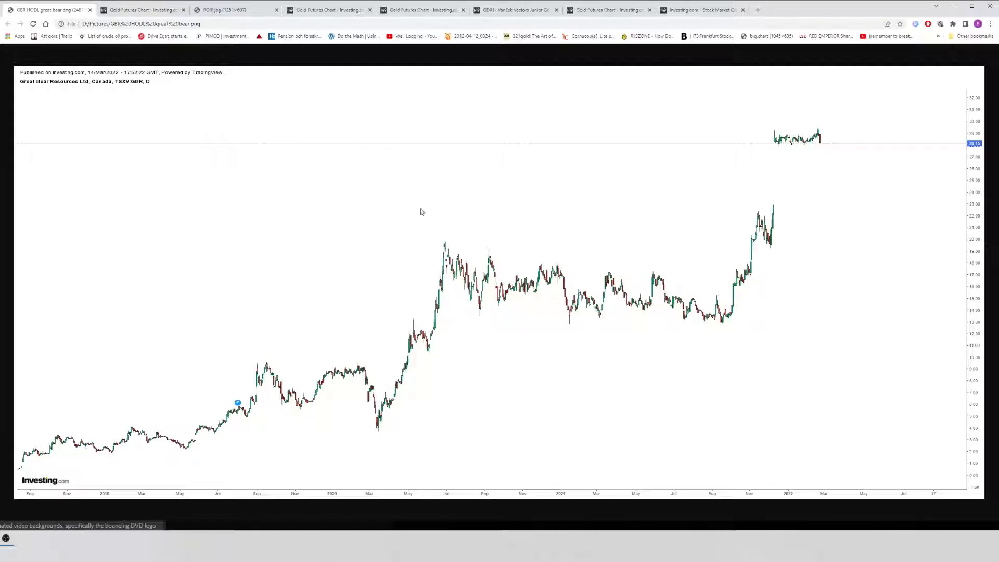
mouse_move(394, 140)
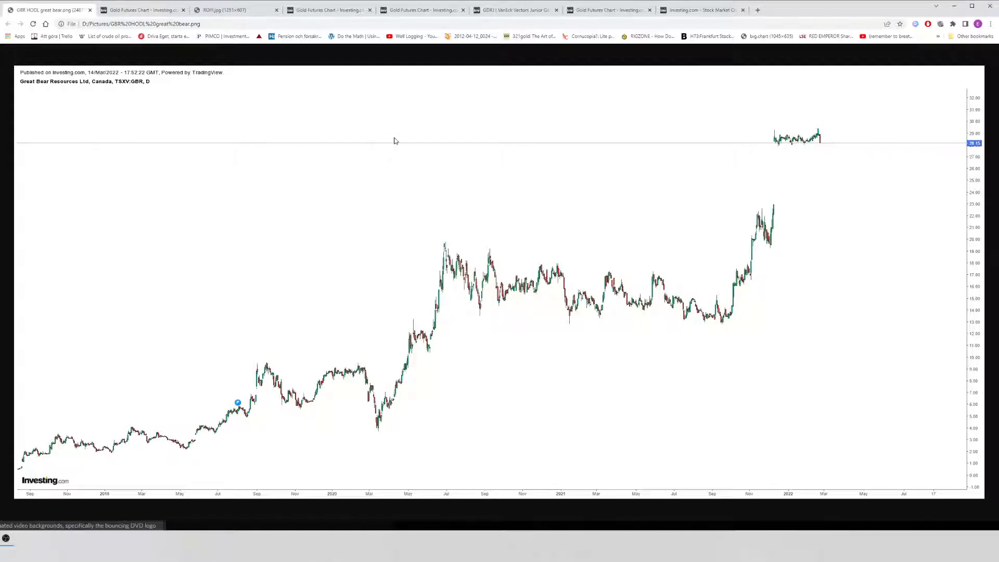
mouse_move(299, 123)
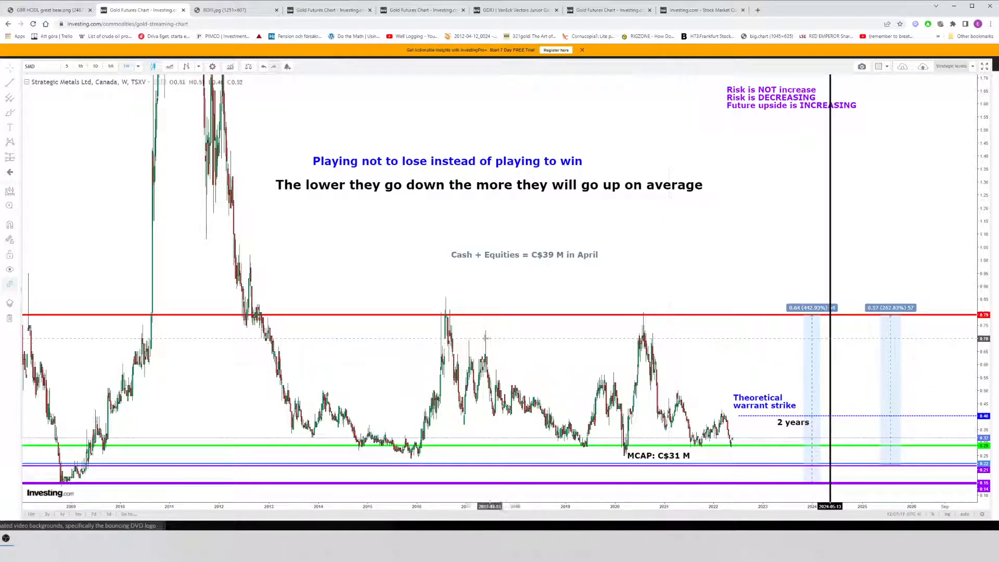
mouse_move(631, 331)
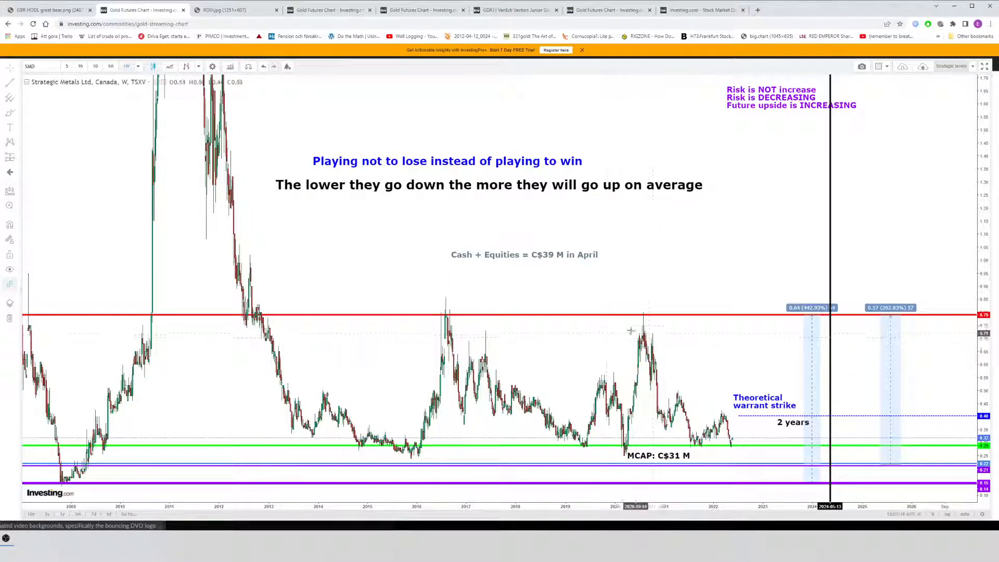
mouse_move(458, 318)
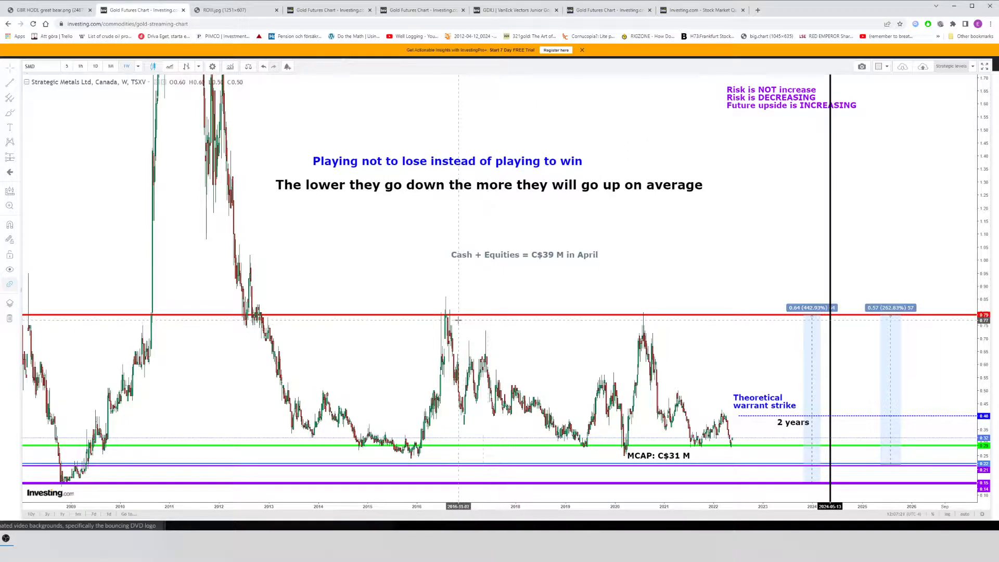
mouse_move(493, 319)
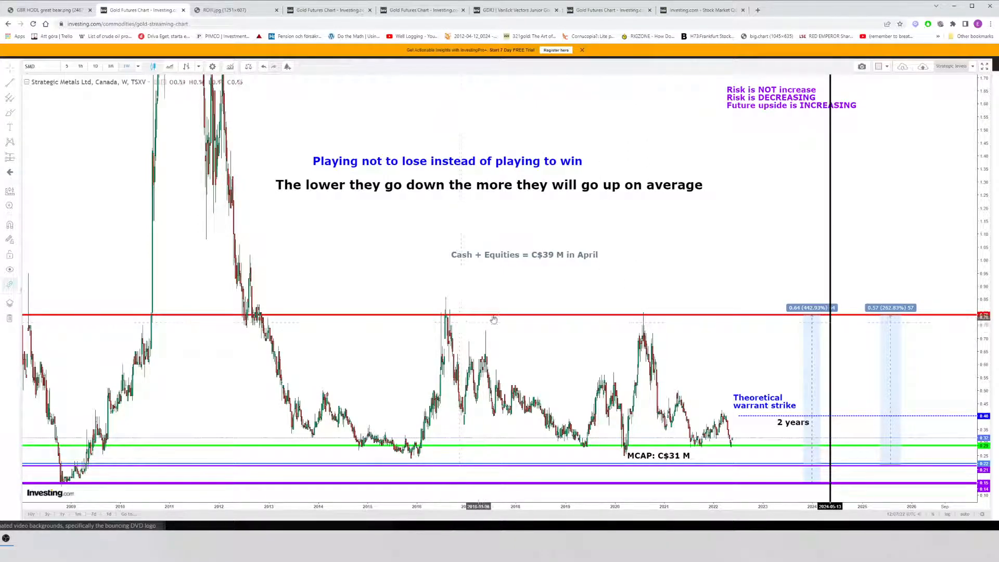
Step: Bring the GBR HODL Great Bear Resources chart image back into view
click(45, 10)
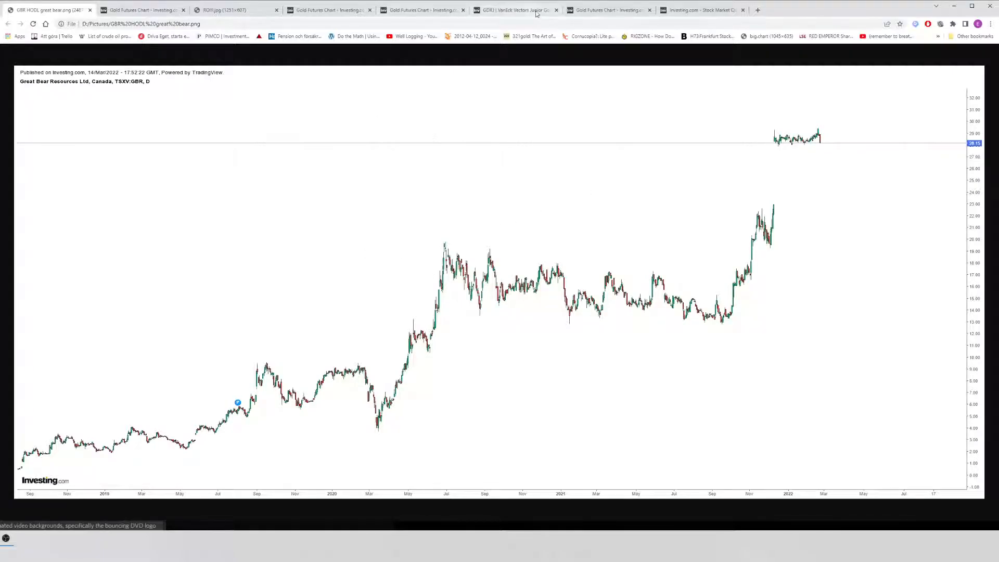
Step: Step through the Investing.com home, Pacific Ridge chart, ROI.jpg returns diagram, and annotated Eloro chart
click(701, 9)
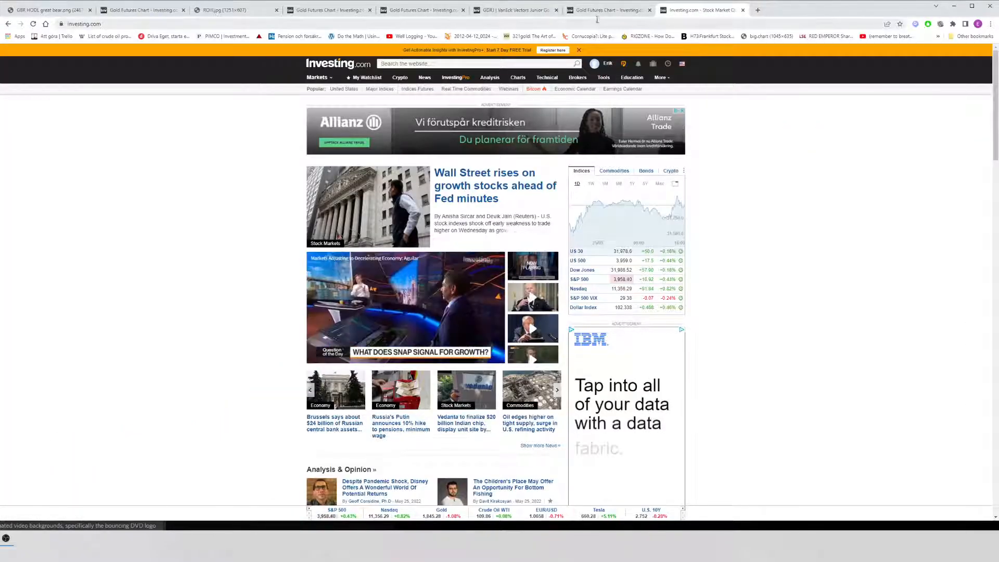
mouse_move(599, 9)
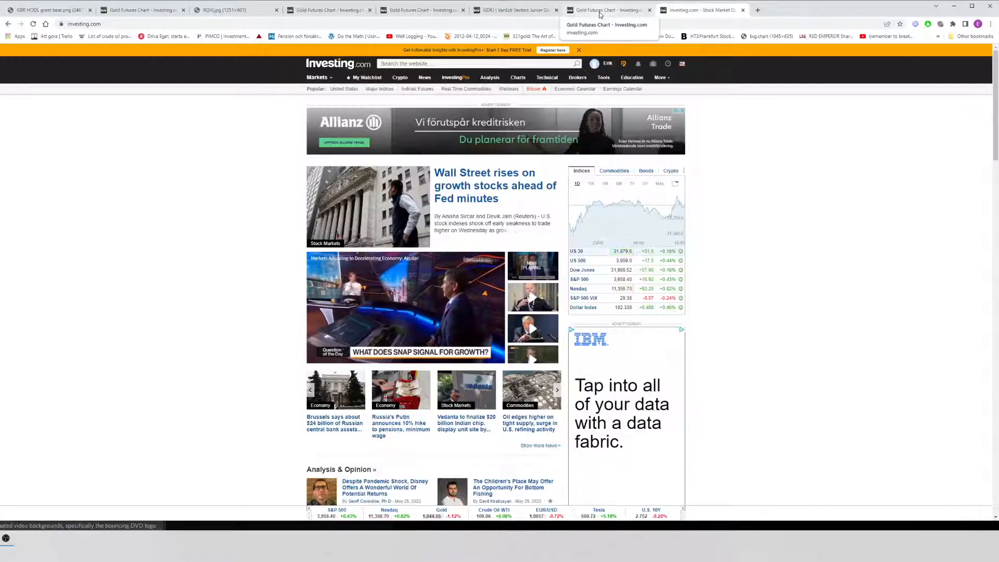
click(605, 9)
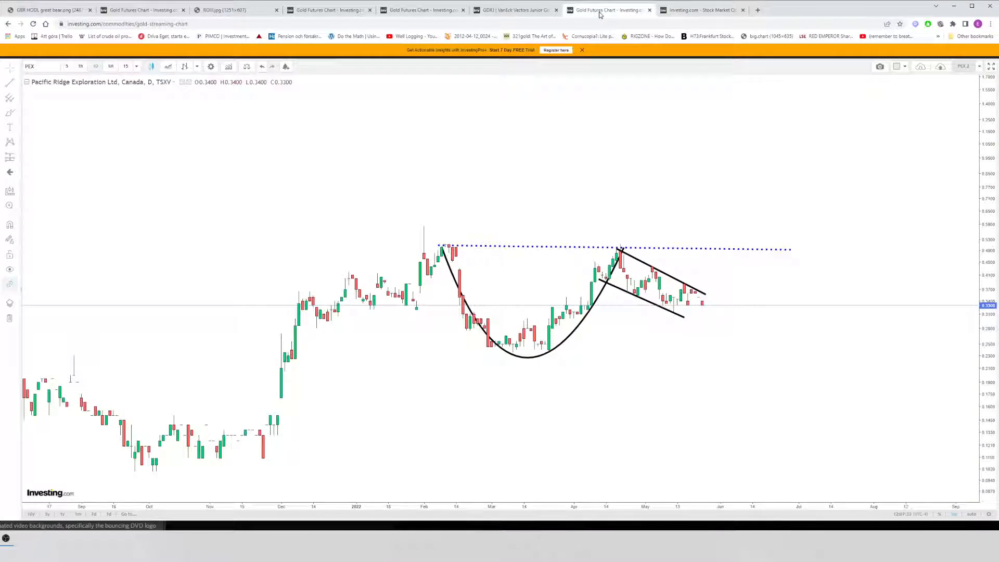
click(236, 9)
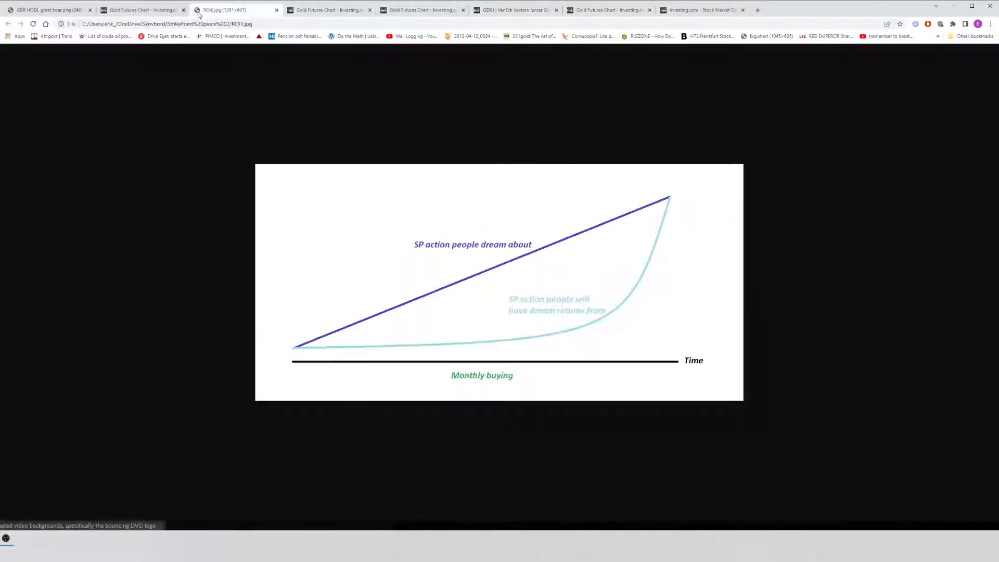
mouse_move(501, 339)
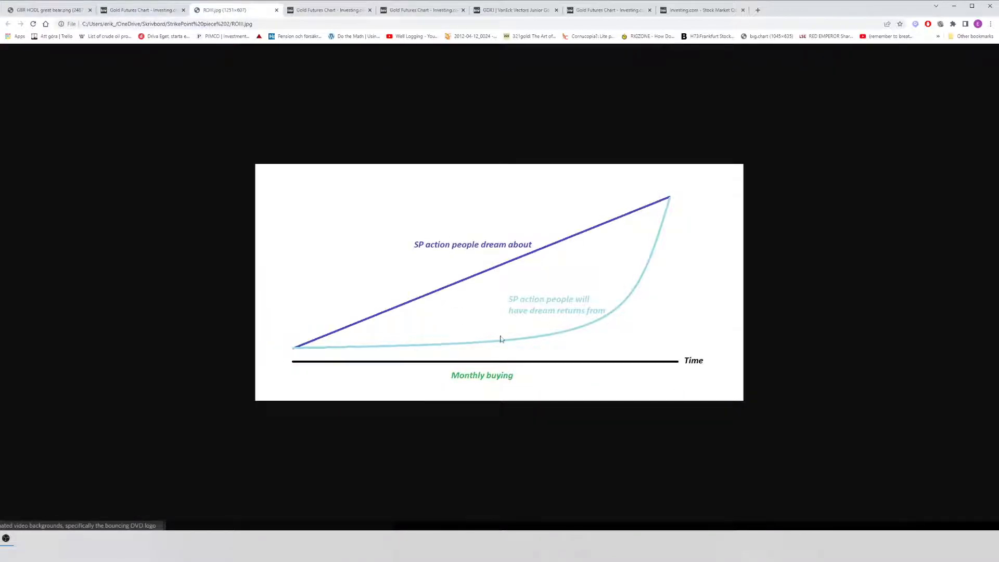
mouse_move(533, 337)
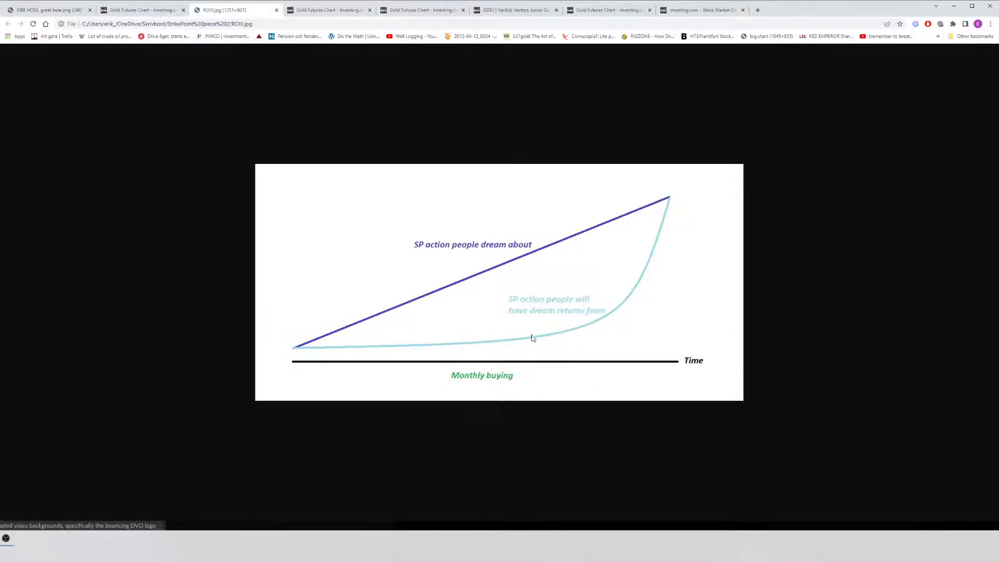
mouse_move(477, 160)
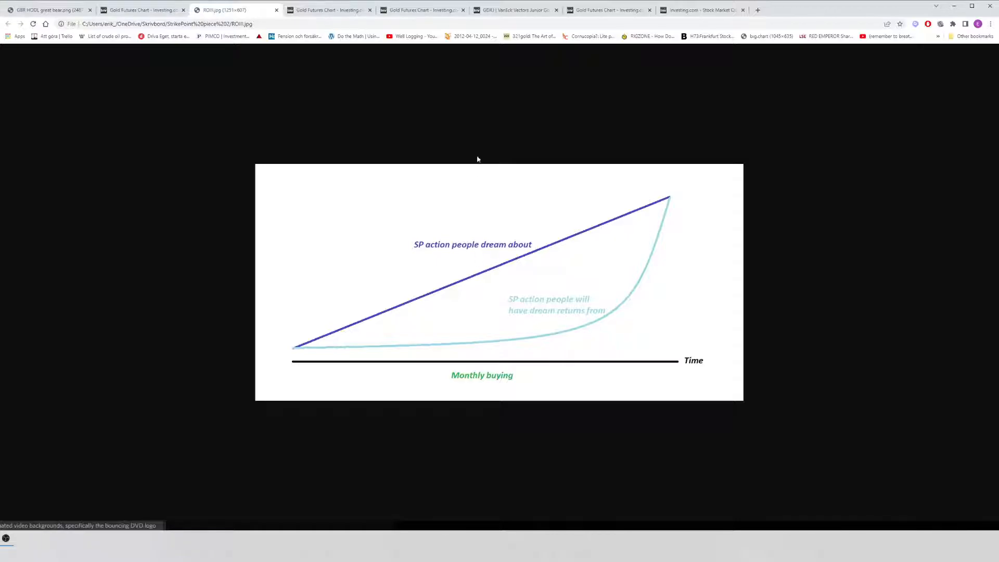
click(327, 9)
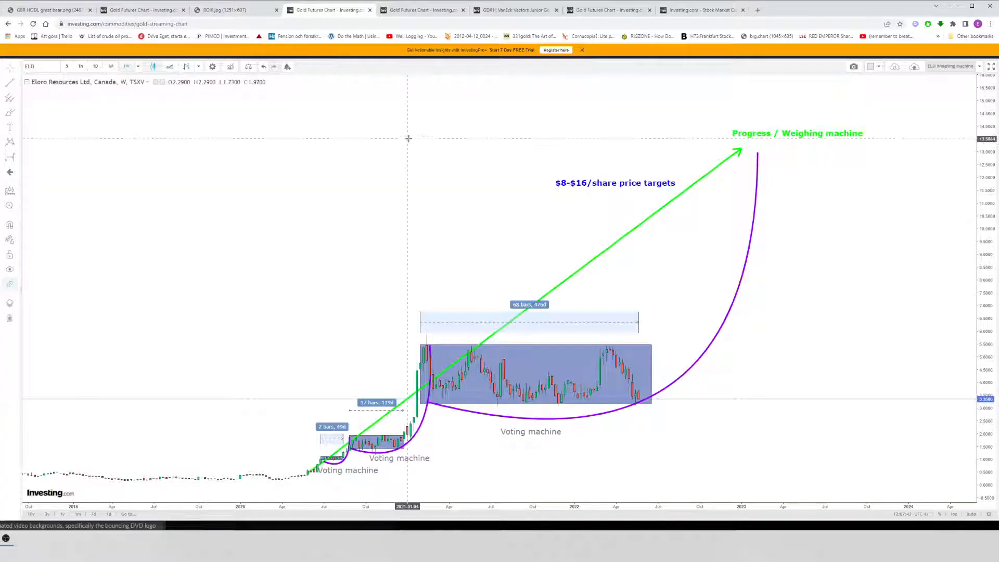
mouse_move(693, 352)
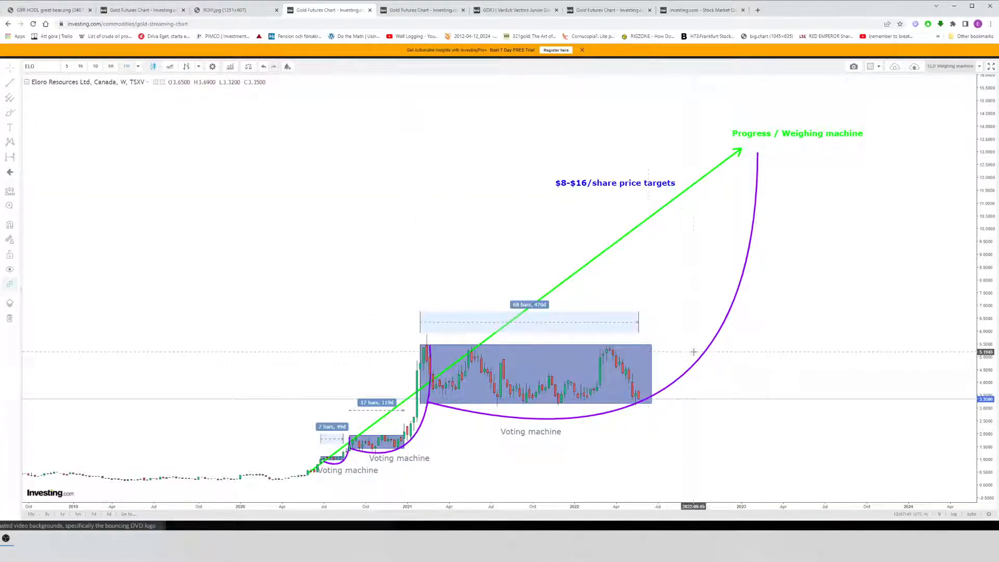
mouse_move(701, 339)
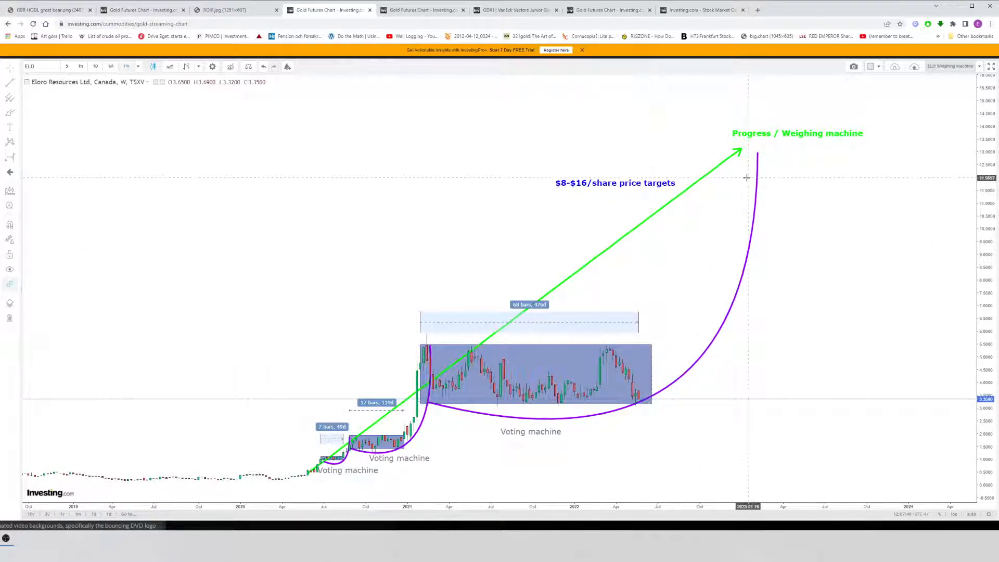
mouse_move(622, 159)
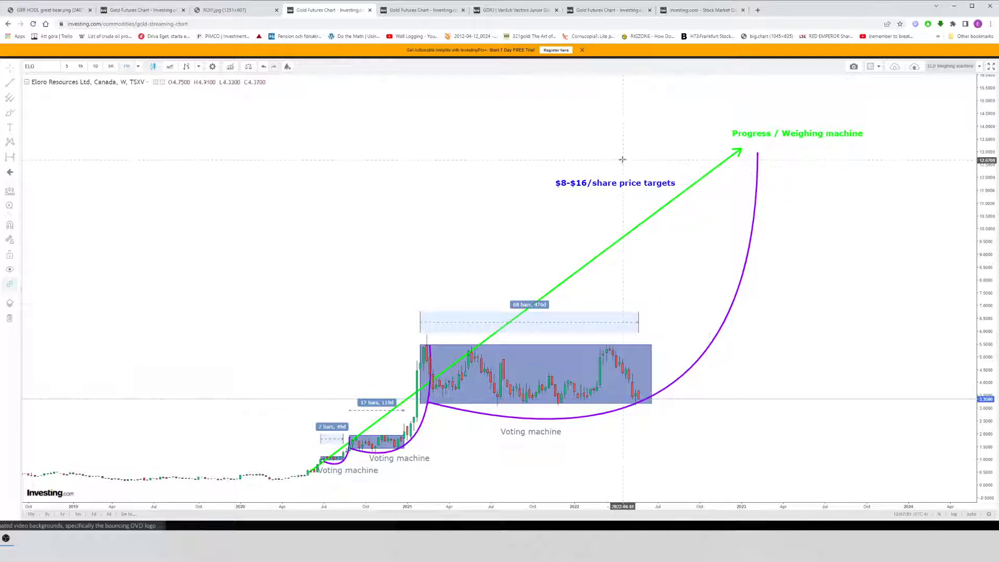
Step: Show the annotated Eskay Mining chart, then the Goliath Resources cup-and-handle chart
click(421, 9)
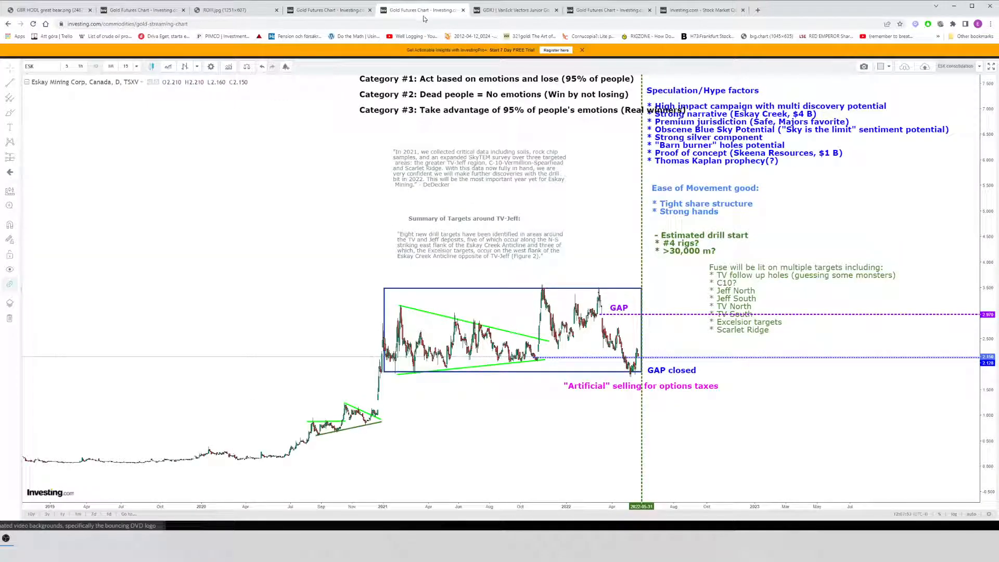
click(517, 9)
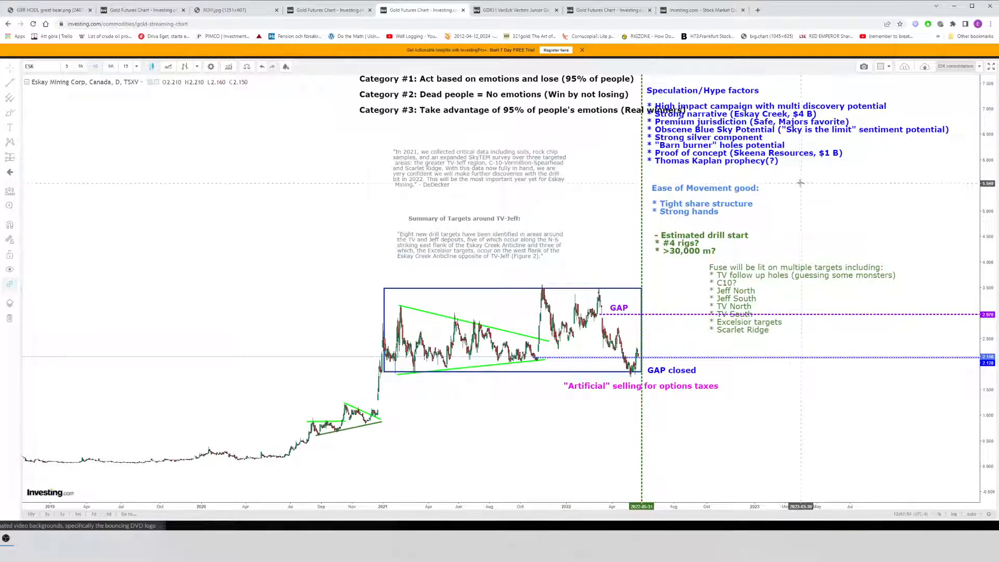
mouse_move(721, 188)
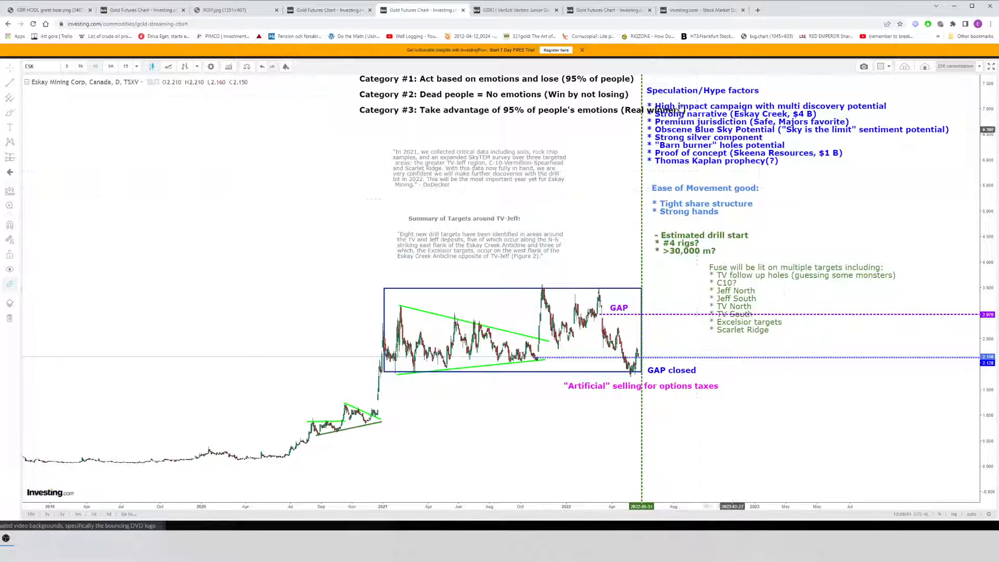
click(510, 9)
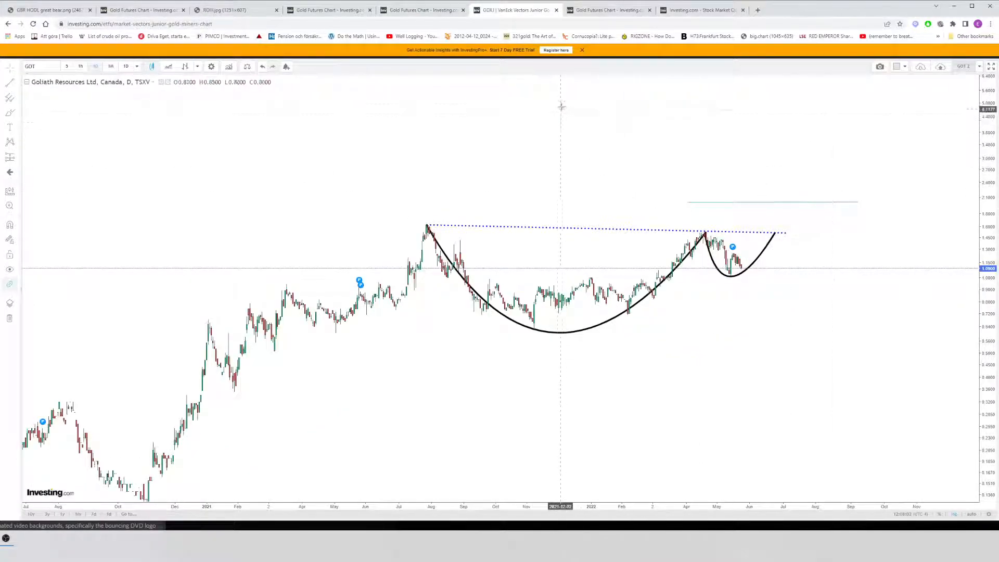
mouse_move(600, 124)
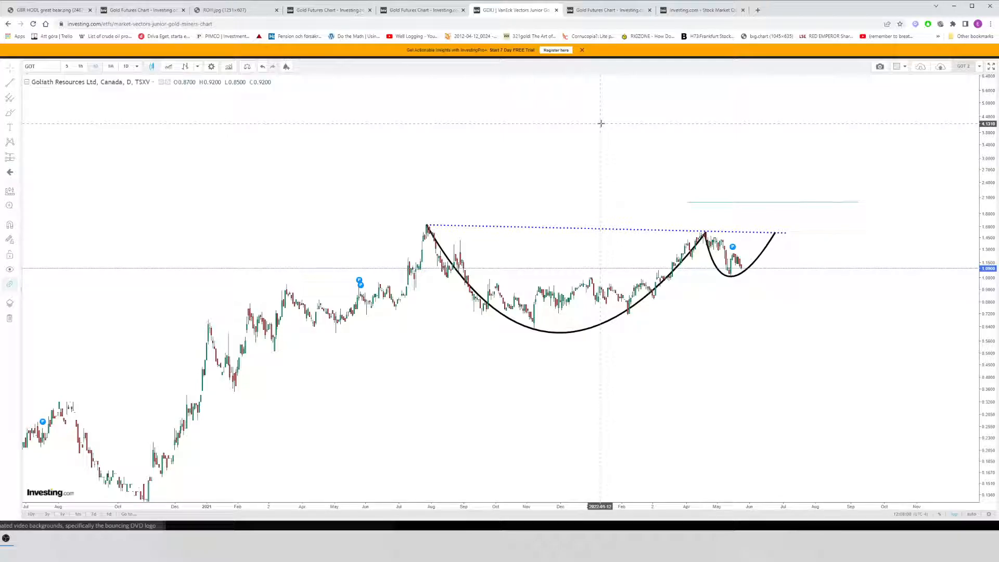
mouse_move(246, 325)
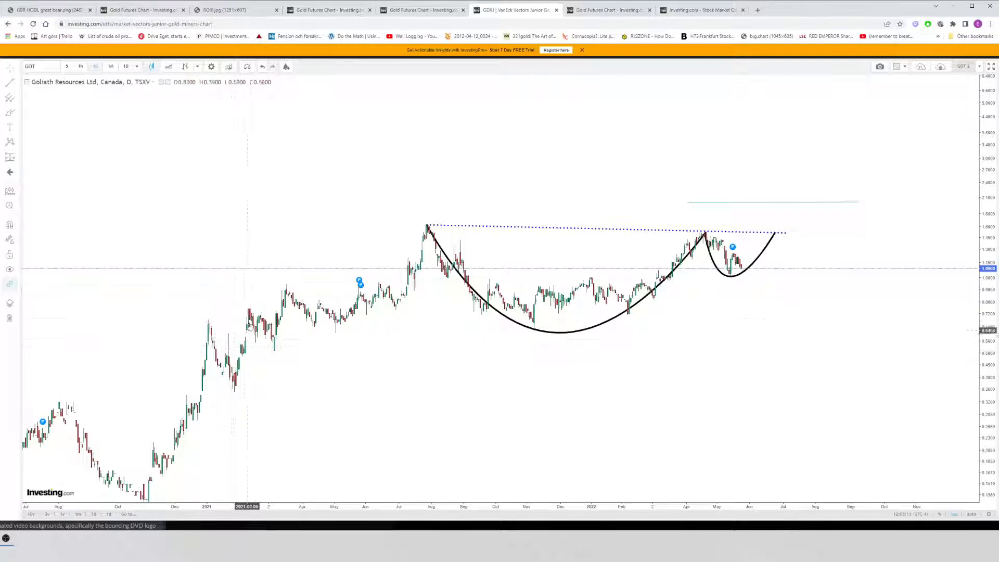
mouse_move(619, 267)
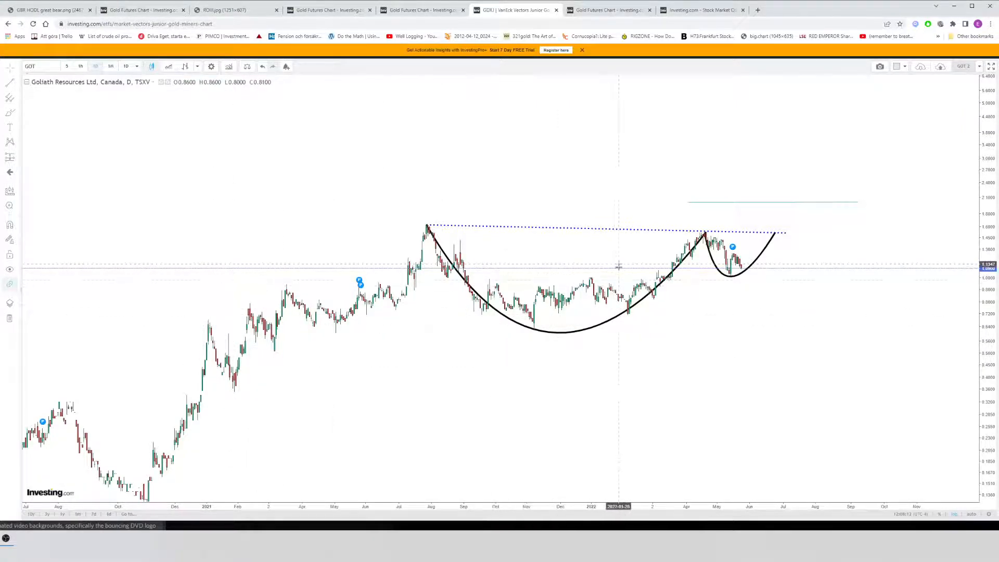
mouse_move(453, 264)
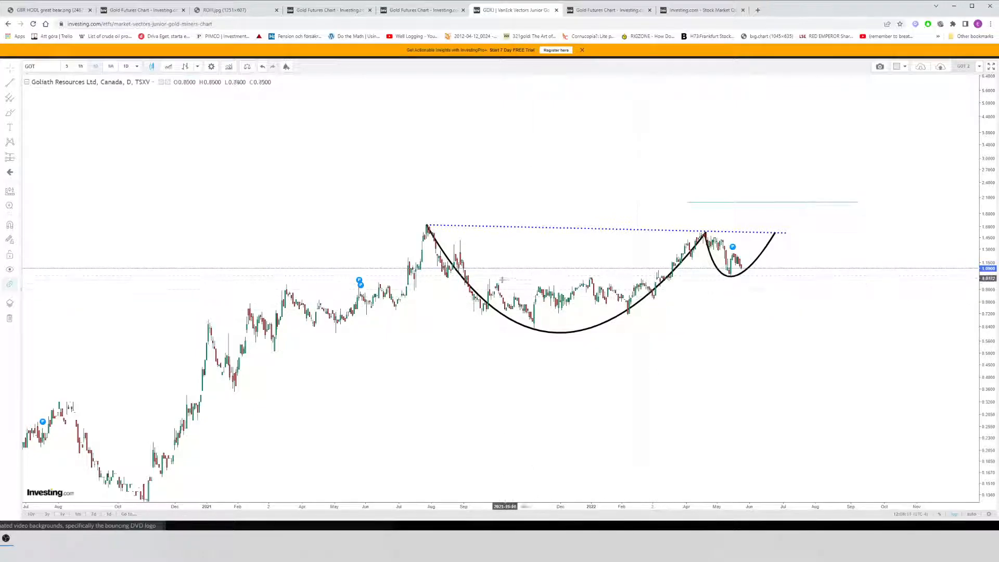
mouse_move(607, 235)
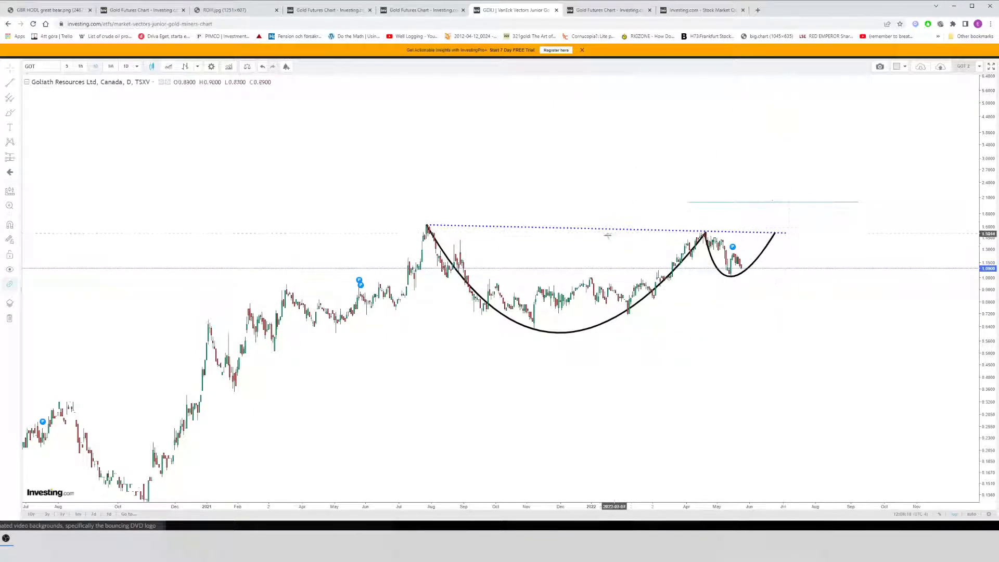
mouse_move(877, 115)
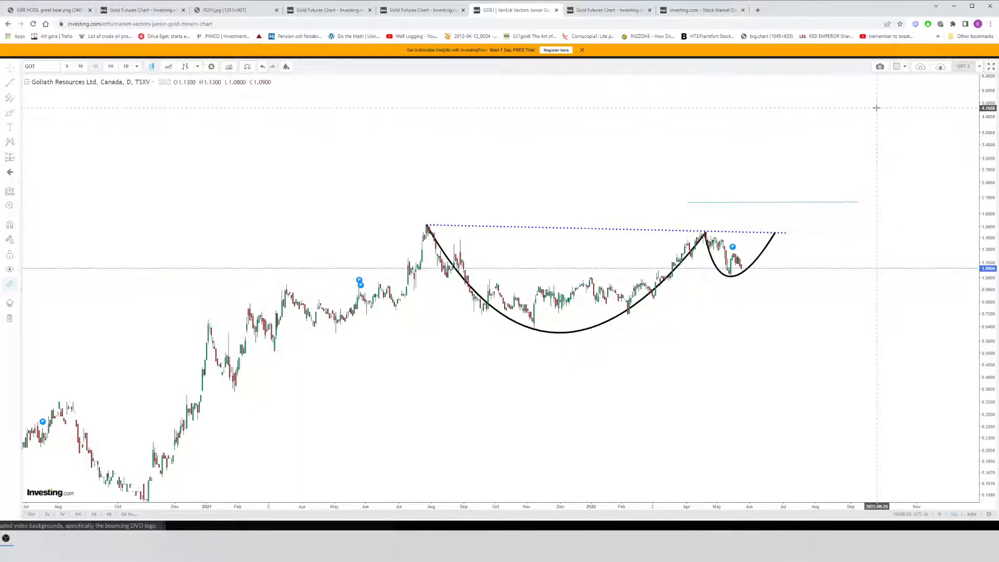
Step: Bring up the annotated Strategic Metals weekly chart with its risk and warrant-strike notes
click(139, 9)
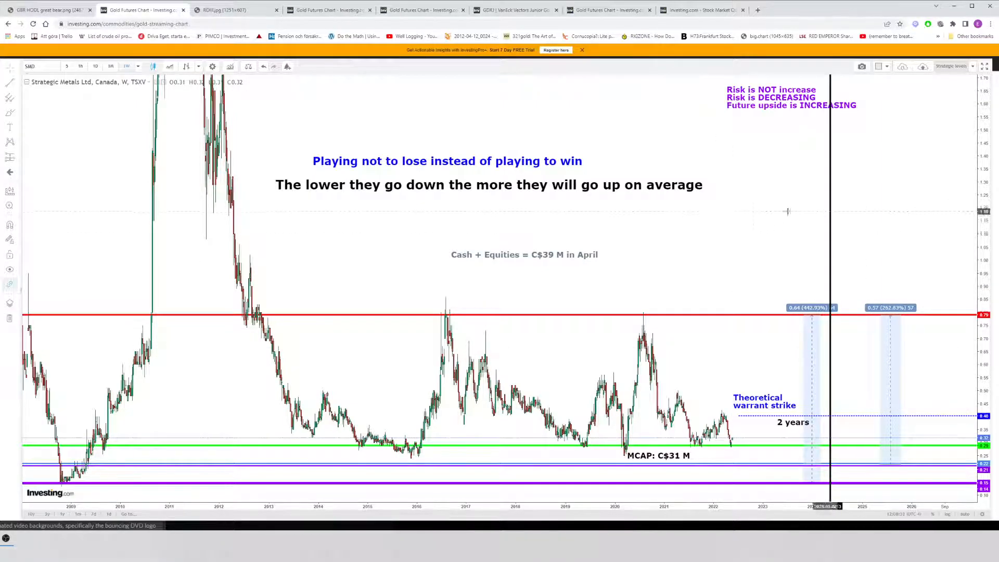
mouse_move(621, 198)
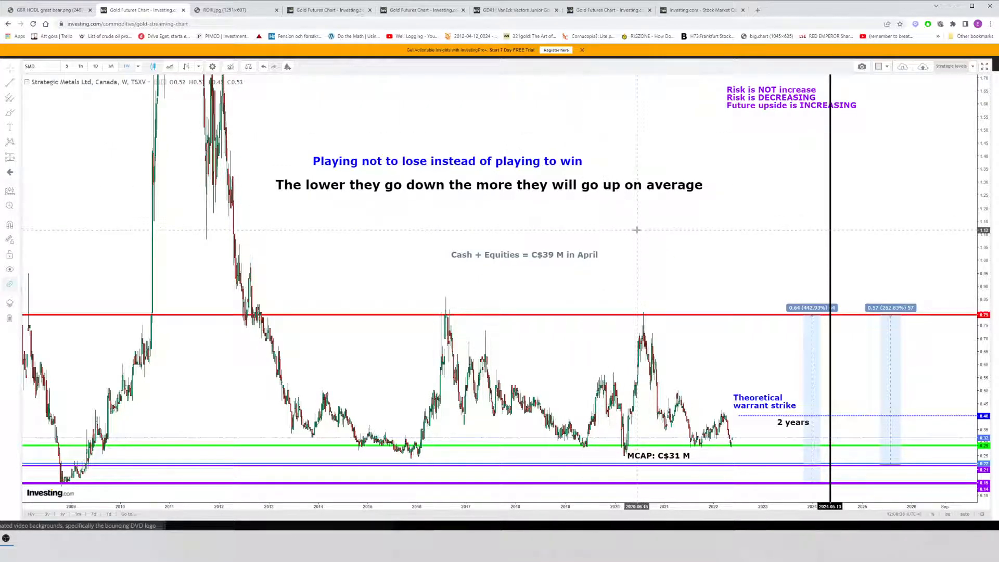
mouse_move(435, 91)
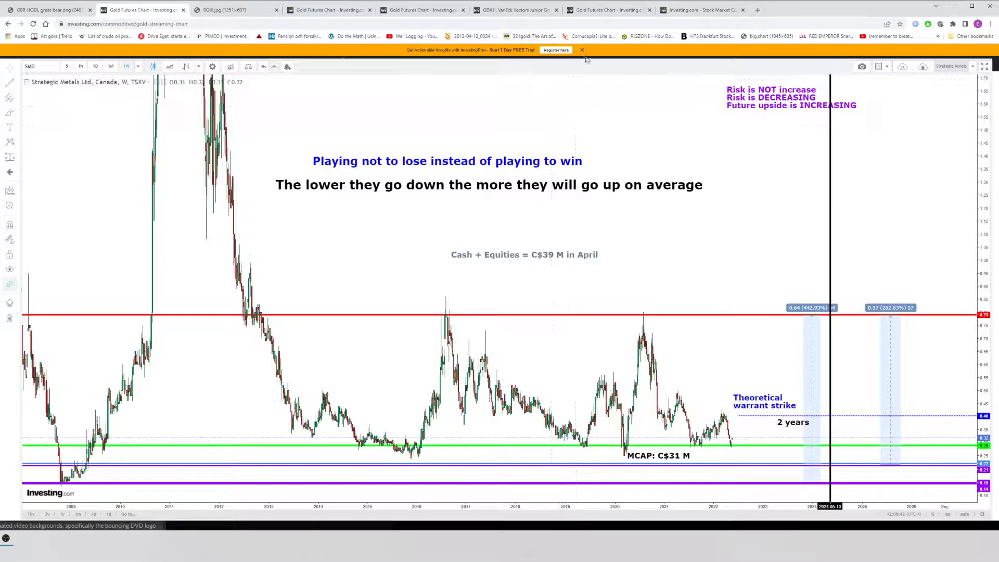
Step: Return to the Goliath Resources daily cup-and-handle chart via the GDXJ tab
click(513, 9)
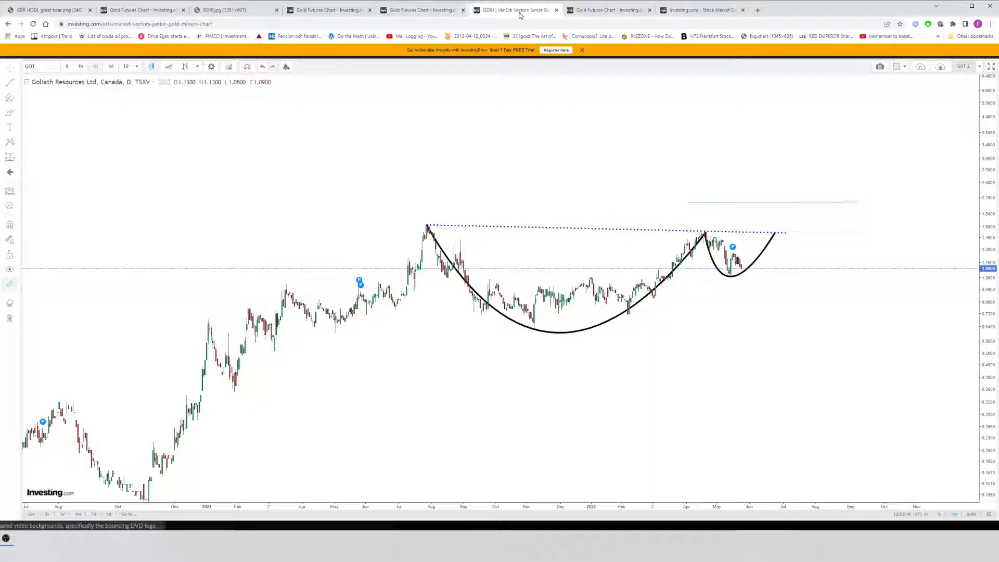
mouse_move(731, 206)
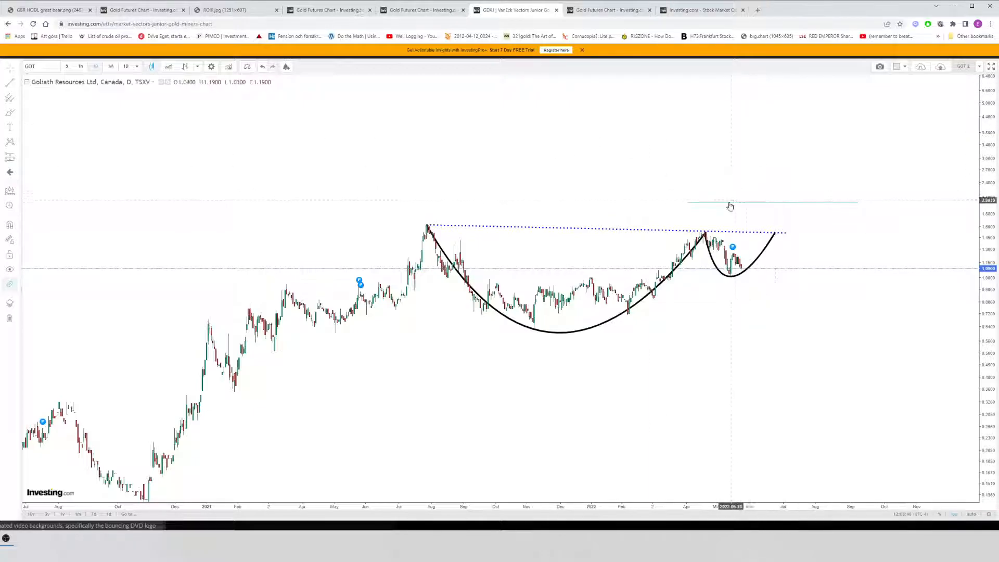
mouse_move(714, 243)
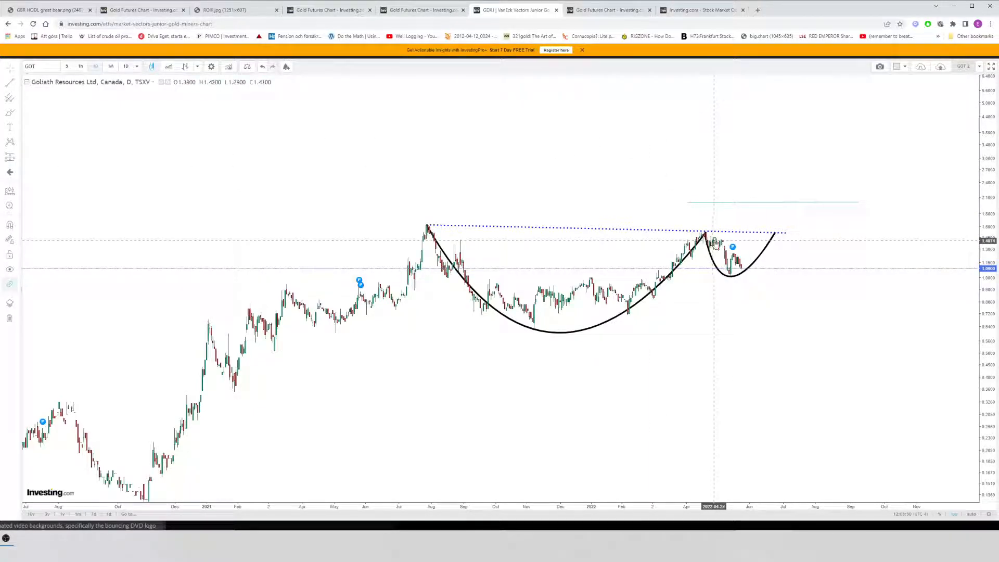
mouse_move(714, 223)
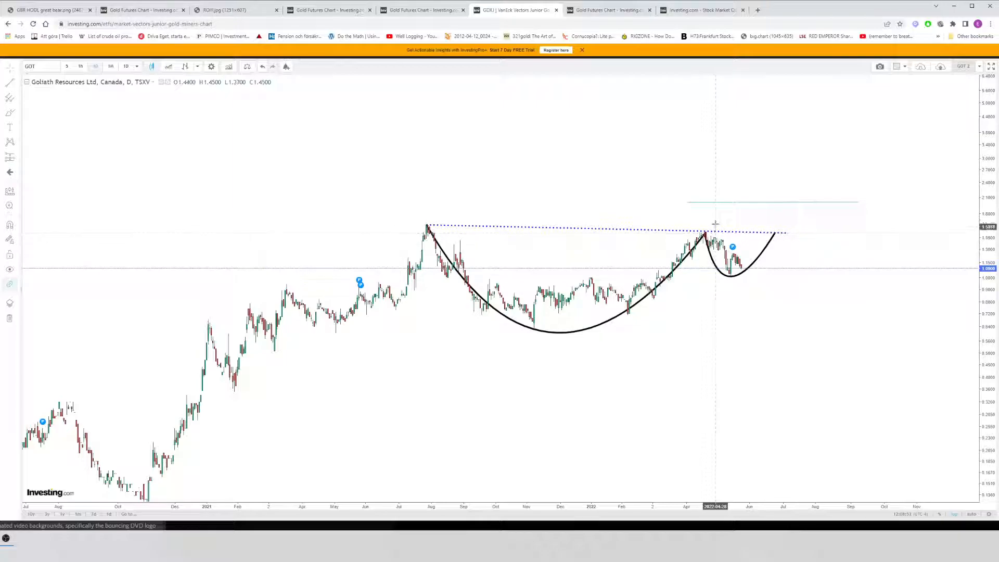
mouse_move(691, 183)
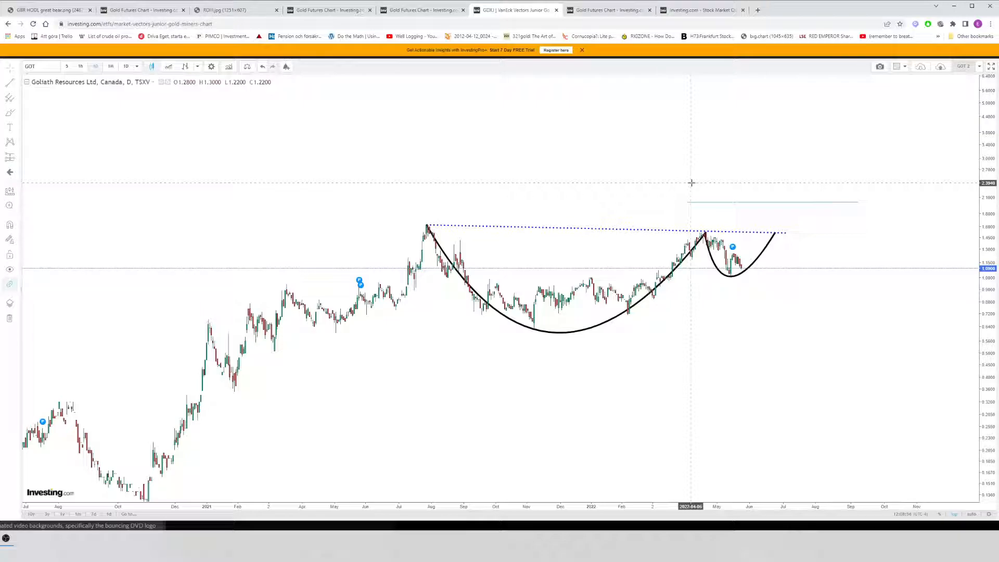
mouse_move(686, 169)
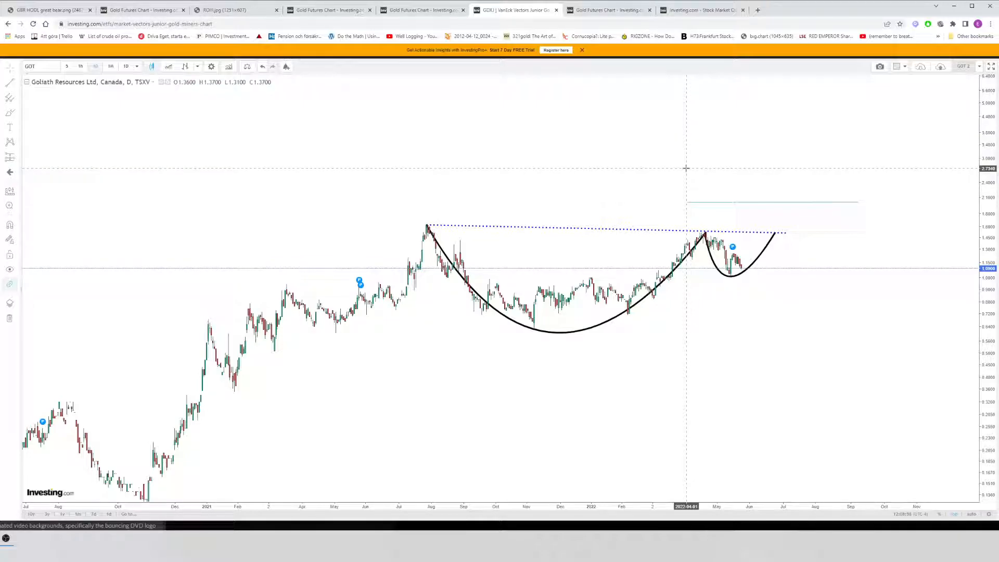